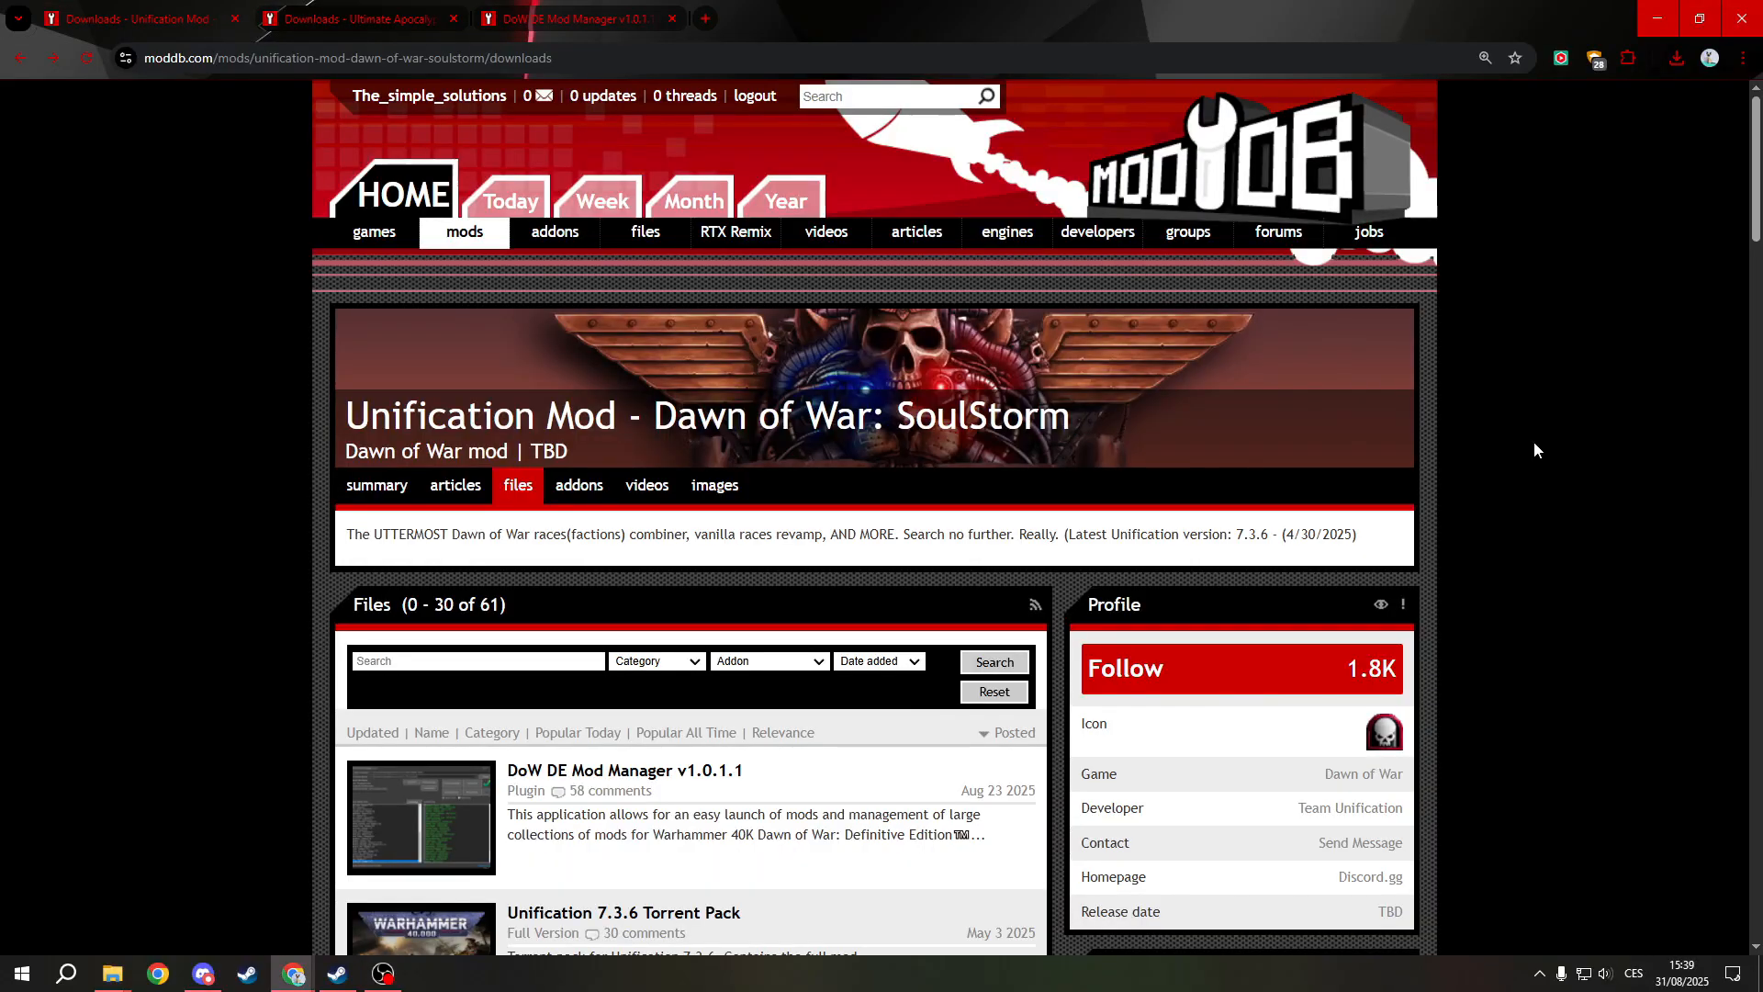
Open the DoW DE Mod Manager v1.0.1.1 file page from the Unification mod's ModDB files list
{"action": "scroll", "scroll_direction": "down", "scroll_amount": 3}
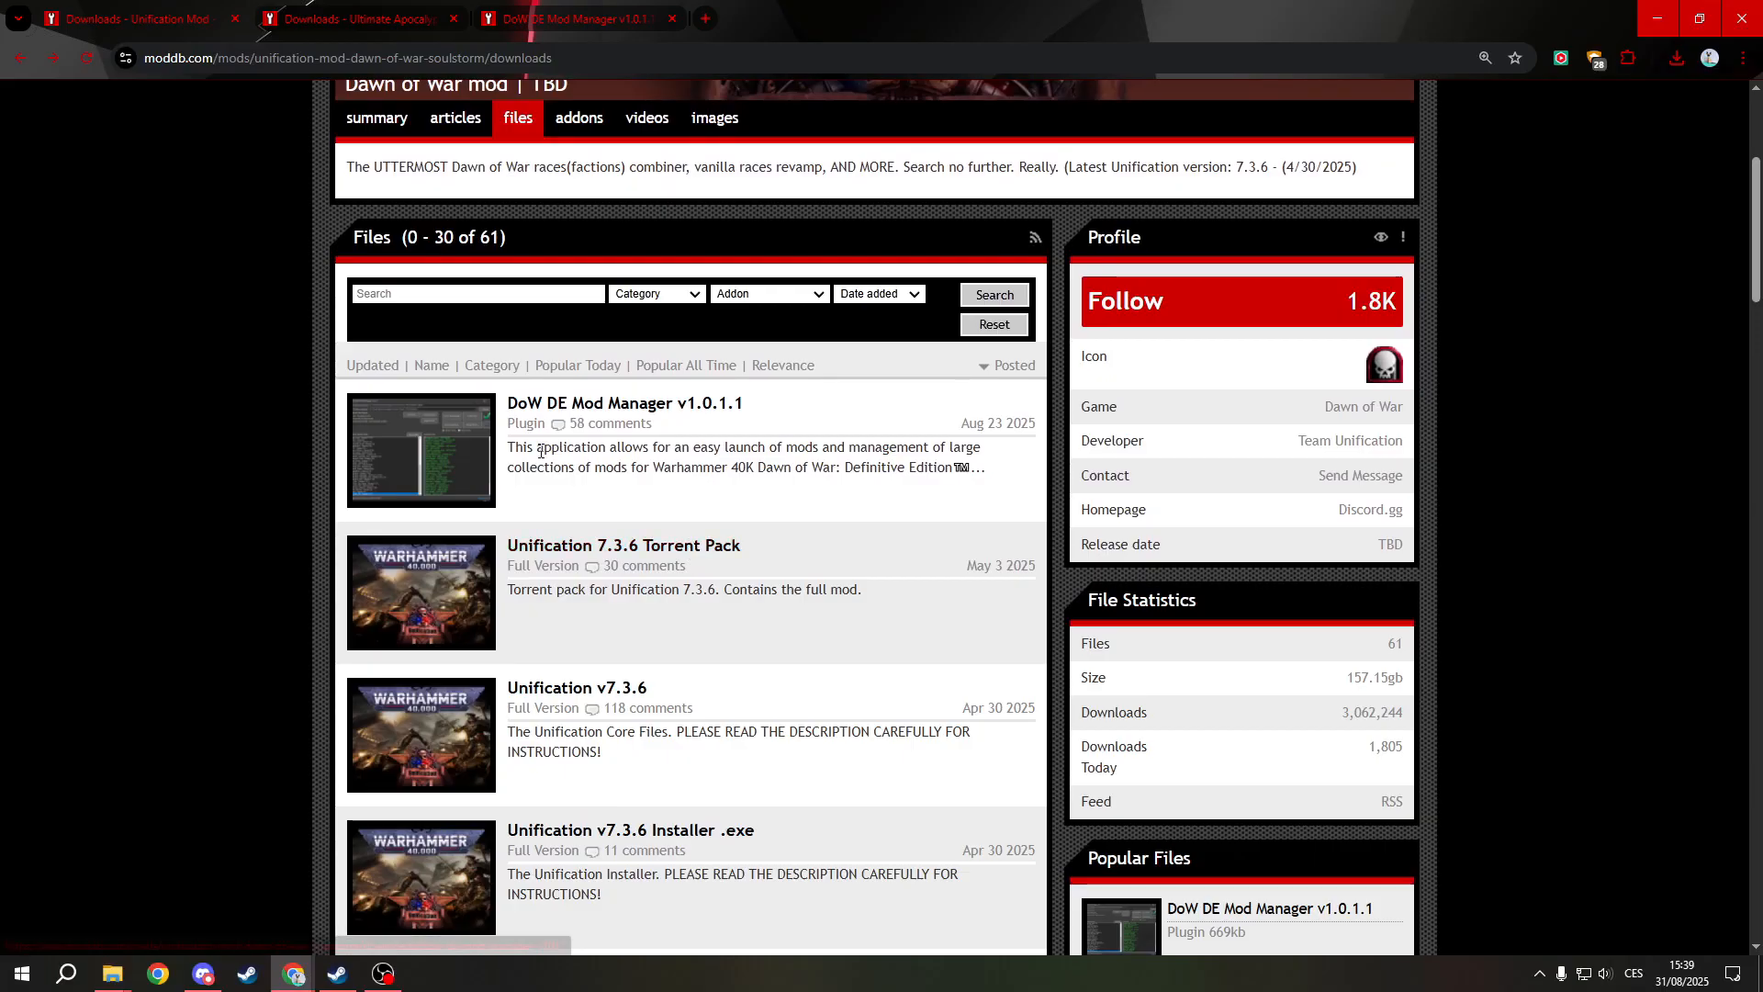
{"action": "mouse_move", "coordinate": [576, 363]}
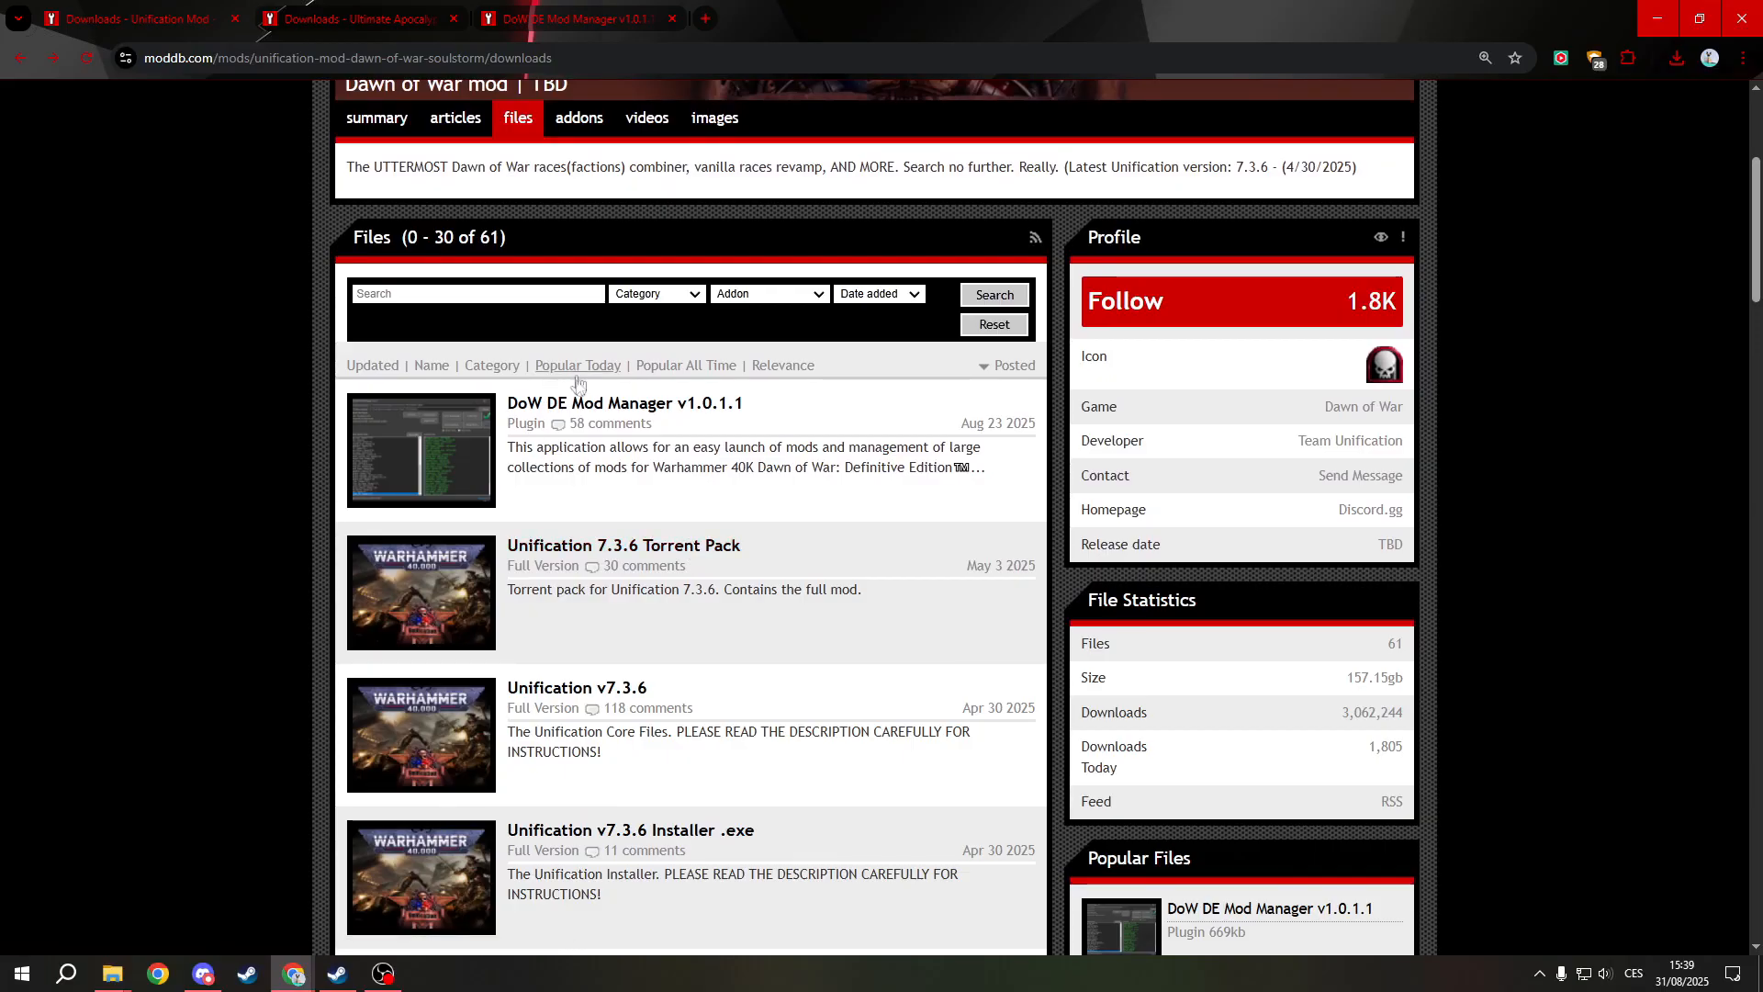
{"action": "mouse_move", "coordinate": [658, 439]}
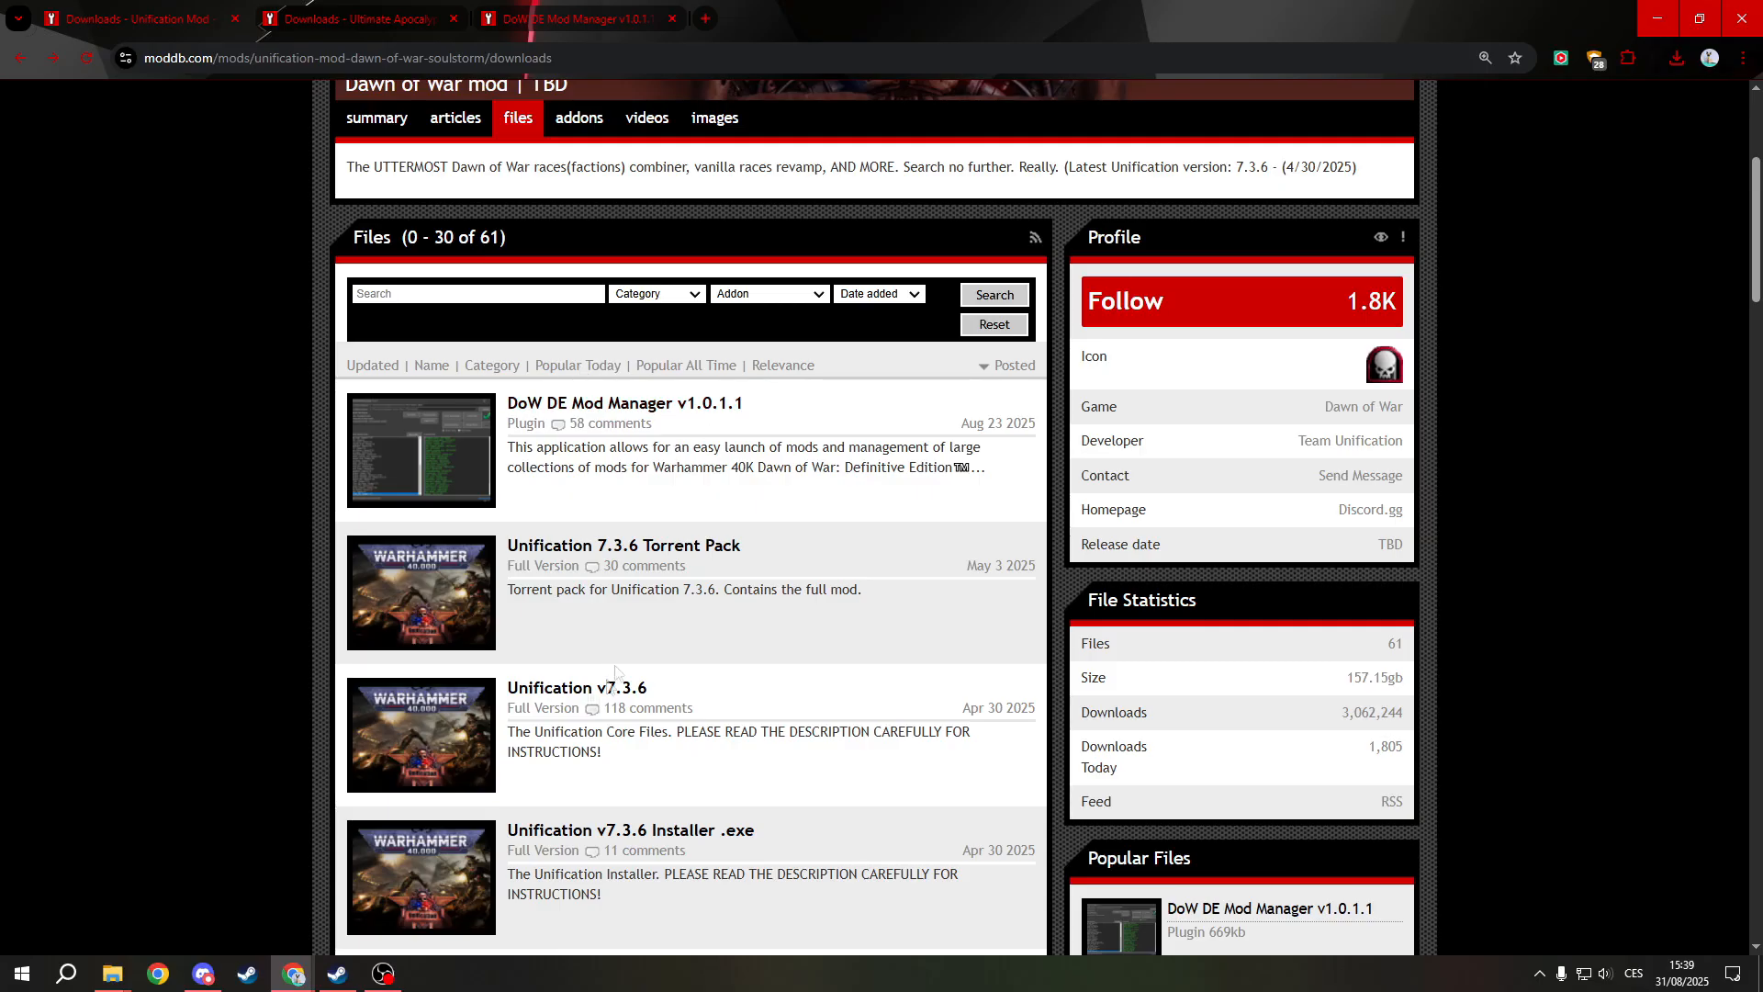
{"action": "mouse_move", "coordinate": [564, 729]}
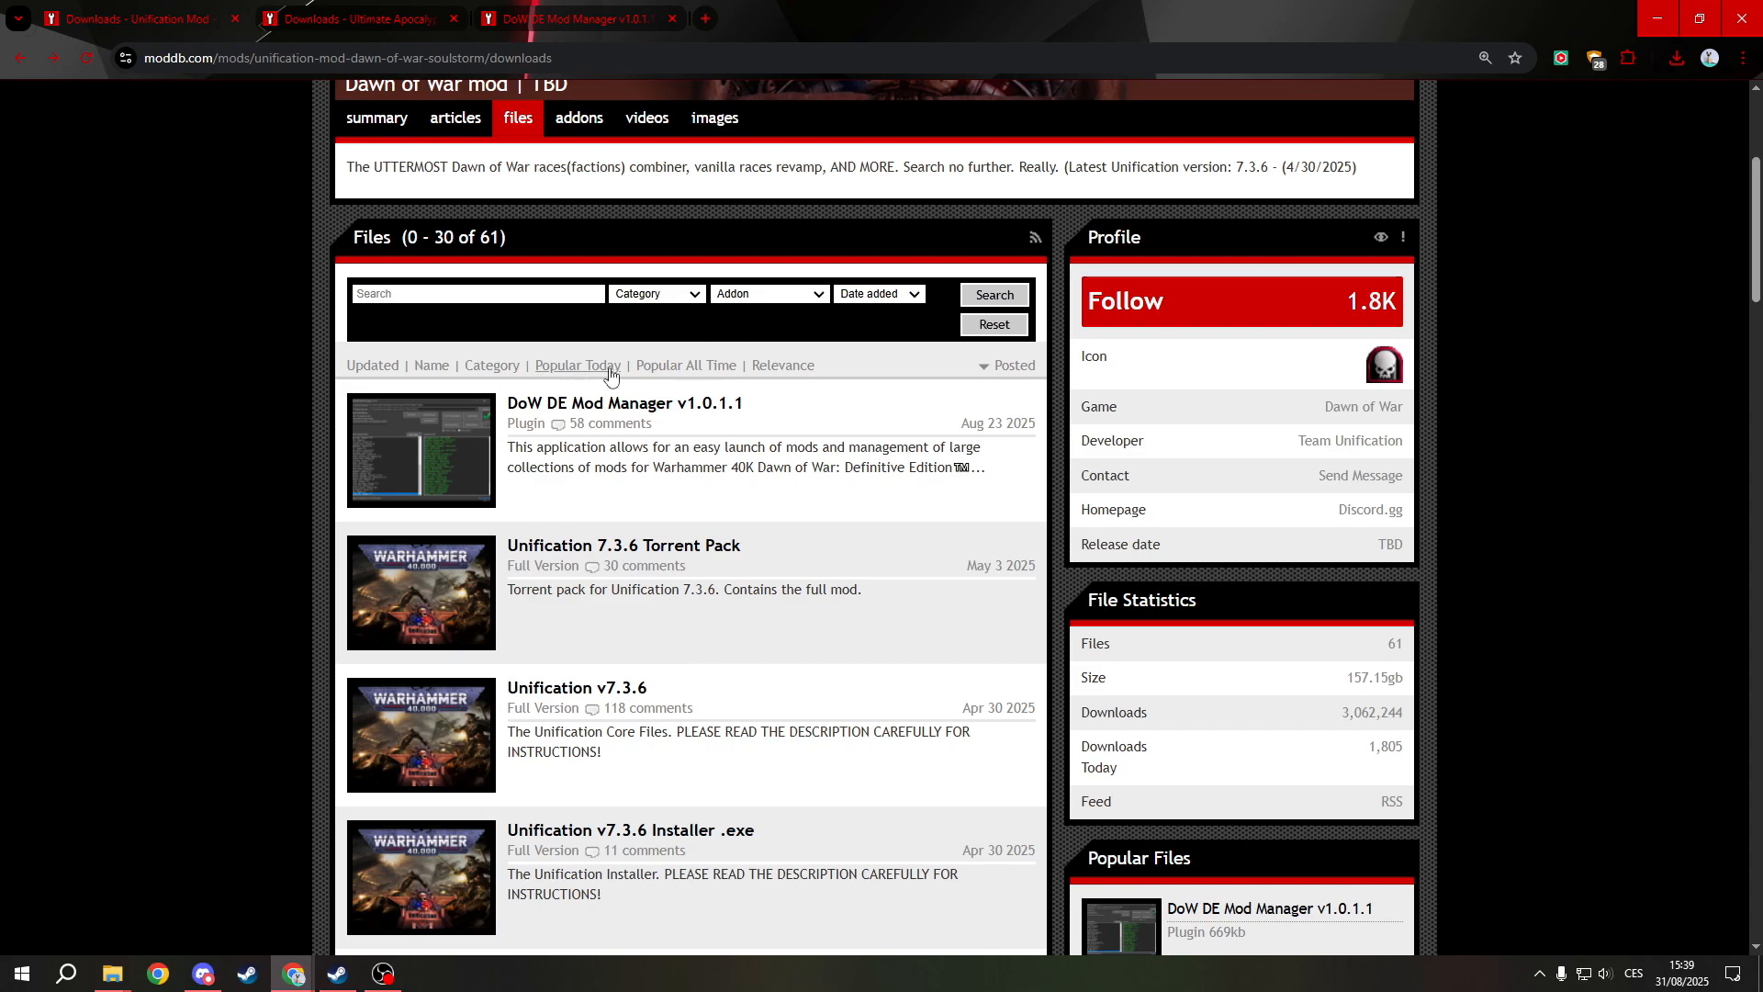
{"action": "scroll", "scroll_direction": "up", "scroll_amount": 3}
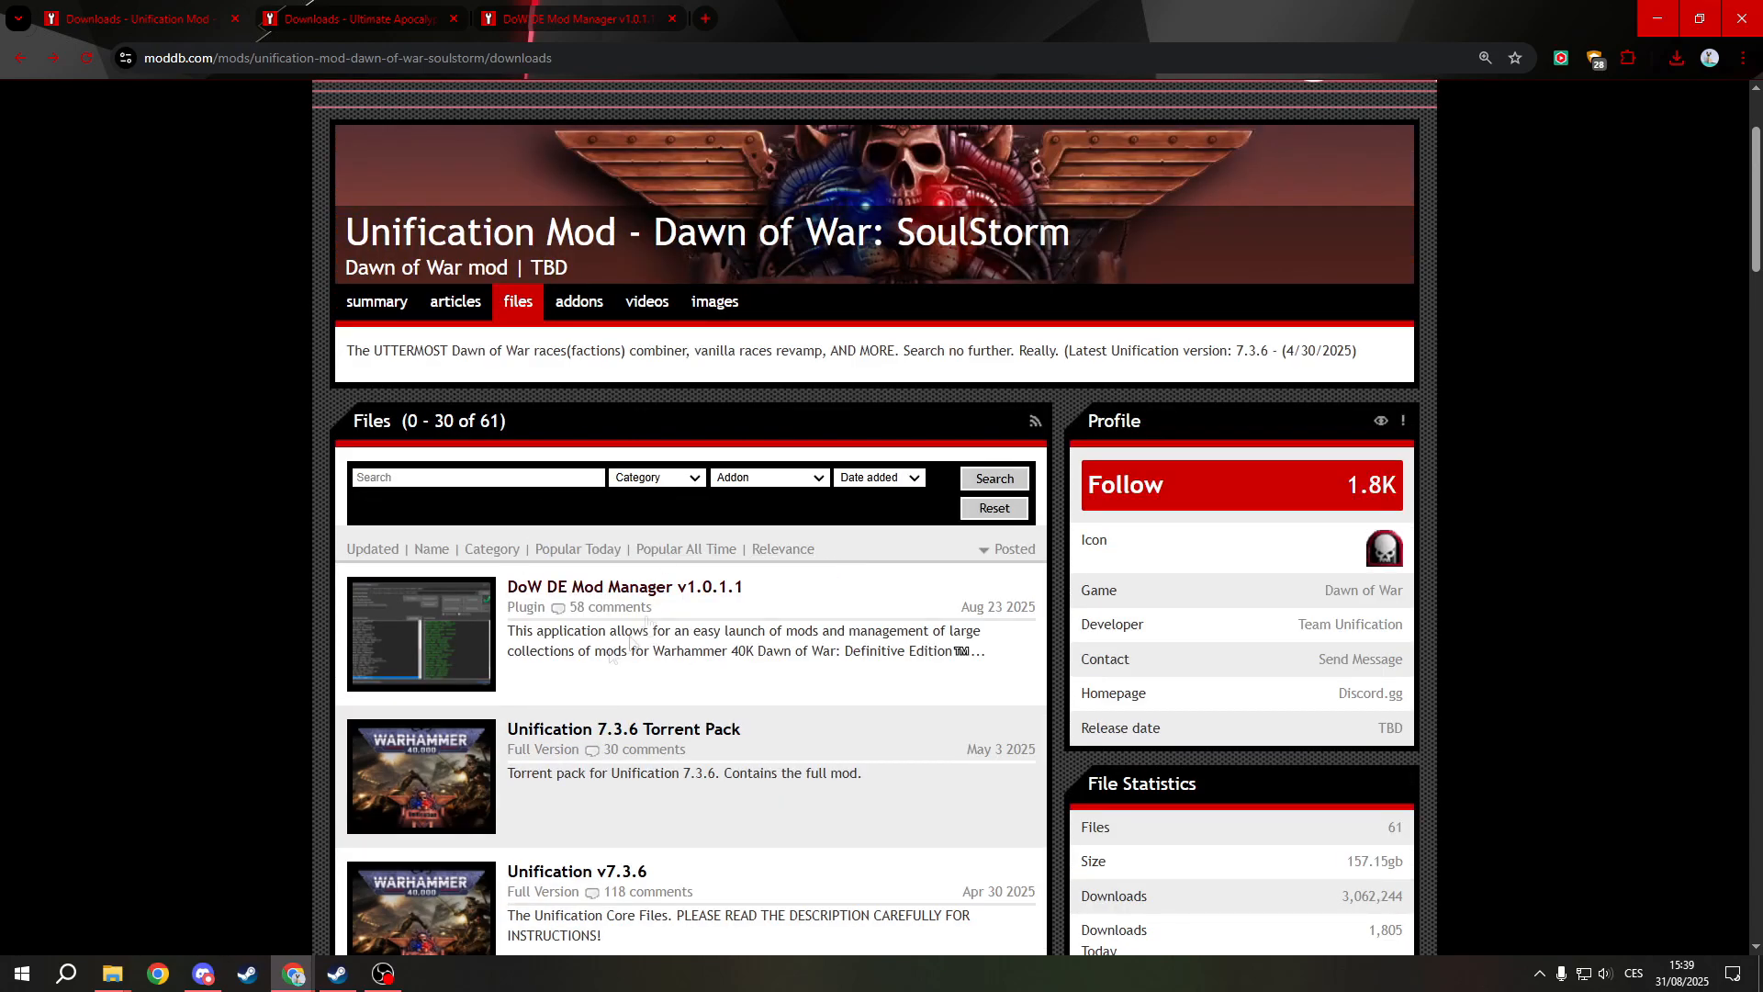
{"action": "mouse_move", "coordinate": [714, 593]}
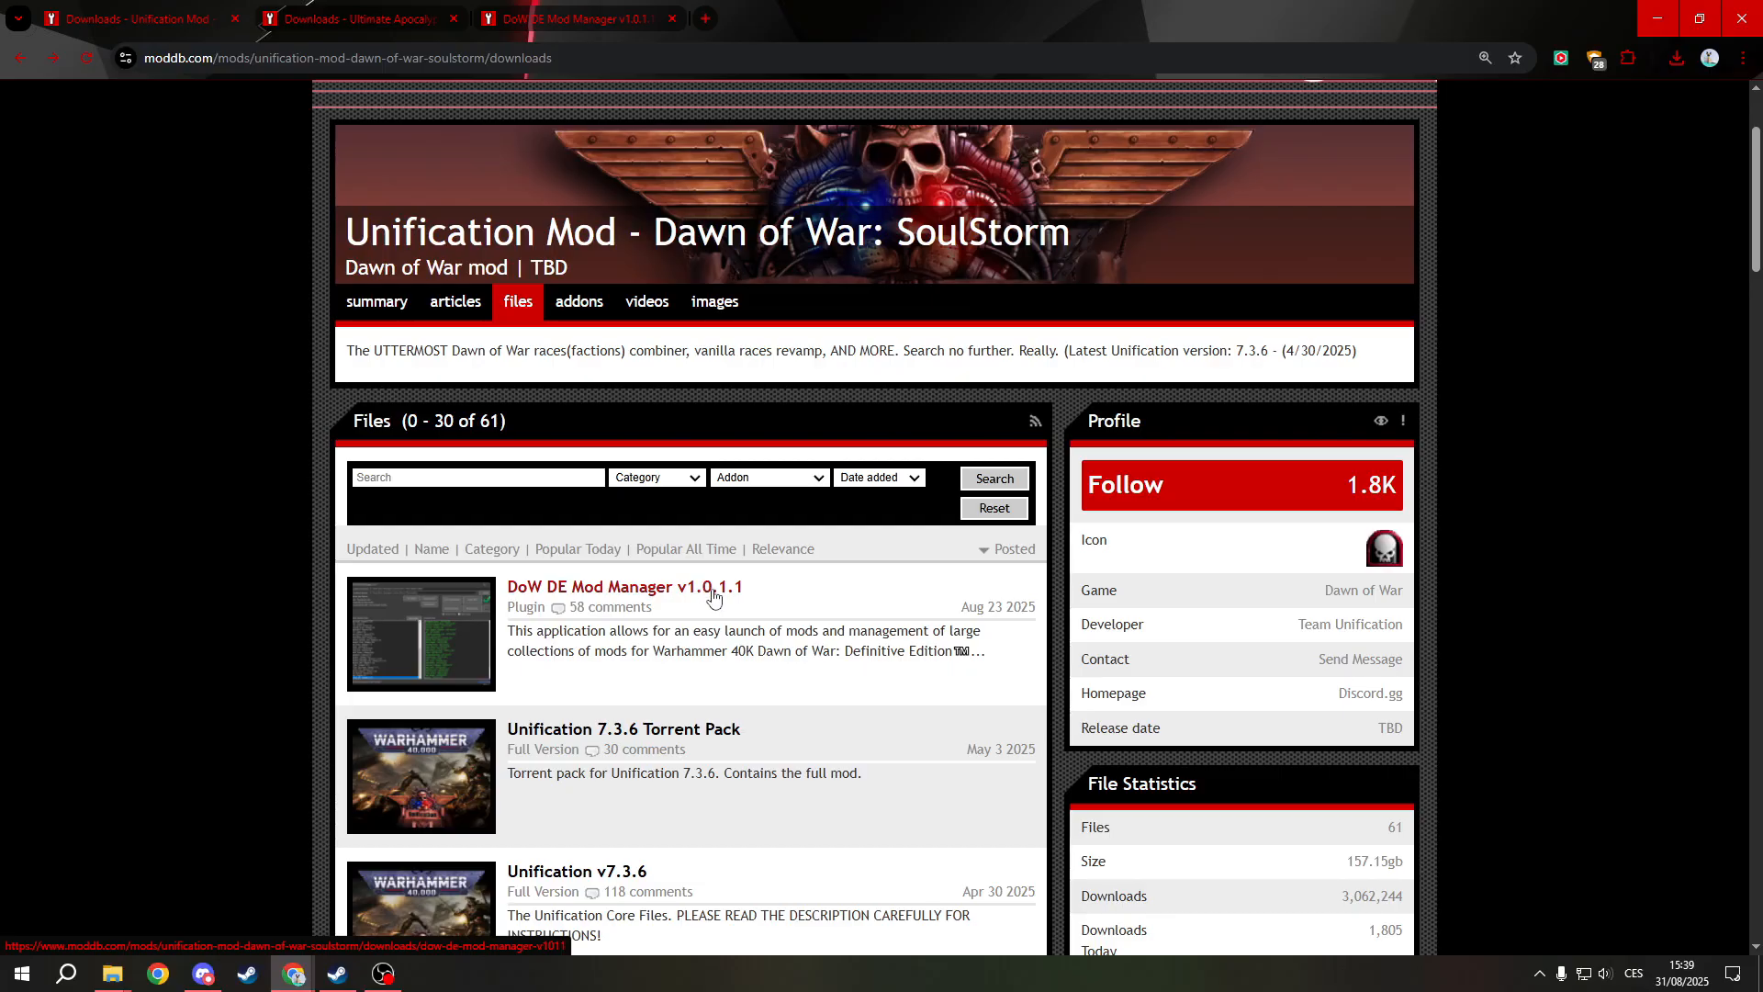
{"action": "left_click", "coordinate": [624, 585]}
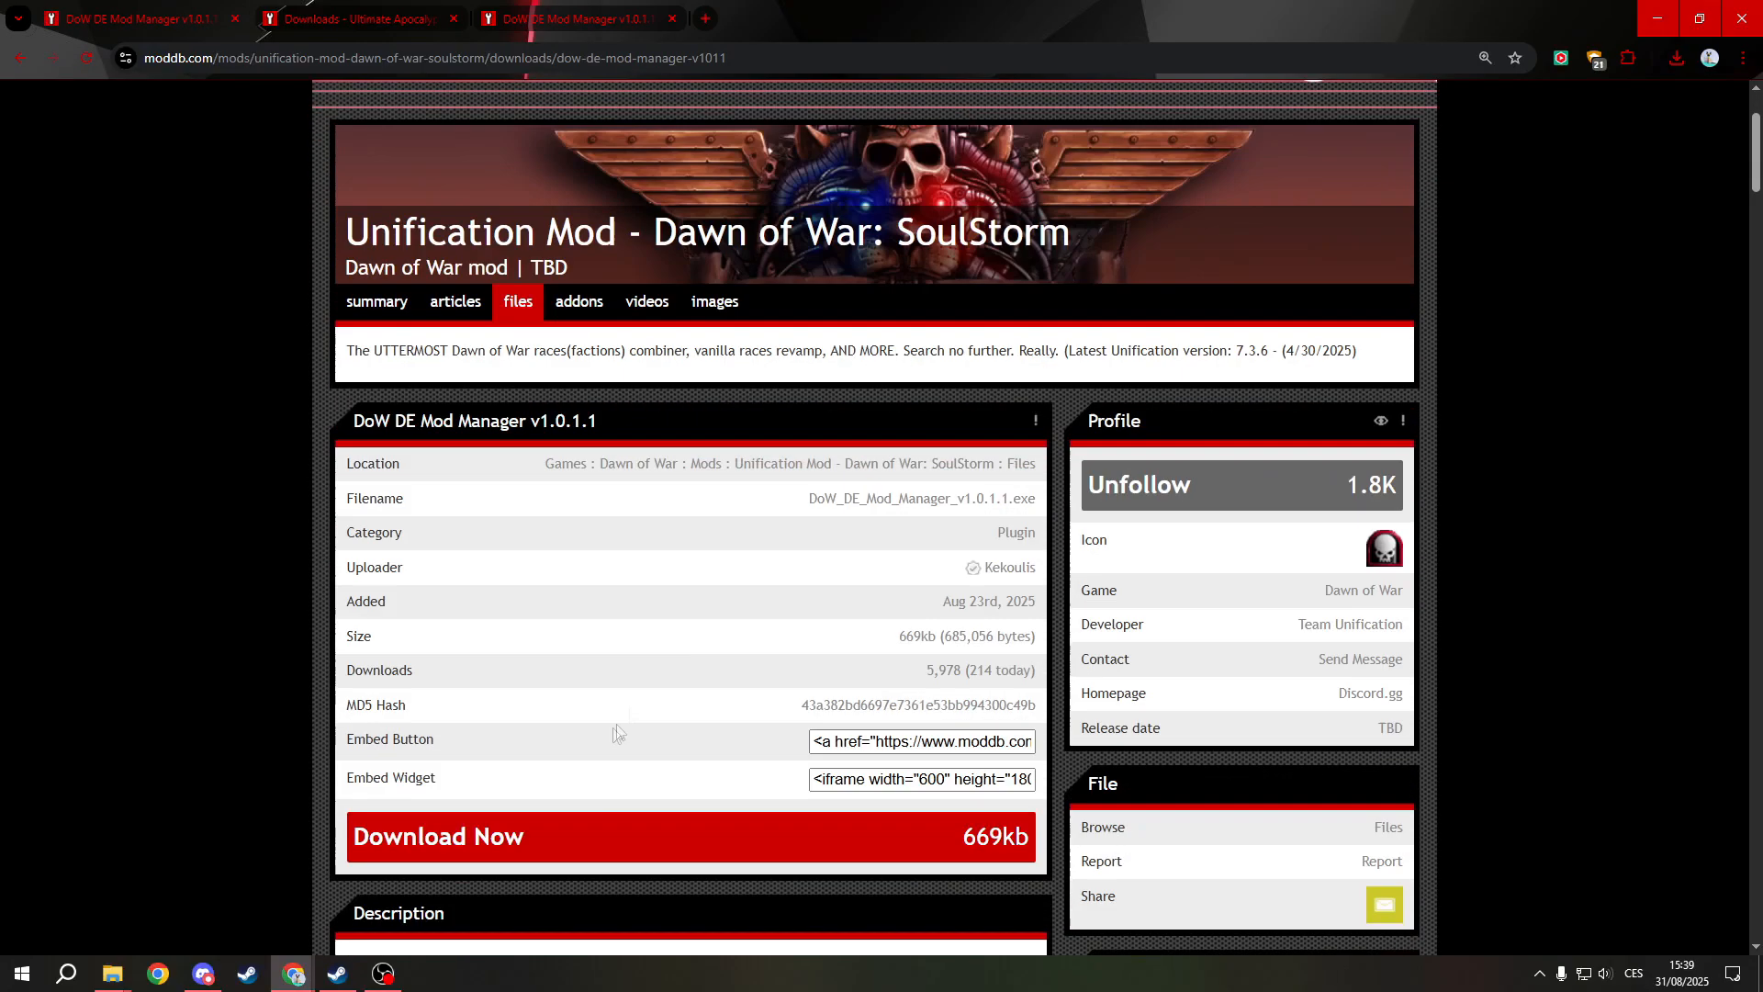
{"action": "scroll", "scroll_direction": "down", "scroll_amount": 3}
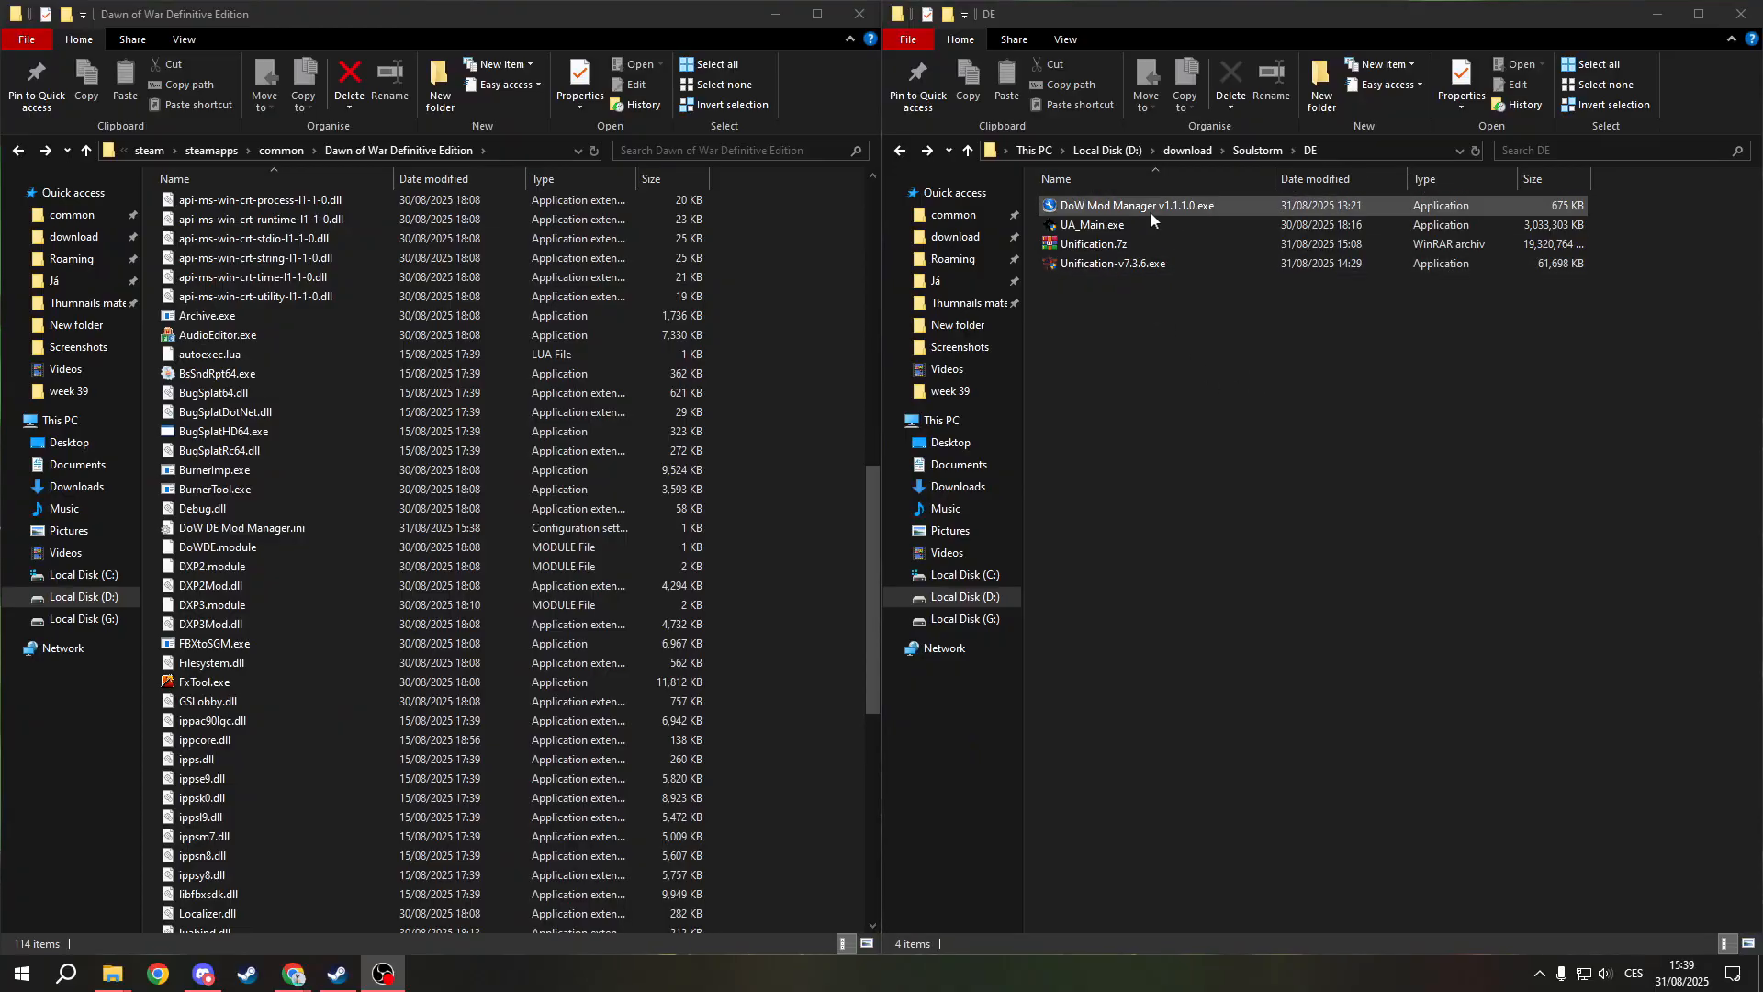
Move DoW Mod Manager v1.1.1.0.exe into the game folder and launch it, listing Unification 7.3.6
{"action": "left_click", "coordinate": [1137, 203]}
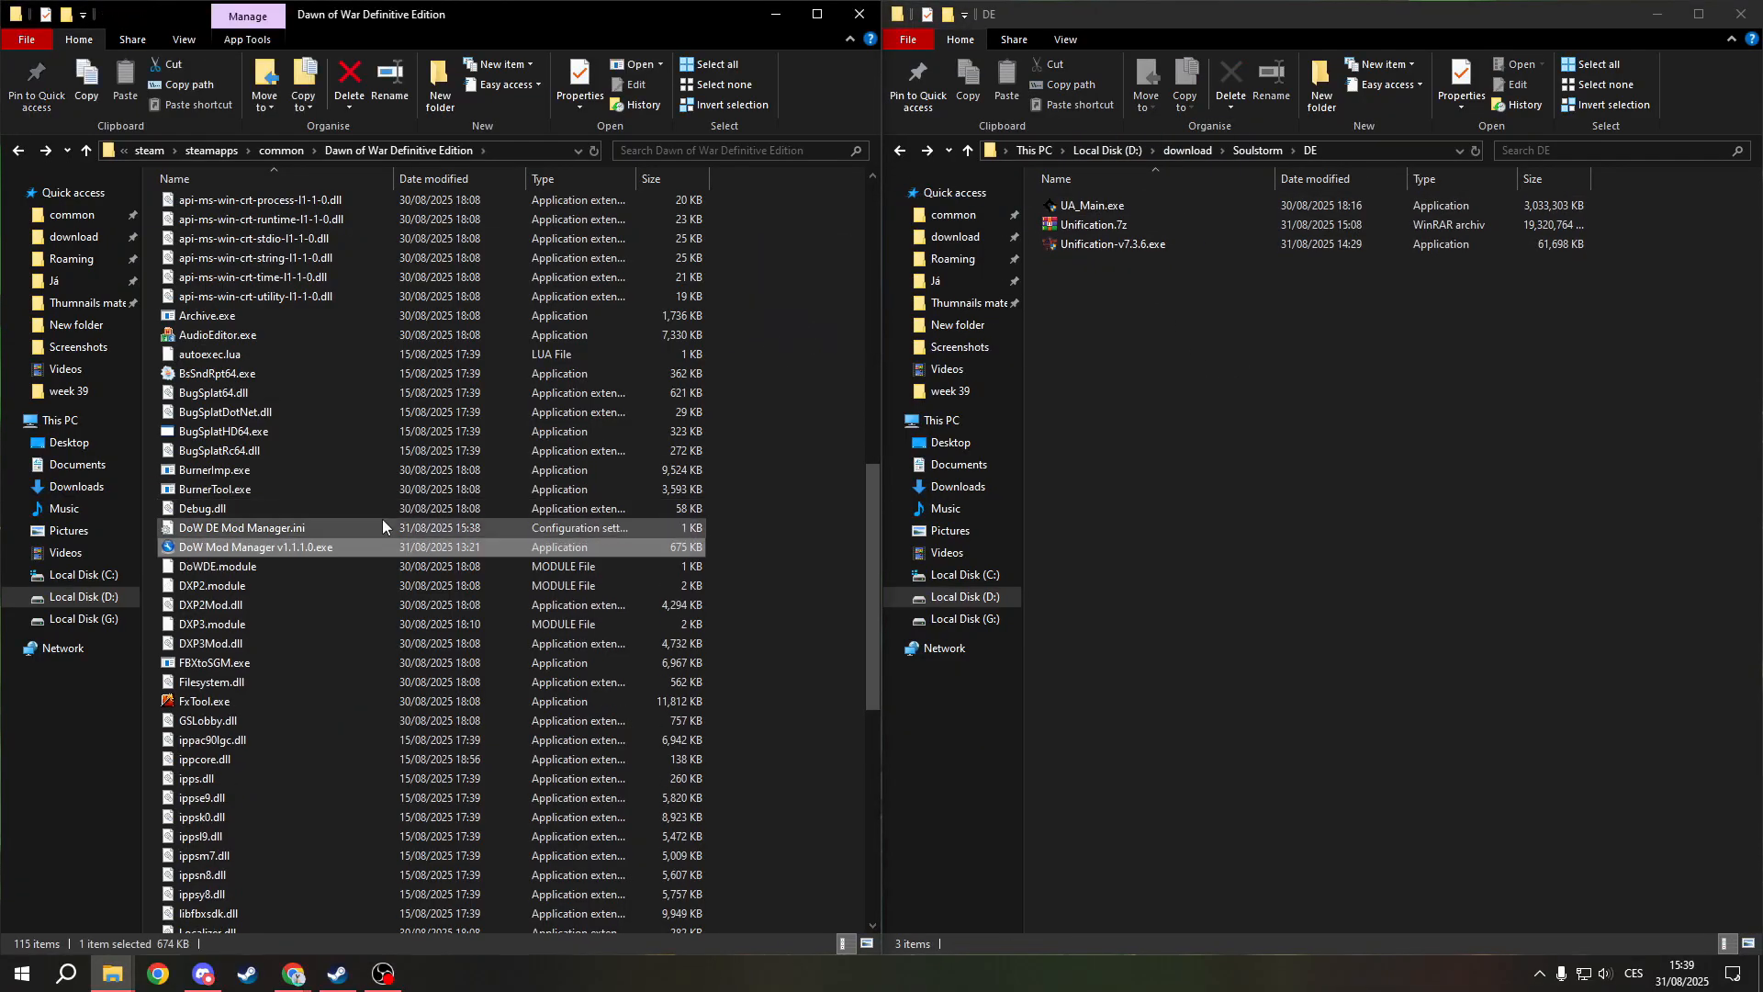
{"action": "double_click", "coordinate": [252, 547]}
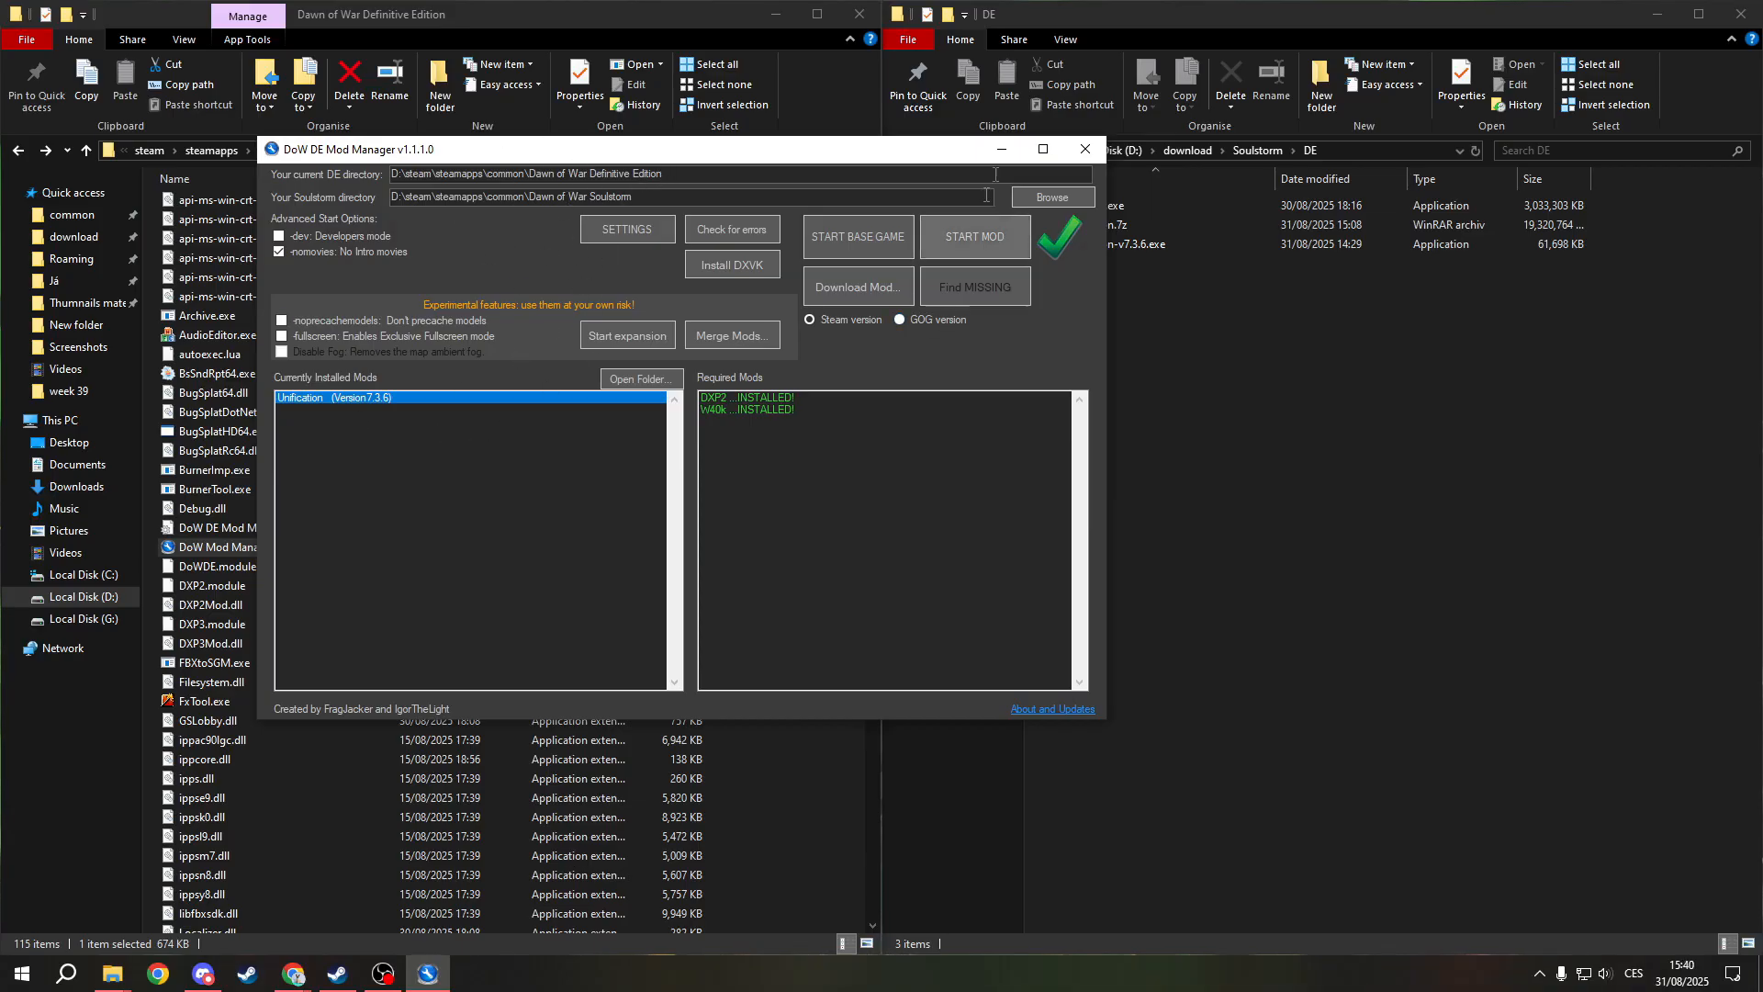
{"action": "mouse_move", "coordinate": [1078, 358]}
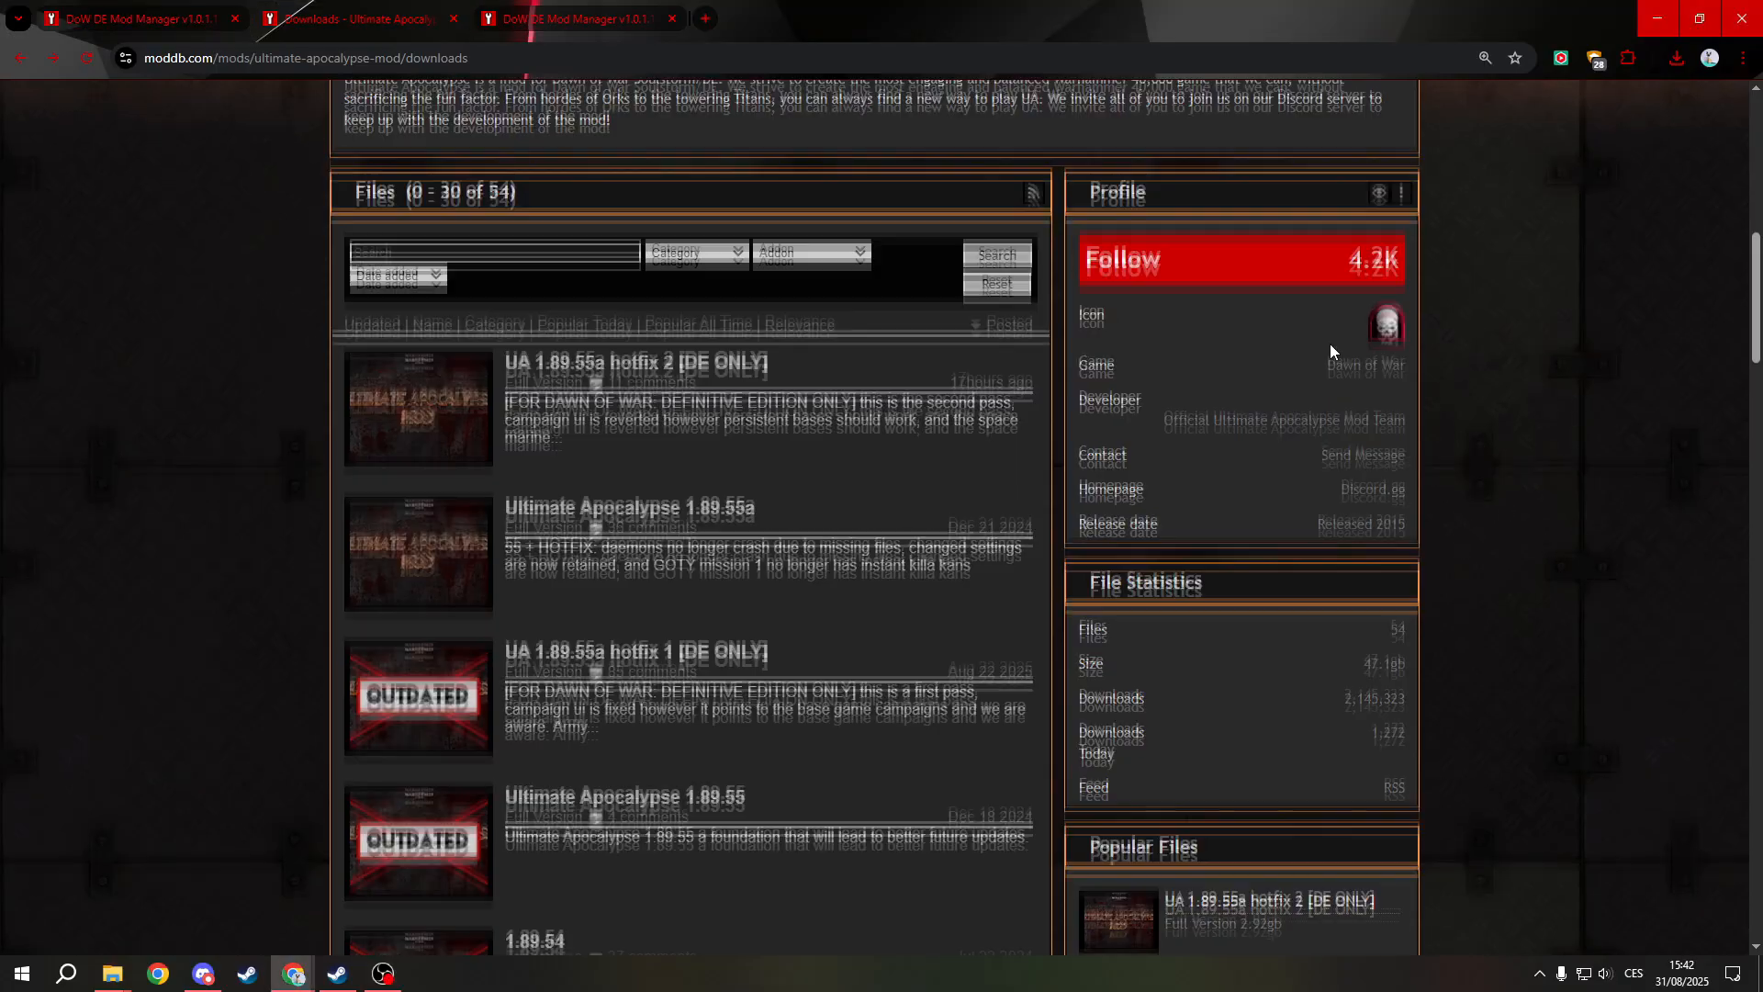
Follow Ultimate Apocalypse on ModDB and open the UA 1.89.55a hotfix 2 [DE ONLY] file page
{"action": "left_click", "coordinate": [1235, 259]}
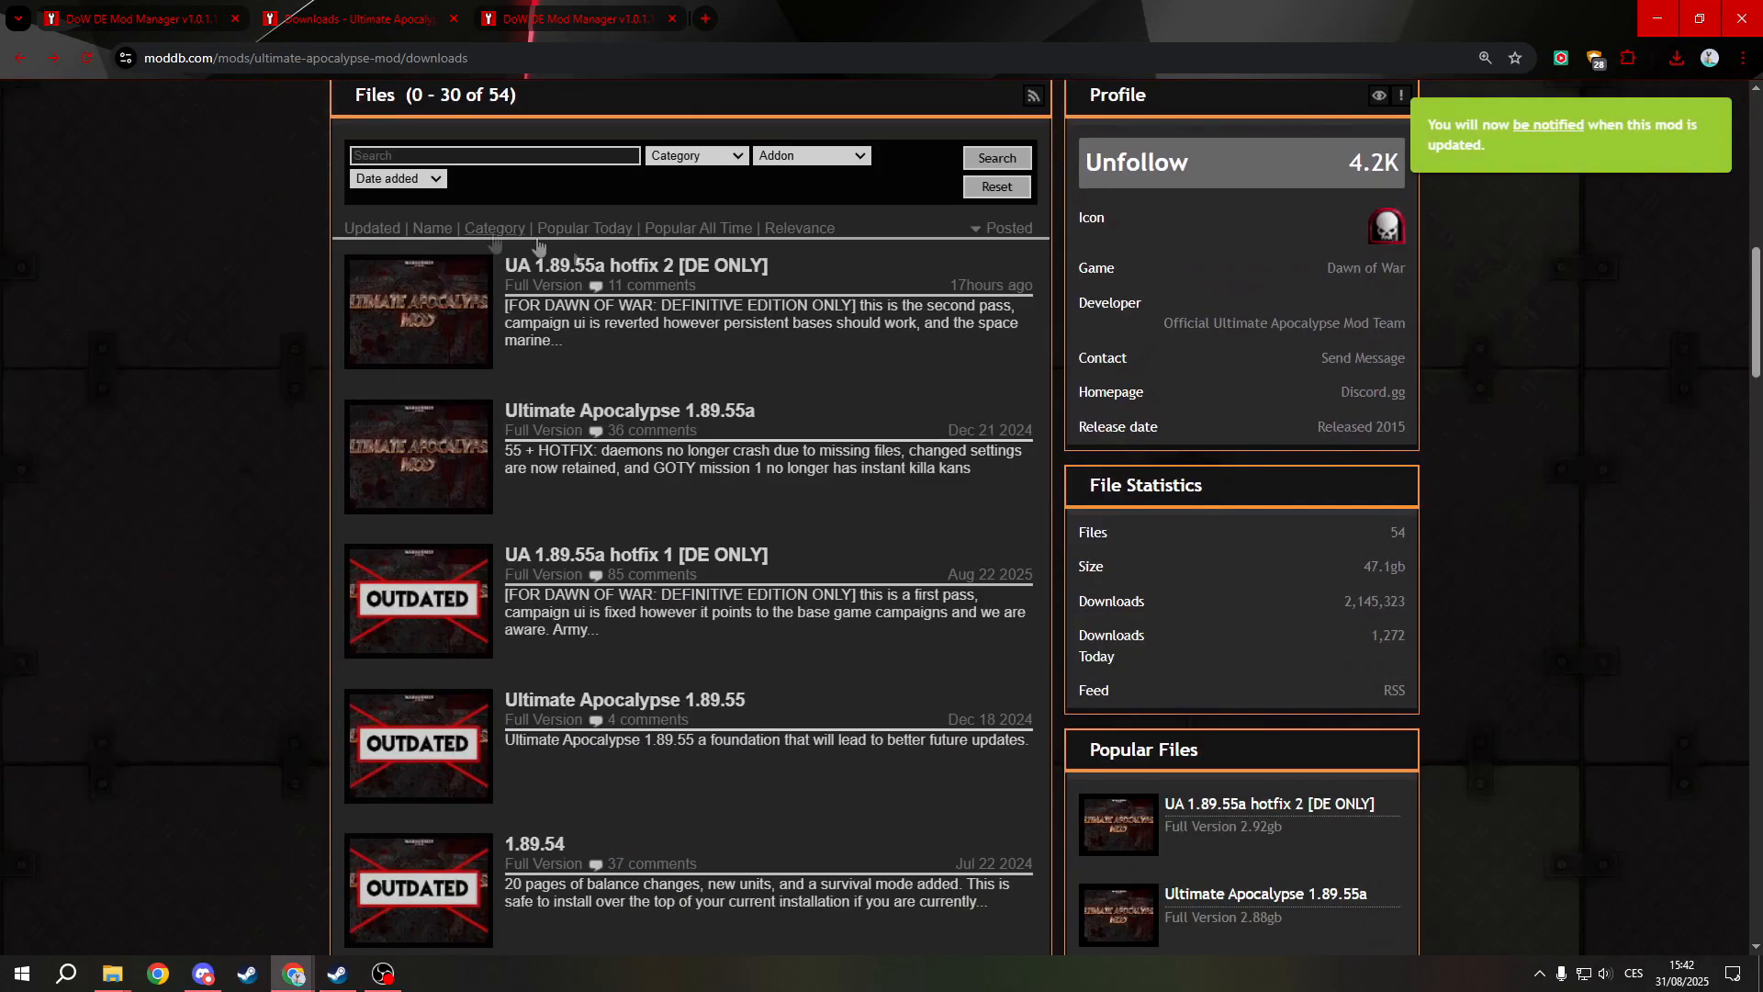
{"action": "scroll", "scroll_direction": "up", "scroll_amount": 3}
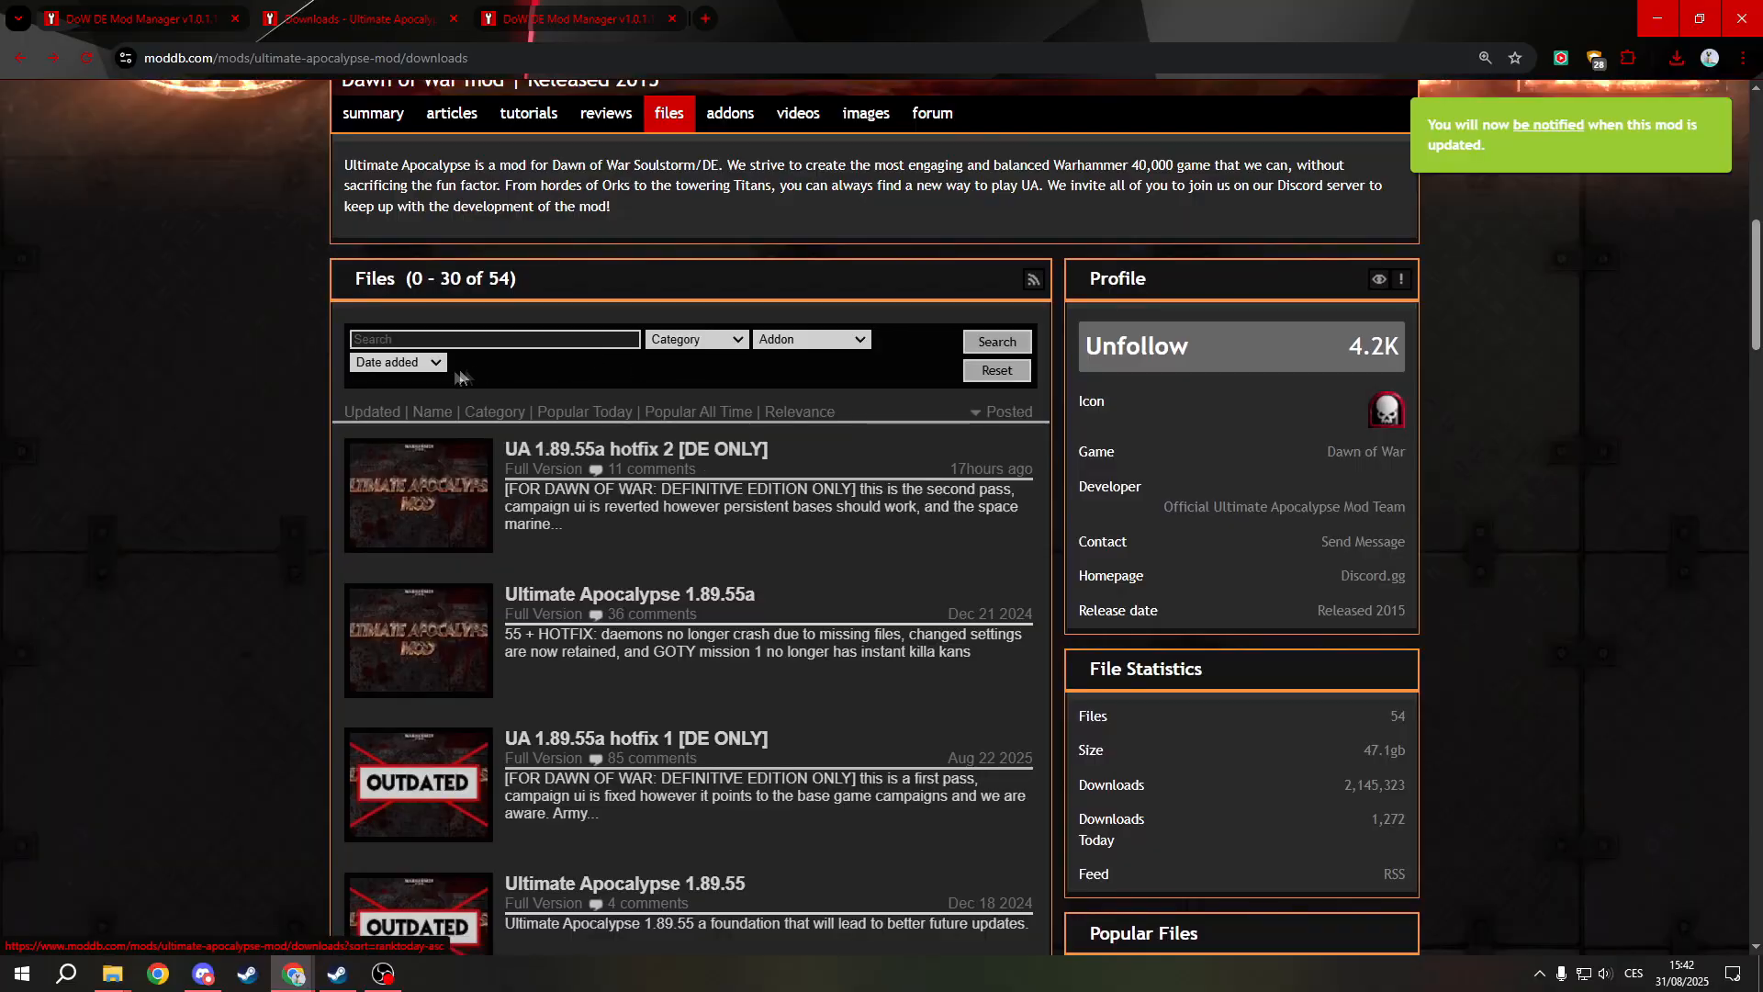
{"action": "scroll", "scroll_direction": "up", "scroll_amount": 3}
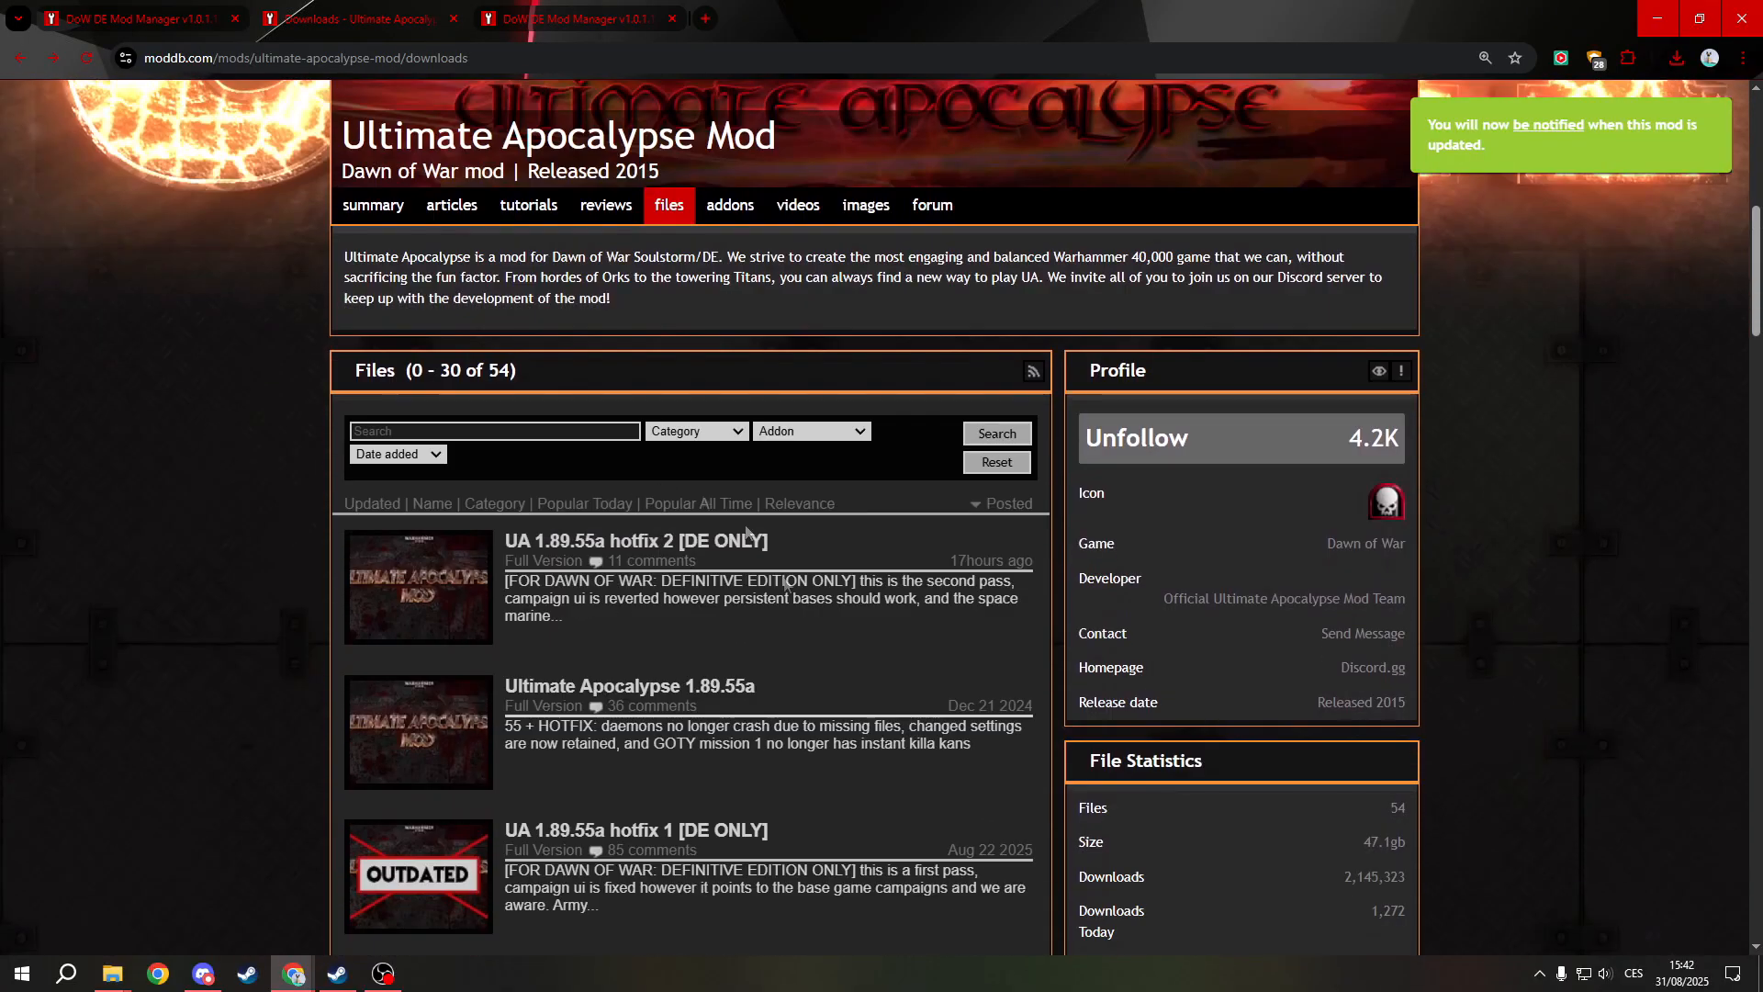
{"action": "mouse_move", "coordinate": [713, 513]}
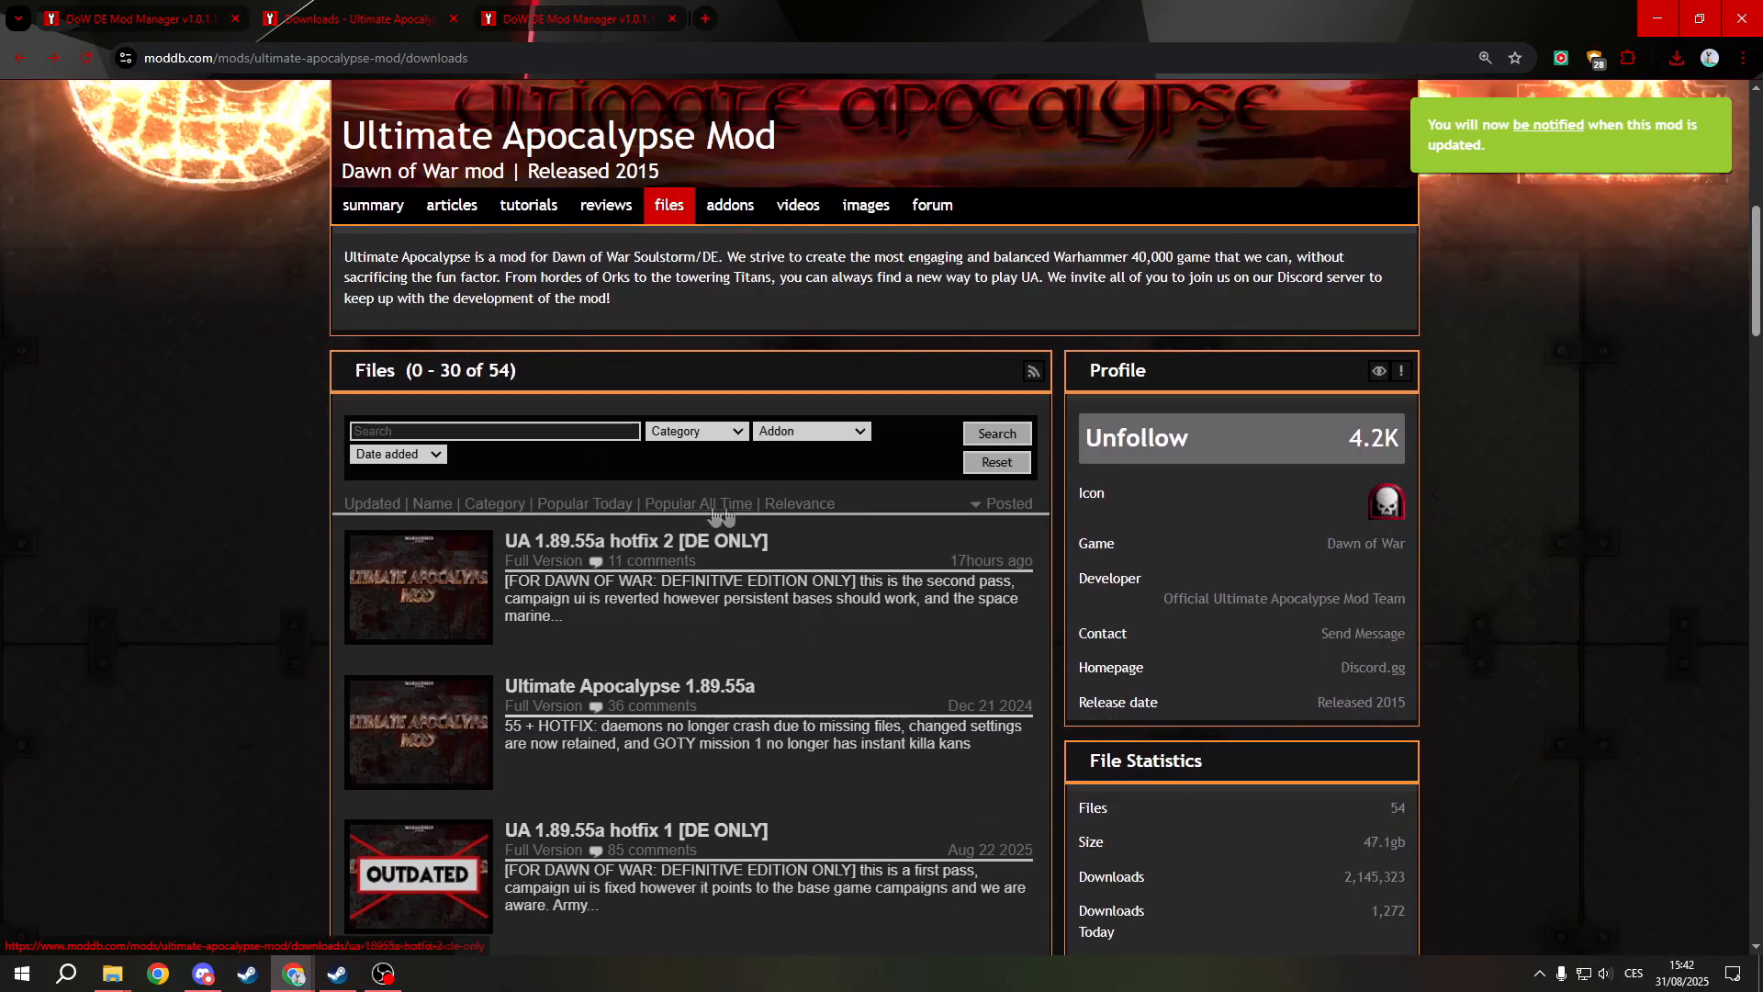
{"action": "mouse_move", "coordinate": [500, 729]}
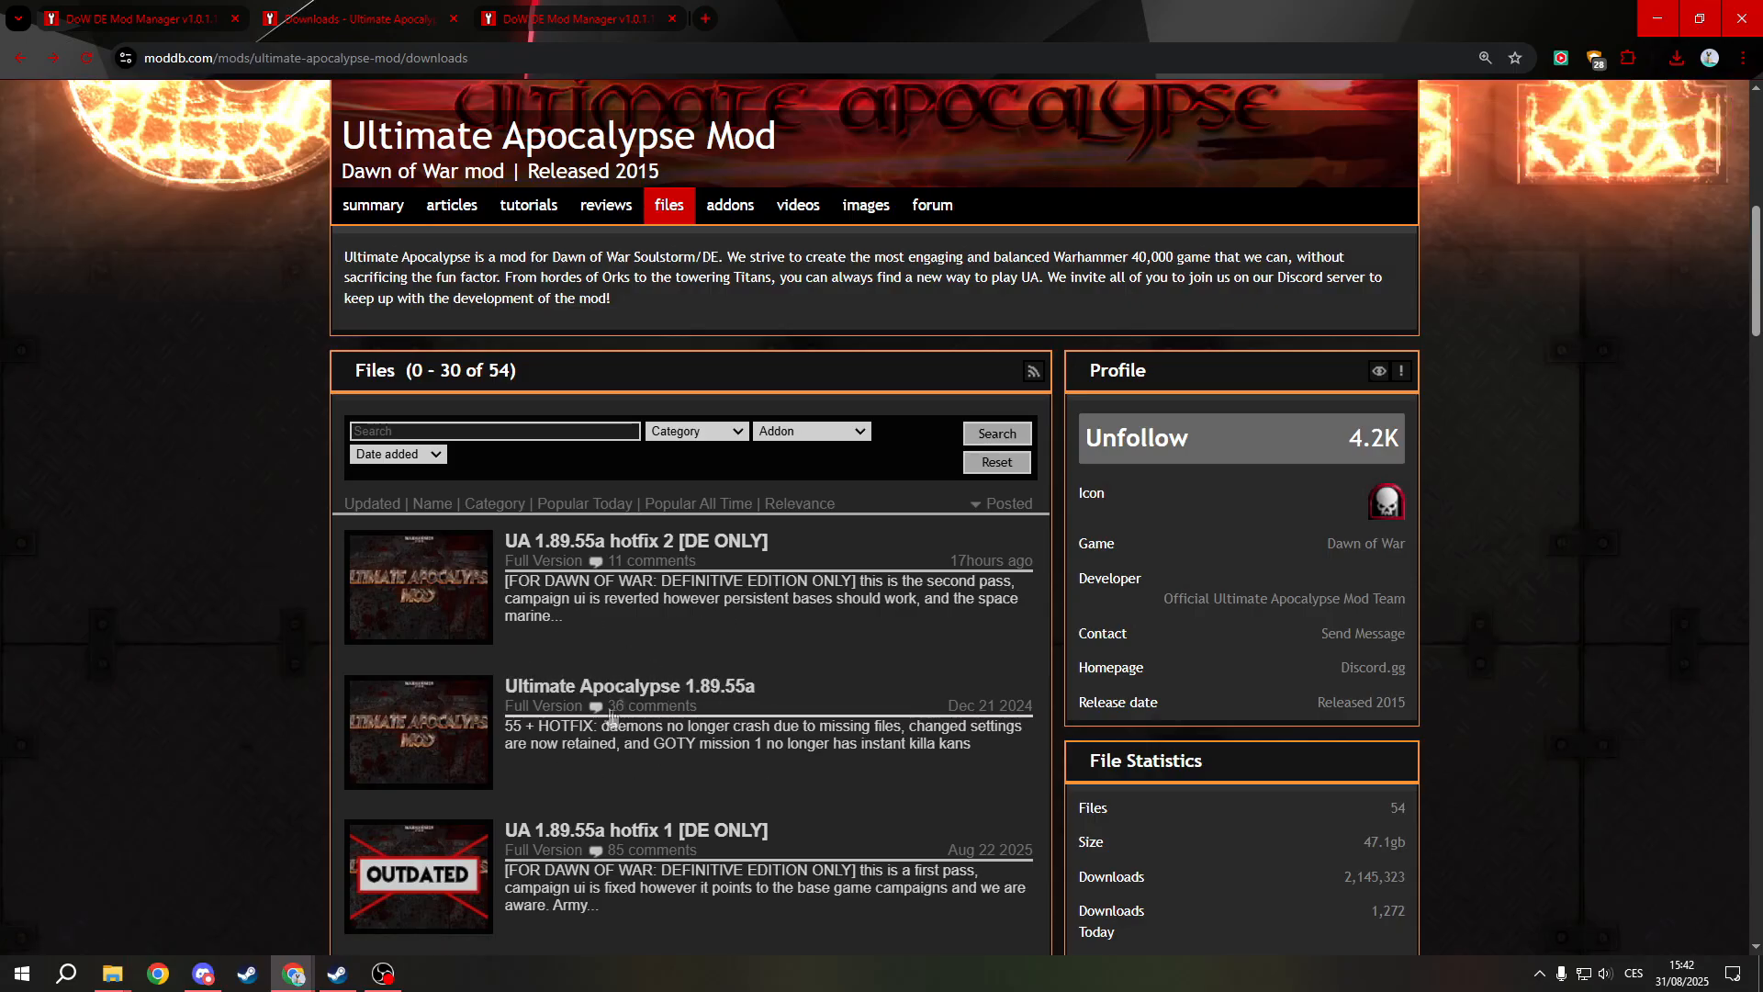
{"action": "mouse_move", "coordinate": [650, 557]}
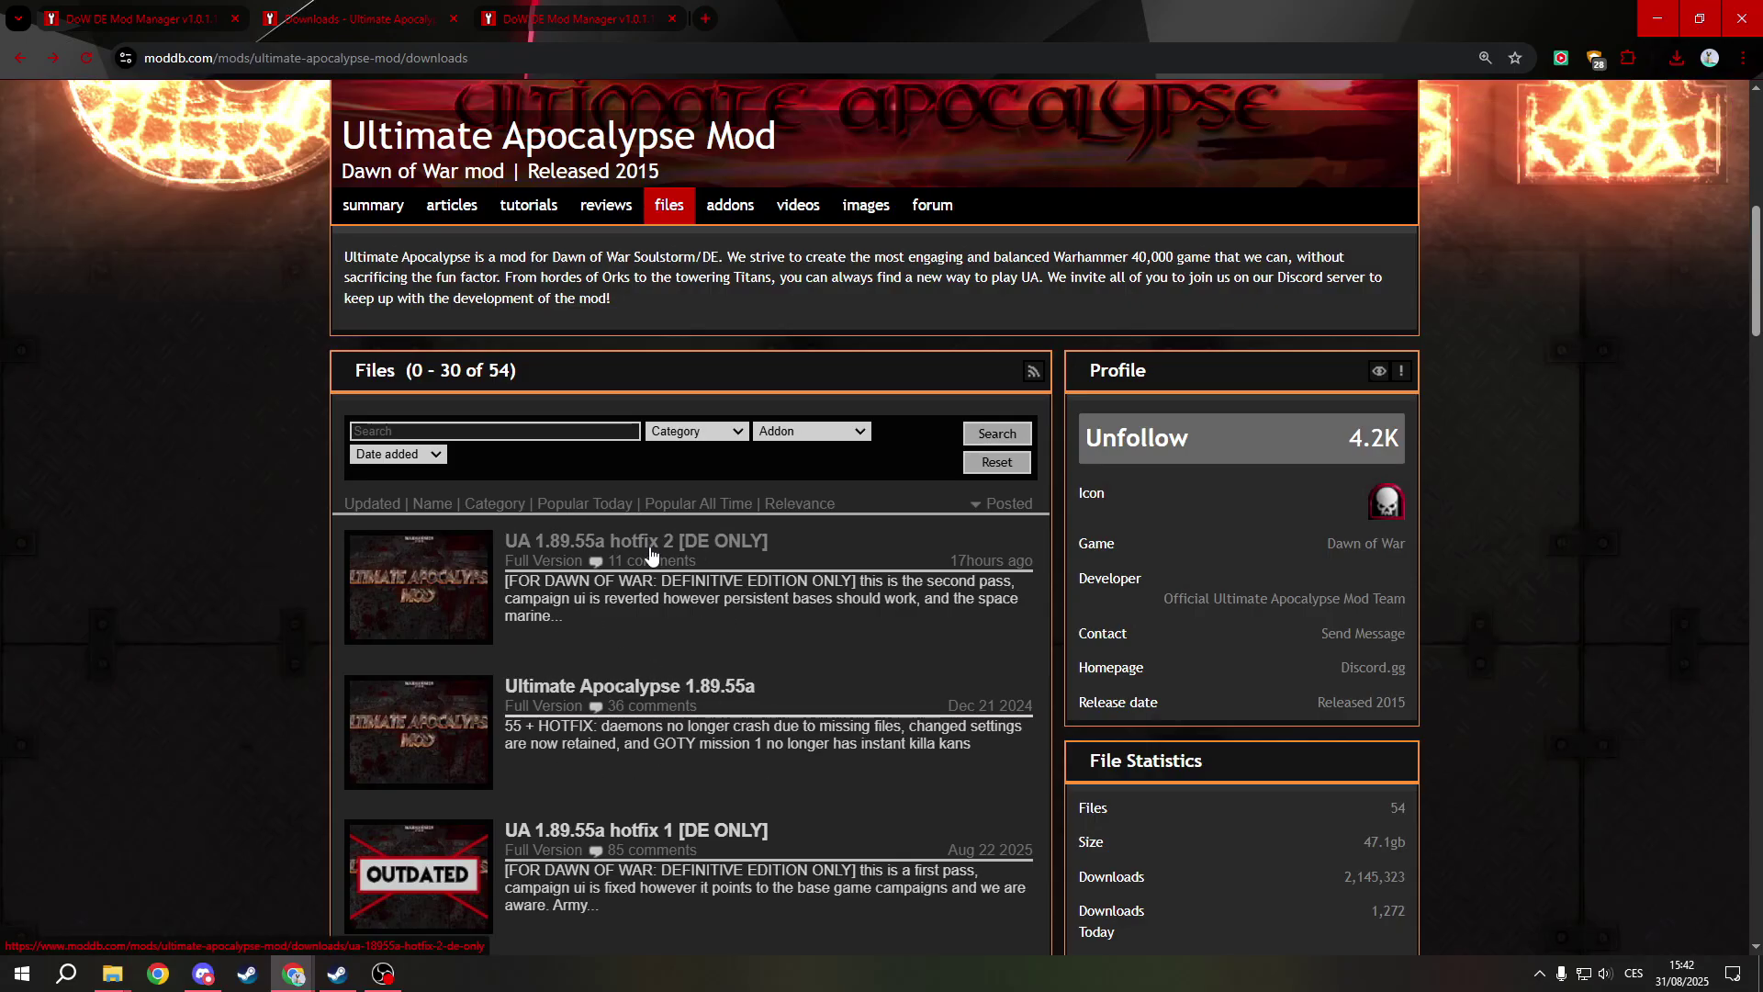
{"action": "left_click", "coordinate": [635, 540]}
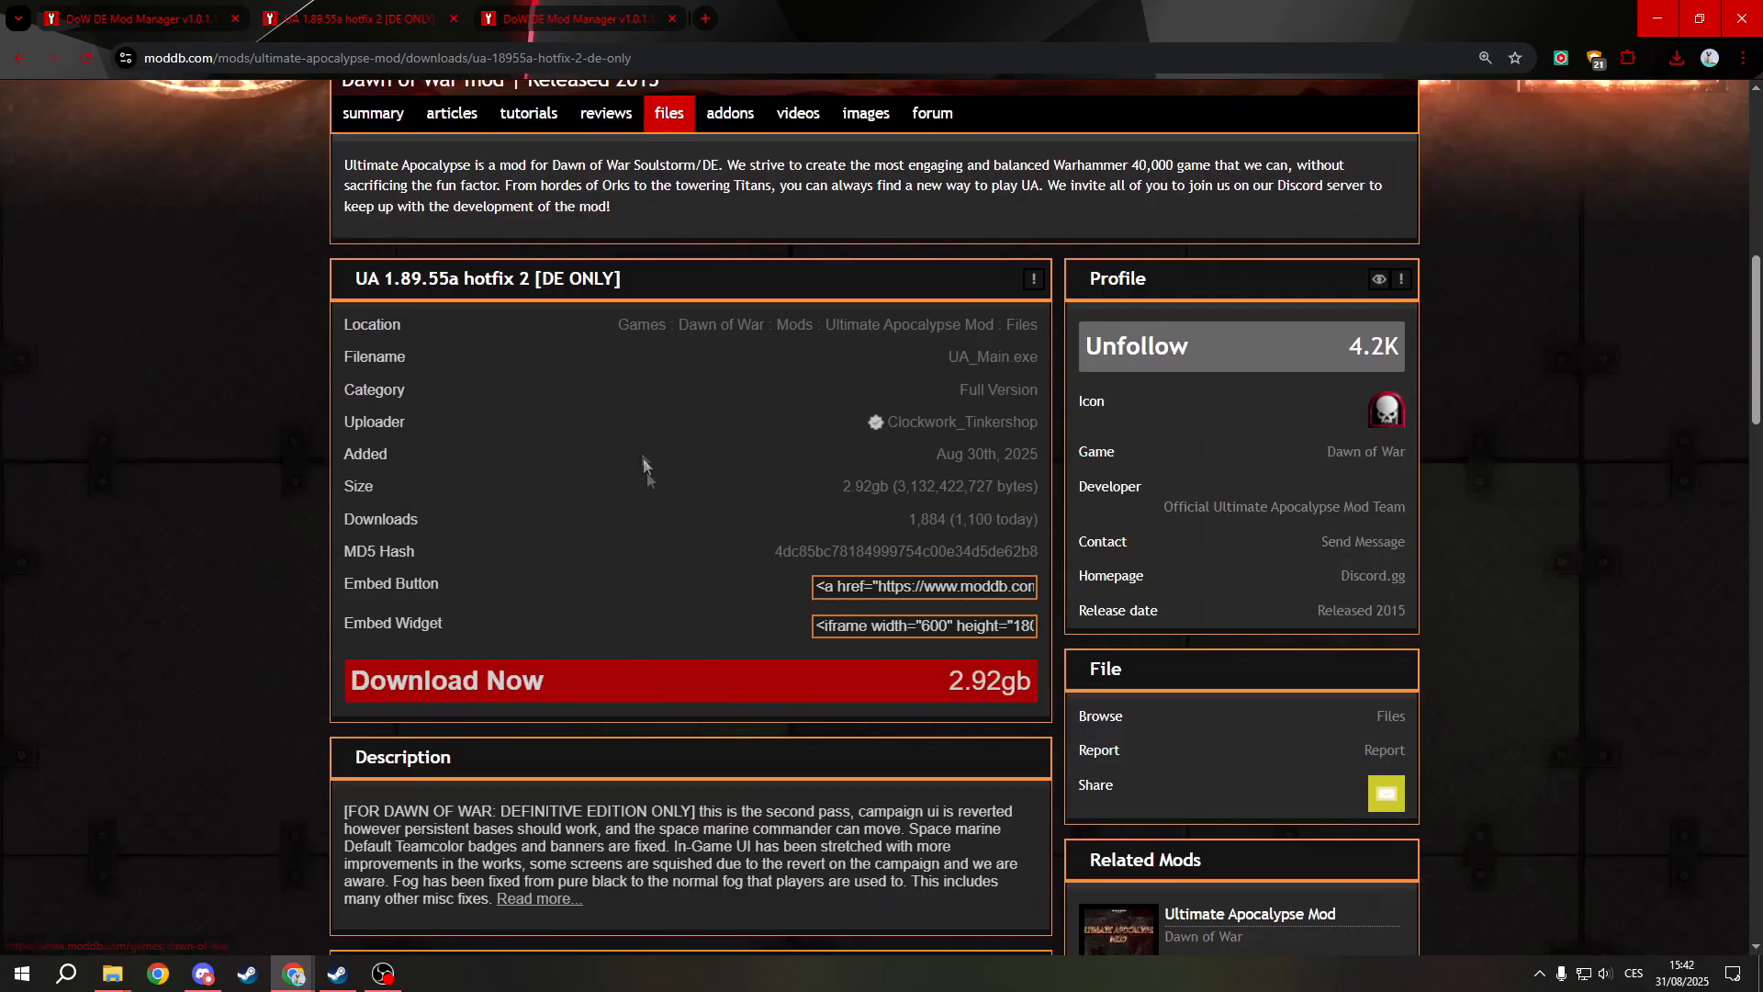
{"action": "scroll", "scroll_direction": "down", "scroll_amount": 3}
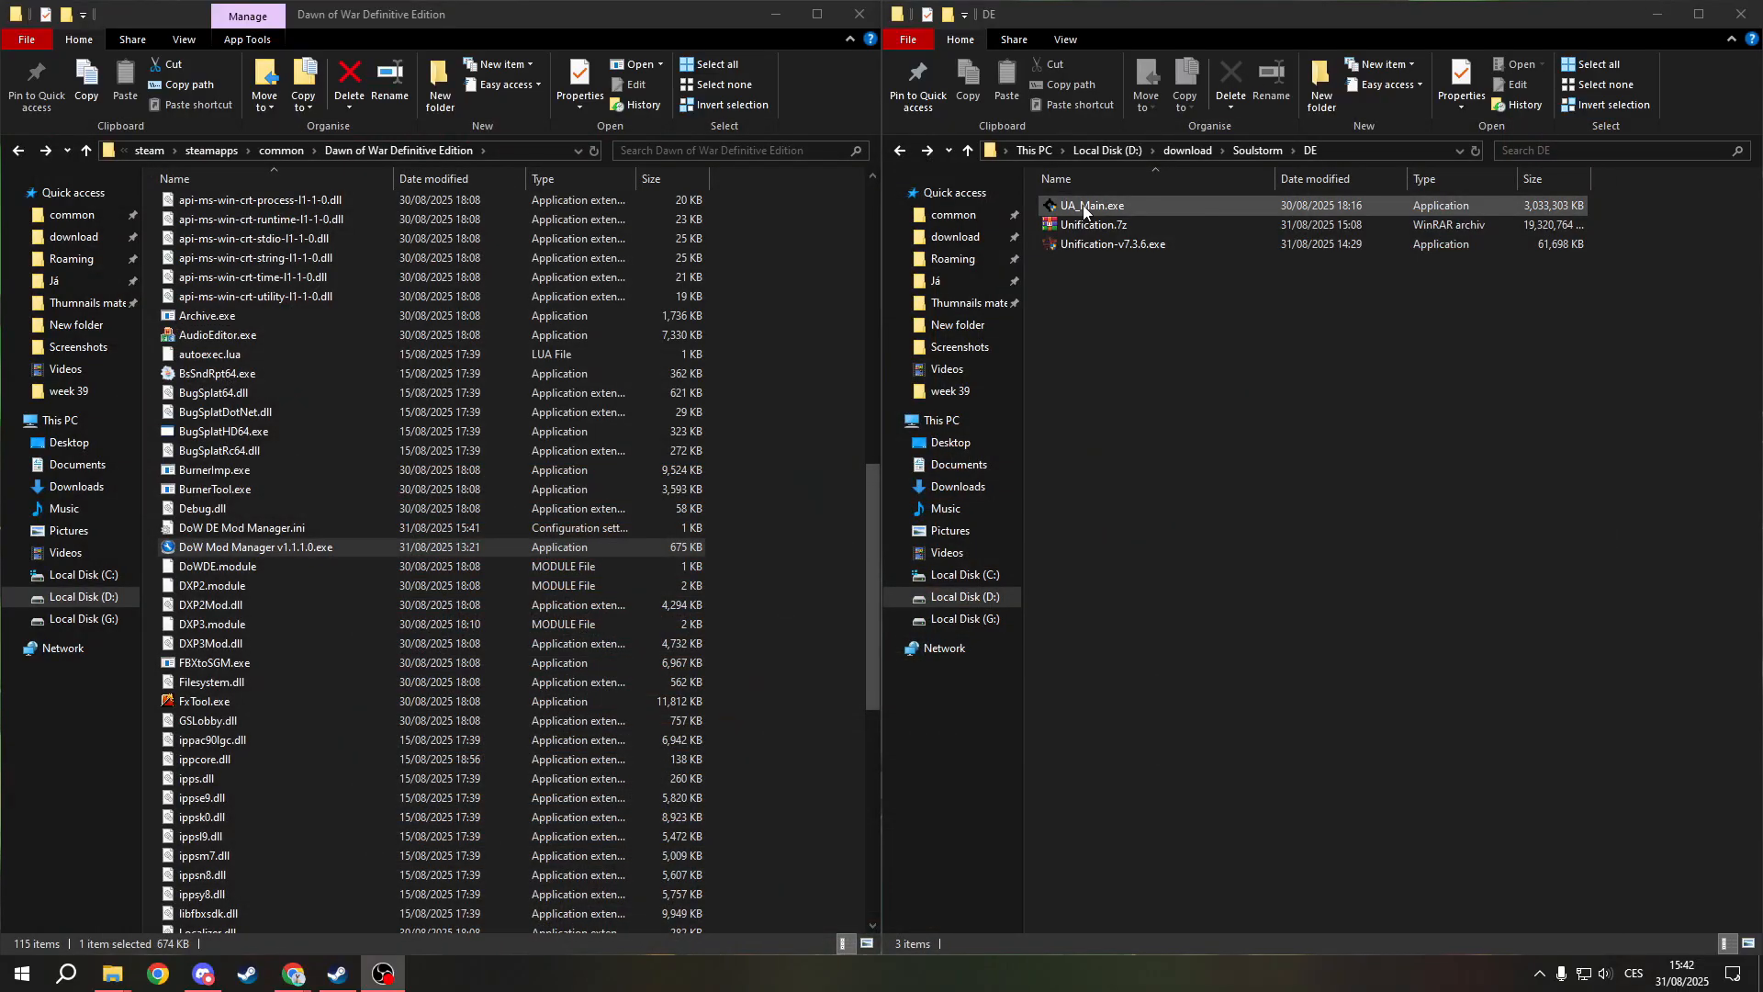
Move UA_Main.exe into the game folder and run it, reaching the permission prompt
{"action": "left_click", "coordinate": [1089, 204]}
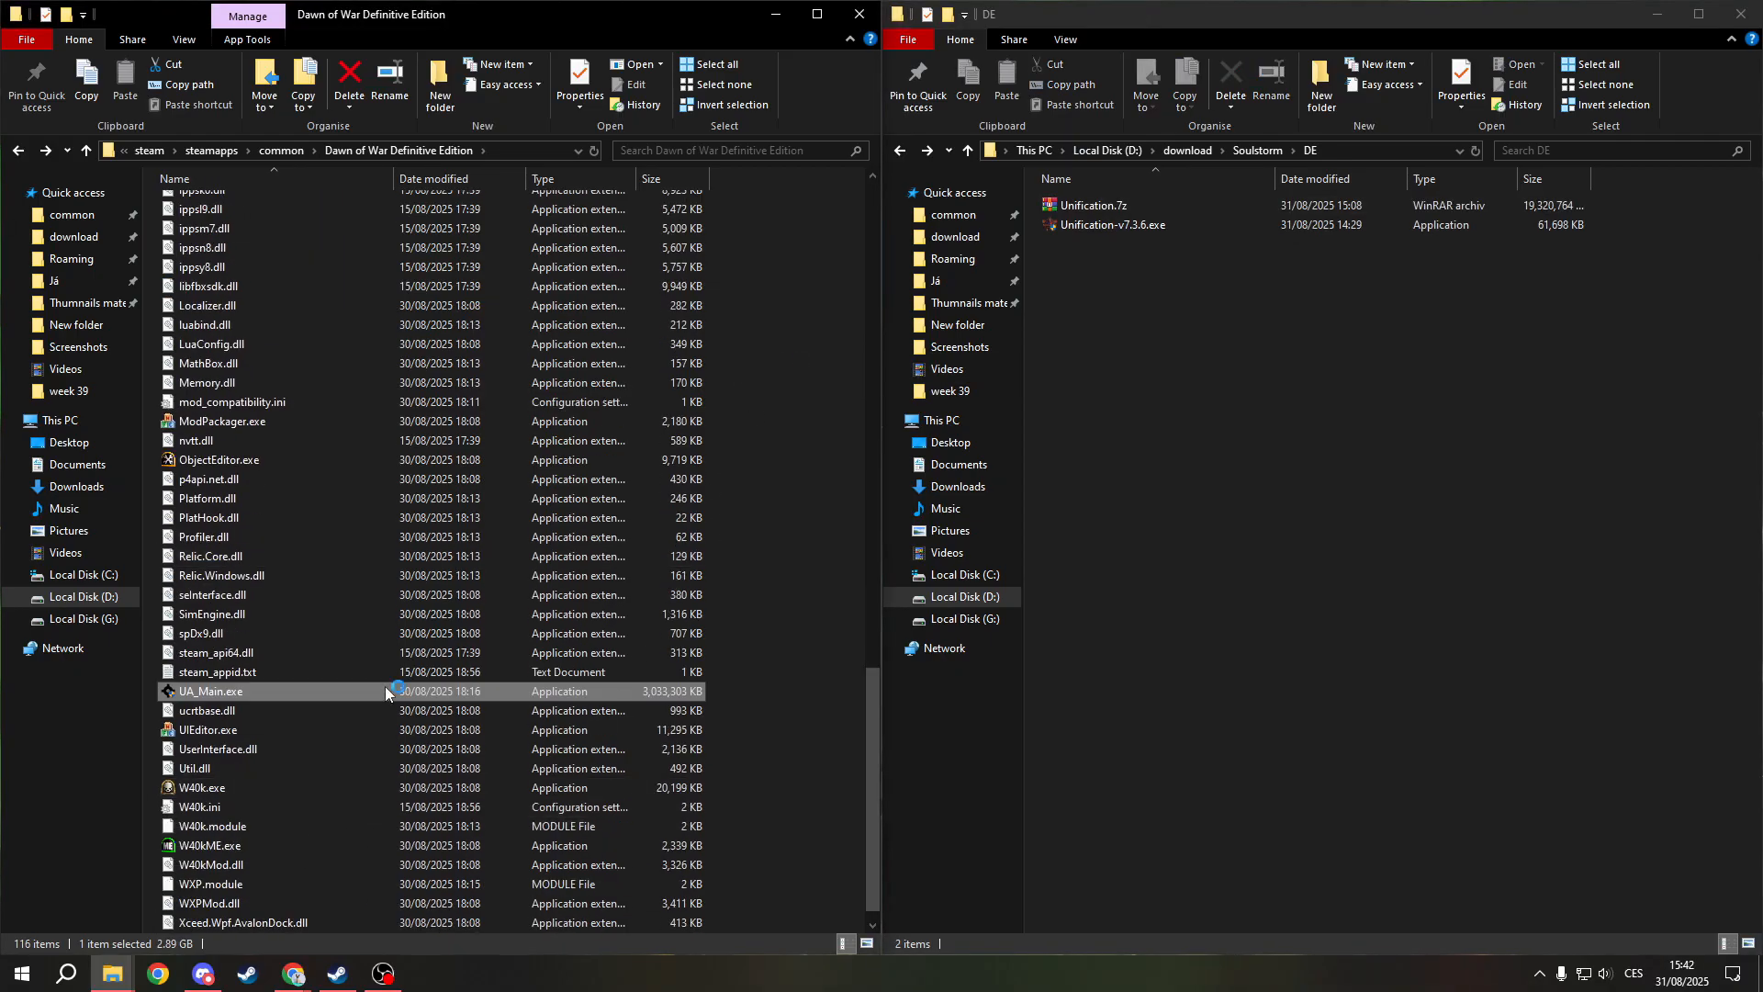
{"action": "mouse_move", "coordinate": [613, 608]}
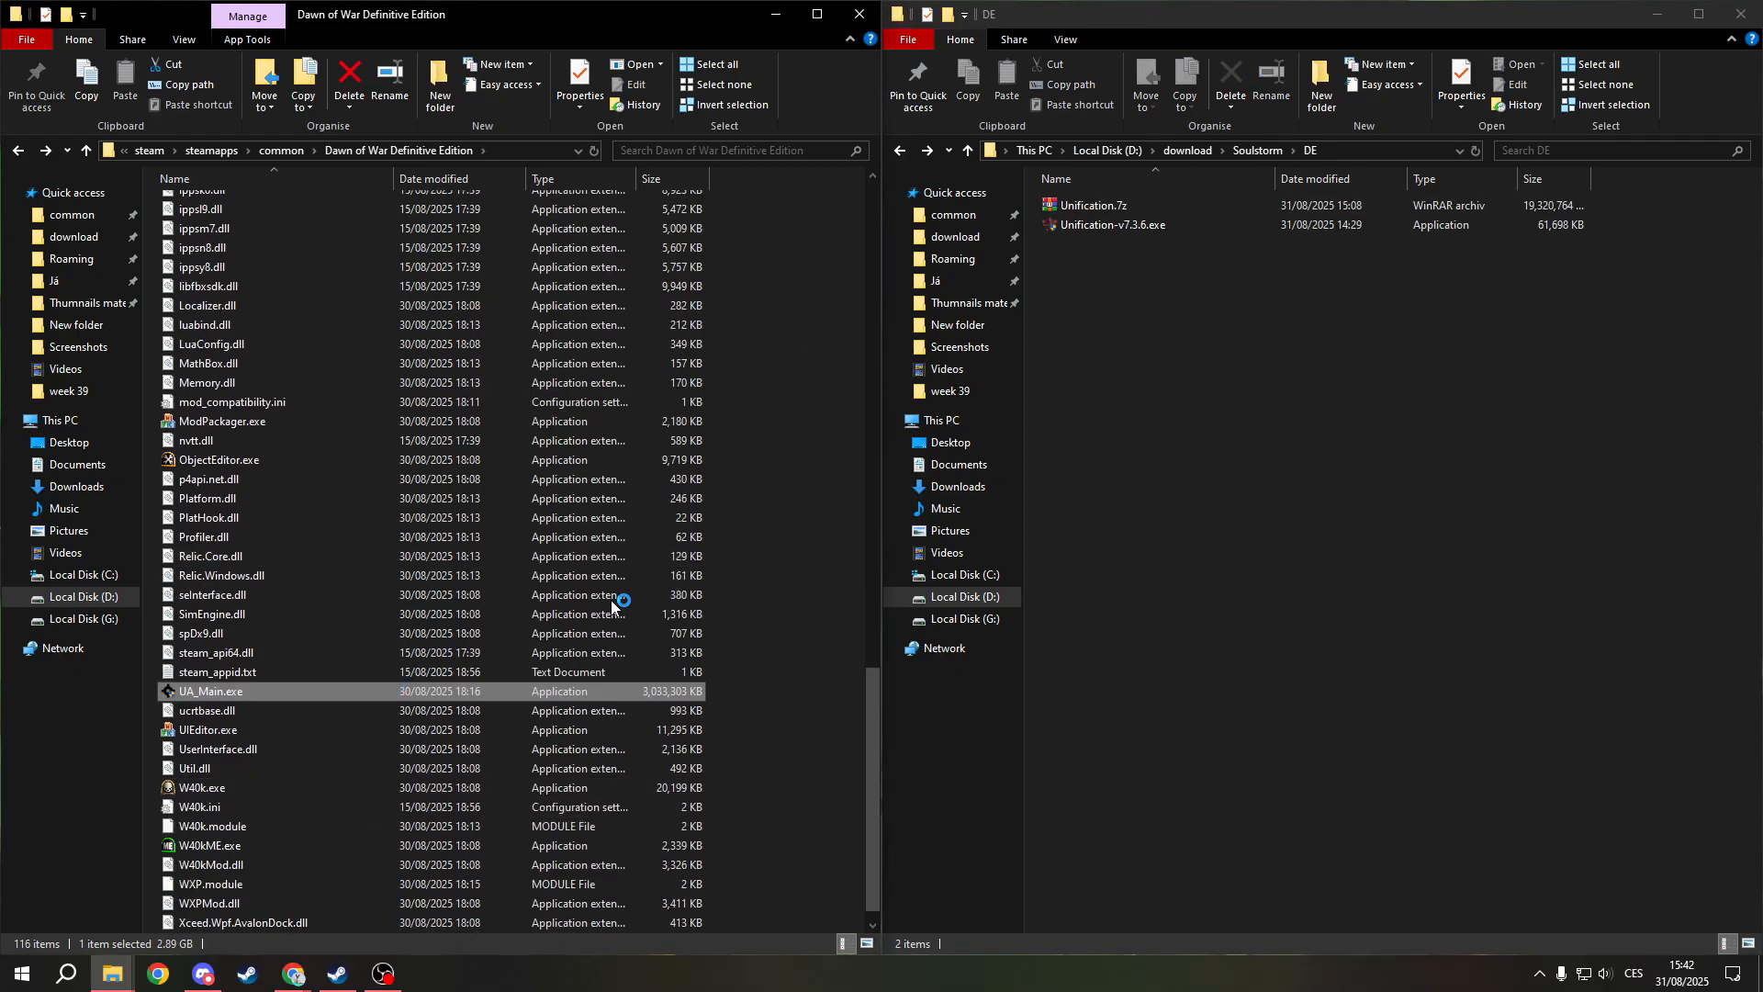
{"action": "double_click", "coordinate": [210, 690]}
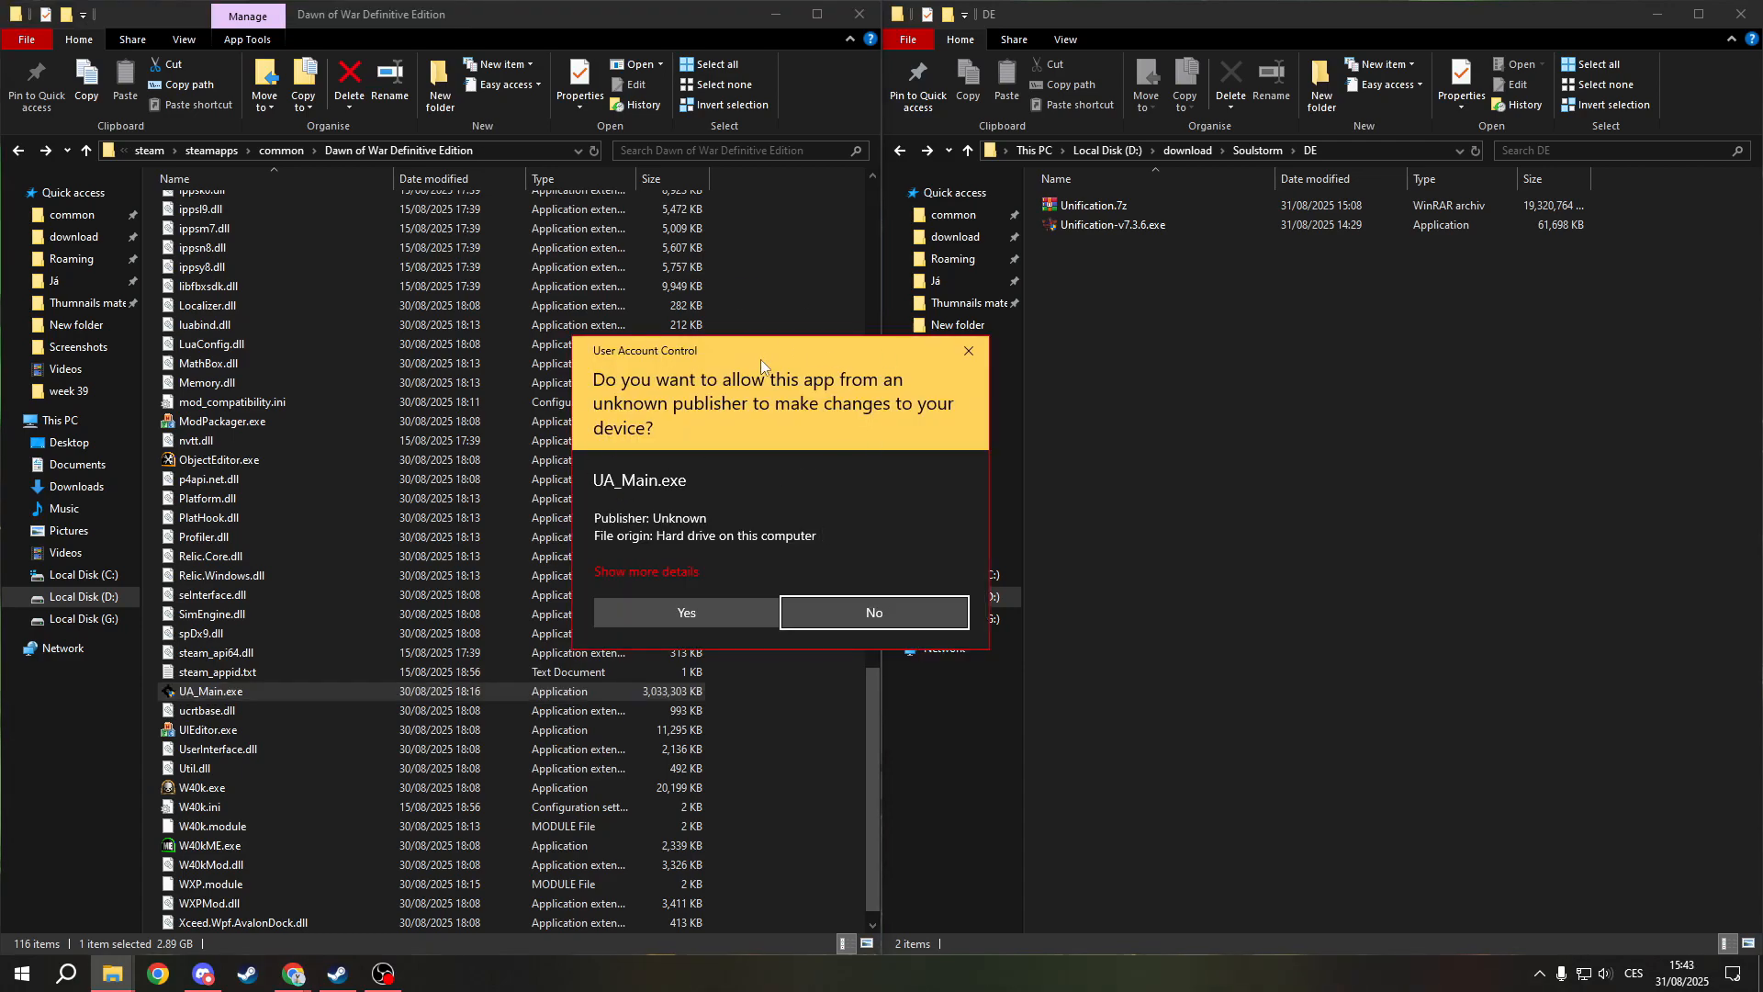
Allow the UA installer to run and accept the Ultimate Apocalypse license agreement
{"action": "left_click", "coordinate": [685, 612]}
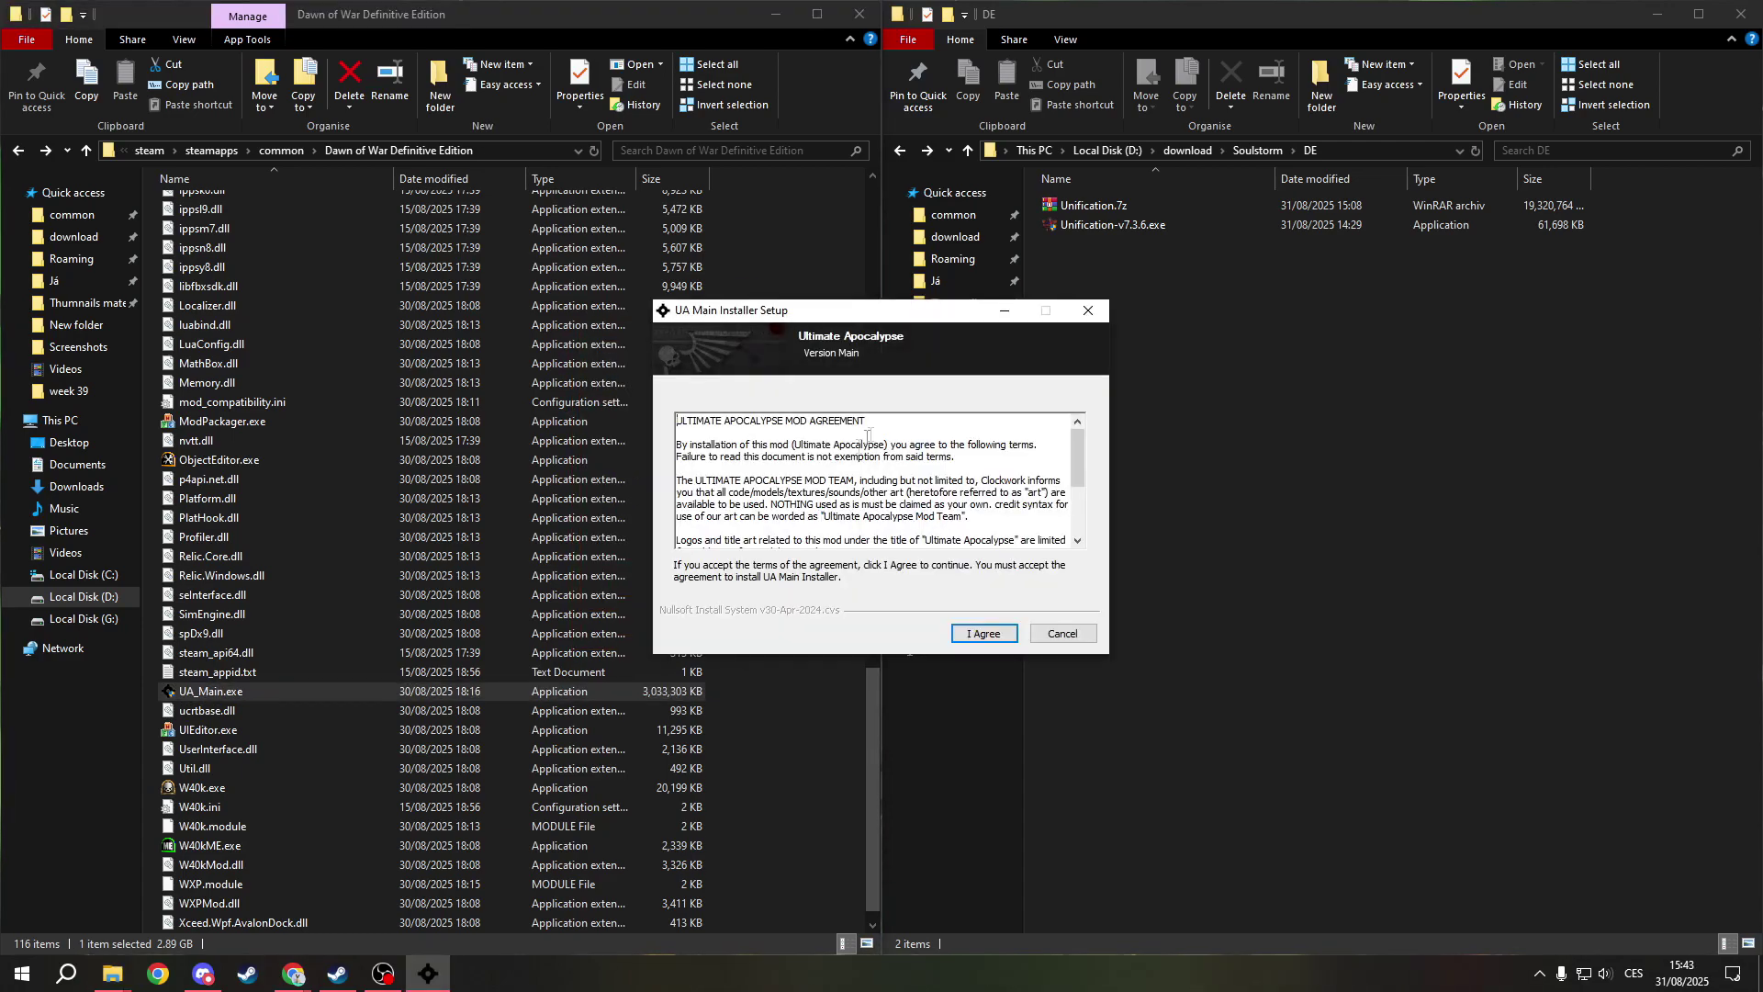
{"action": "scroll", "scroll_direction": "down", "scroll_amount": 3}
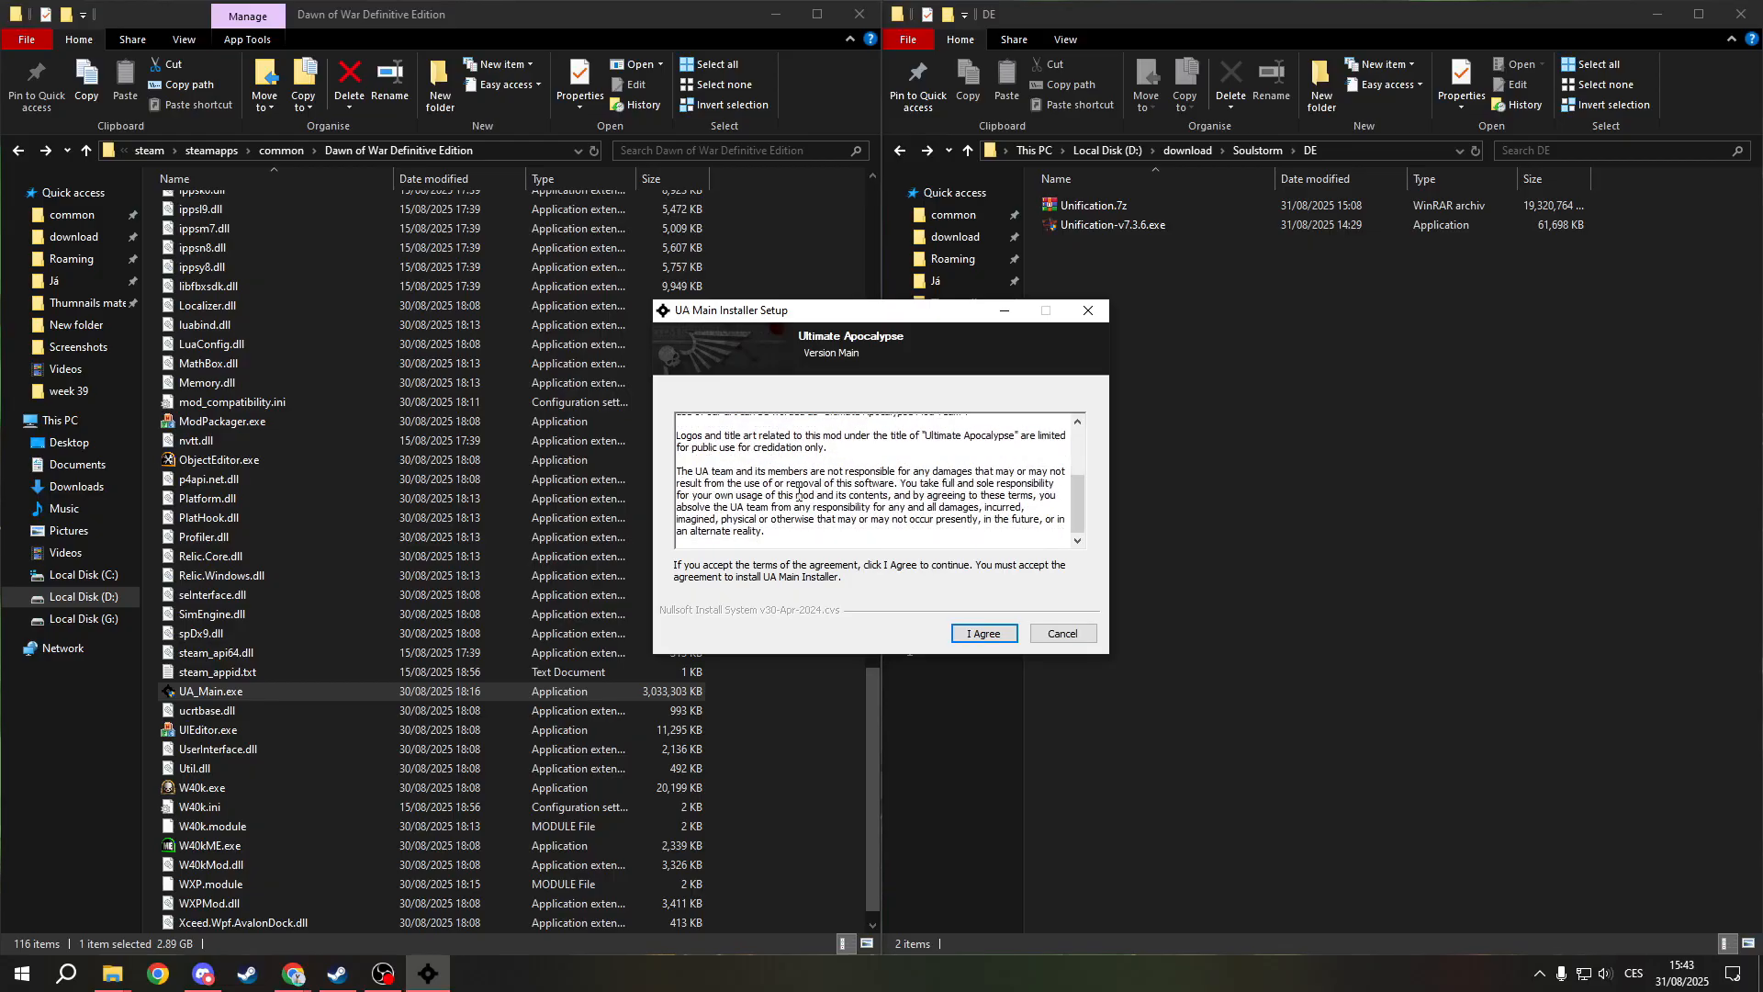
{"action": "left_click", "coordinate": [981, 632]}
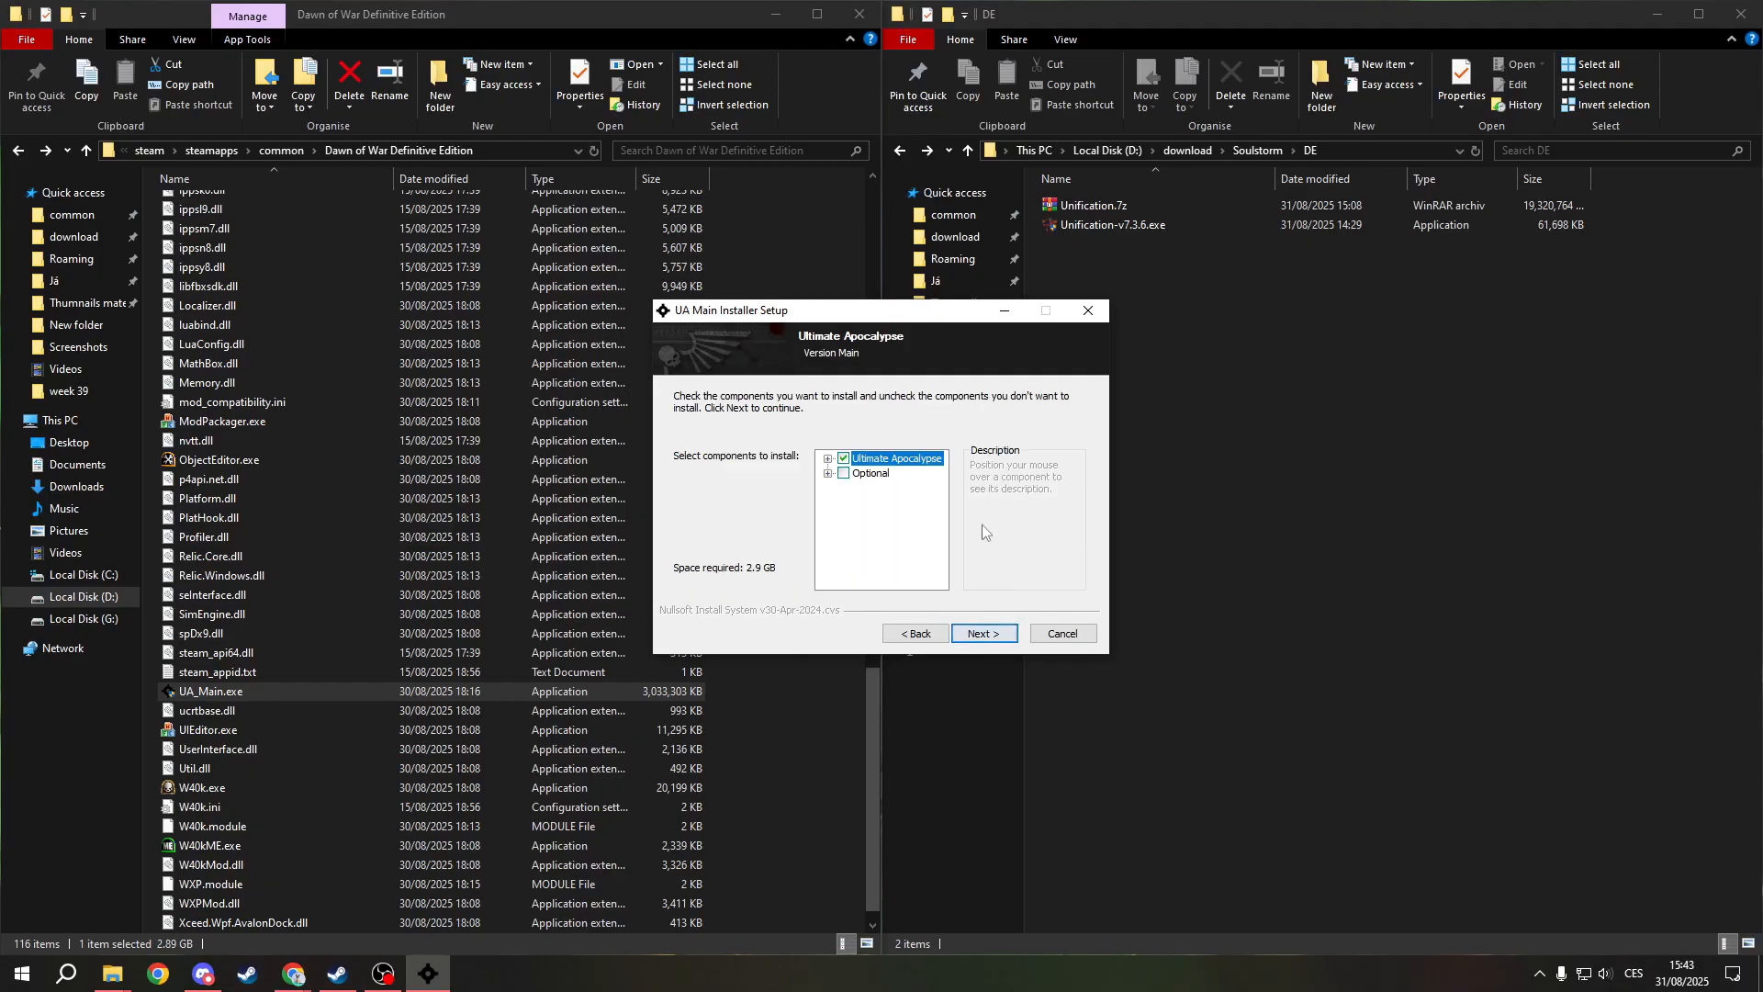
Inspect the component tree, keep Ultimate Apocalypse ticked and Optional off, and continue
{"action": "left_click", "coordinate": [828, 457]}
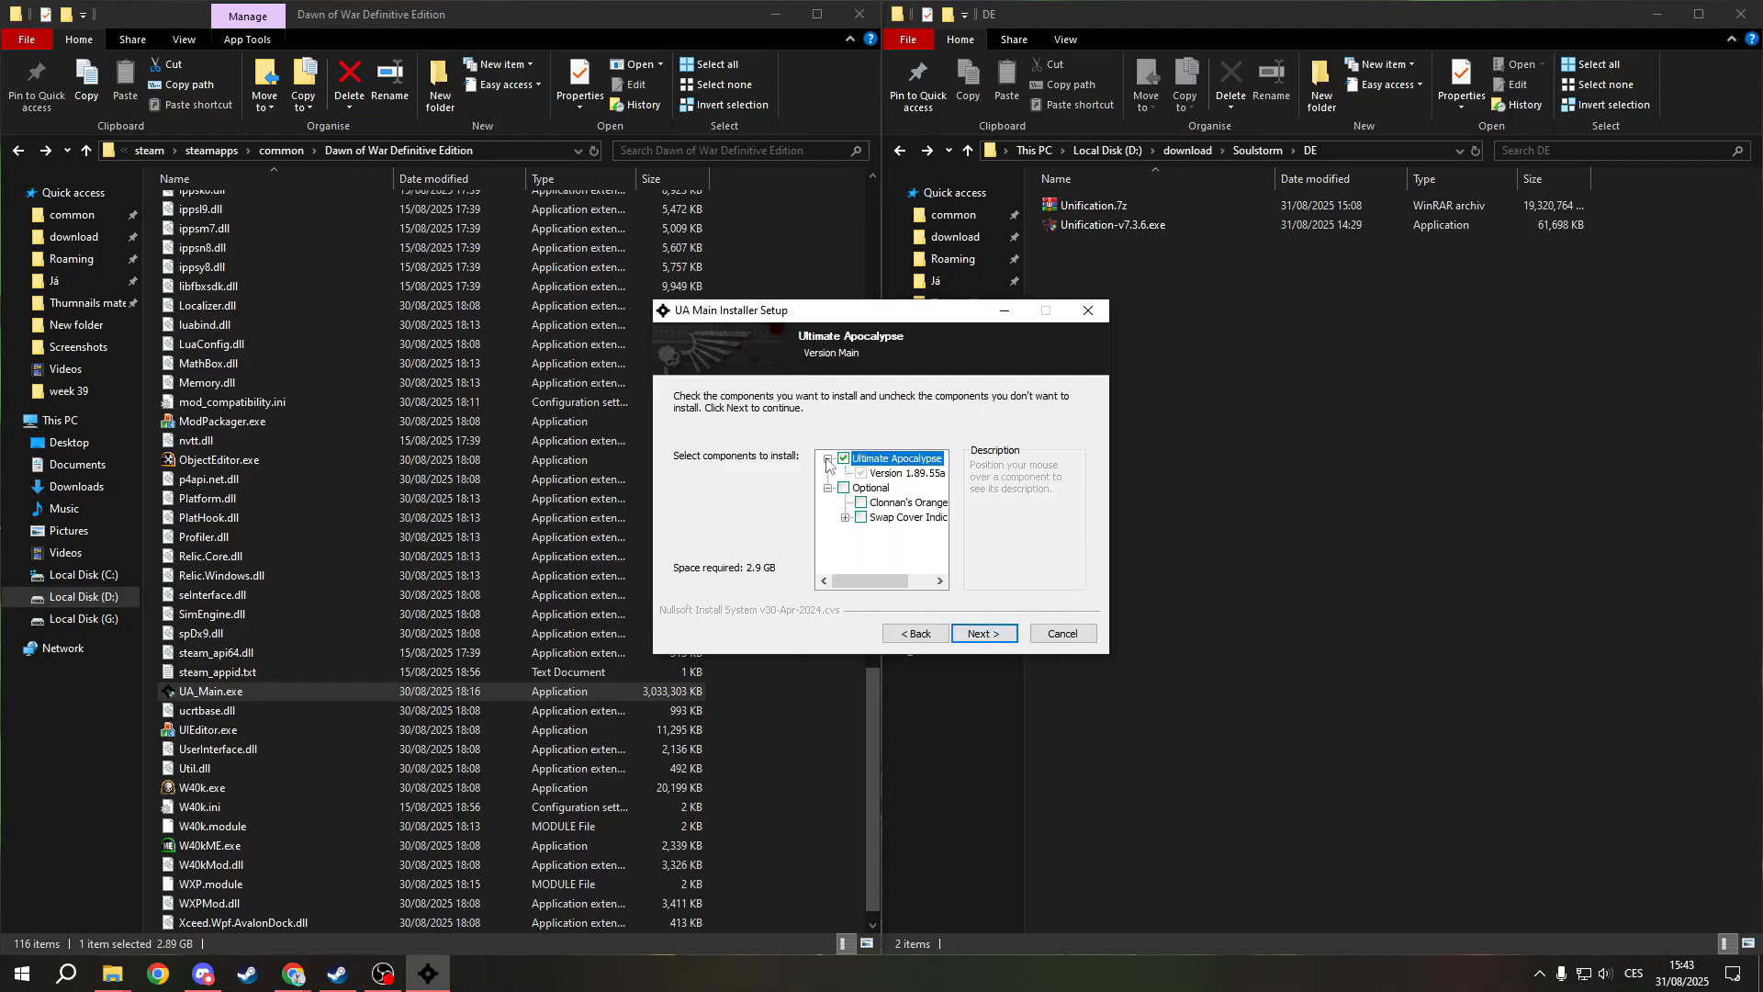
{"action": "left_click", "coordinate": [828, 457]}
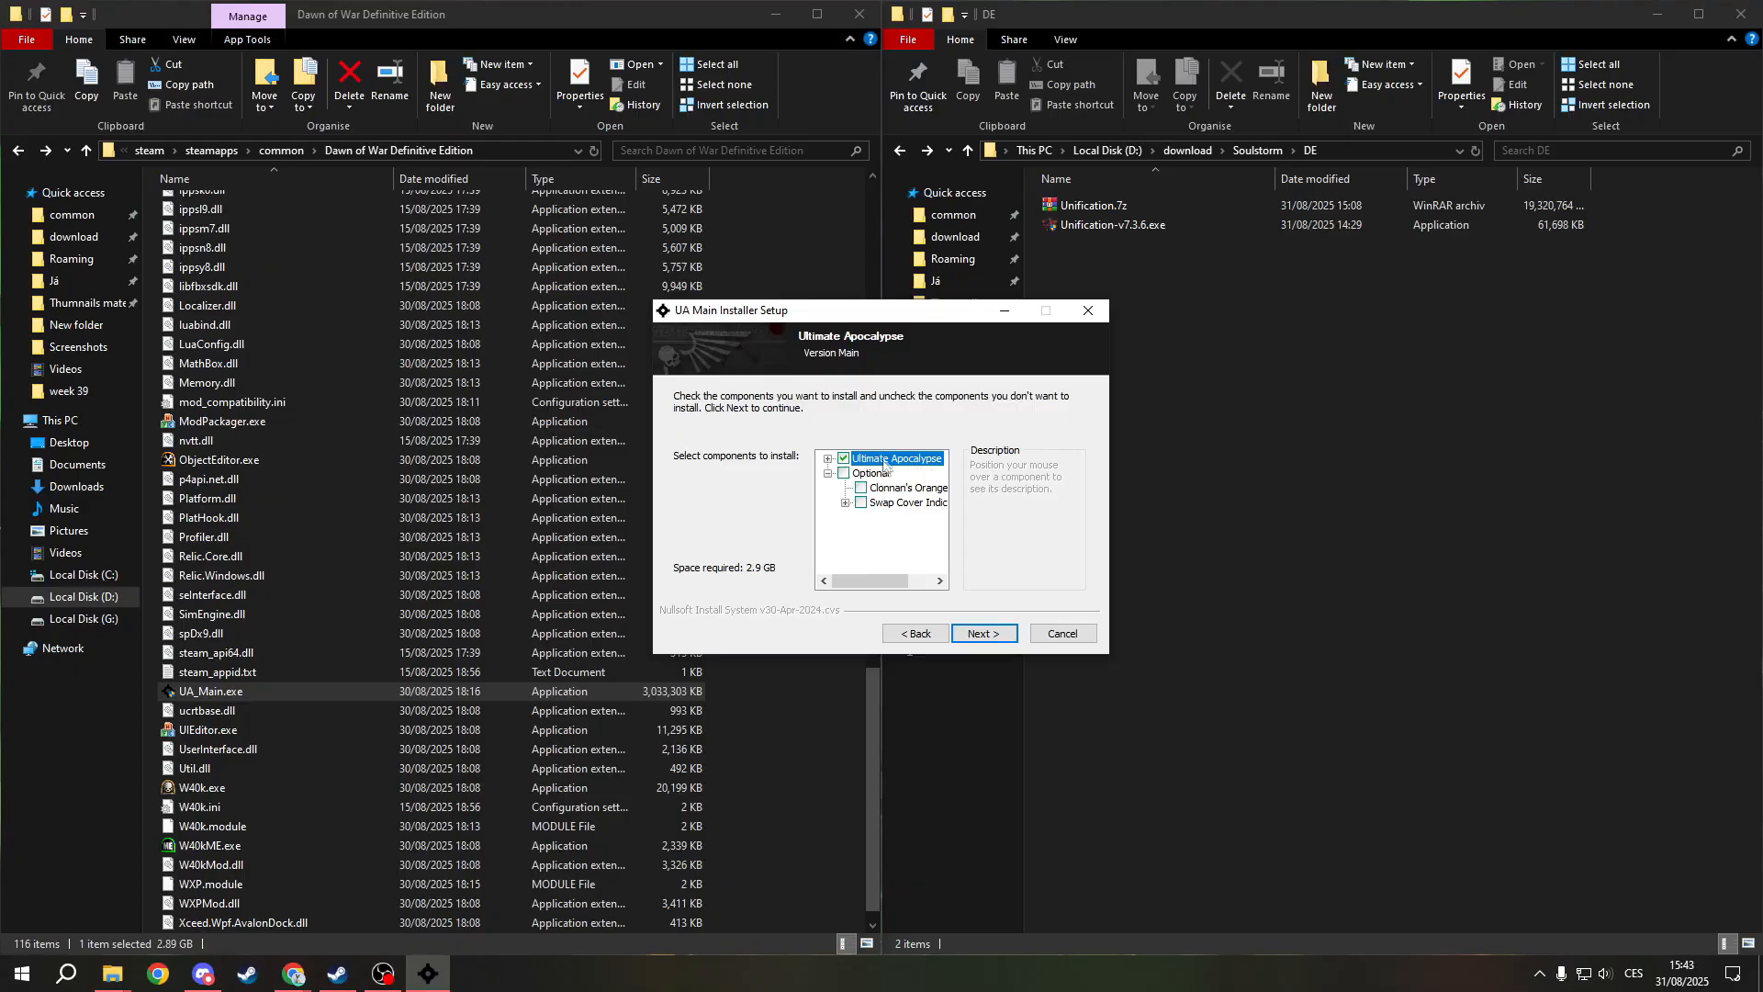
{"action": "left_click", "coordinate": [845, 503]}
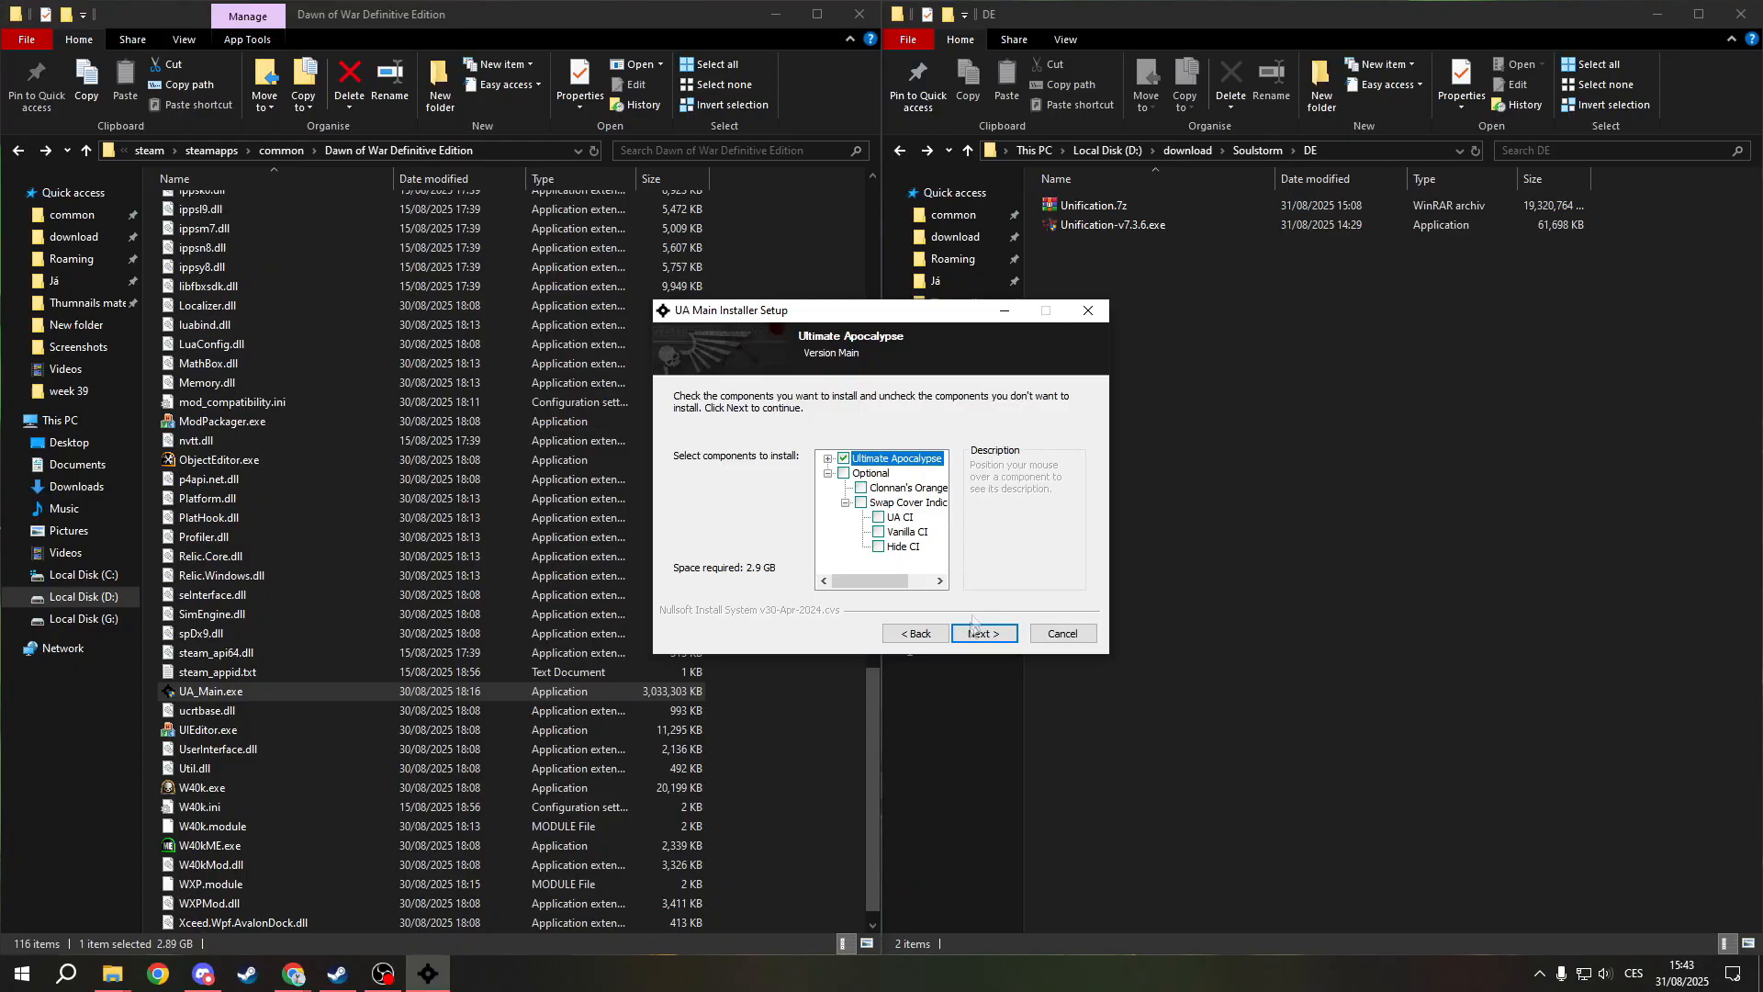
{"action": "left_click", "coordinate": [980, 633]}
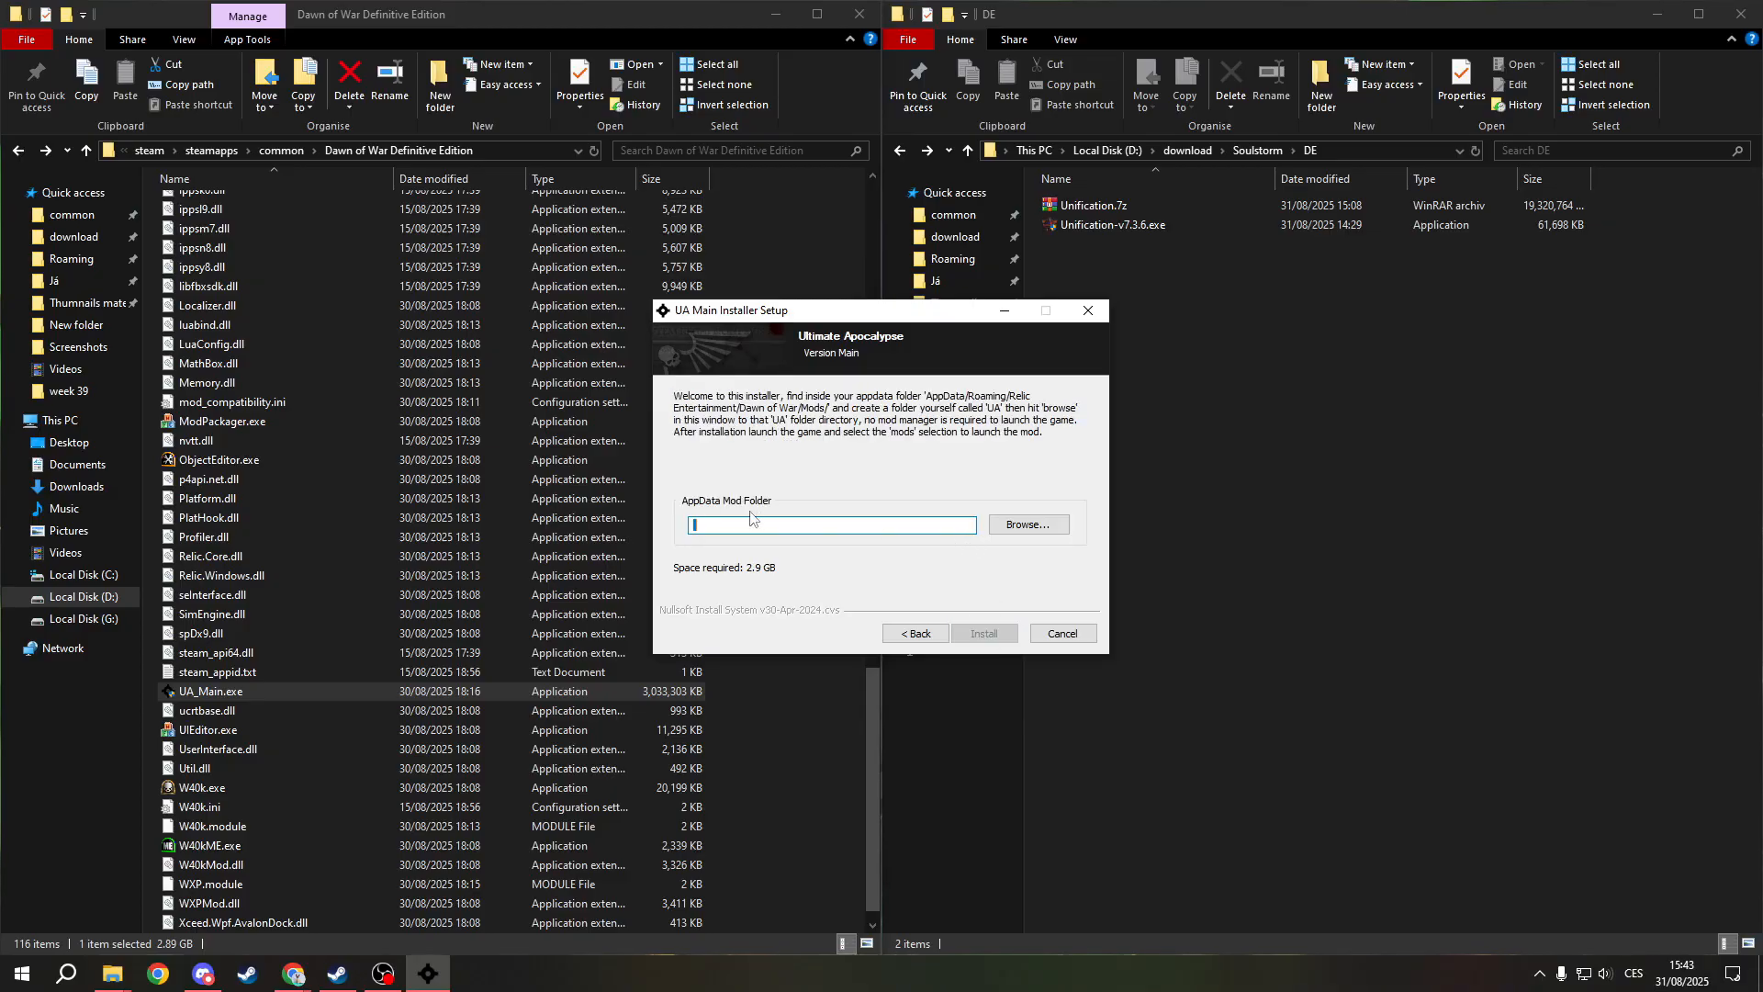
{"action": "mouse_move", "coordinate": [899, 443]}
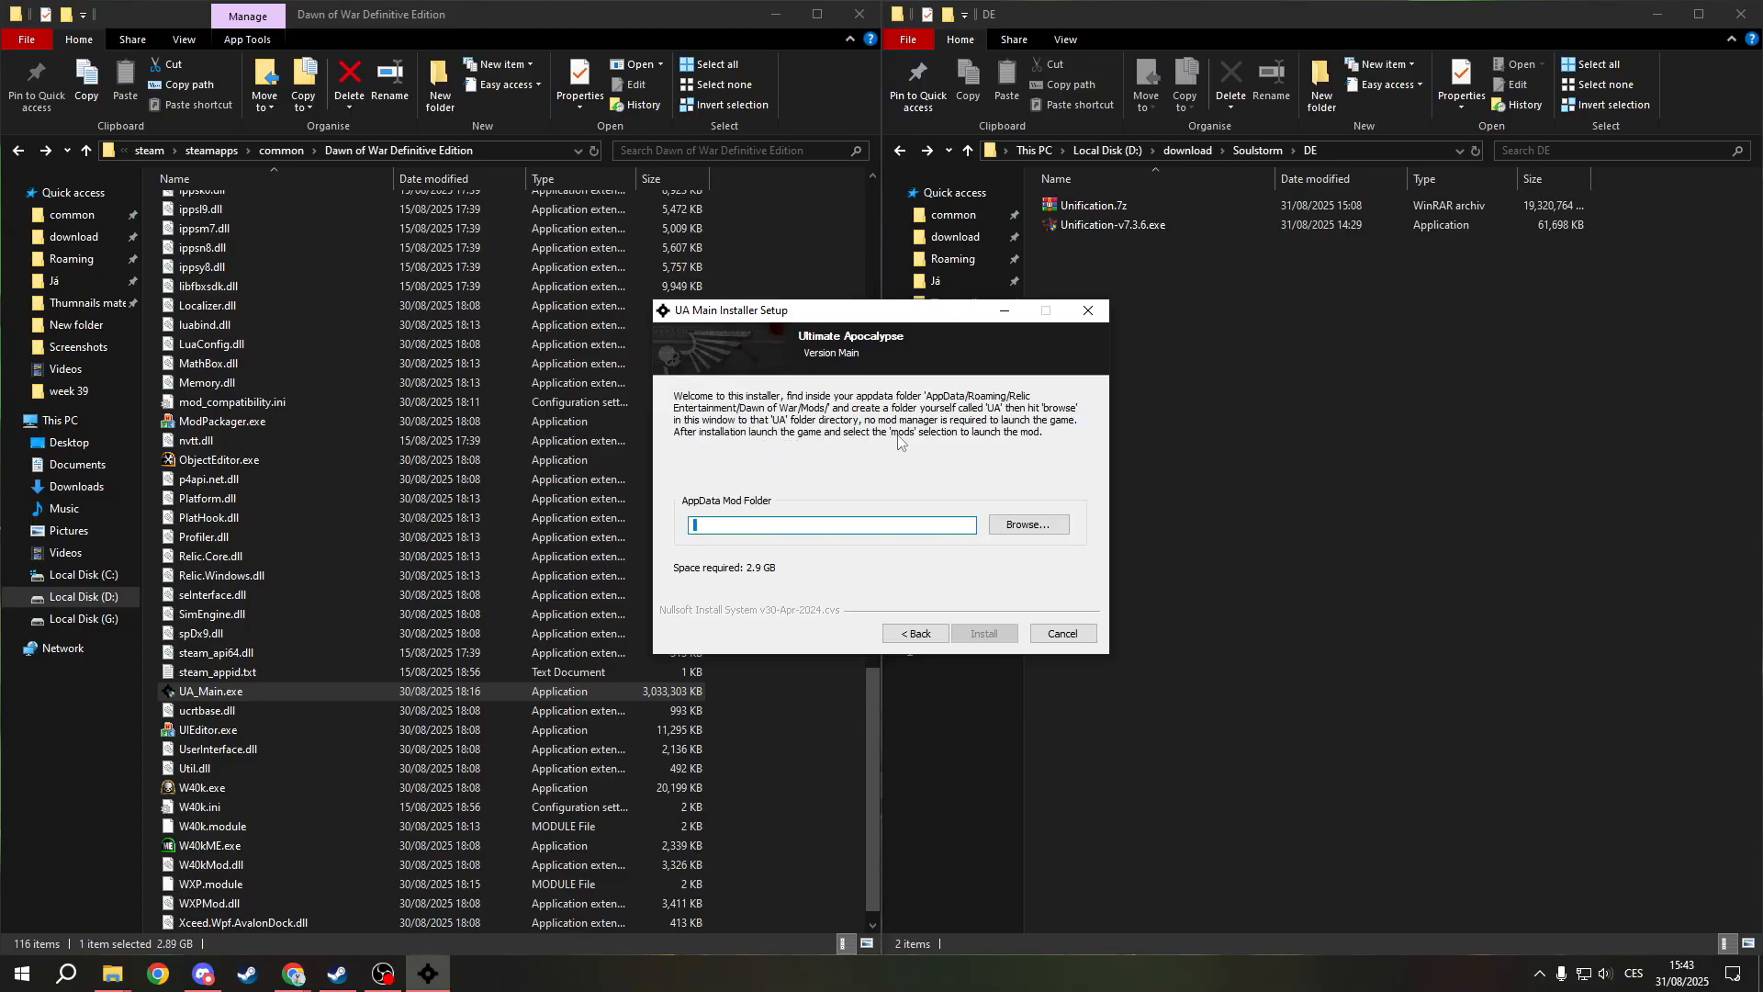
Browse to Relic Entertainment > Dawn of War > MODS and set the UA folder as install destination
{"action": "left_click", "coordinate": [1026, 523]}
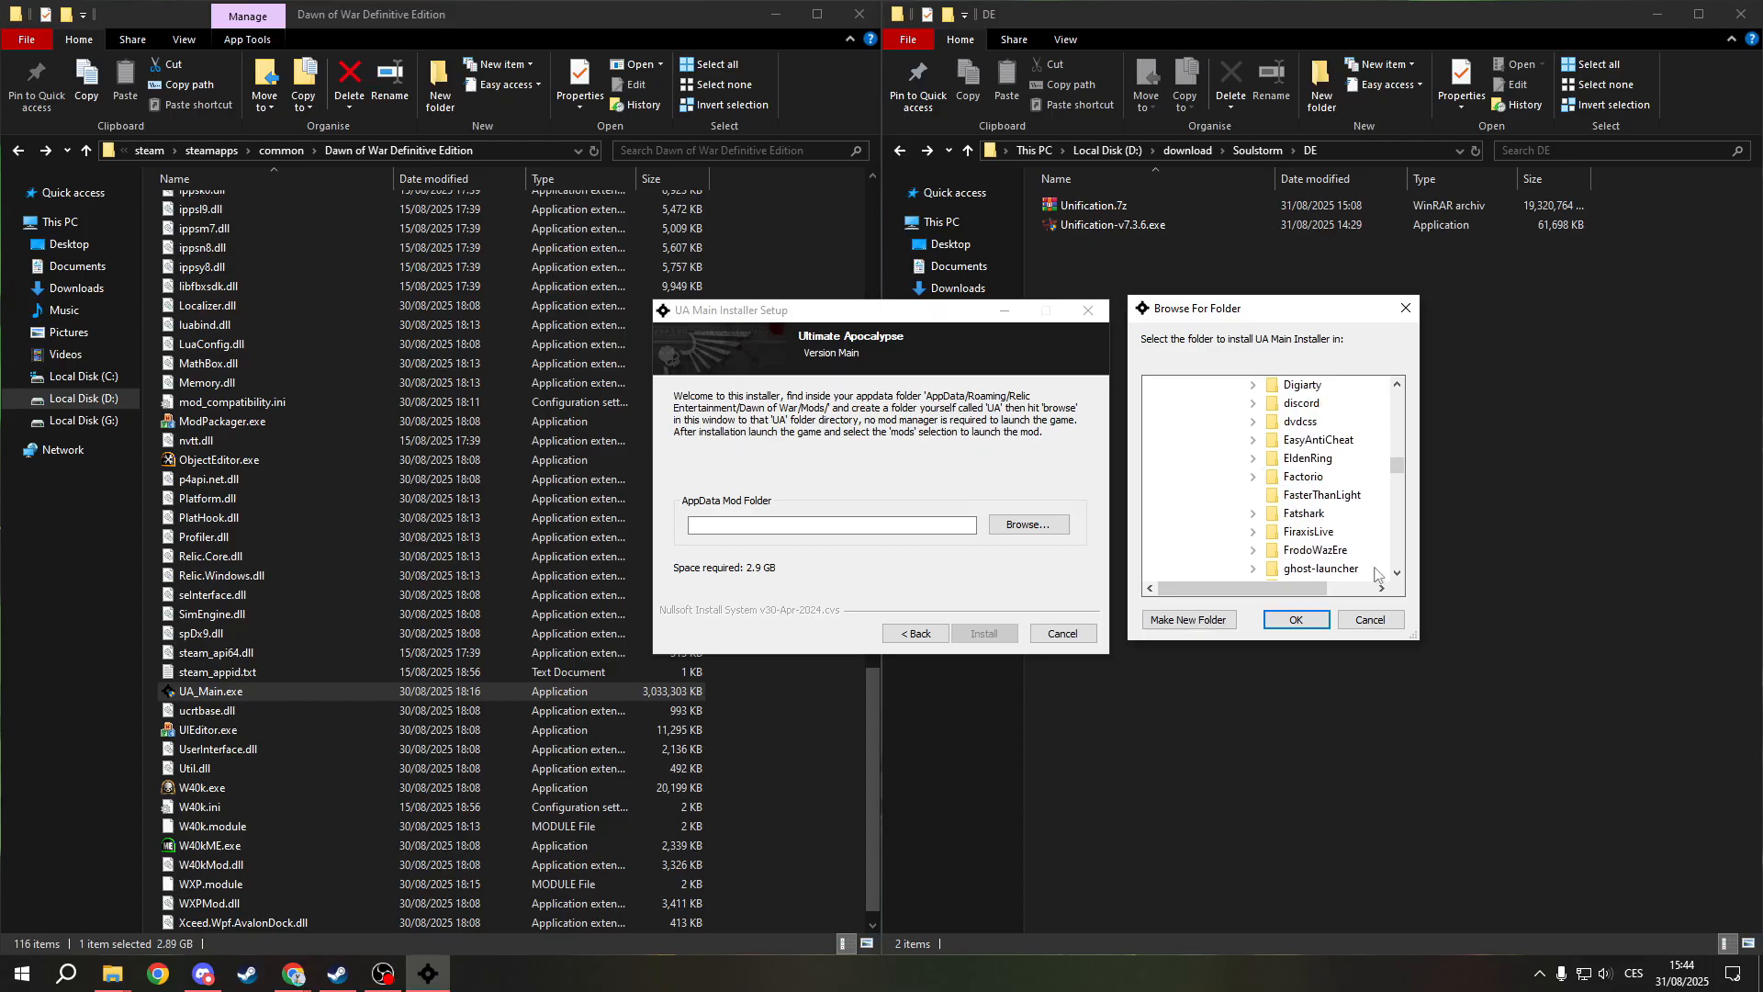
{"action": "mouse_move", "coordinate": [1326, 478]}
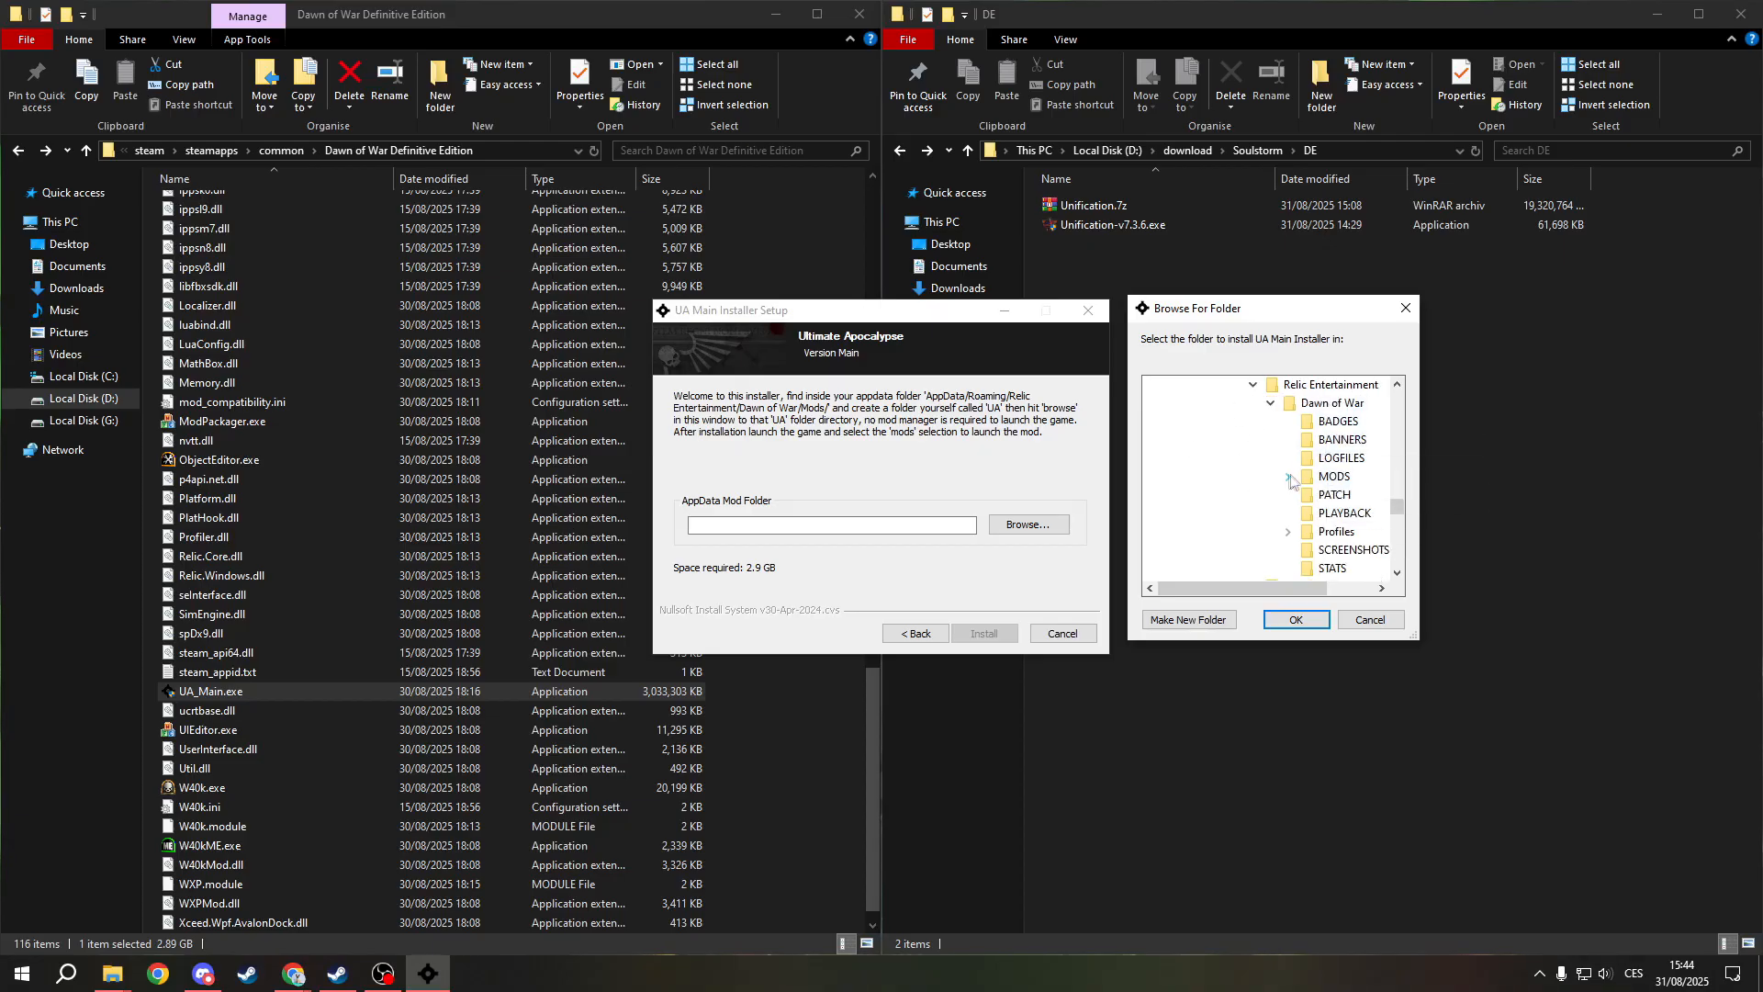
{"action": "left_click", "coordinate": [1289, 475]}
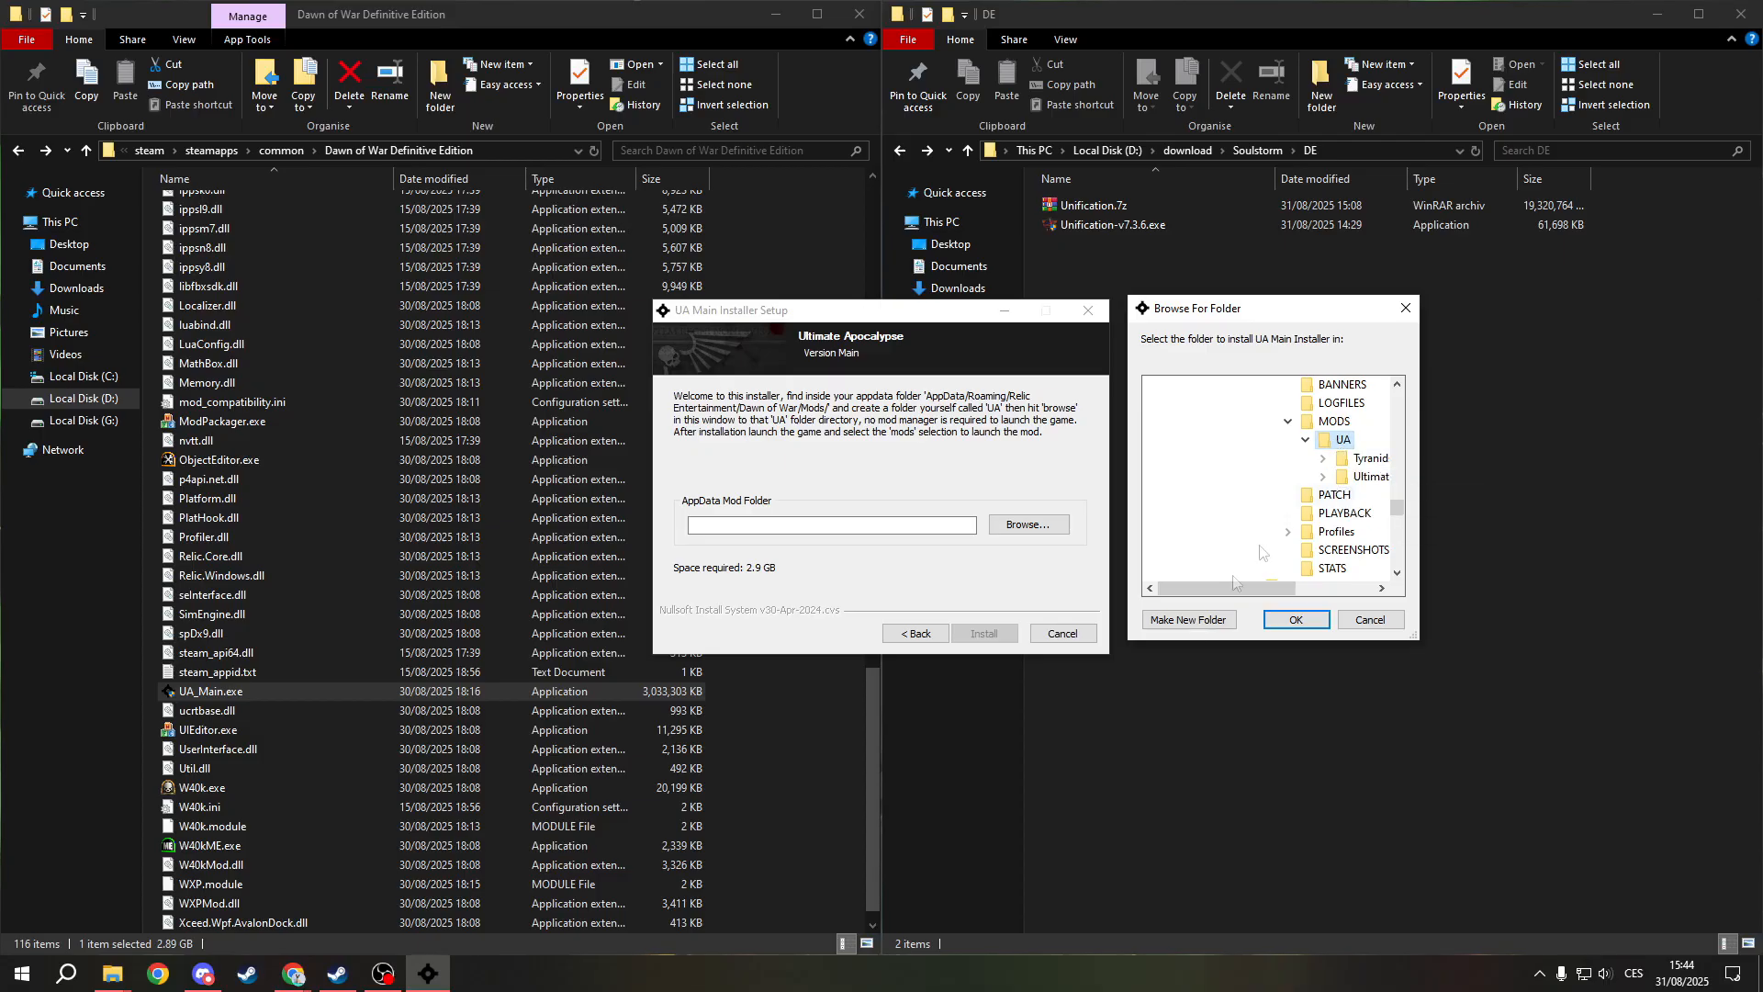
{"action": "mouse_move", "coordinate": [1343, 446]}
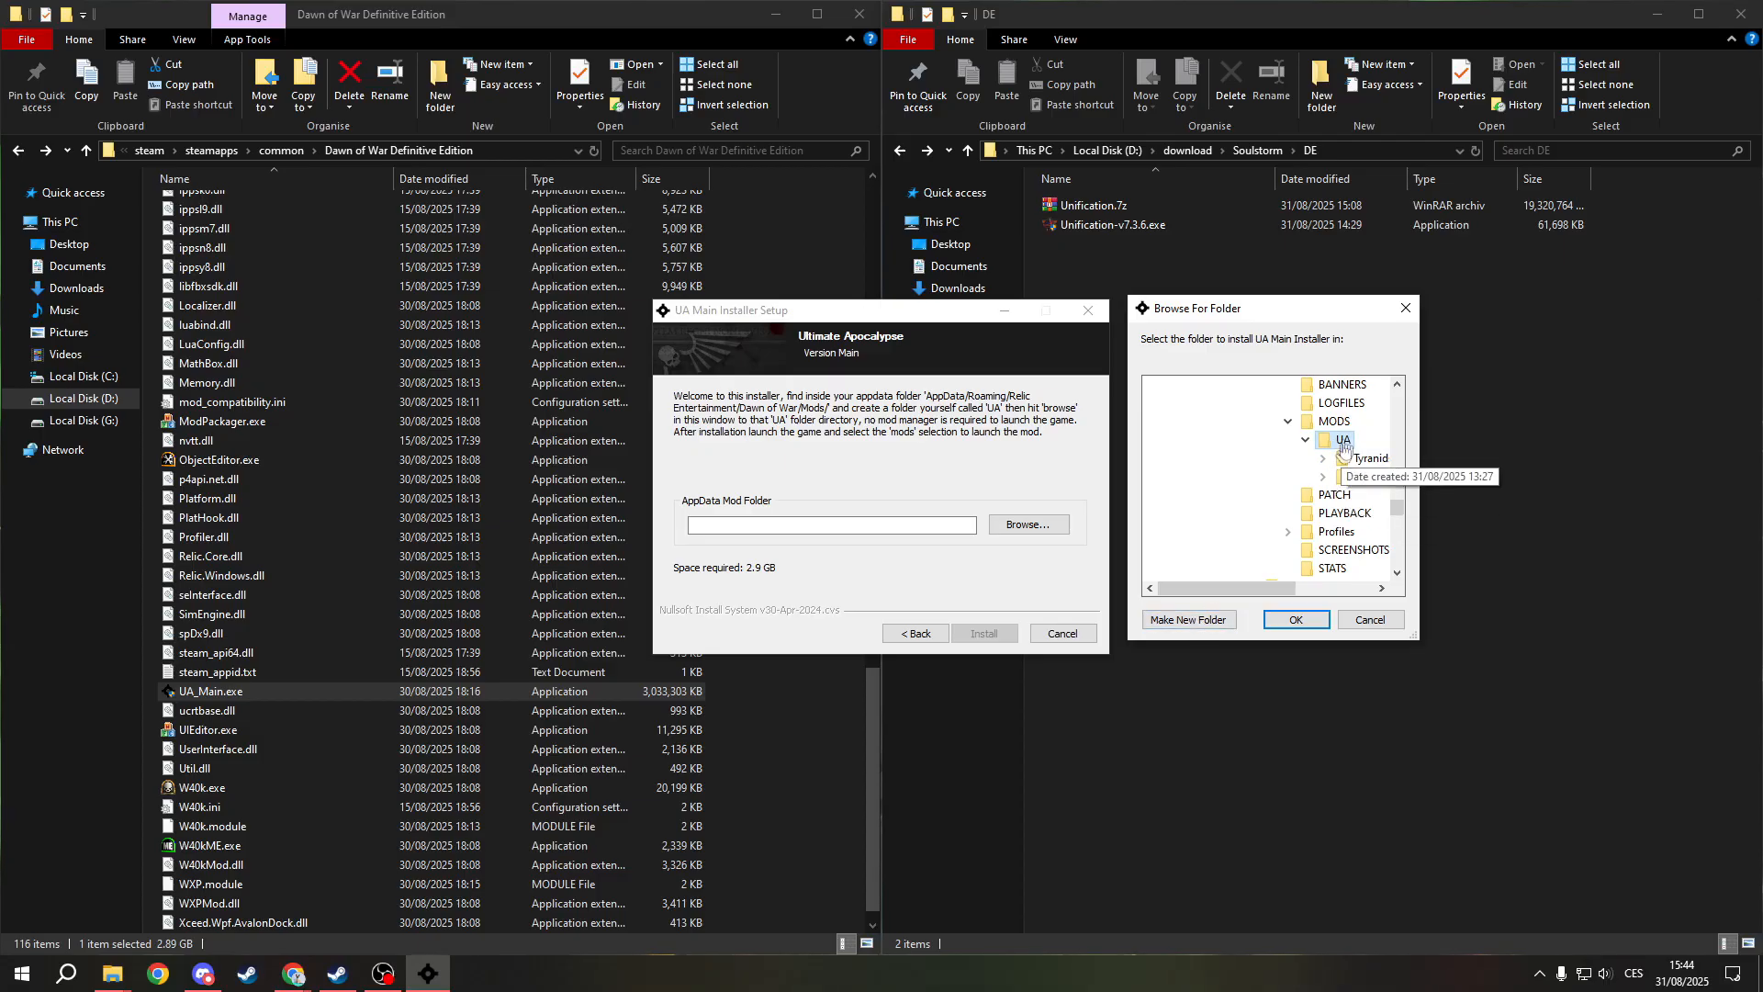
{"action": "left_click", "coordinate": [1322, 439]}
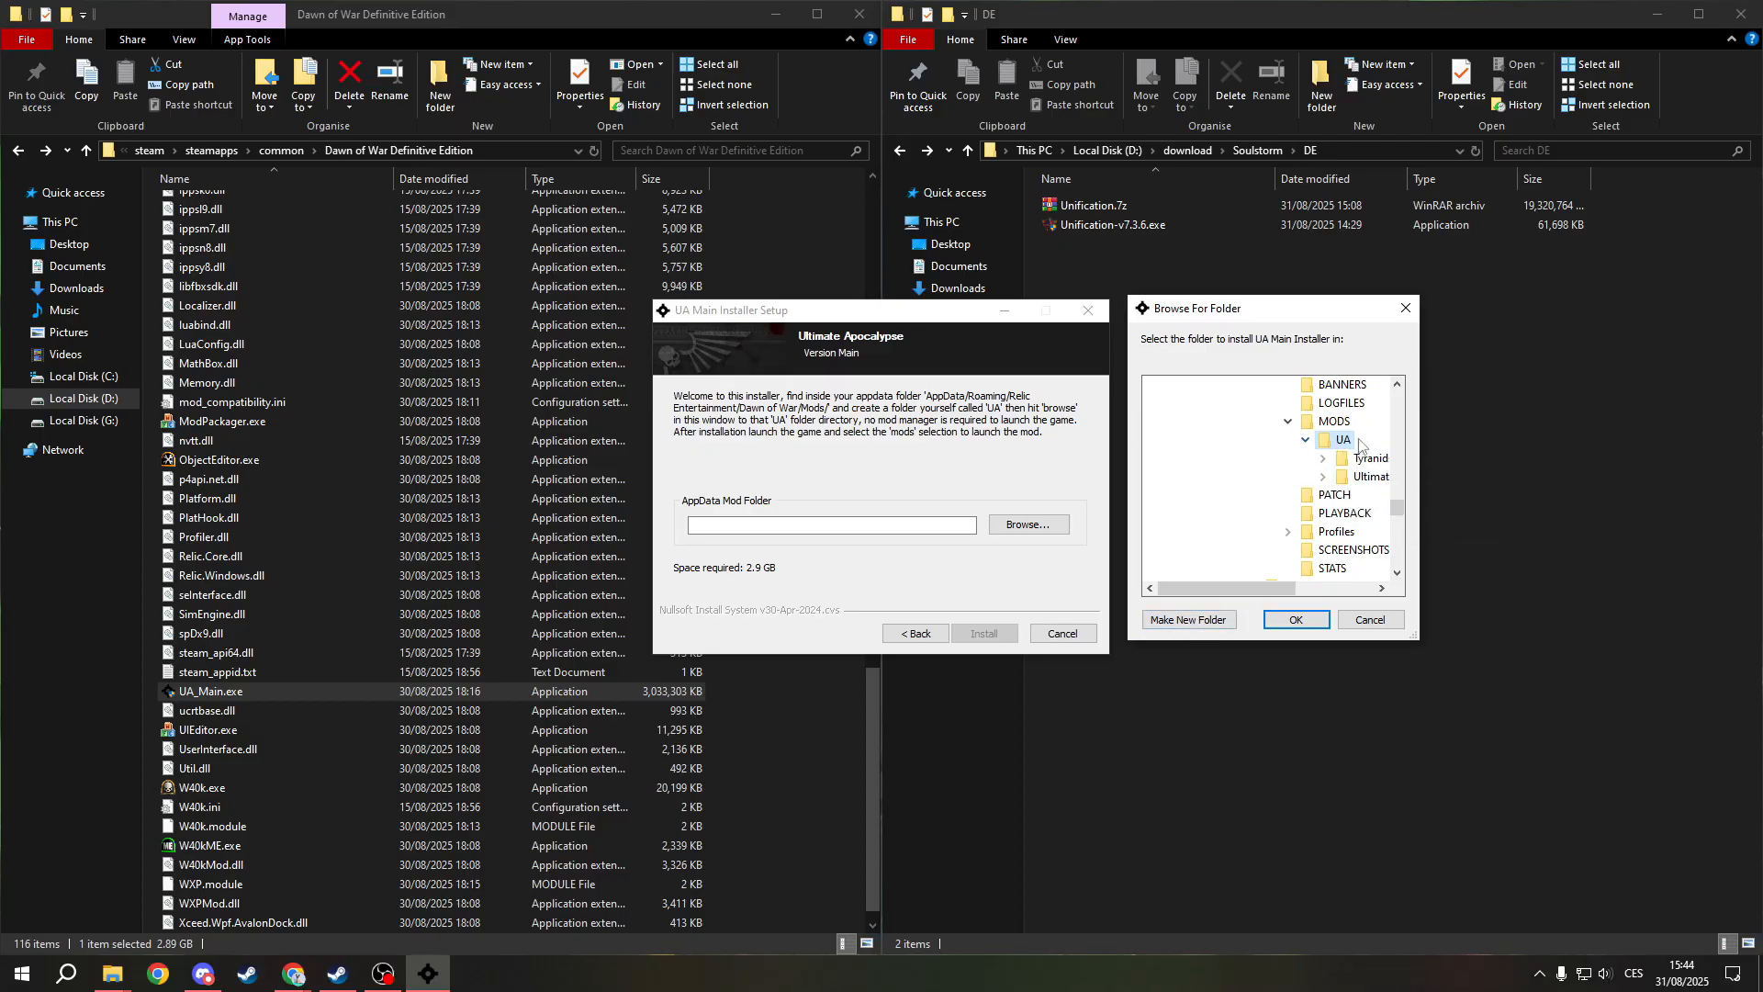
{"action": "mouse_move", "coordinate": [1346, 439]}
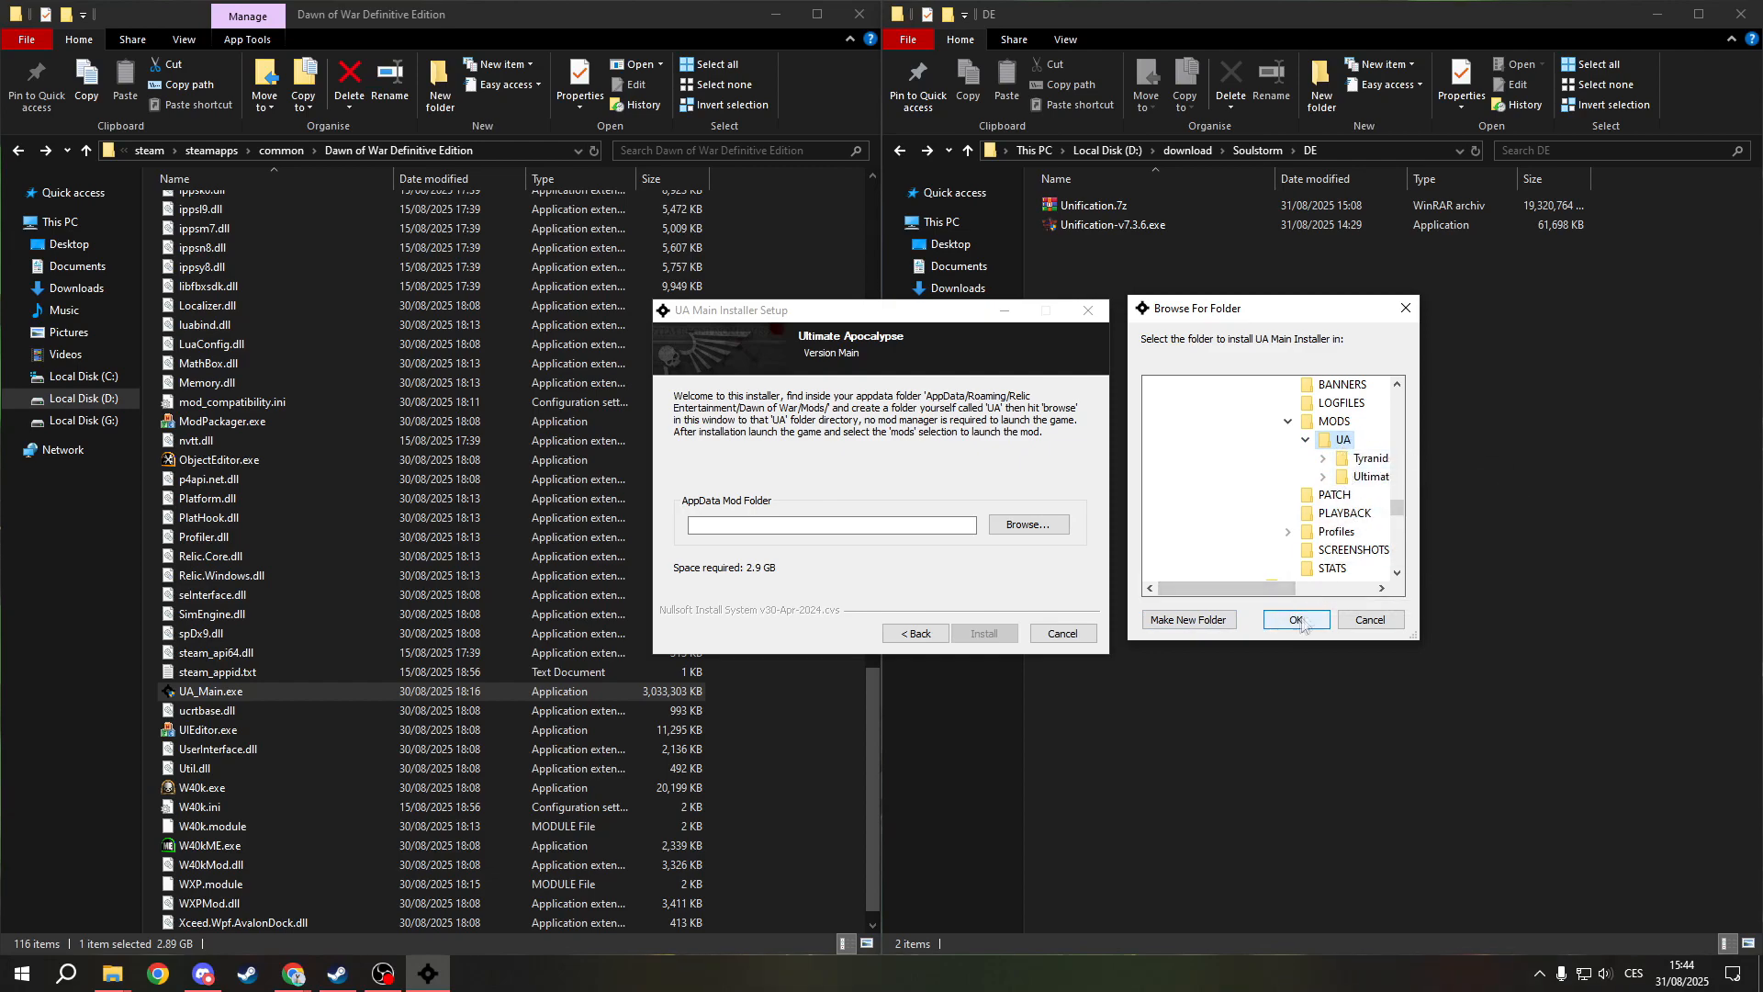
{"action": "mouse_move", "coordinate": [1367, 476]}
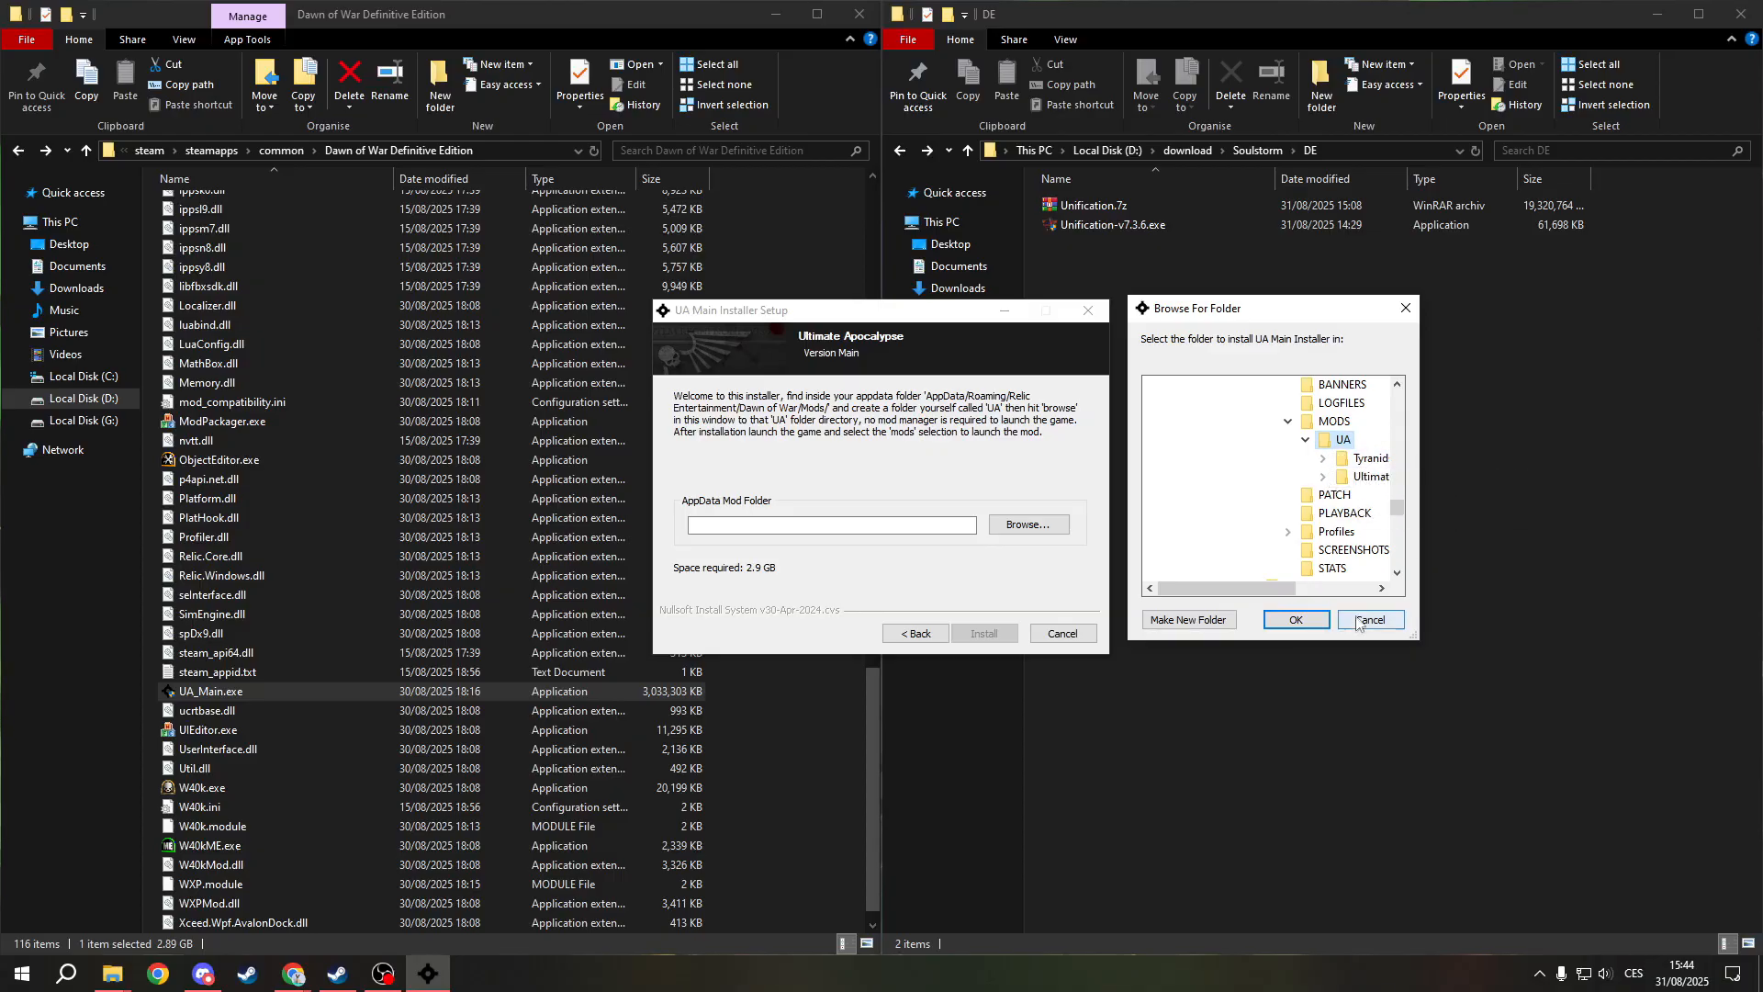
{"action": "left_click", "coordinate": [1295, 619]}
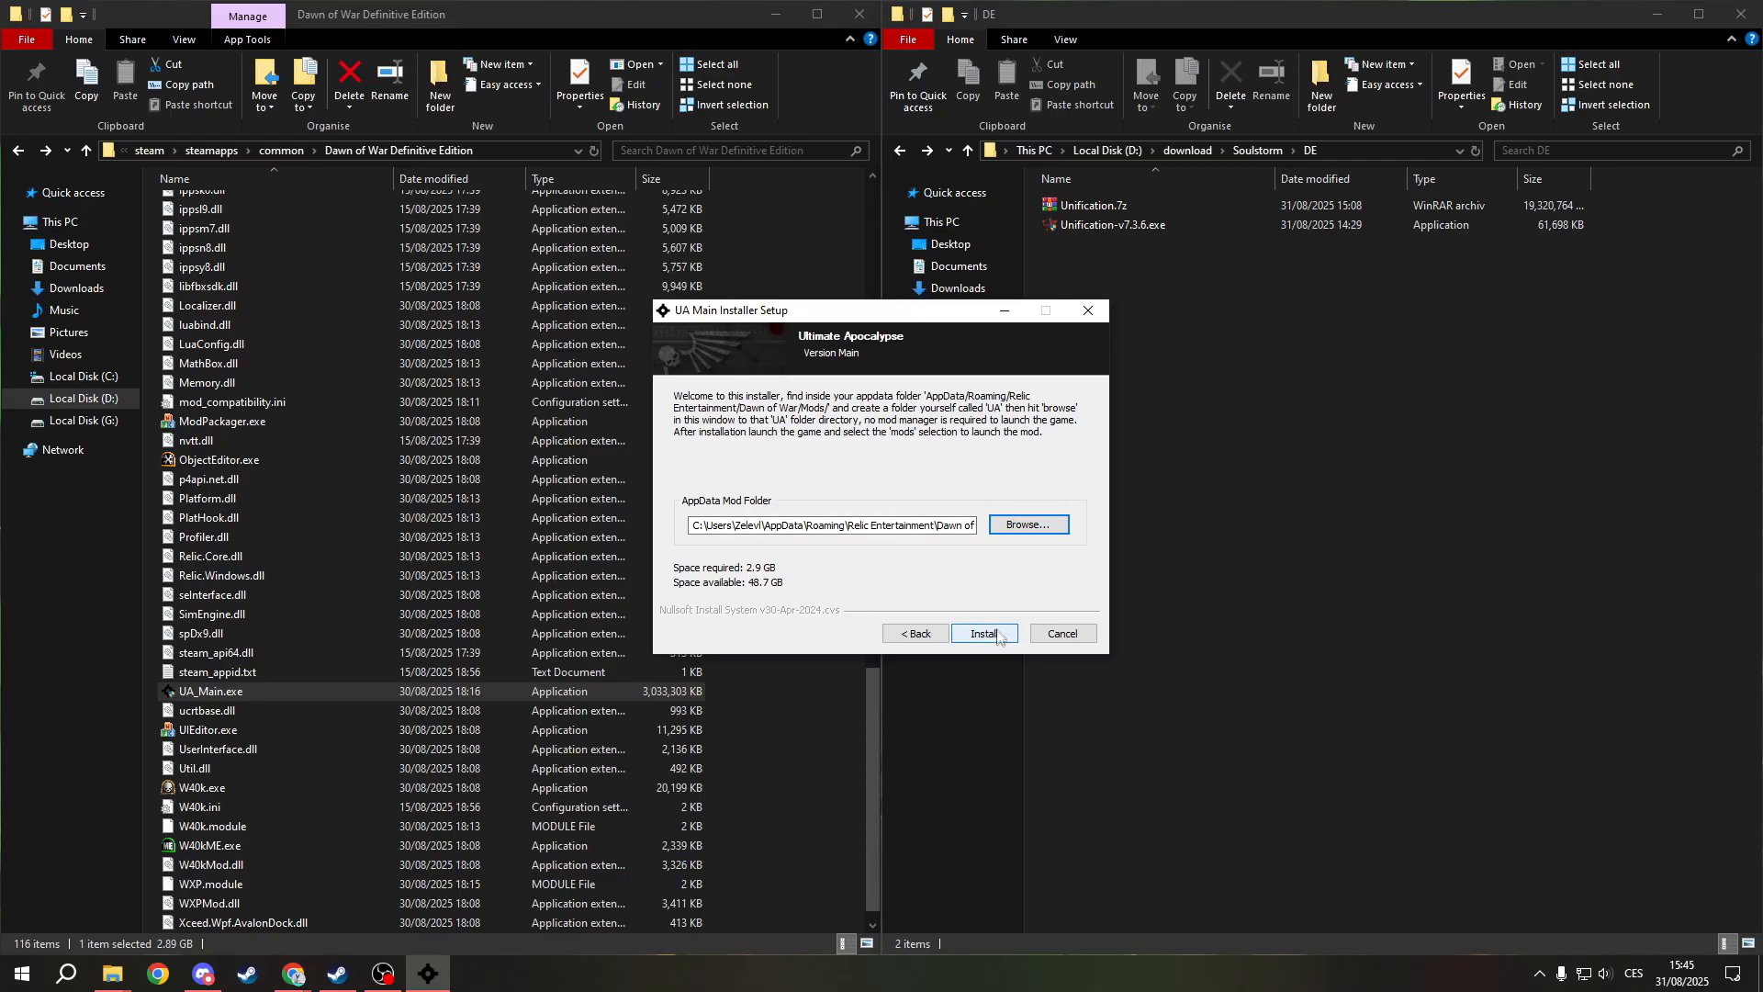
Install Ultimate Apocalypse into the UA mod folder until the log reports Completed
{"action": "left_click", "coordinate": [982, 633]}
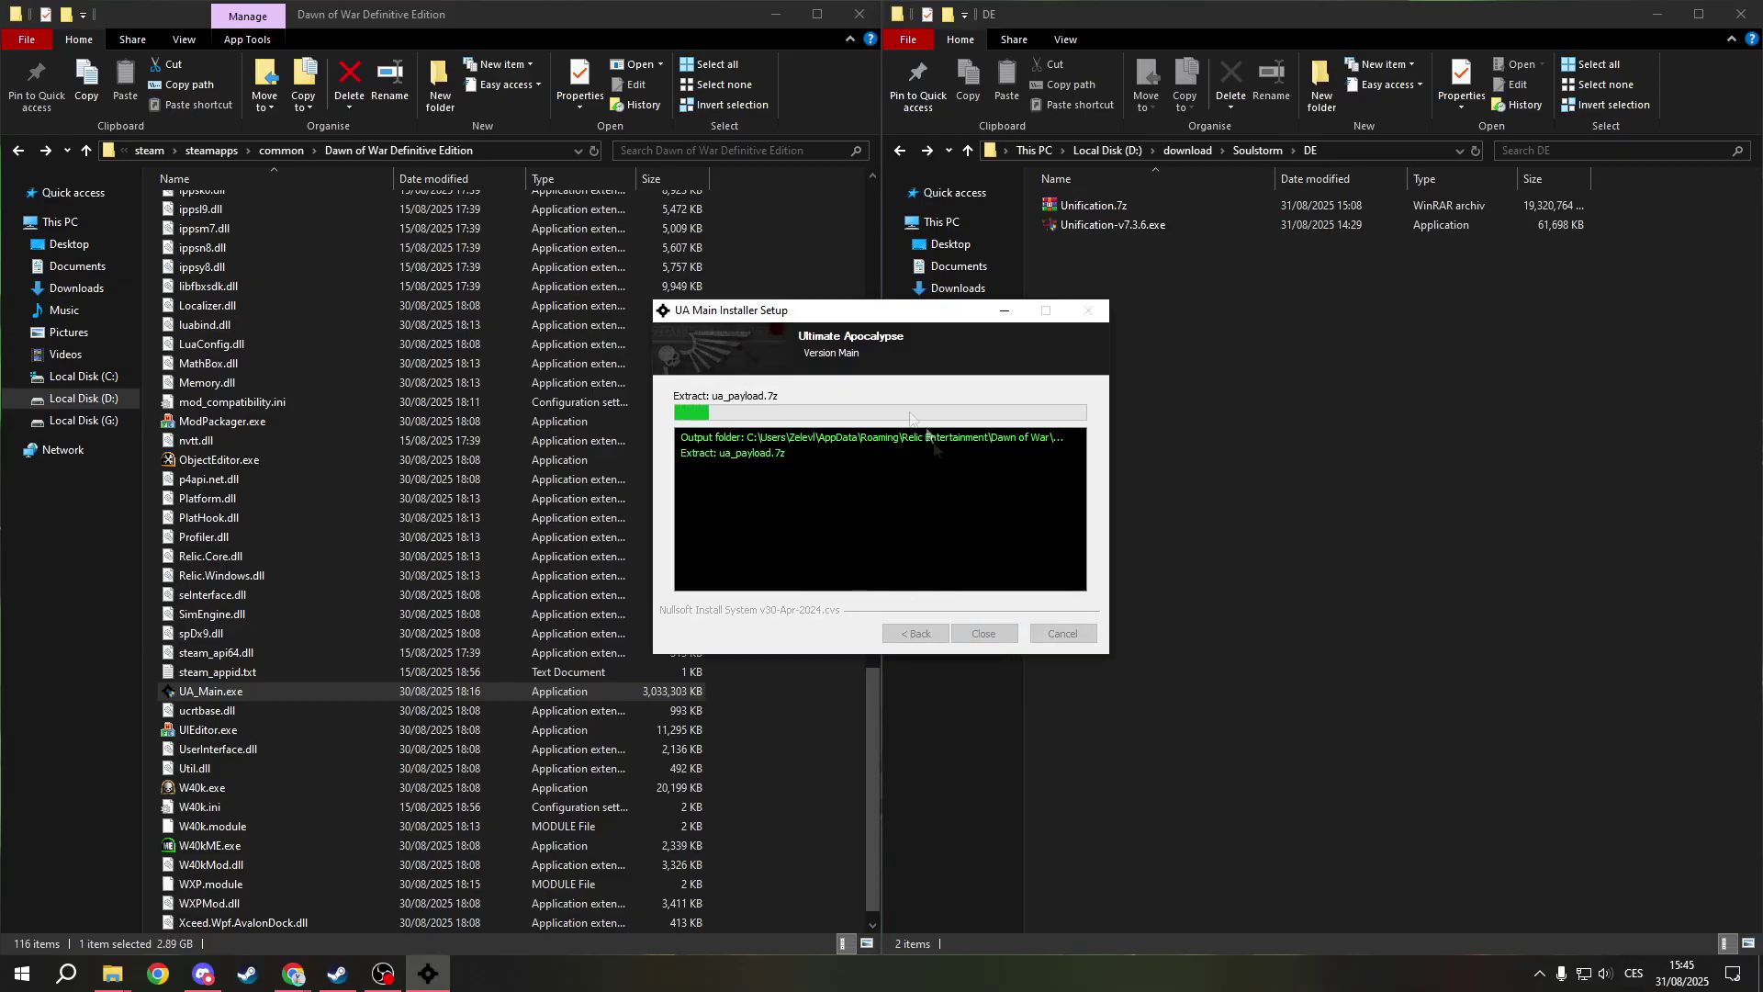
{"action": "mouse_move", "coordinate": [947, 503]}
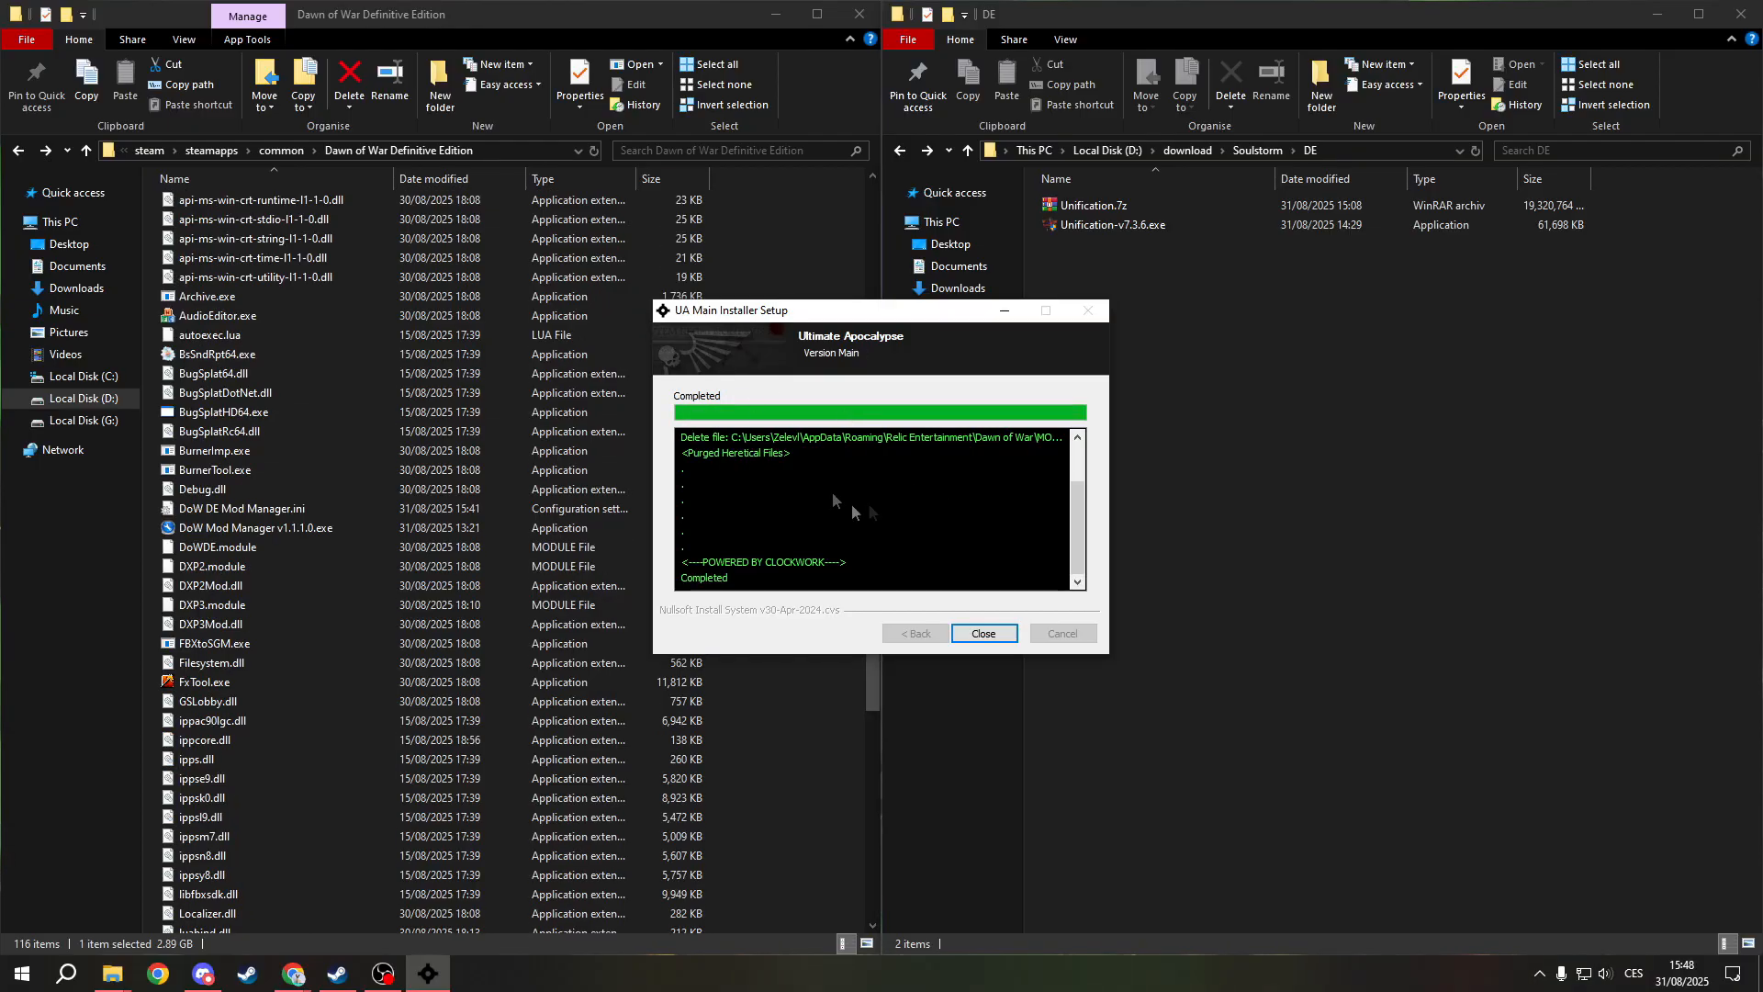
{"action": "mouse_move", "coordinate": [911, 376]}
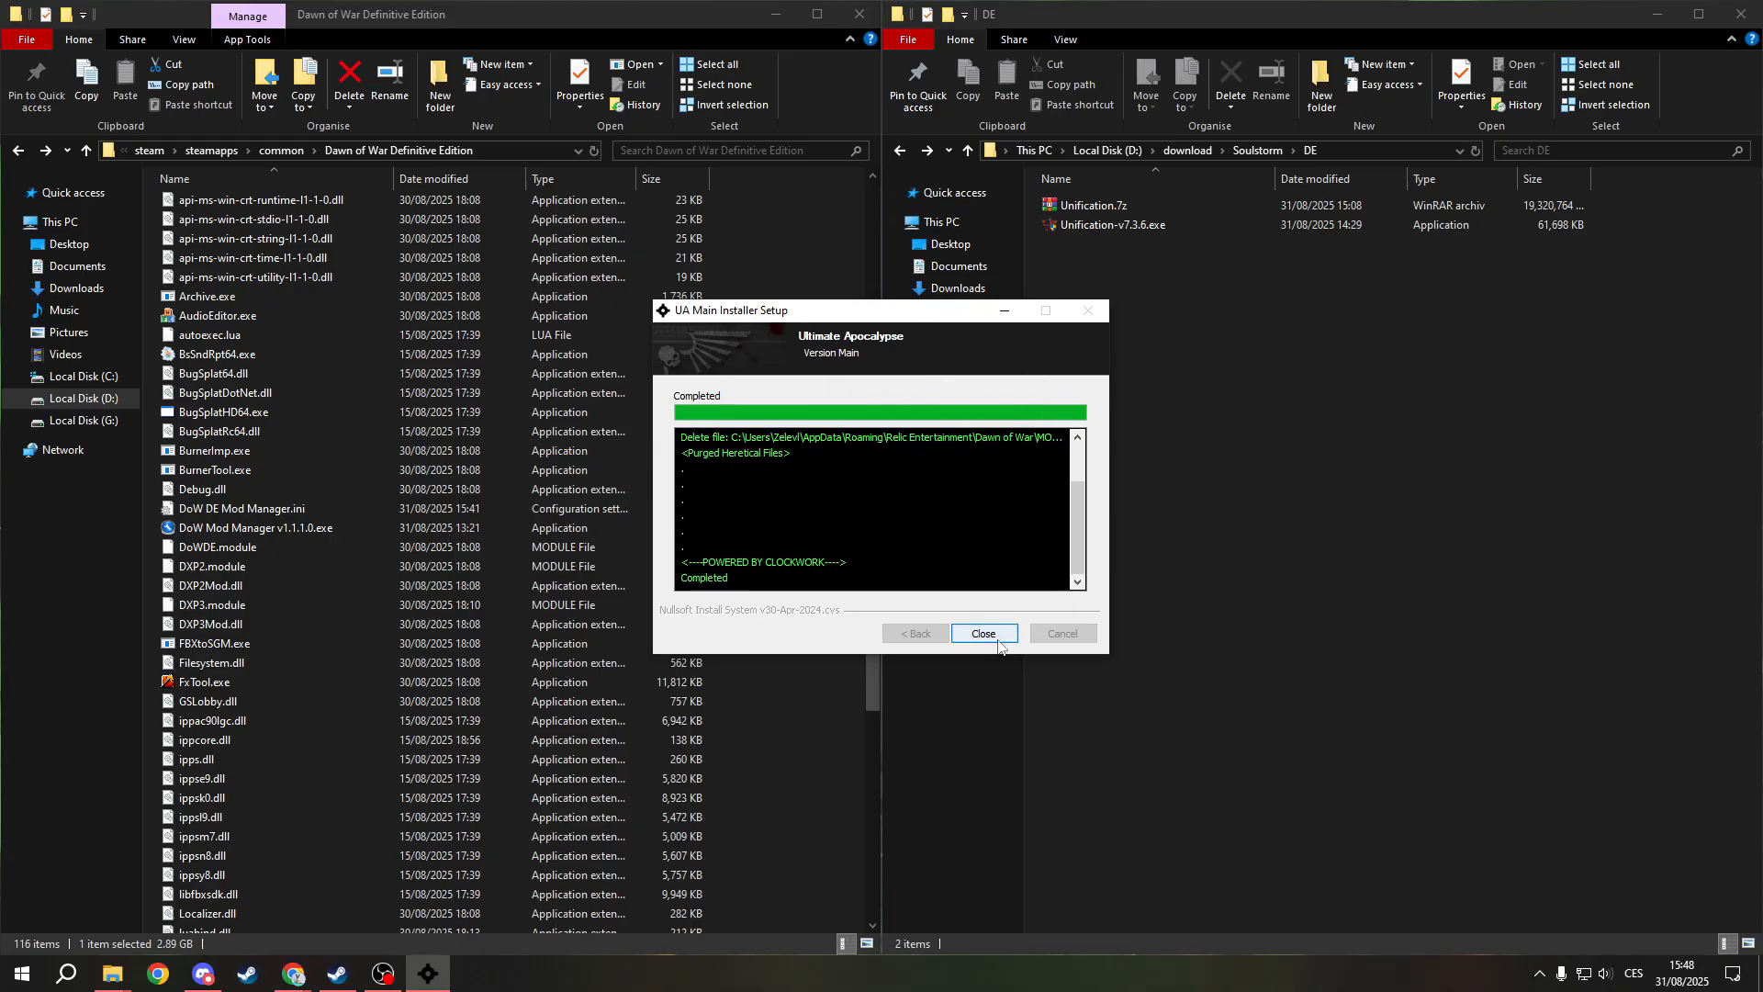
Close the finished UA installer and relaunch DoW Mod Manager v1.1.1.0.exe from the game folder
{"action": "left_click", "coordinate": [983, 632]}
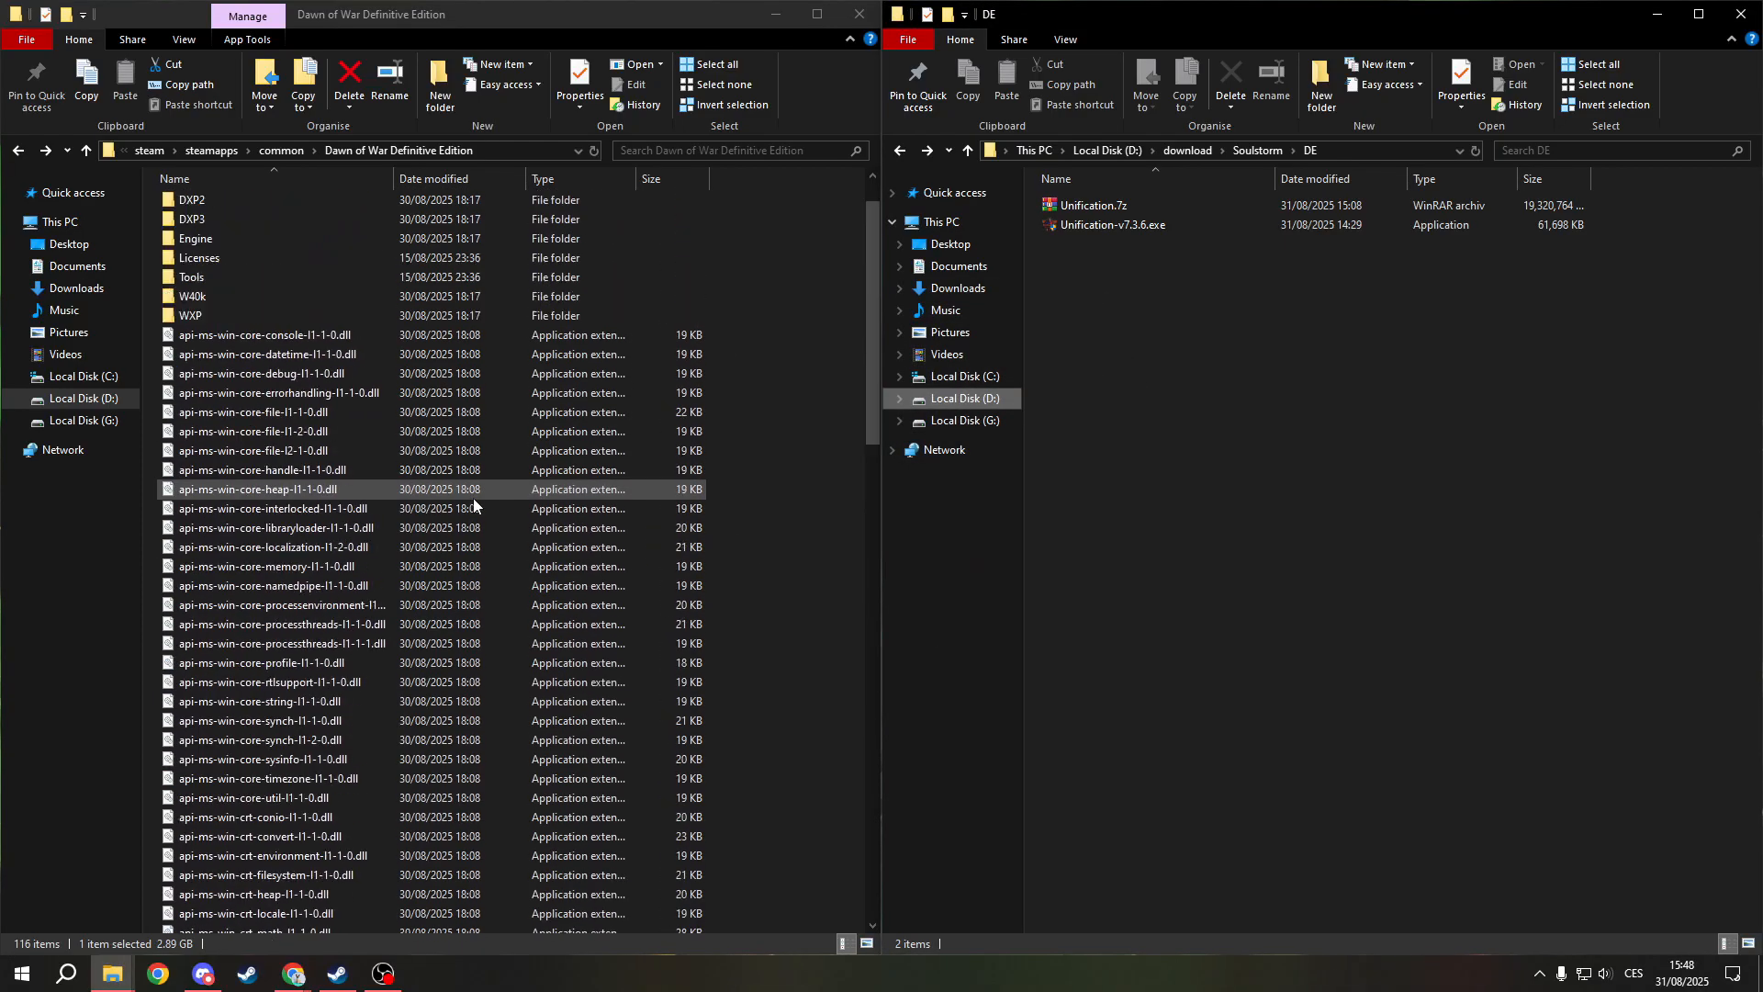
{"action": "scroll", "scroll_direction": "down", "scroll_amount": 3}
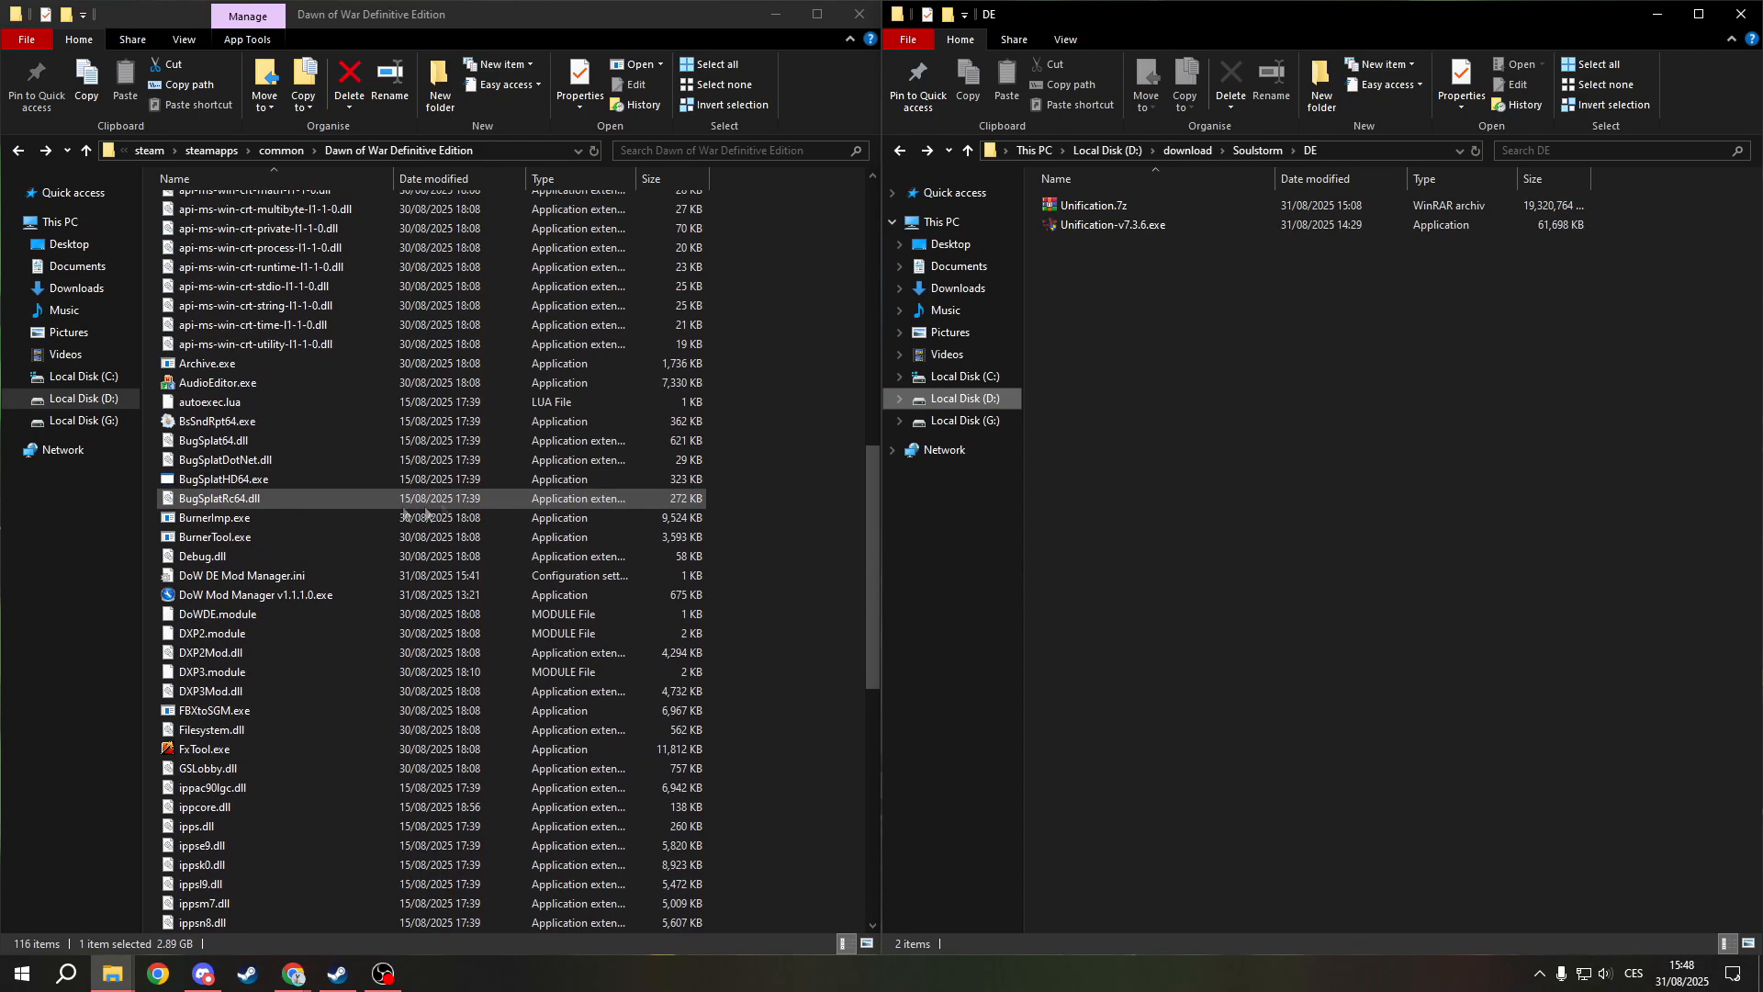
{"action": "scroll", "scroll_direction": "down", "scroll_amount": 3}
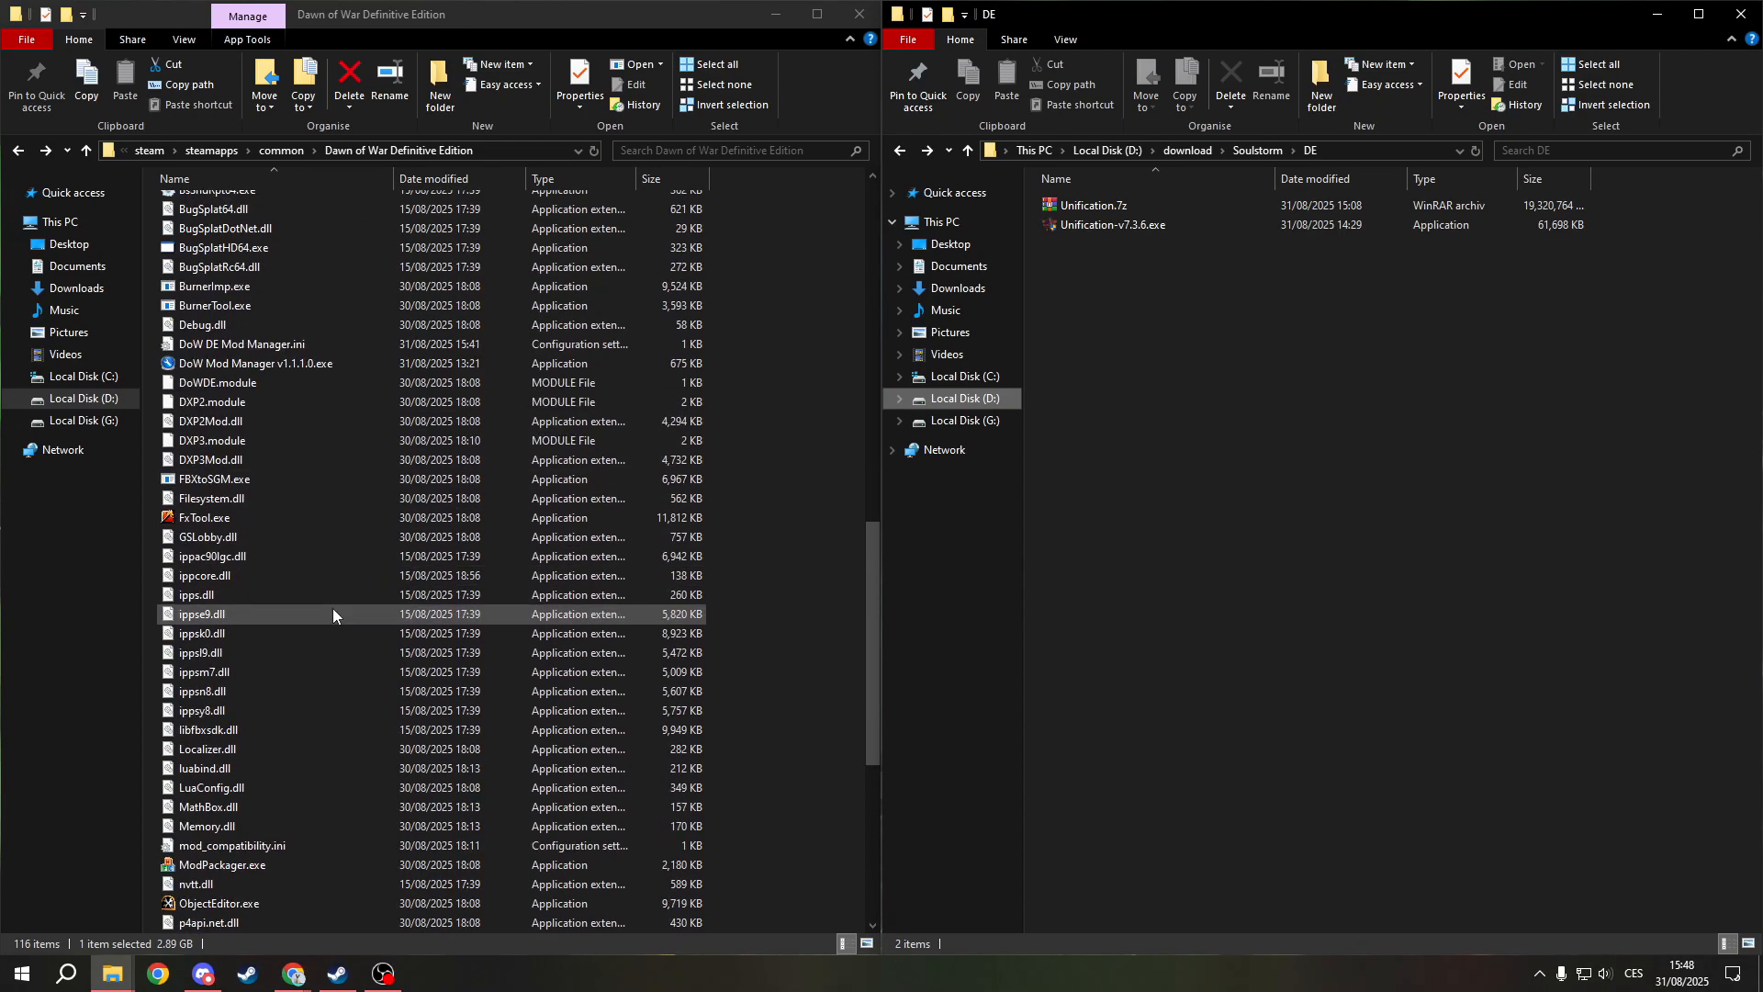
{"action": "scroll", "scroll_direction": "down", "scroll_amount": 3}
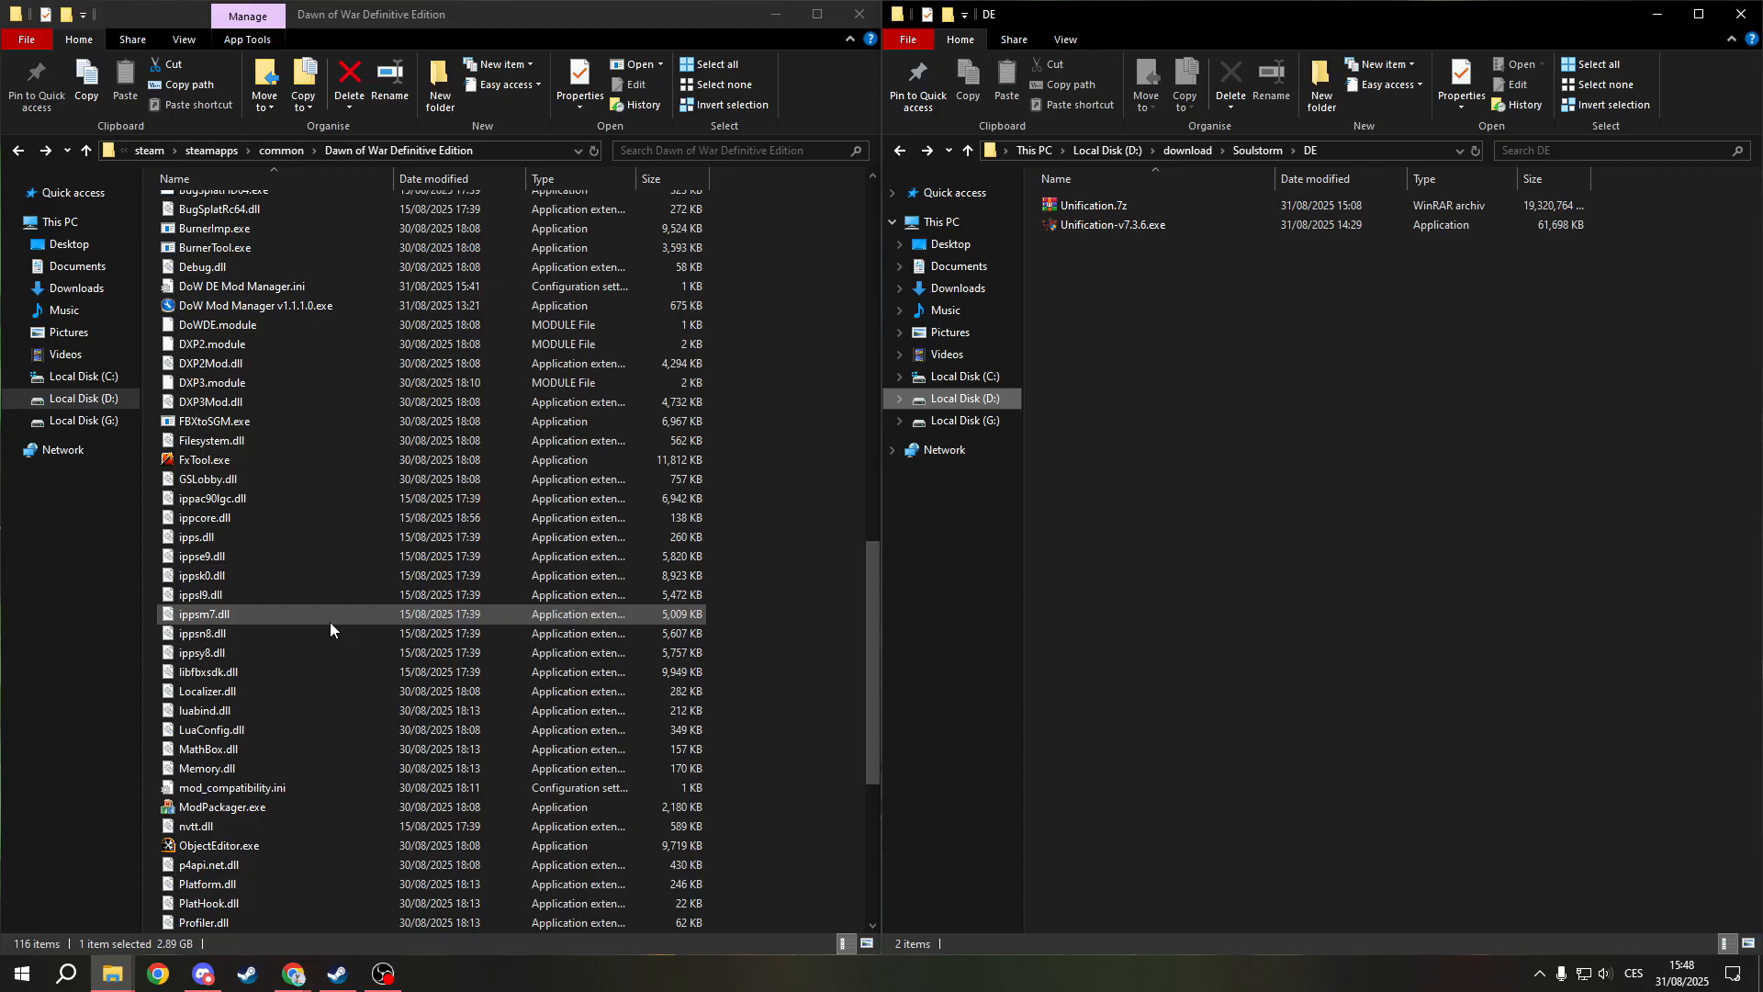
{"action": "scroll", "scroll_direction": "up", "scroll_amount": 3}
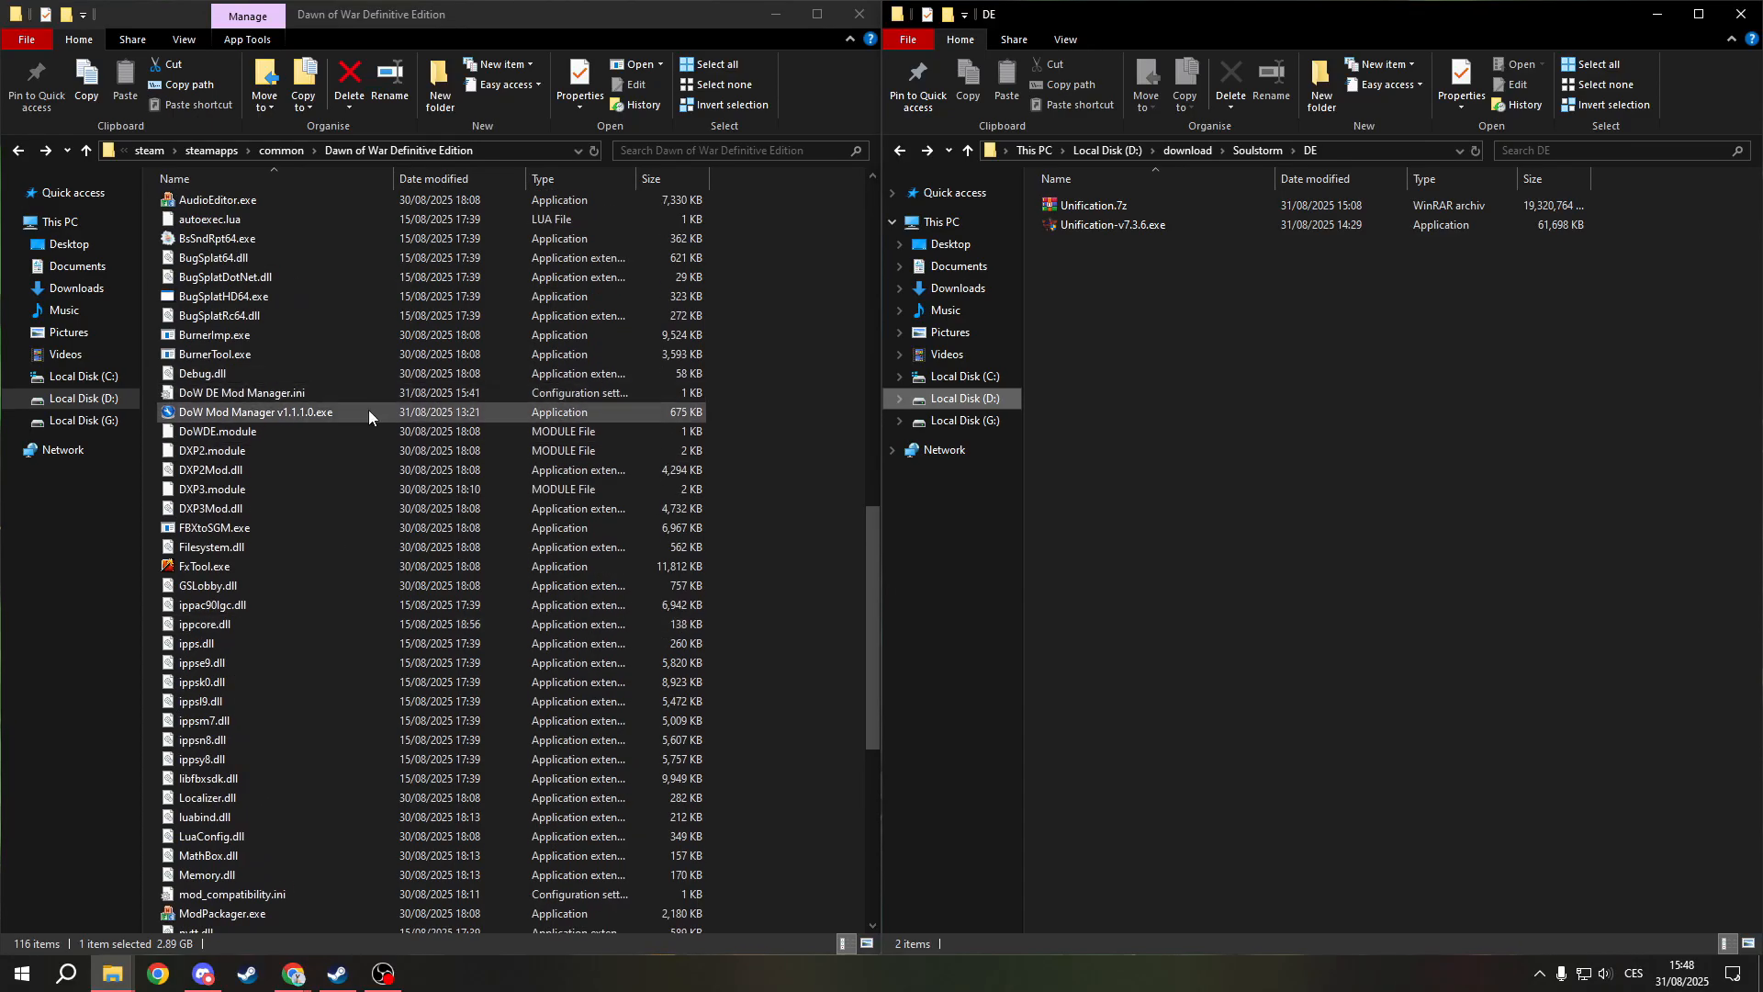
{"action": "mouse_move", "coordinate": [285, 413]}
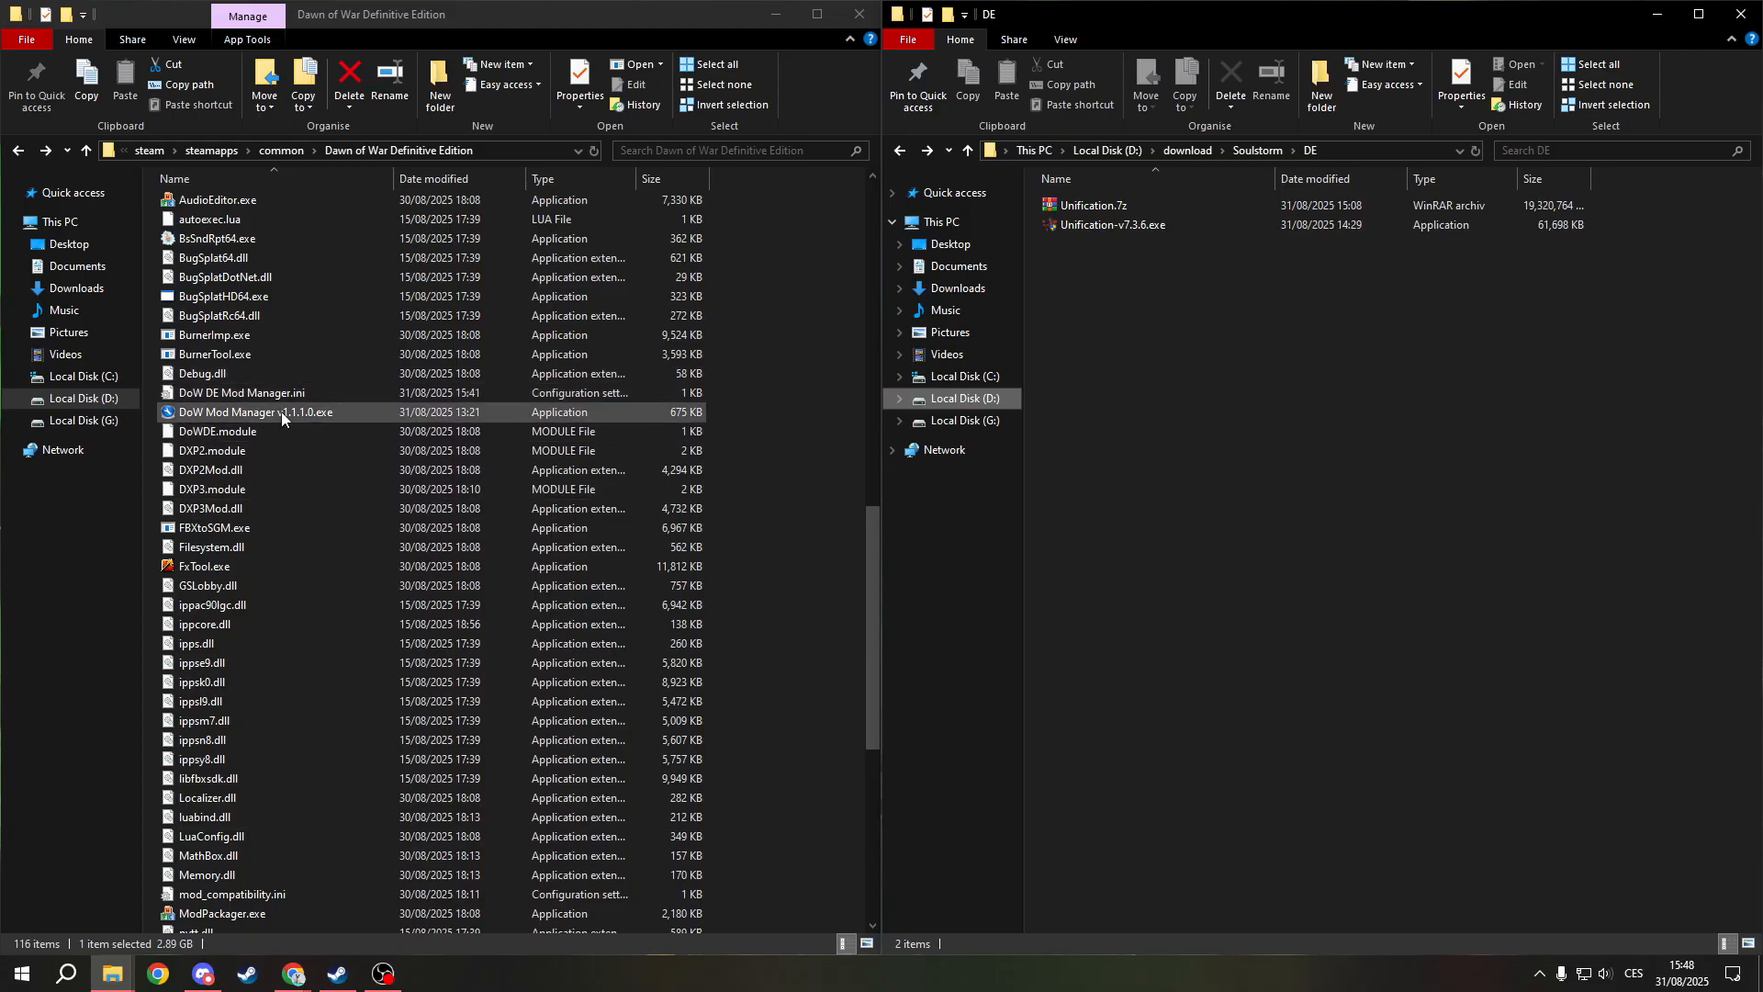
{"action": "double_click", "coordinate": [257, 411]}
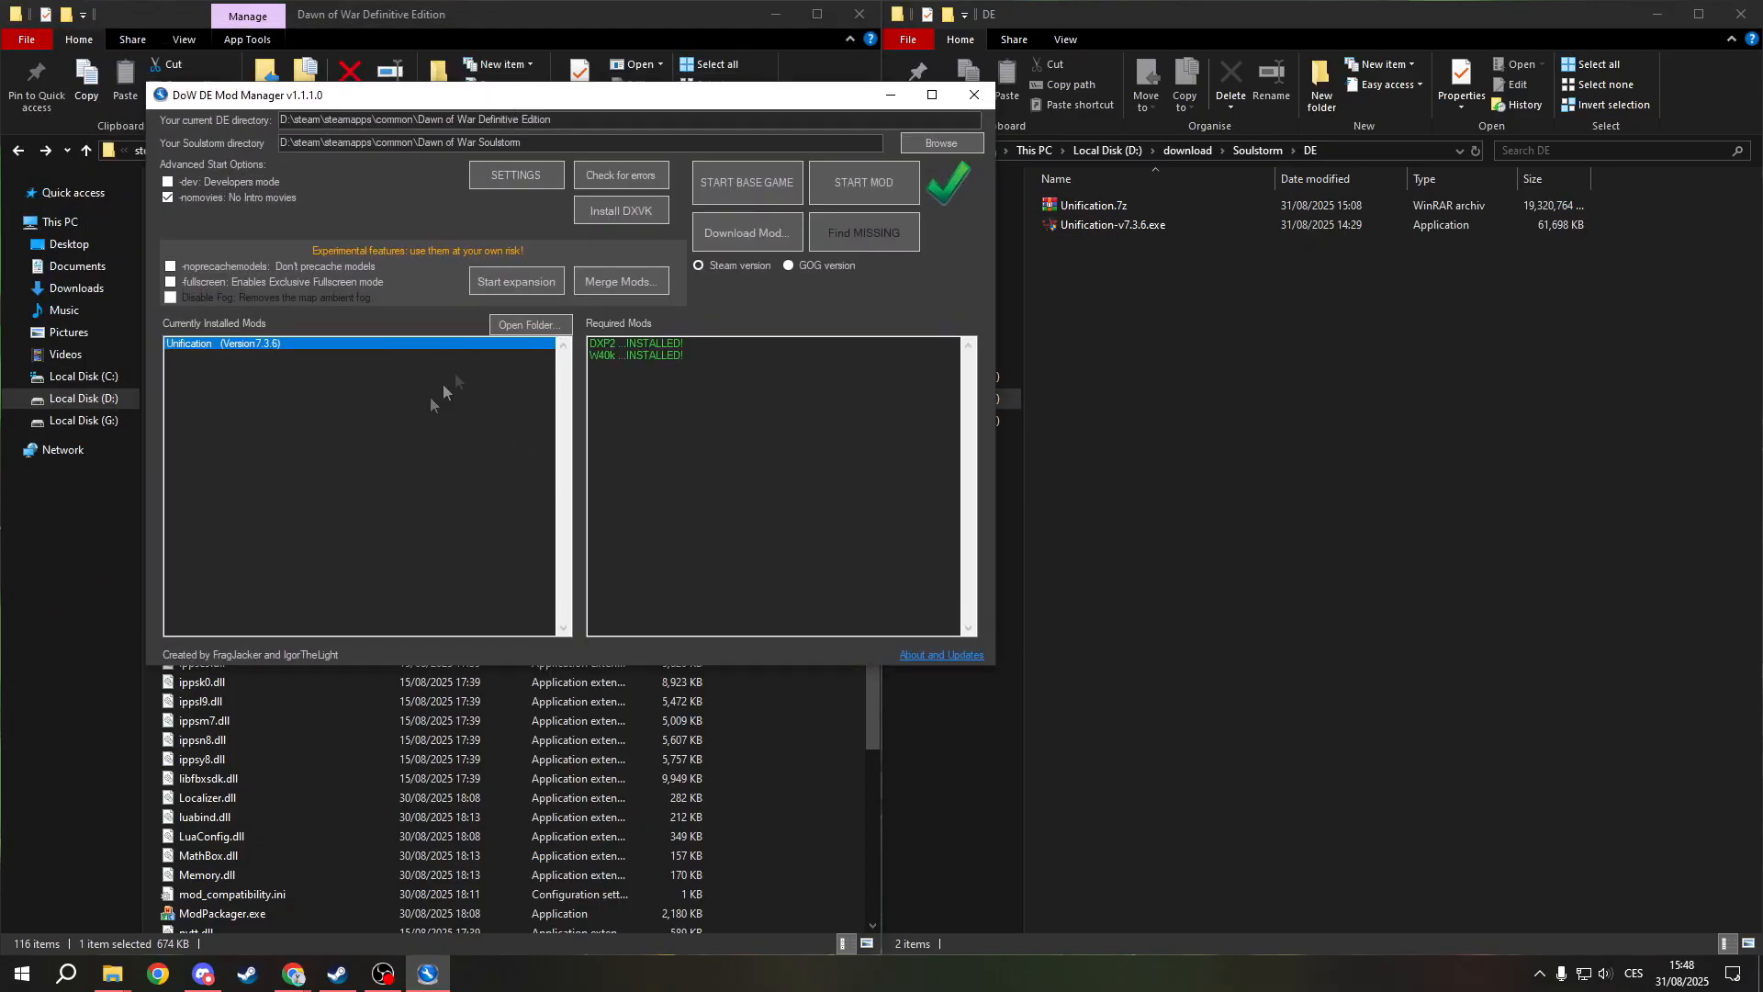
{"action": "mouse_move", "coordinate": [472, 404]}
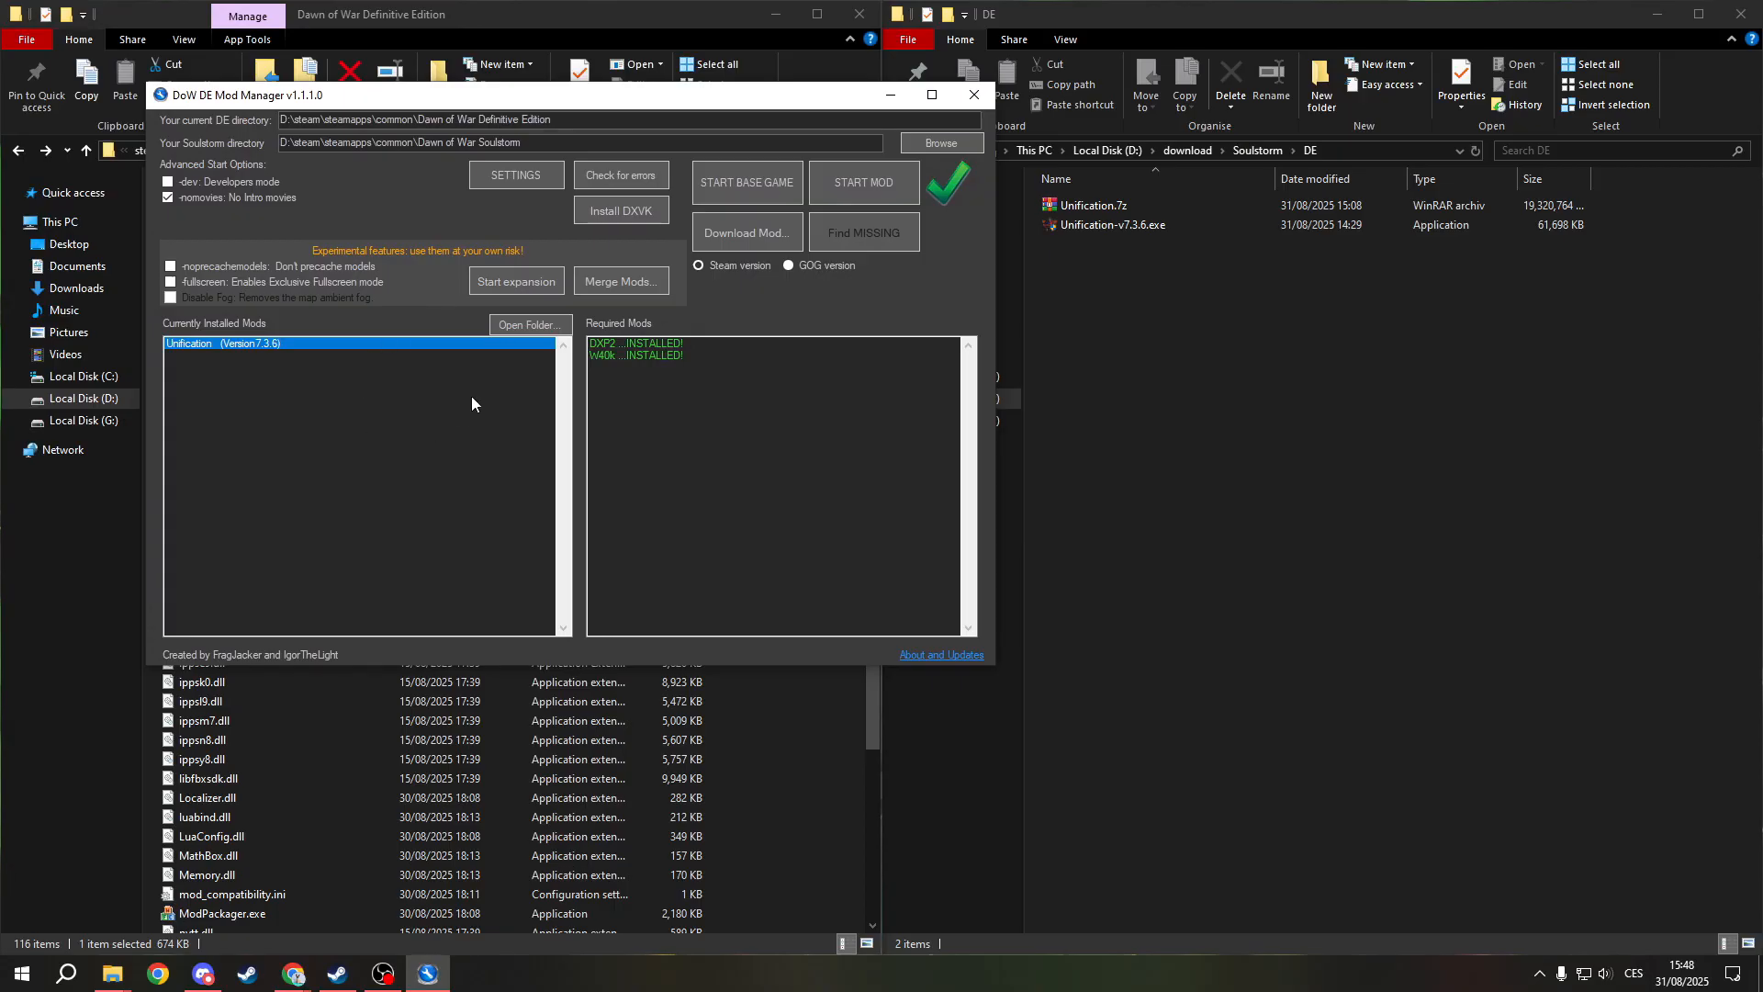
{"action": "mouse_move", "coordinate": [275, 417]}
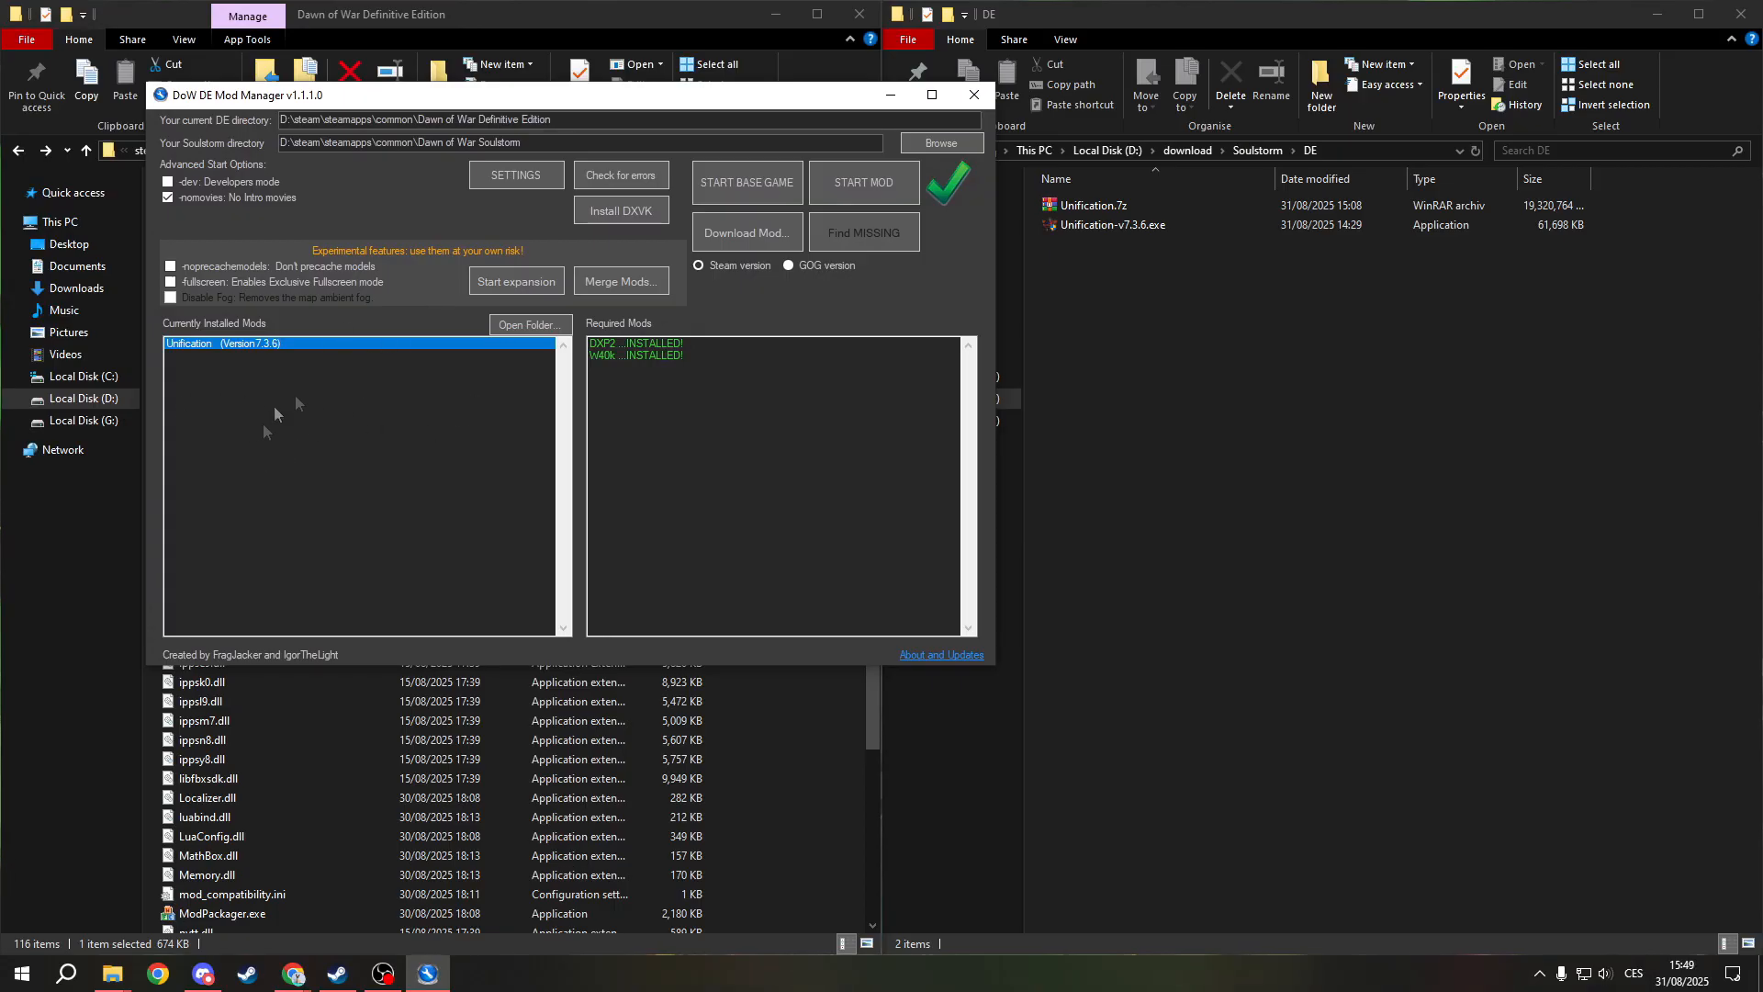
{"action": "mouse_move", "coordinate": [393, 540]}
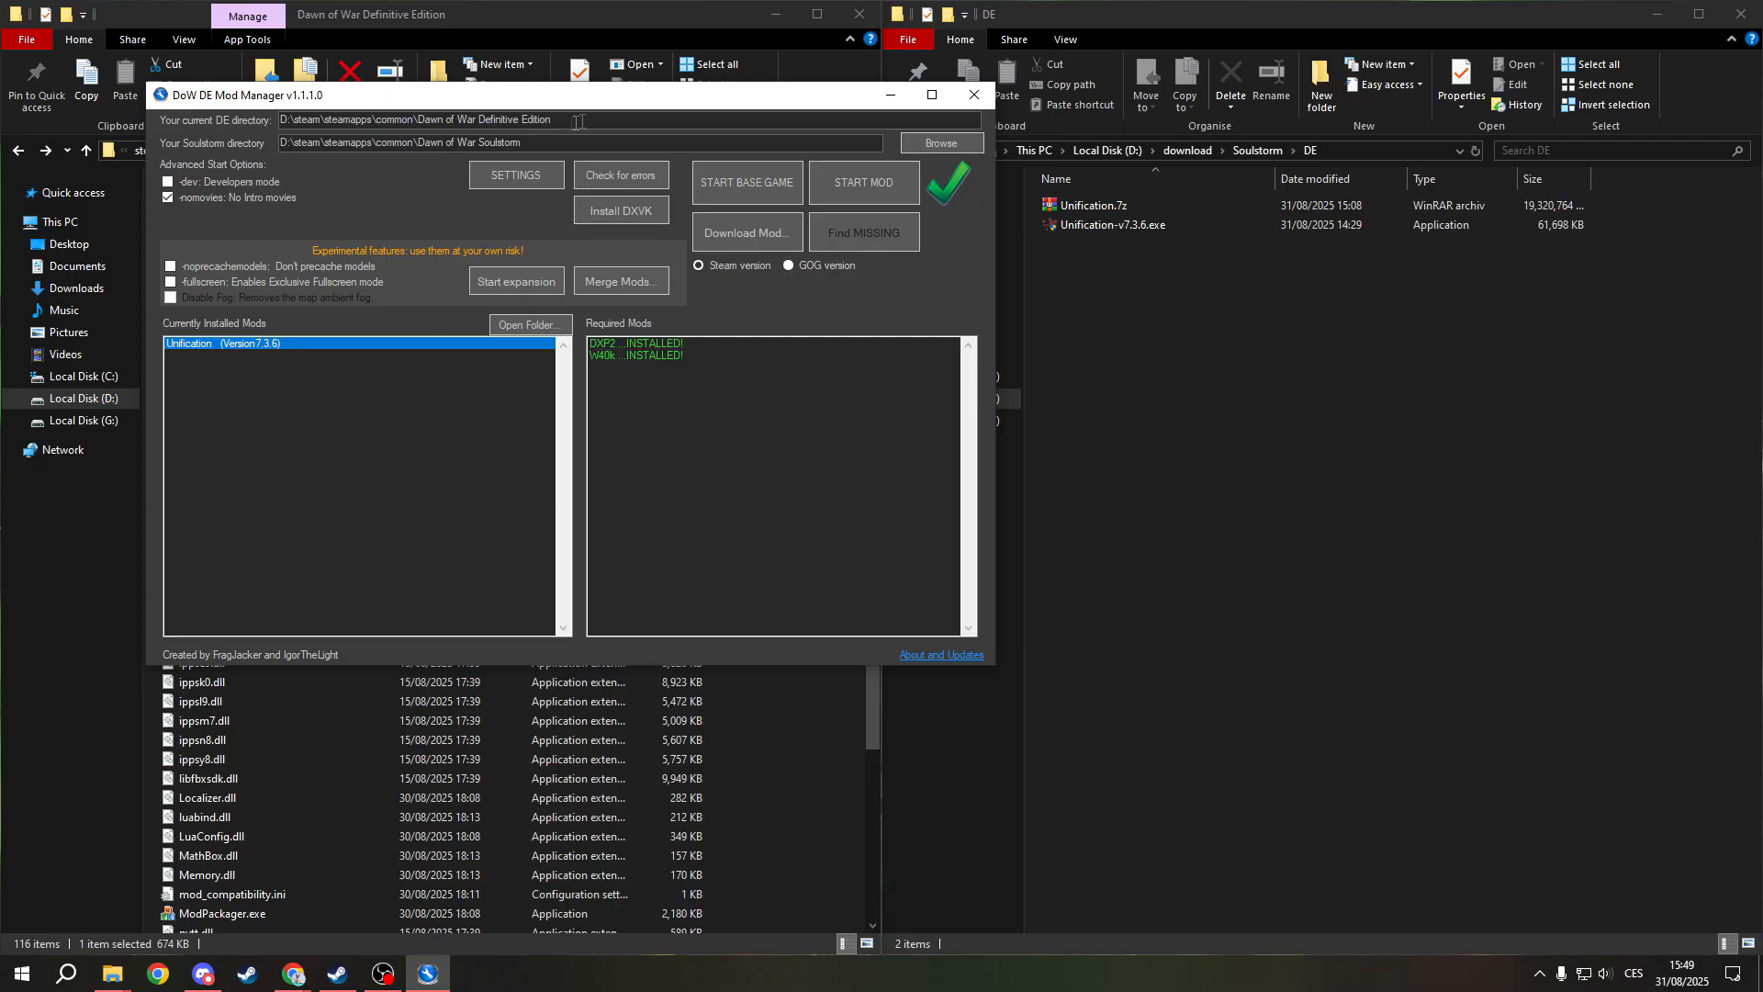
{"action": "mouse_move", "coordinate": [694, 436]}
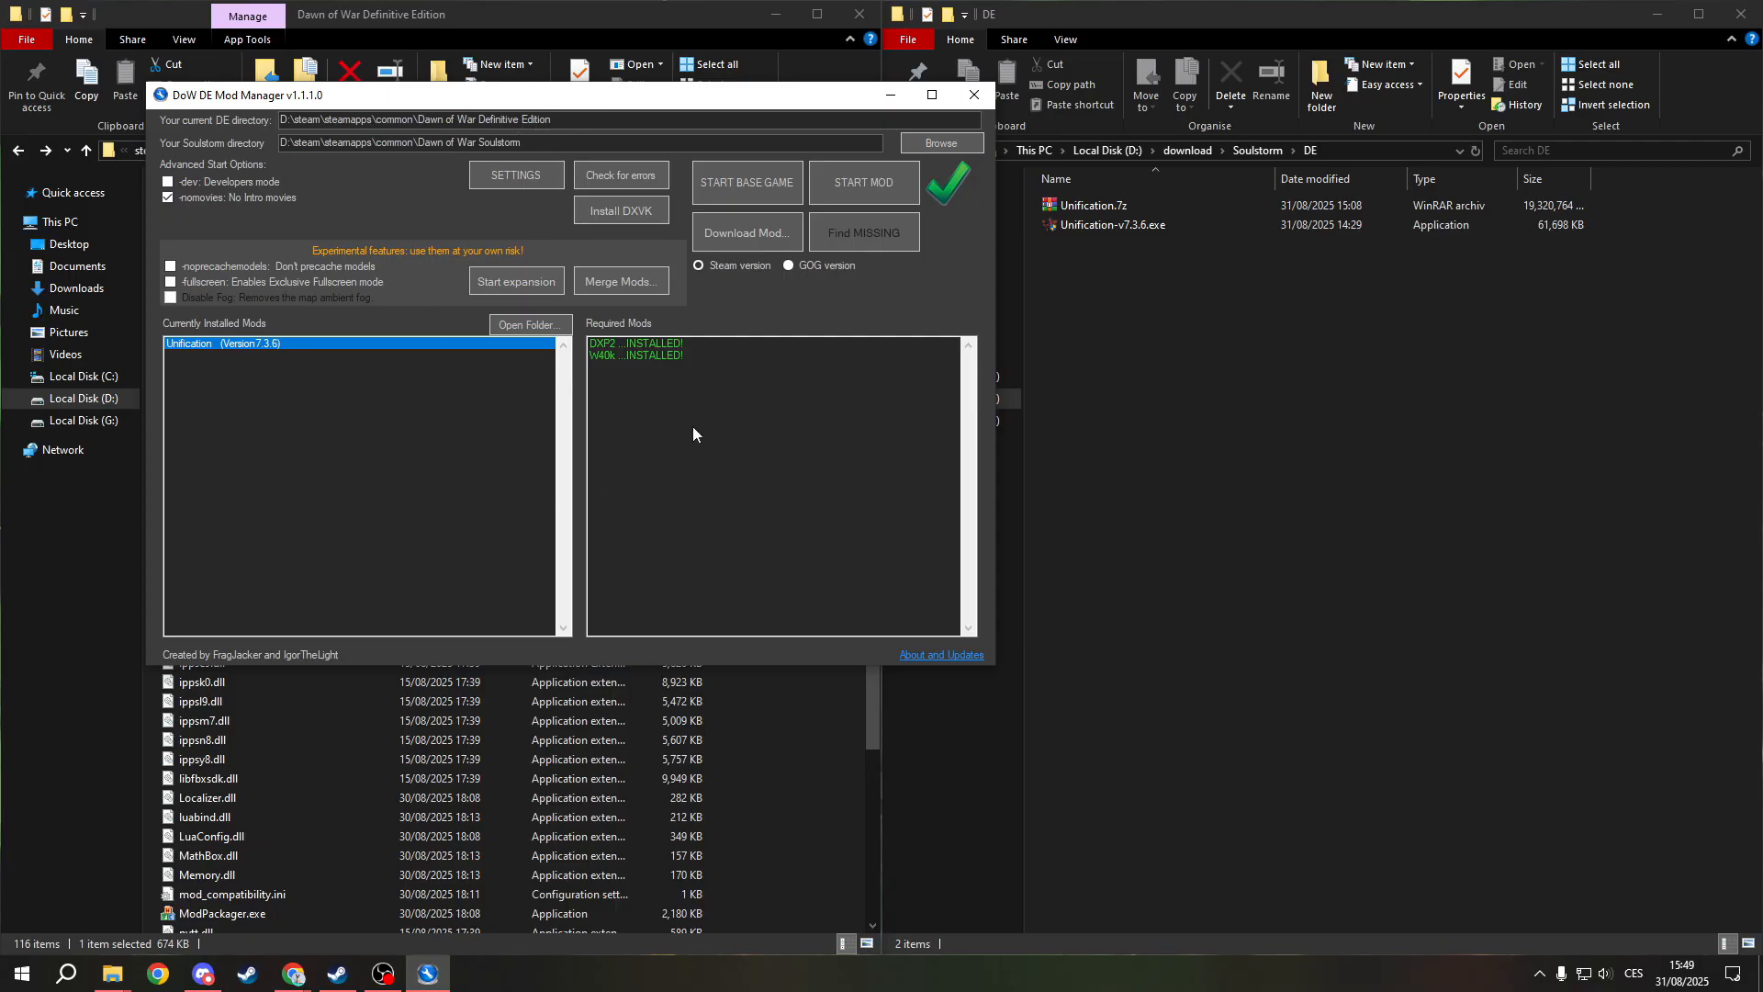
{"action": "mouse_move", "coordinate": [637, 391]}
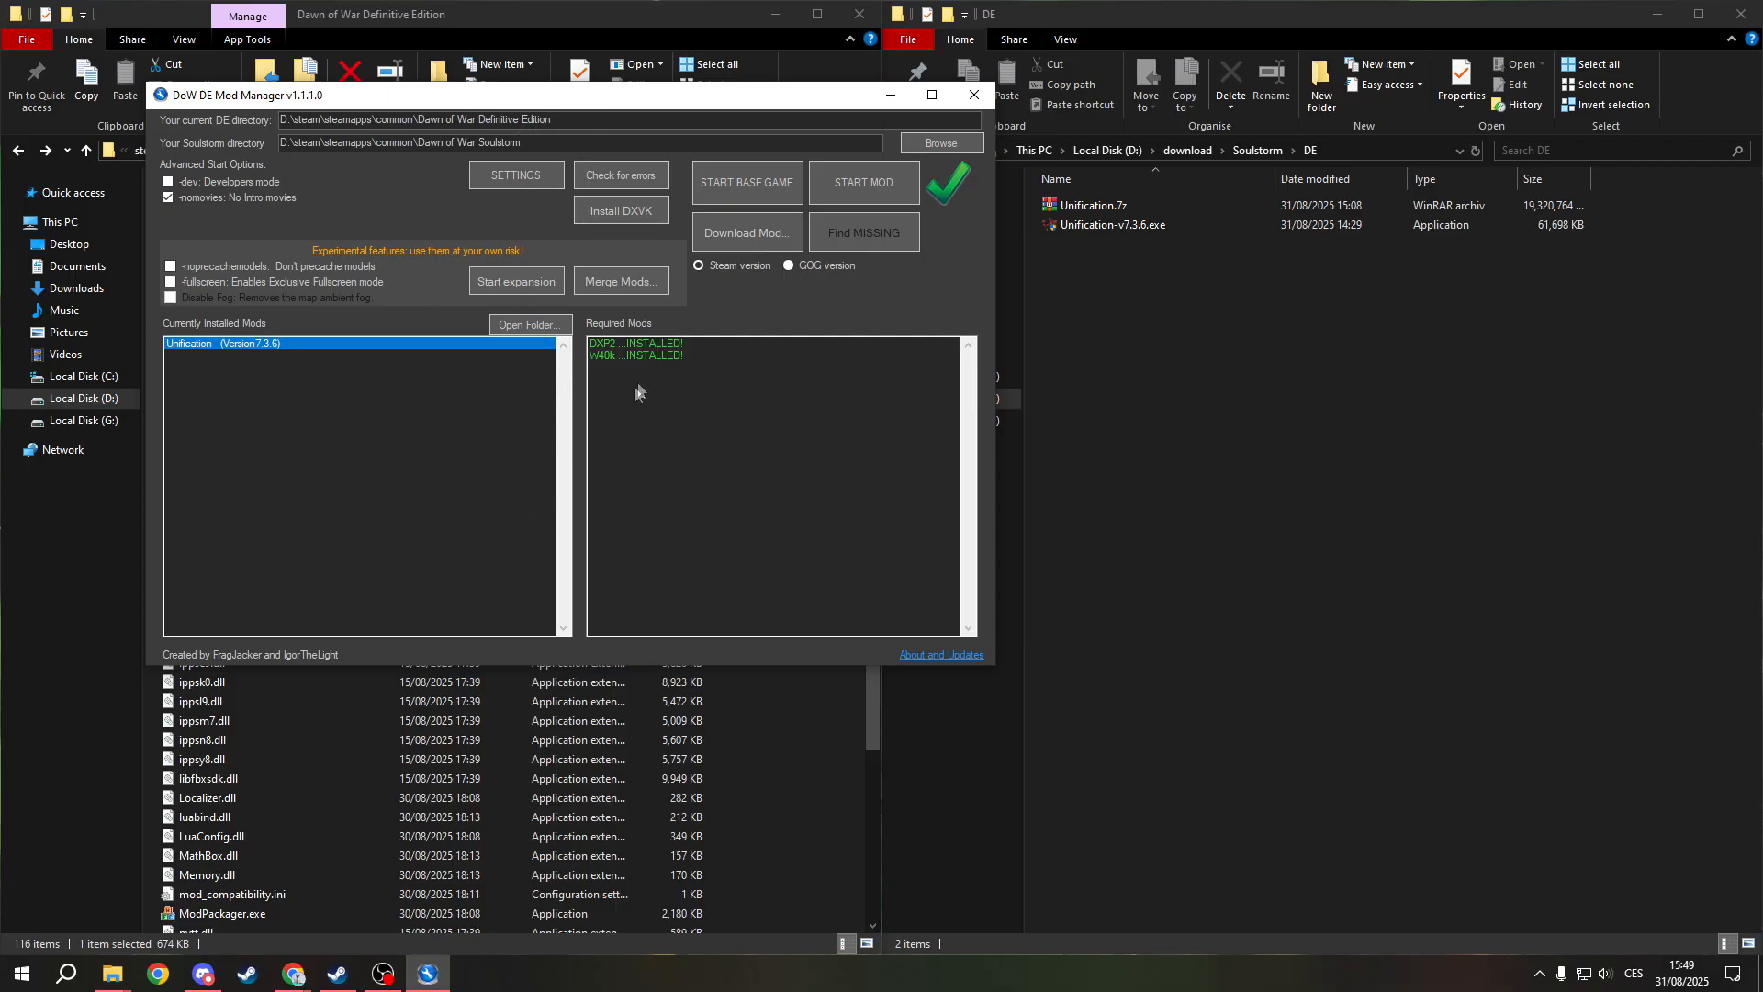
{"action": "mouse_move", "coordinate": [850, 314]}
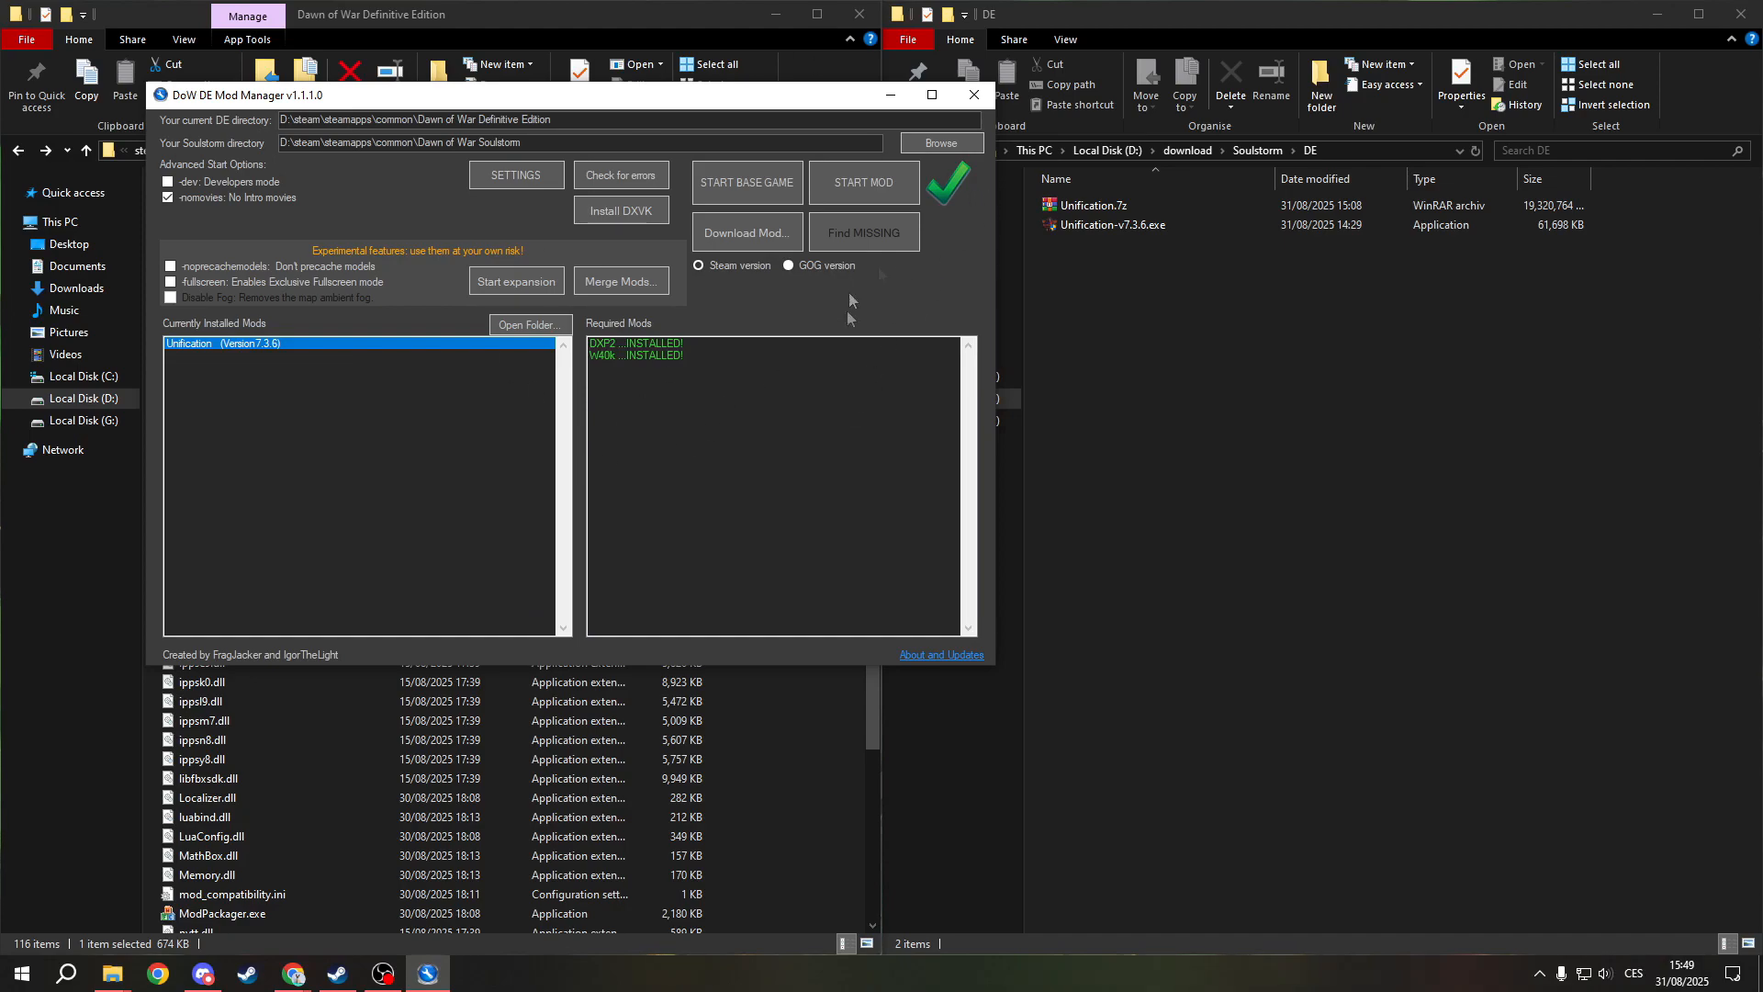
{"action": "mouse_move", "coordinate": [700, 213]}
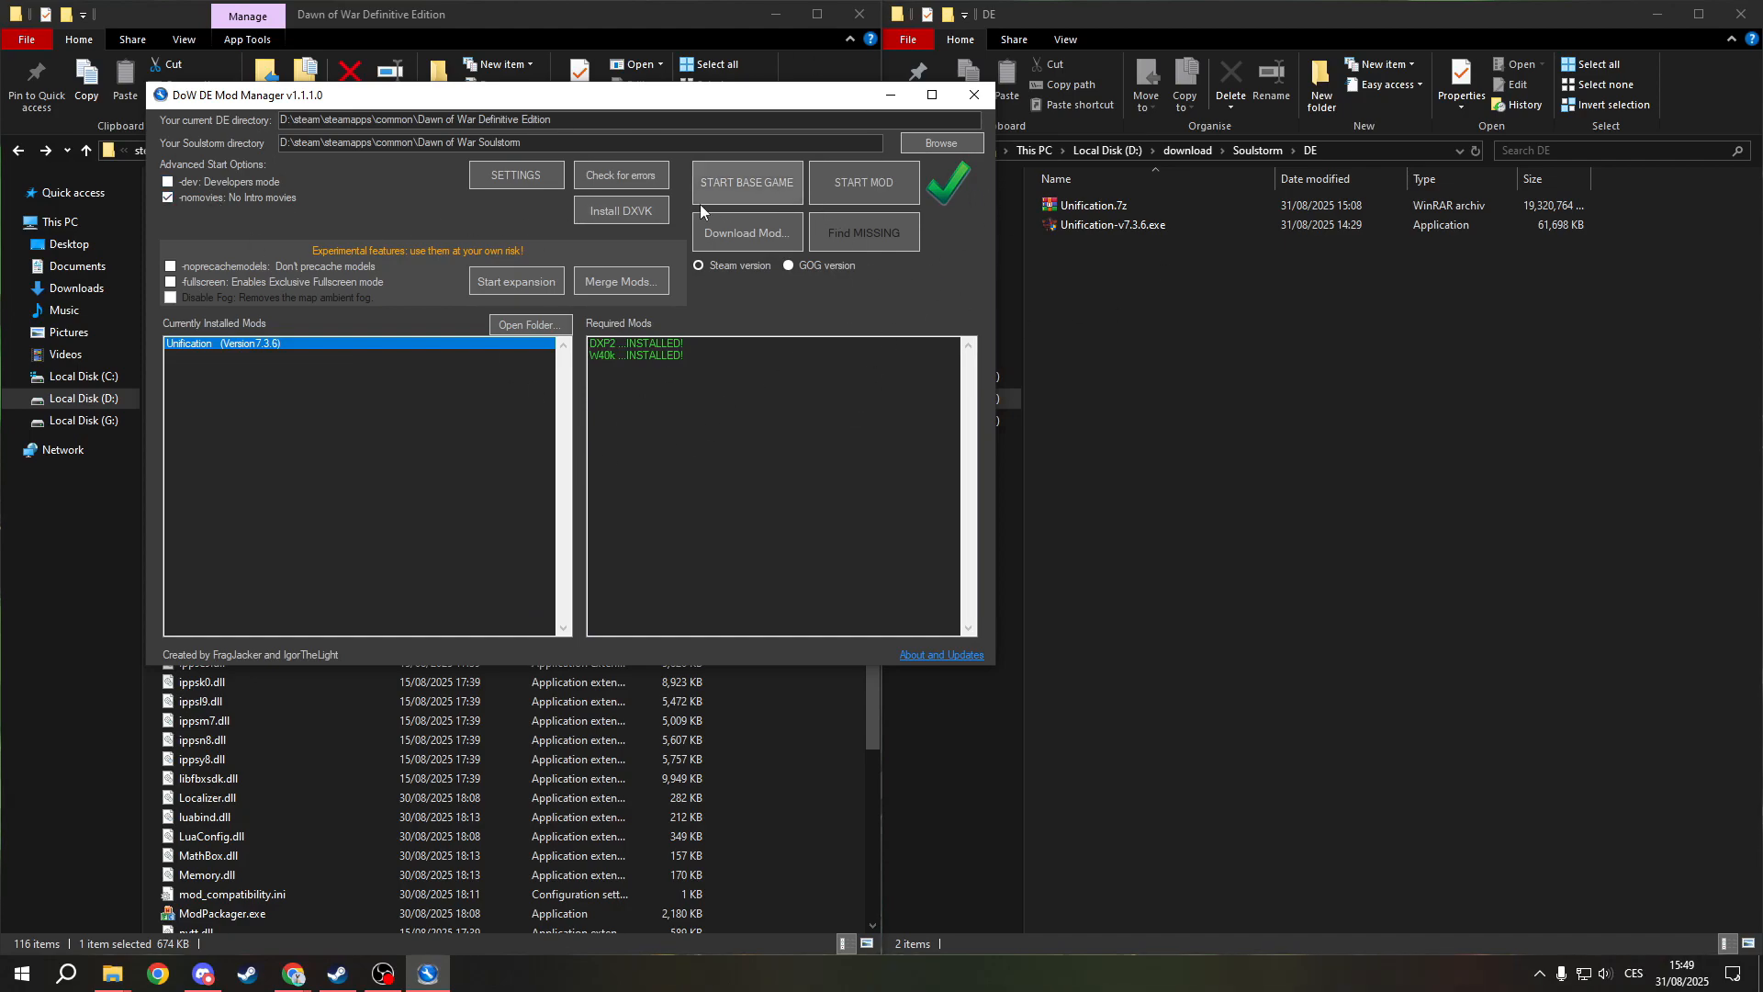
Start the base Dawn of War game from the mod manager with DXP2 and W40K installed
{"action": "left_click", "coordinate": [169, 198]}
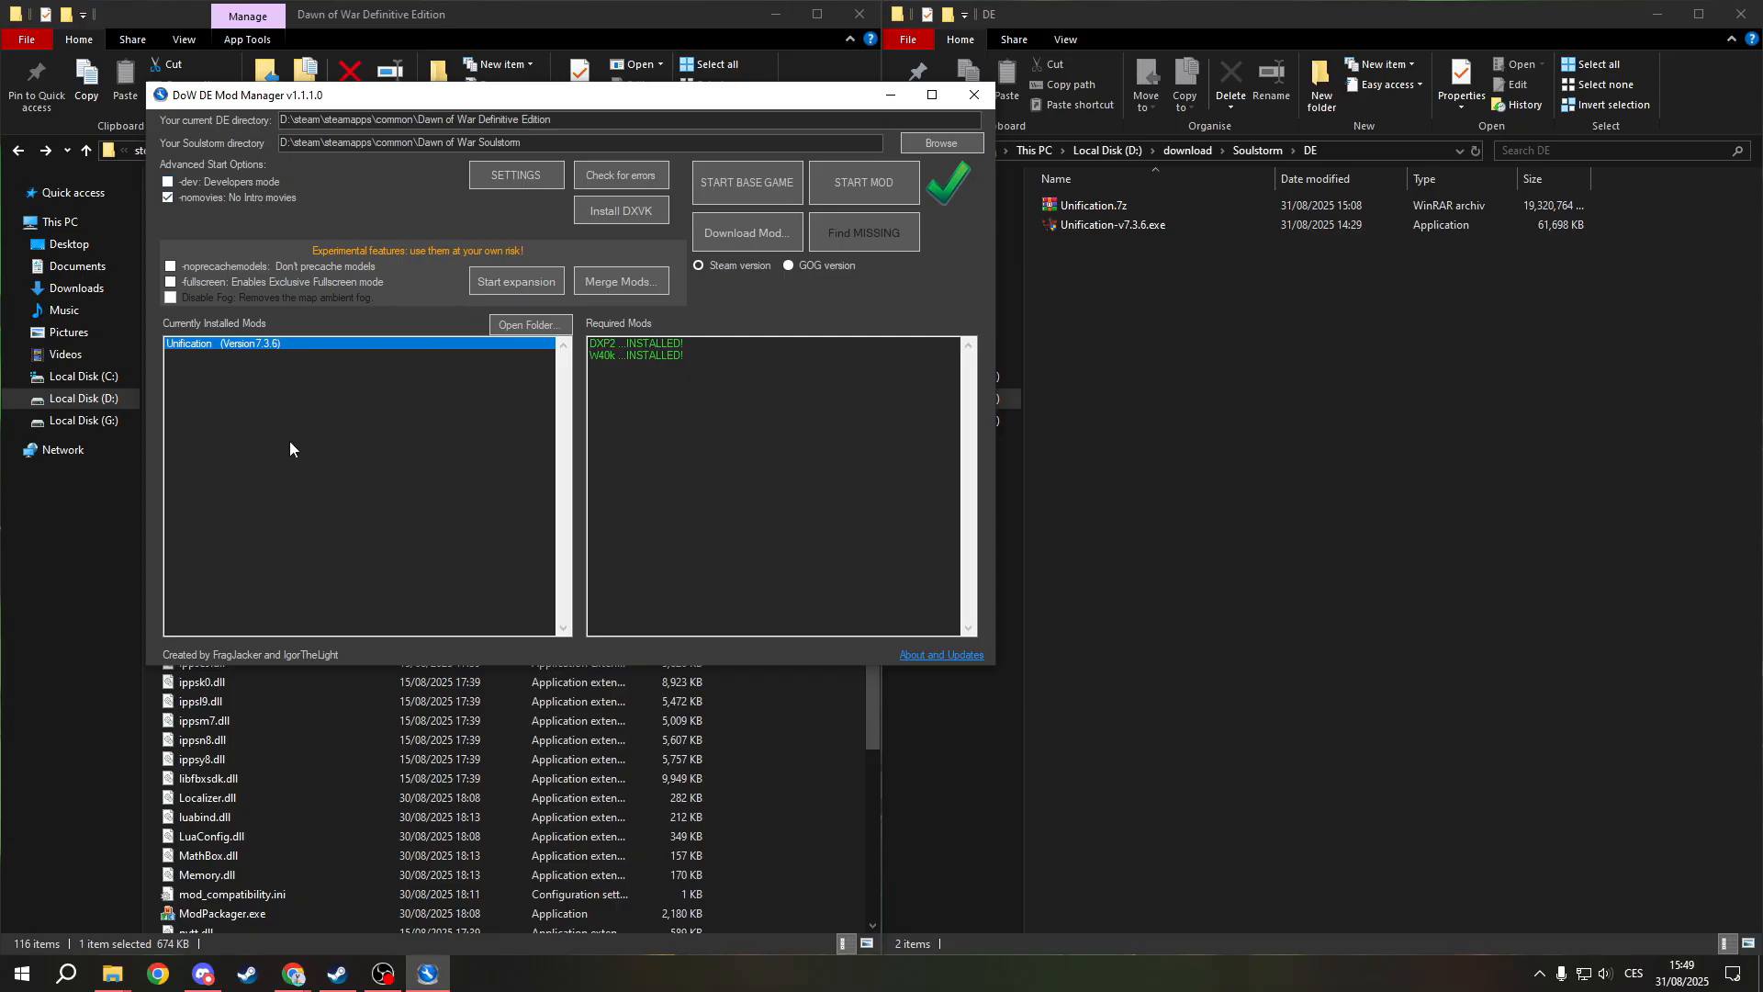
{"action": "mouse_move", "coordinate": [384, 330]}
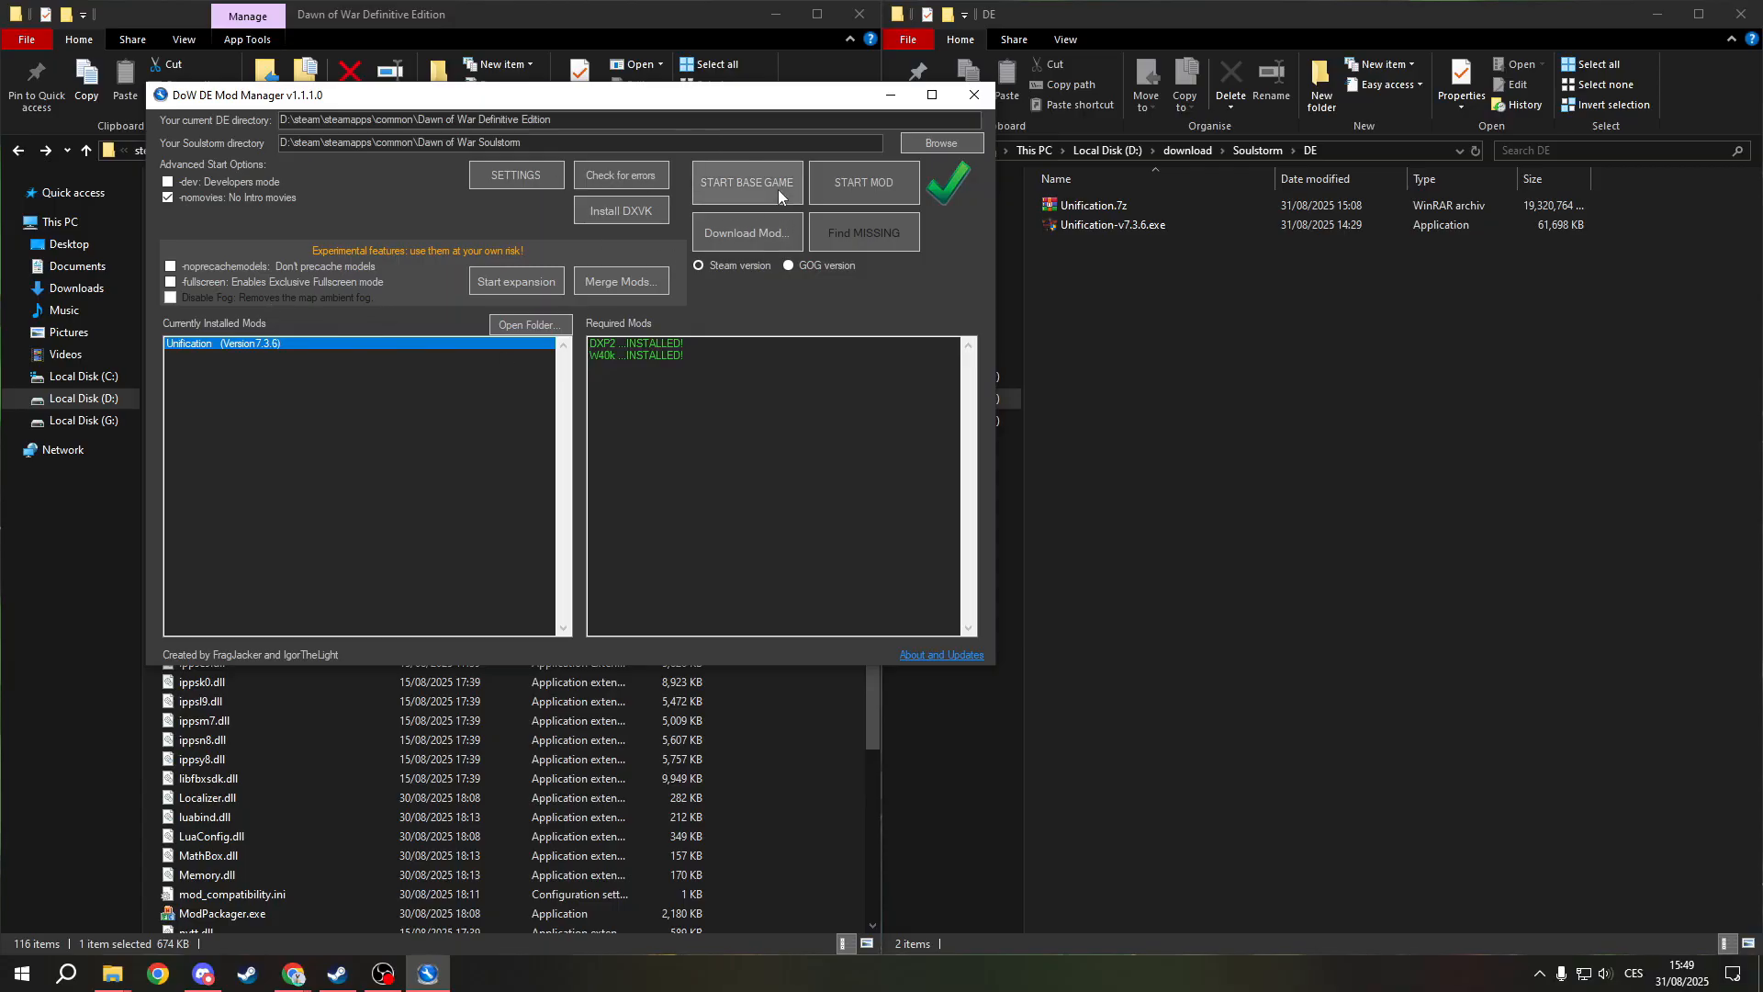
{"action": "mouse_move", "coordinate": [797, 211]}
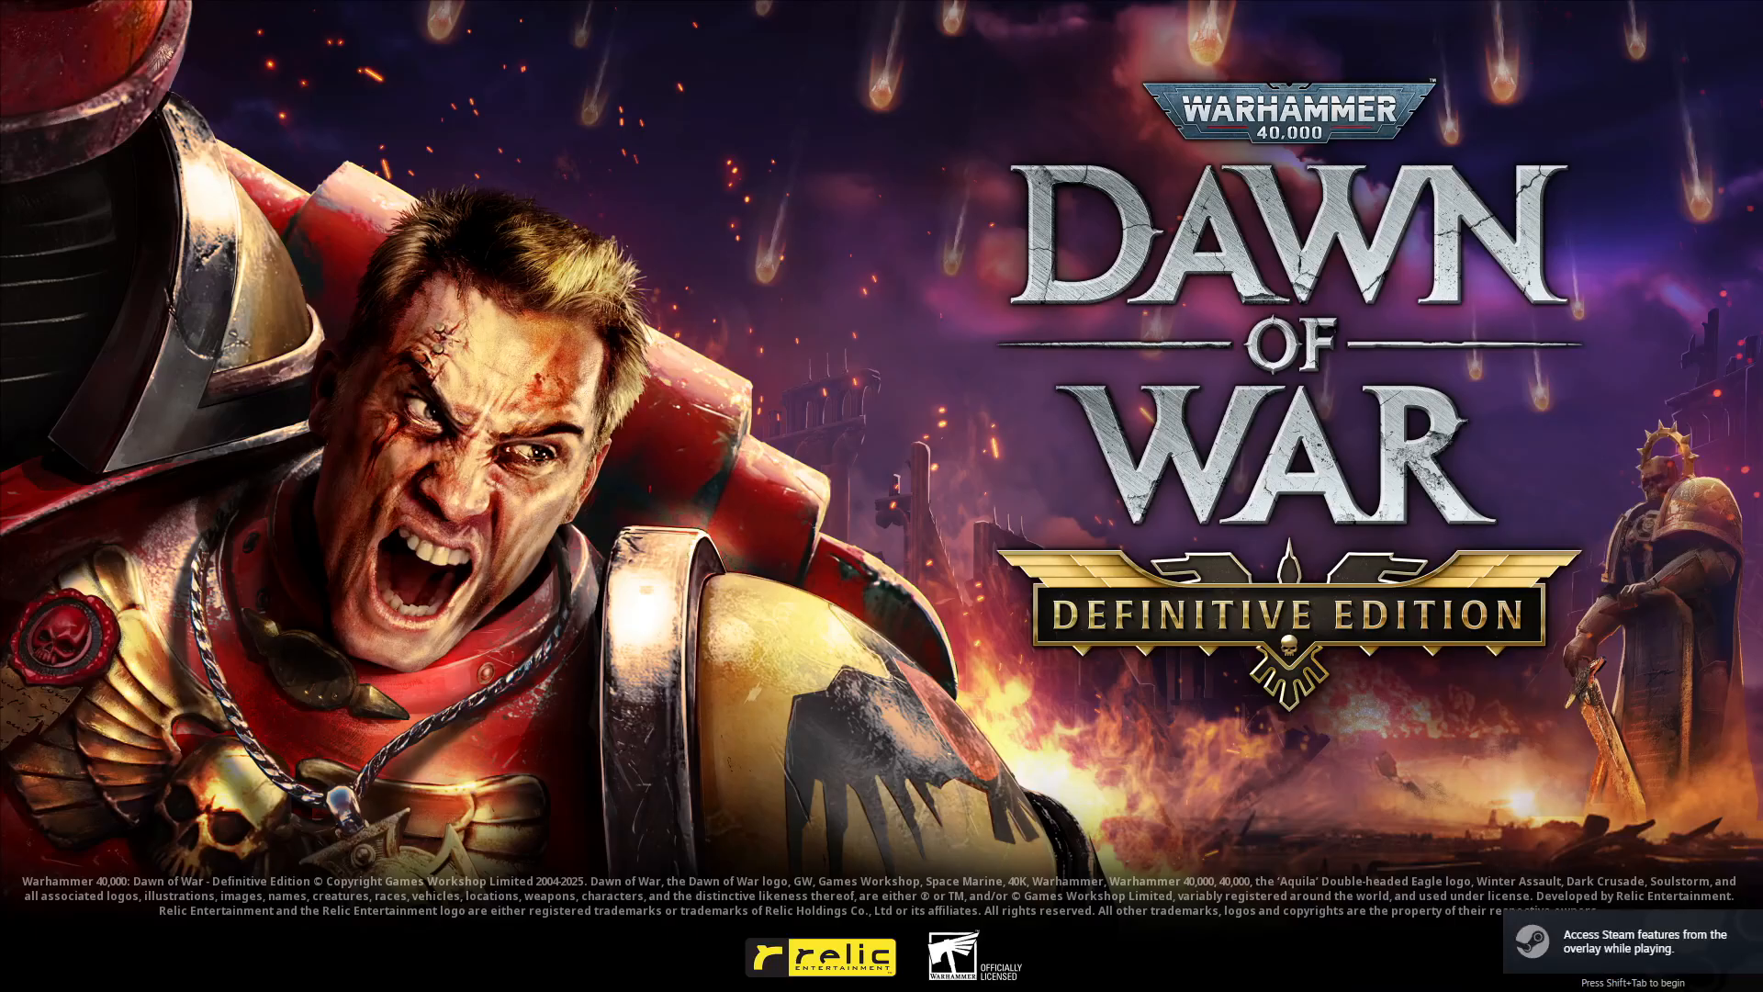
Continue past the Dawn of War title screen to the main menu
{"action": "left_click", "coordinate": [854, 494]}
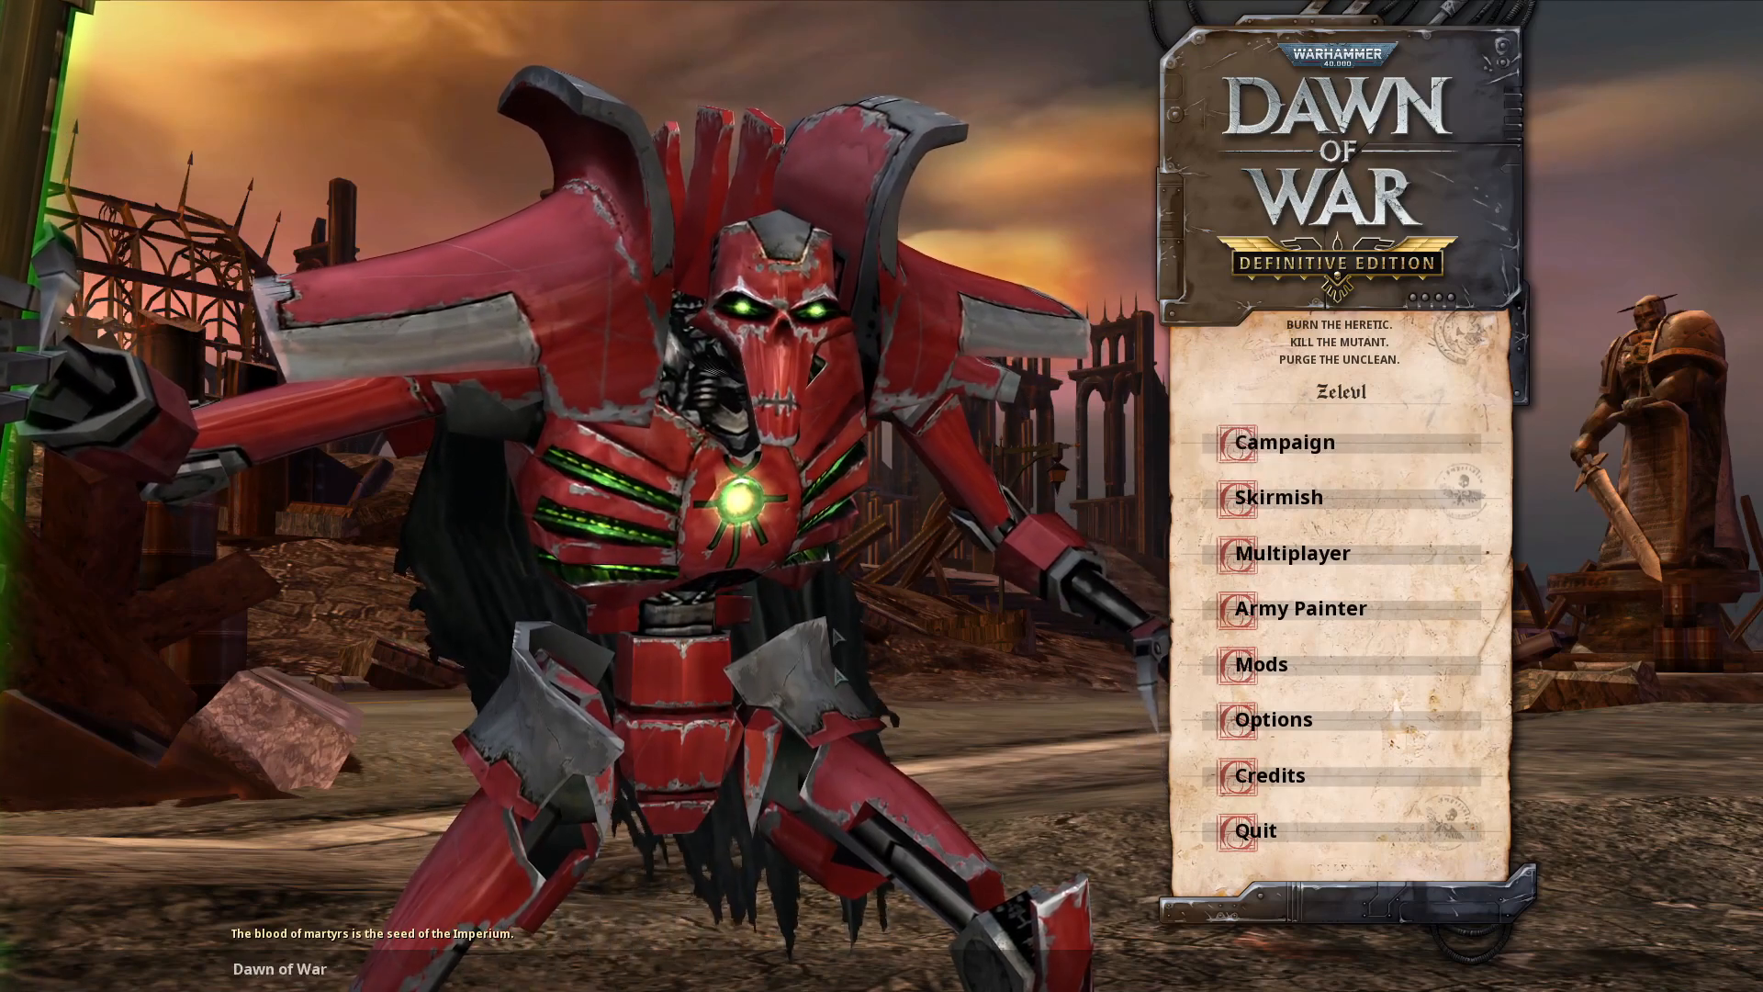
Pick Ultimate Apocalypse Mod 1.89.55a hotfix1 from the Mods list and activate it
{"action": "left_click", "coordinate": [1262, 662]}
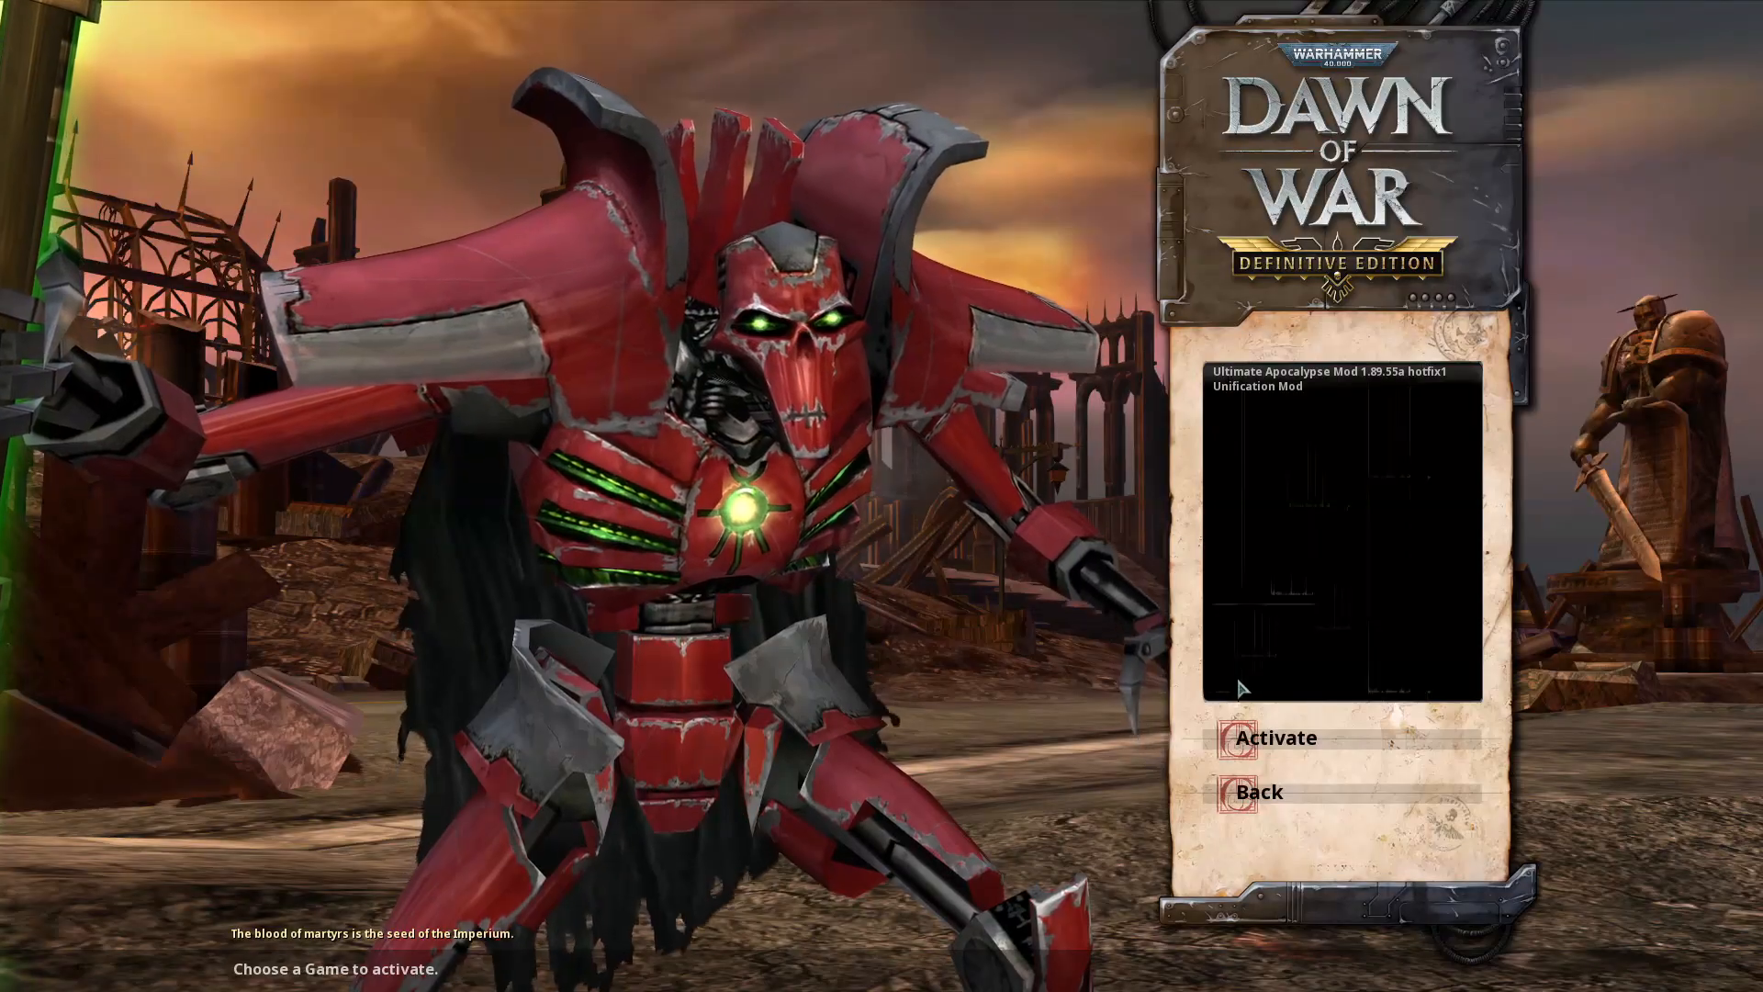
{"action": "left_click", "coordinate": [1338, 375]}
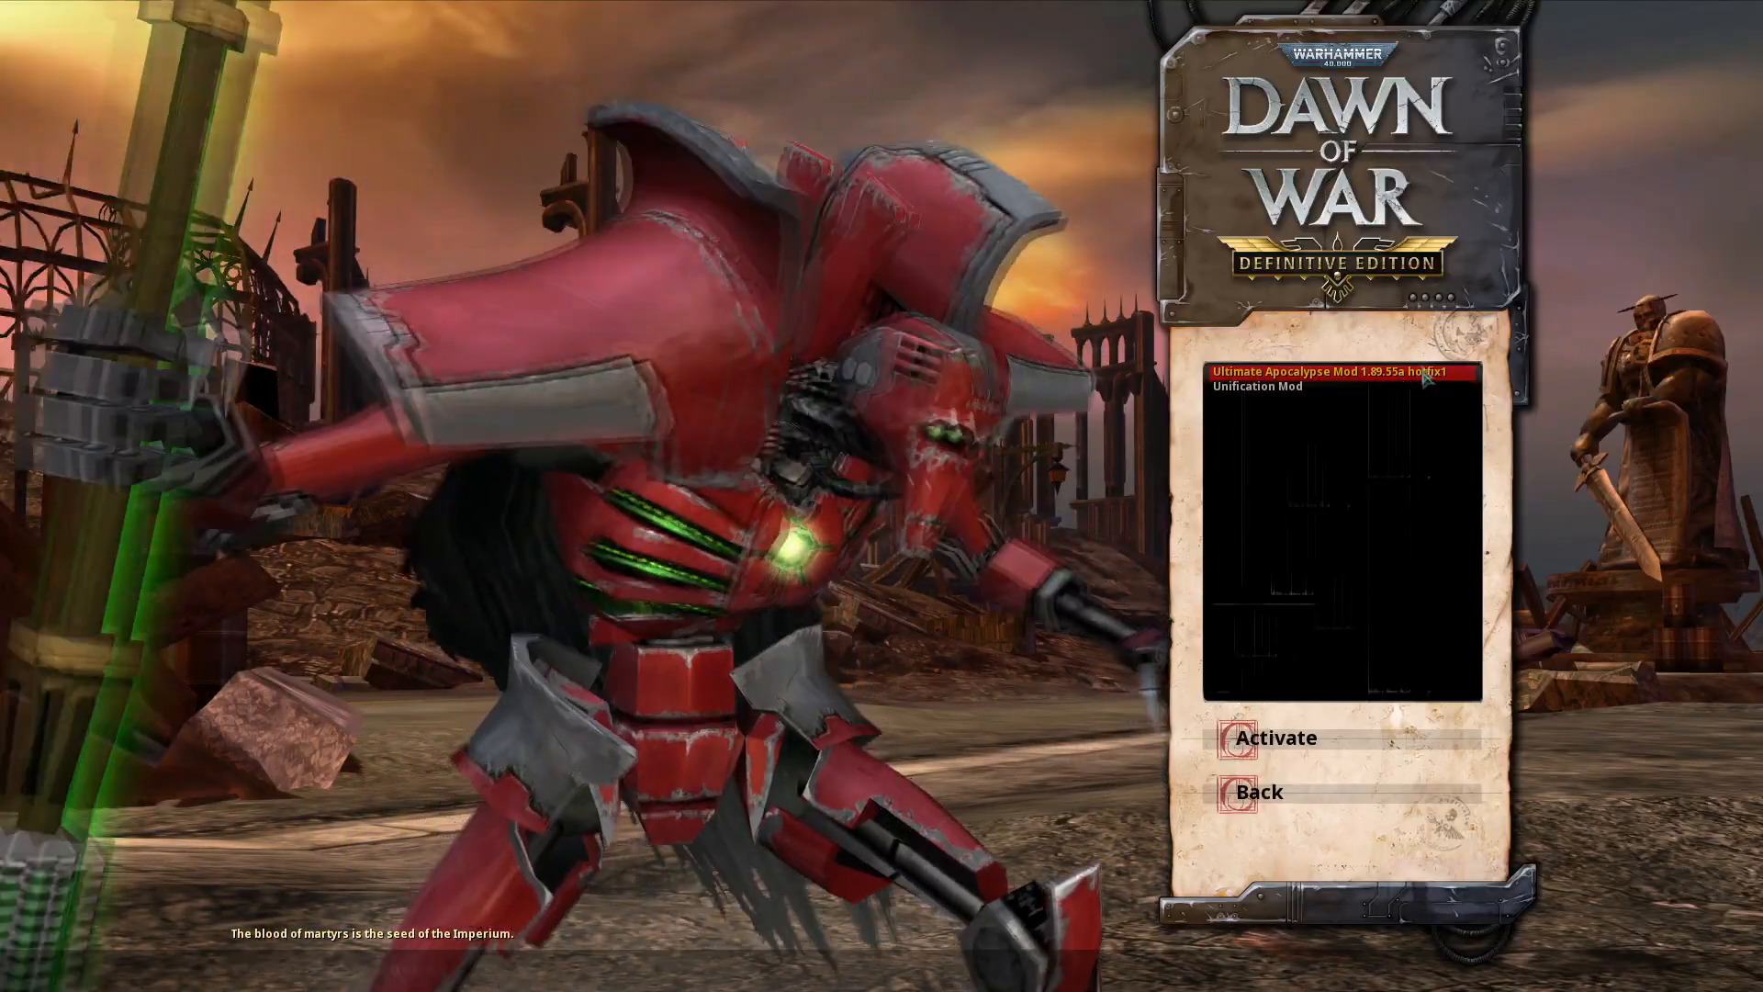
{"action": "mouse_move", "coordinate": [1350, 738]}
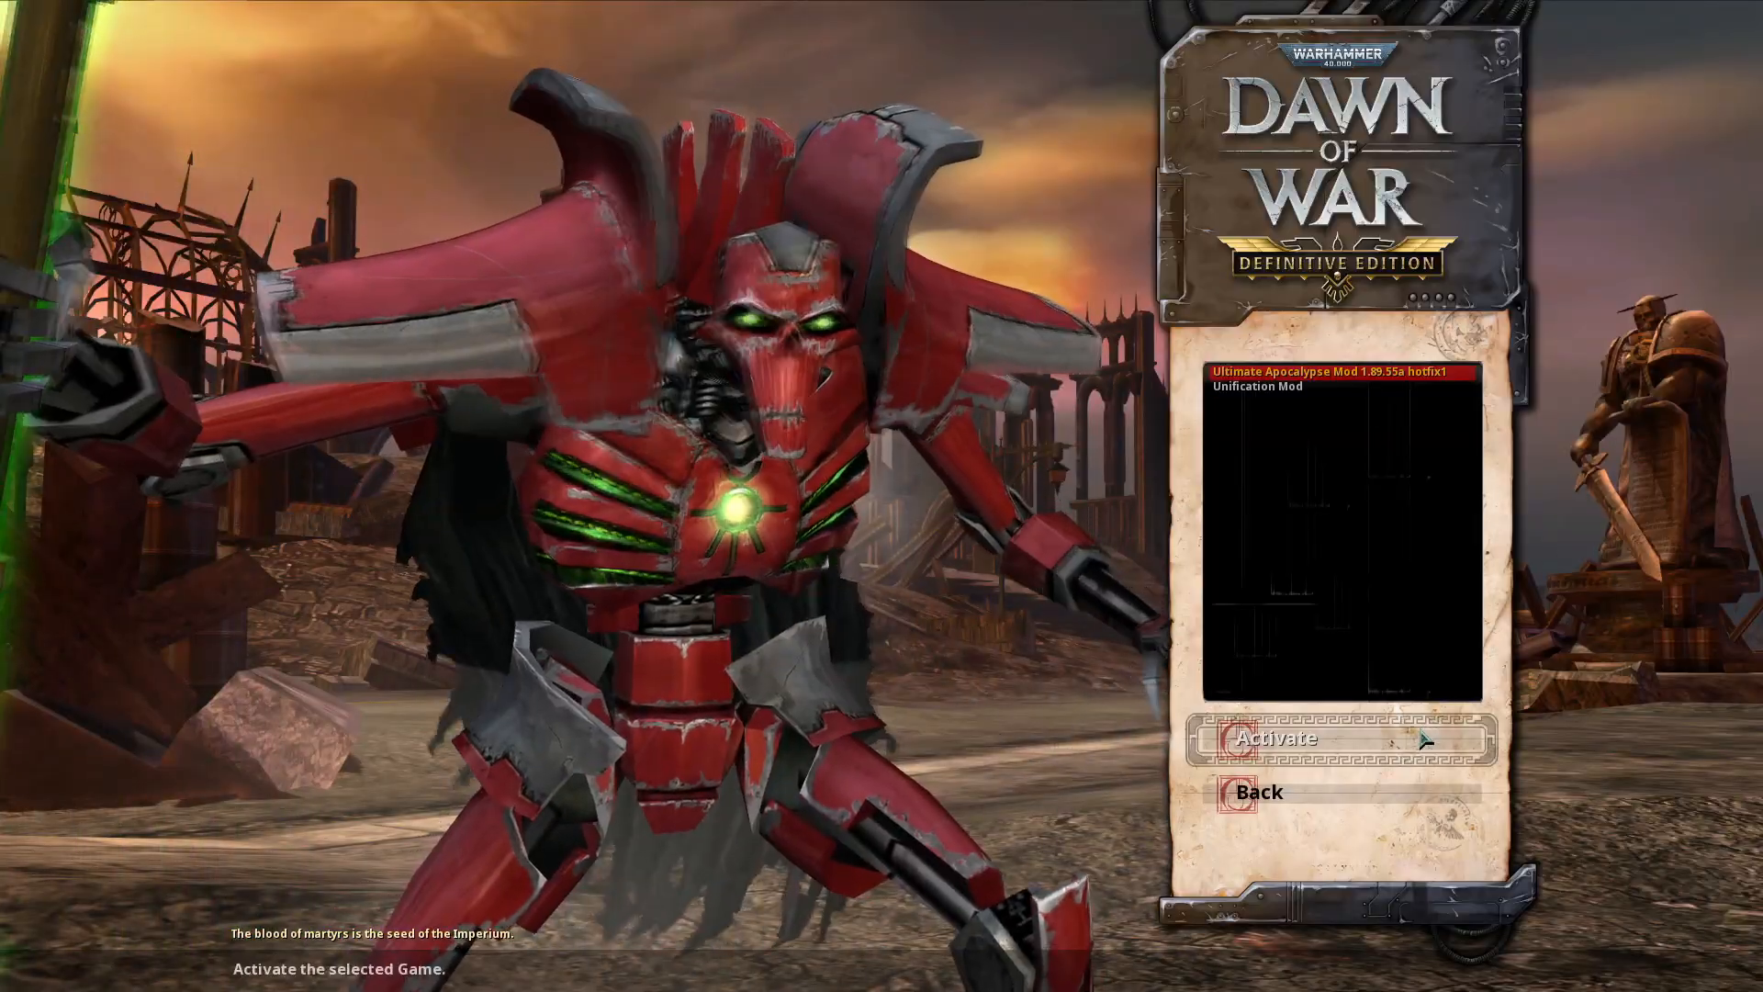
{"action": "left_click", "coordinate": [1274, 738]}
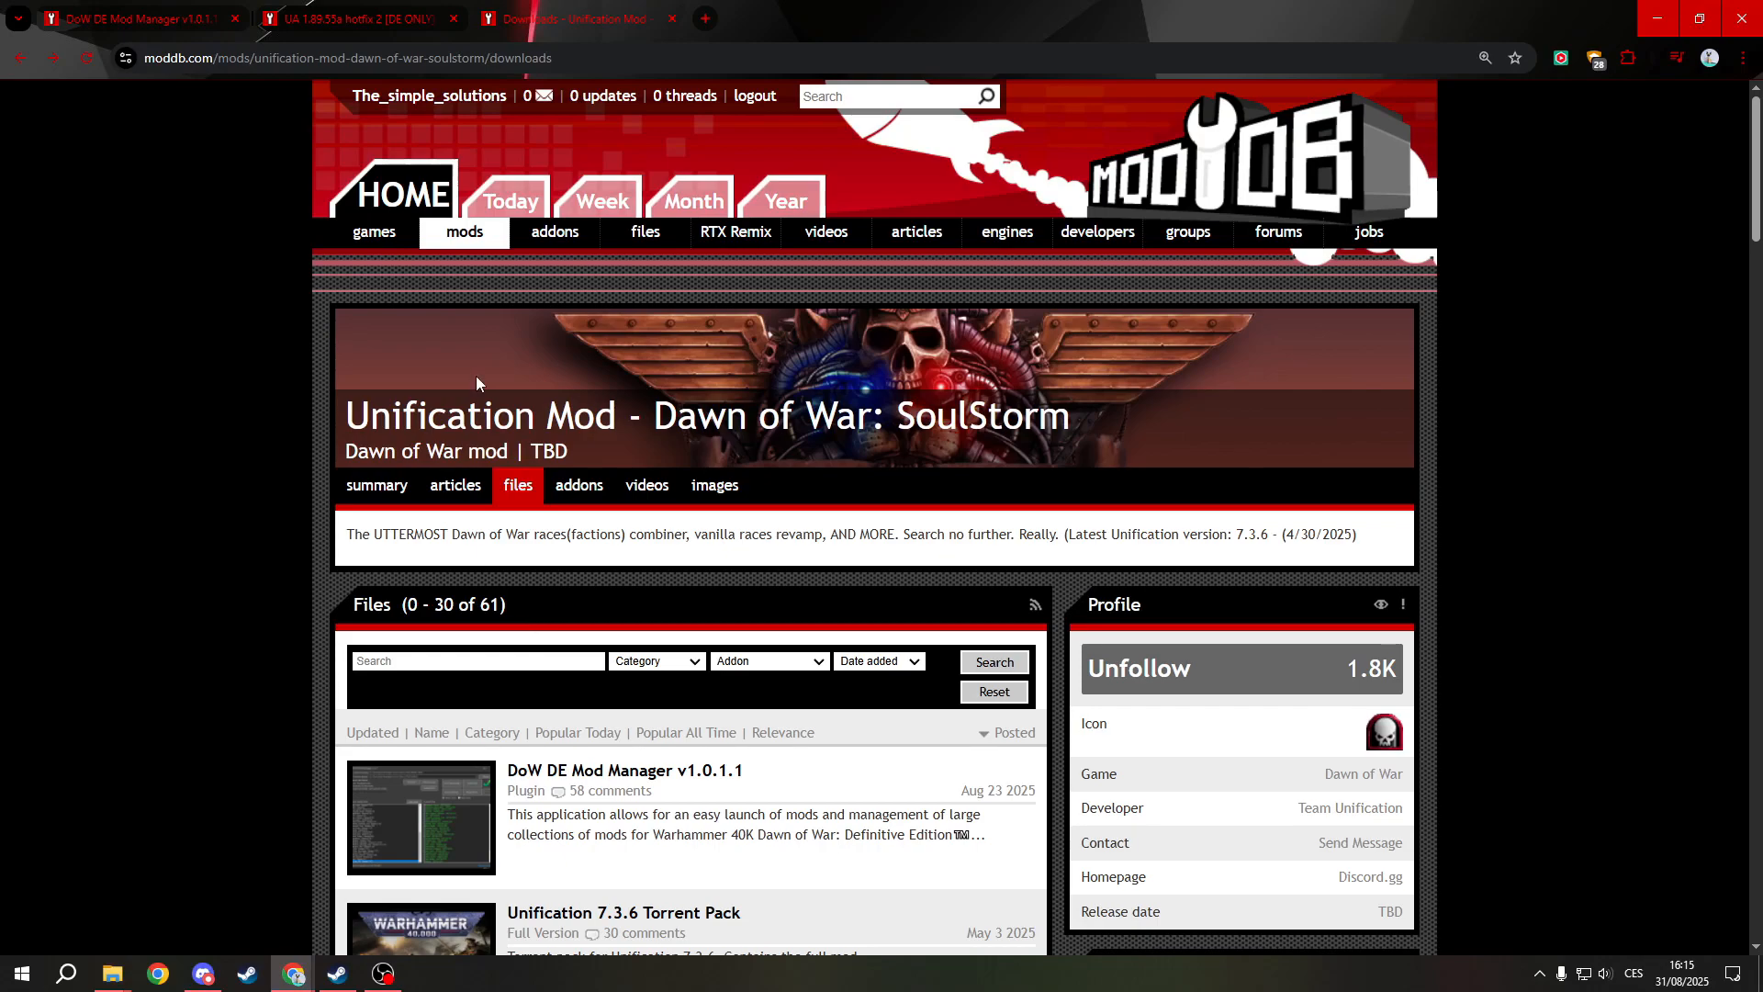
Locate the Unification v7.3.6 core files entry in ModDB's Files list and bring it into view
{"action": "scroll", "scroll_direction": "down", "scroll_amount": 3}
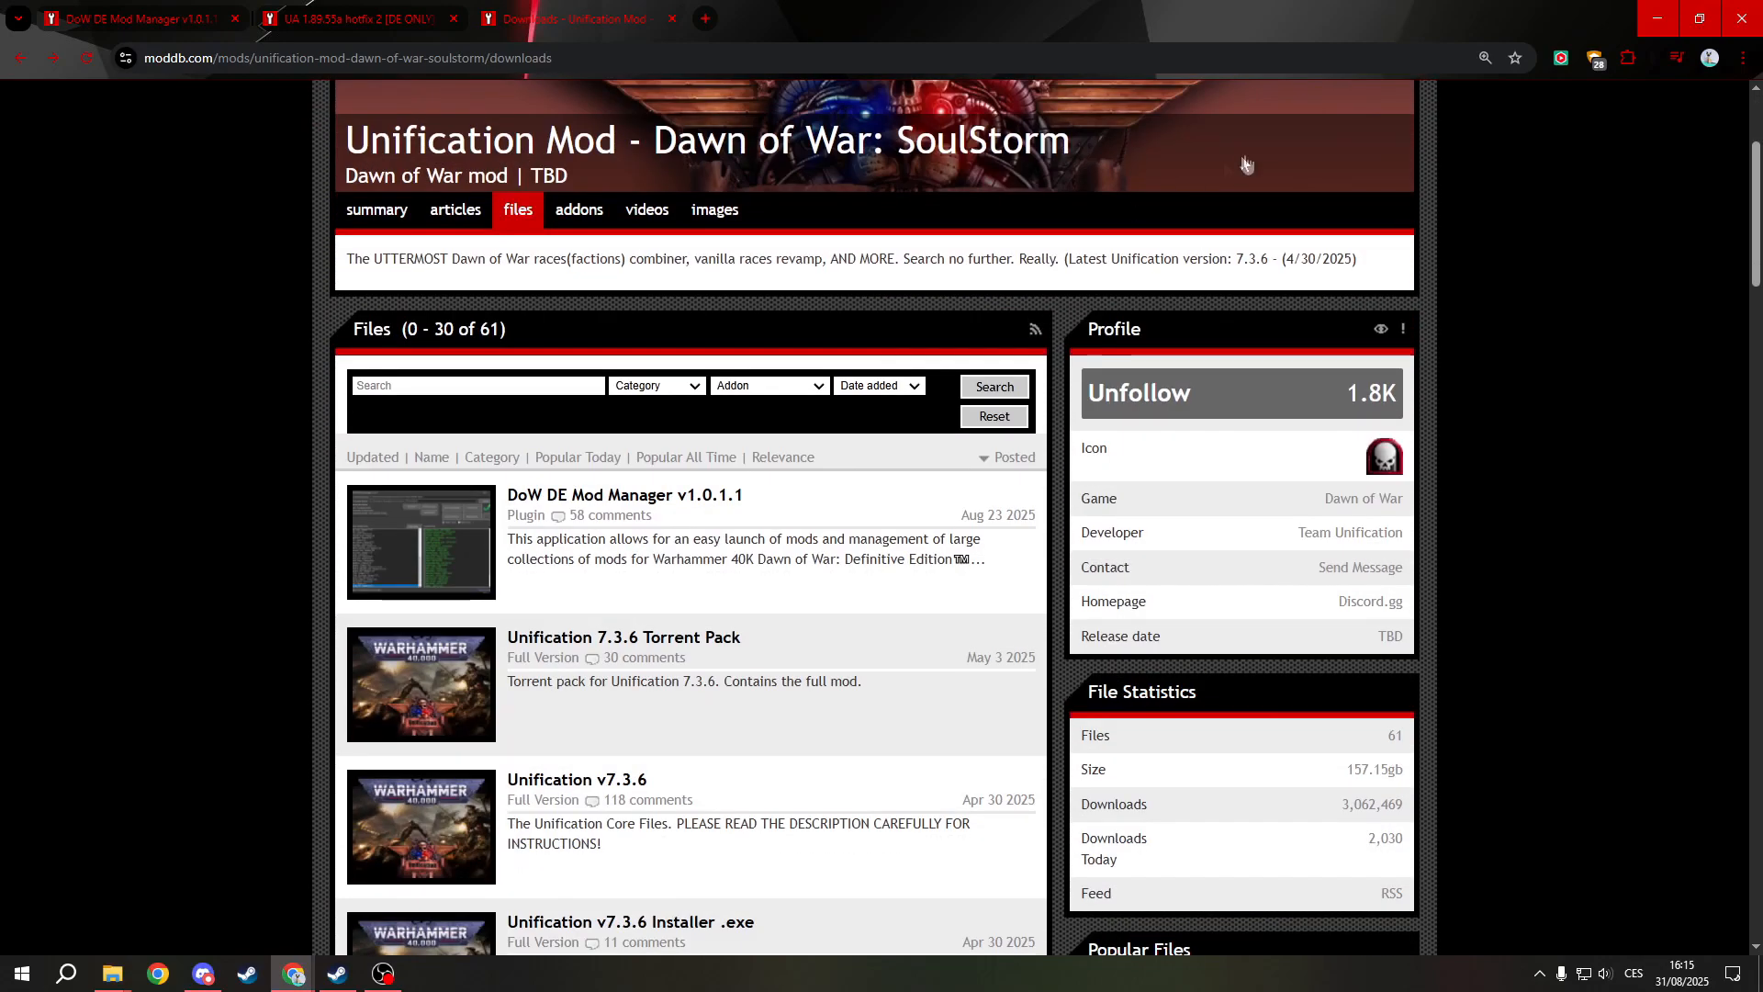
{"action": "mouse_move", "coordinate": [888, 448]}
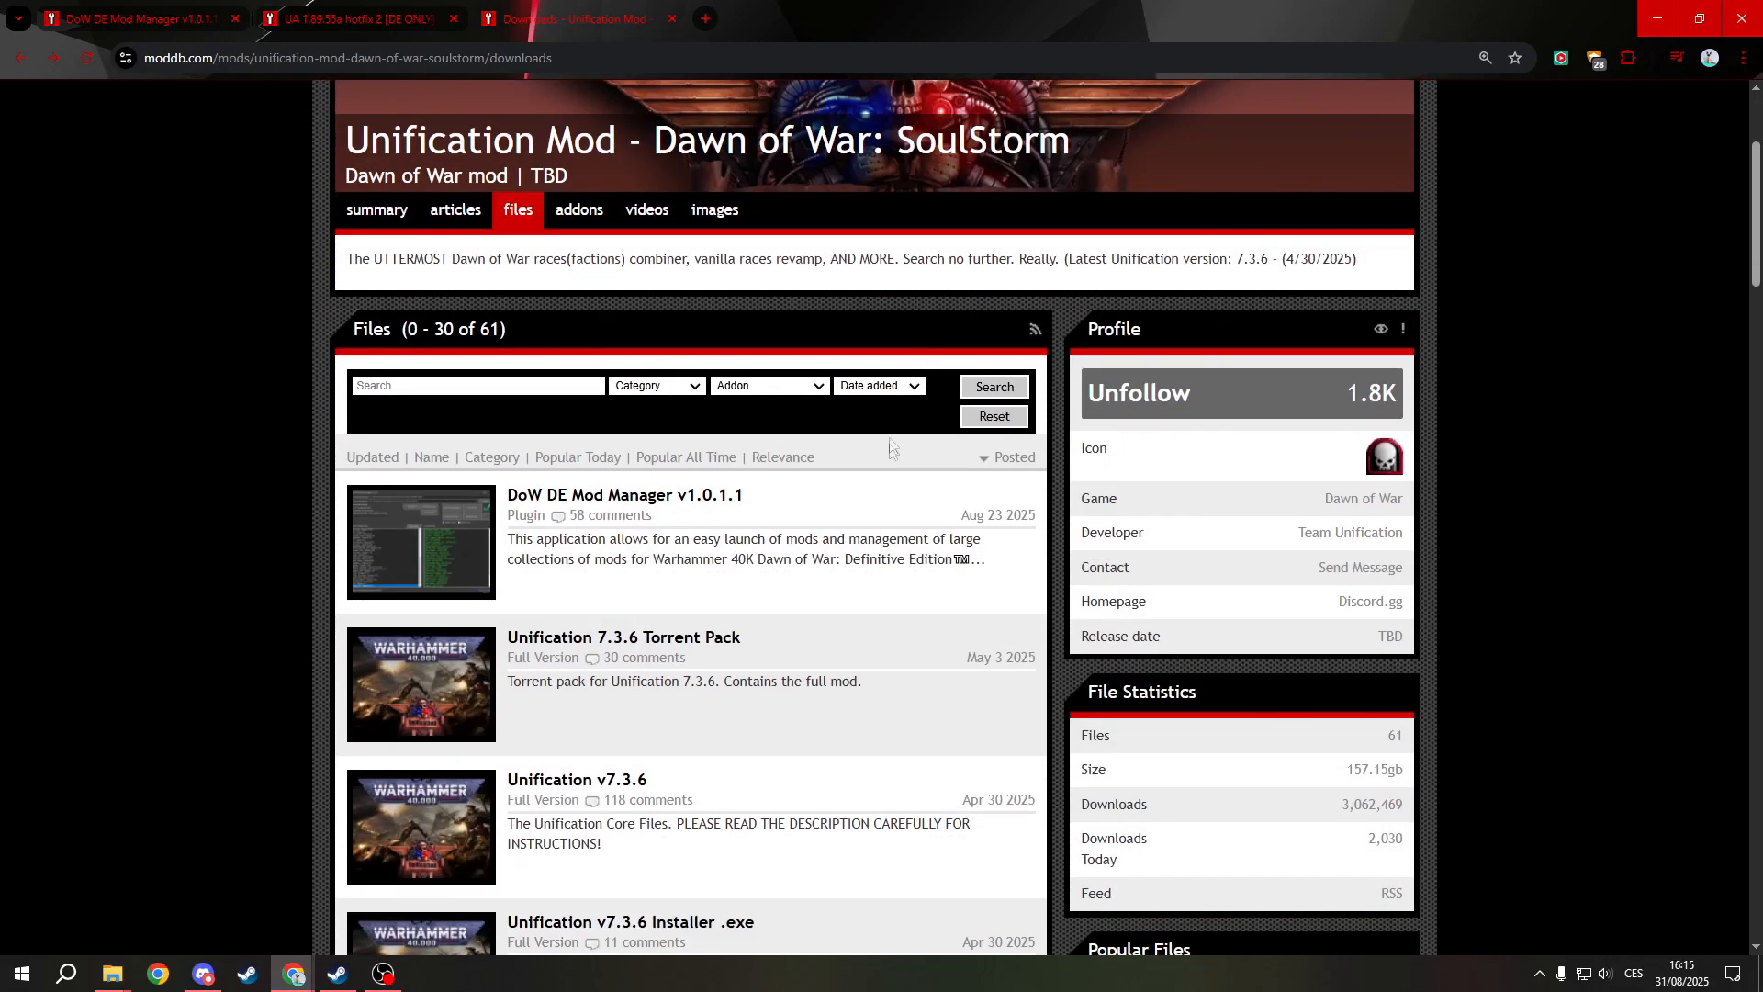
{"action": "scroll", "scroll_direction": "up", "scroll_amount": 3}
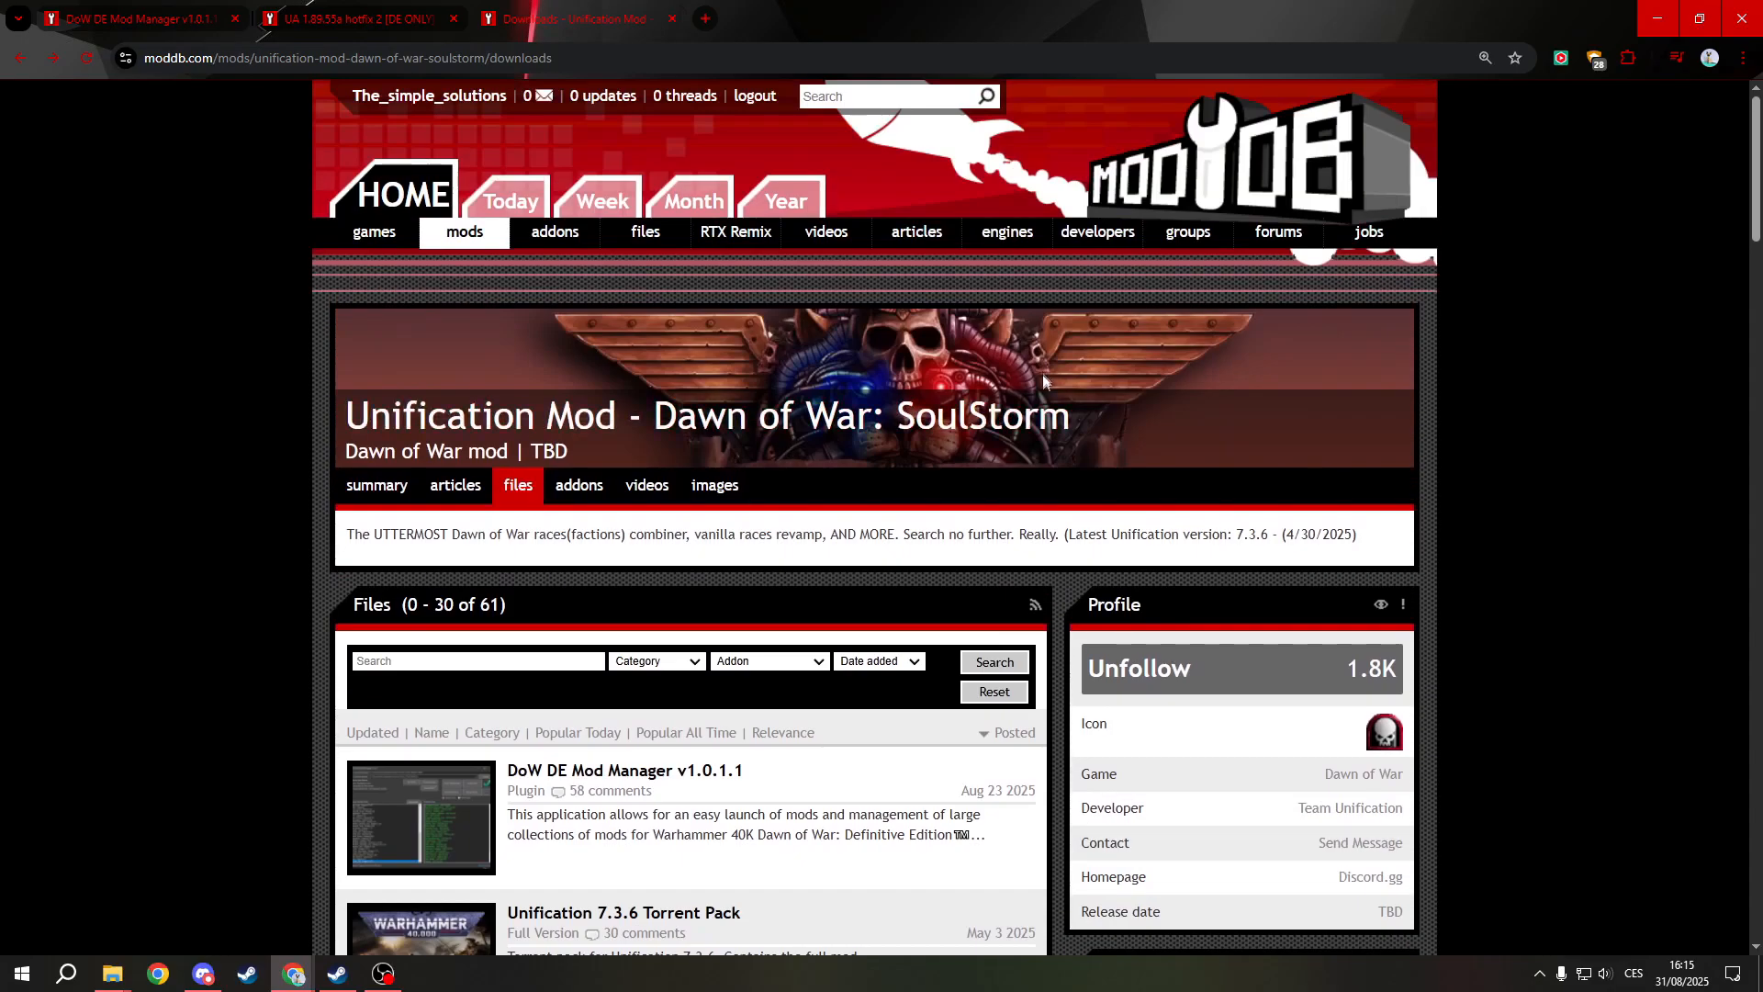
{"action": "scroll", "scroll_direction": "down", "scroll_amount": 3}
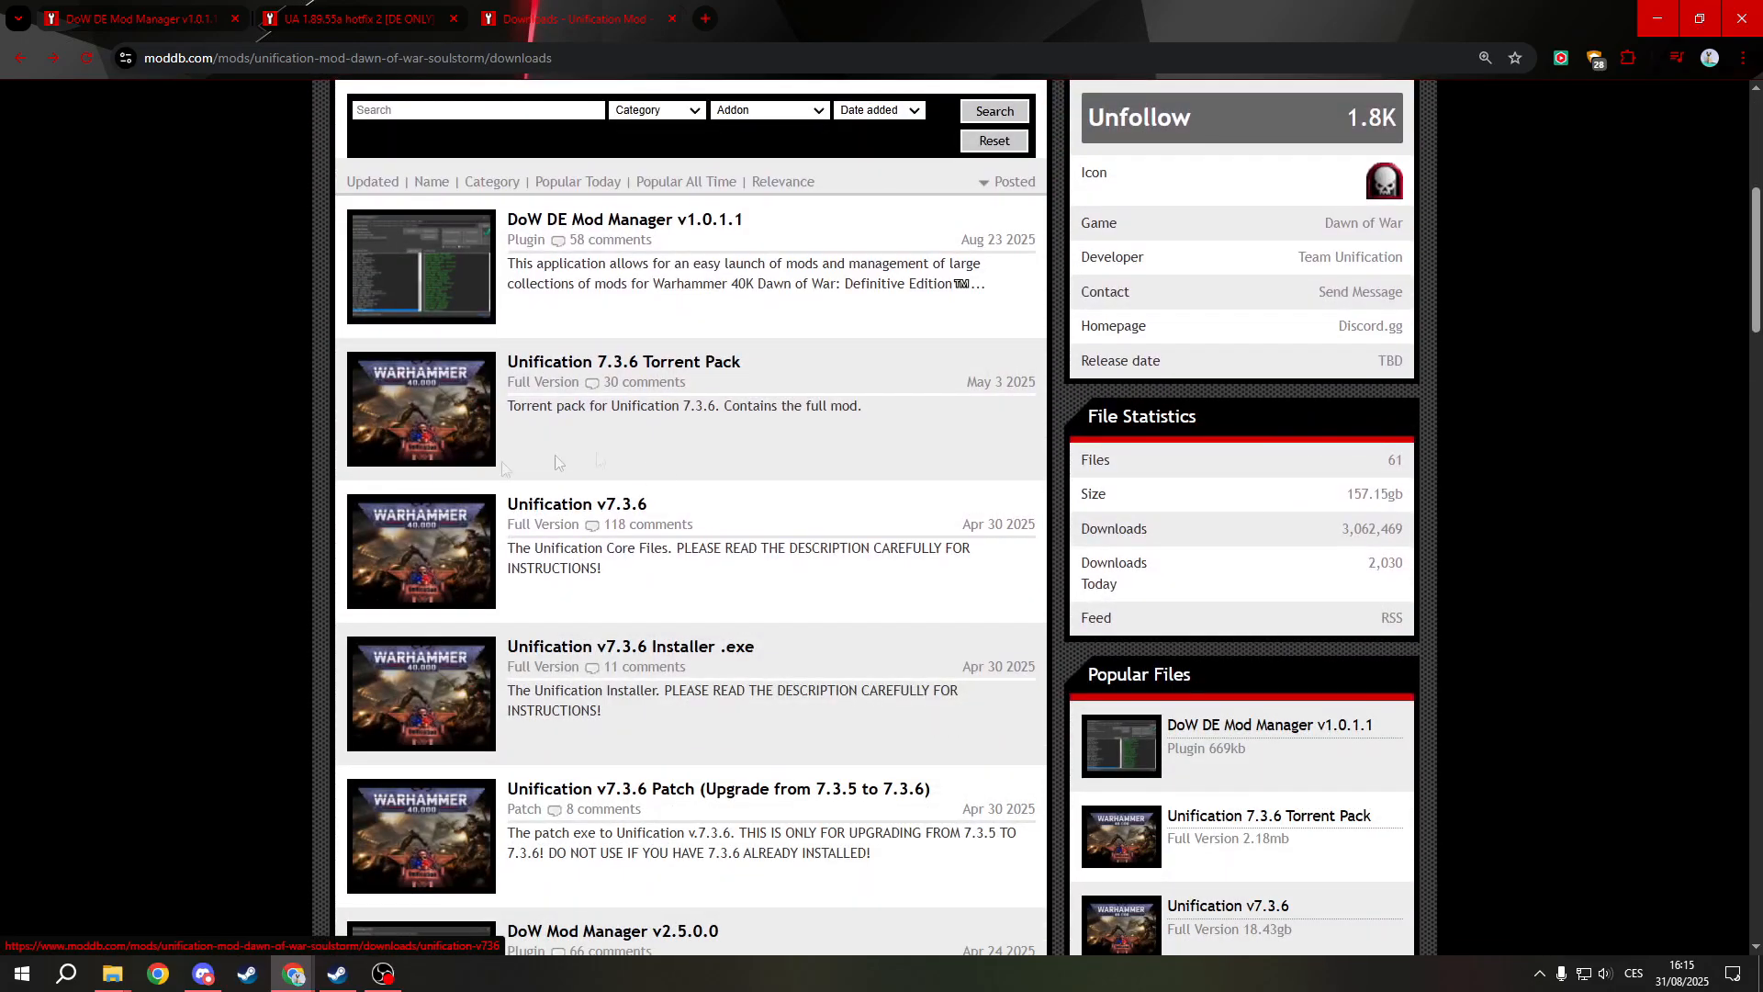
{"action": "scroll", "scroll_direction": "down", "scroll_amount": 3}
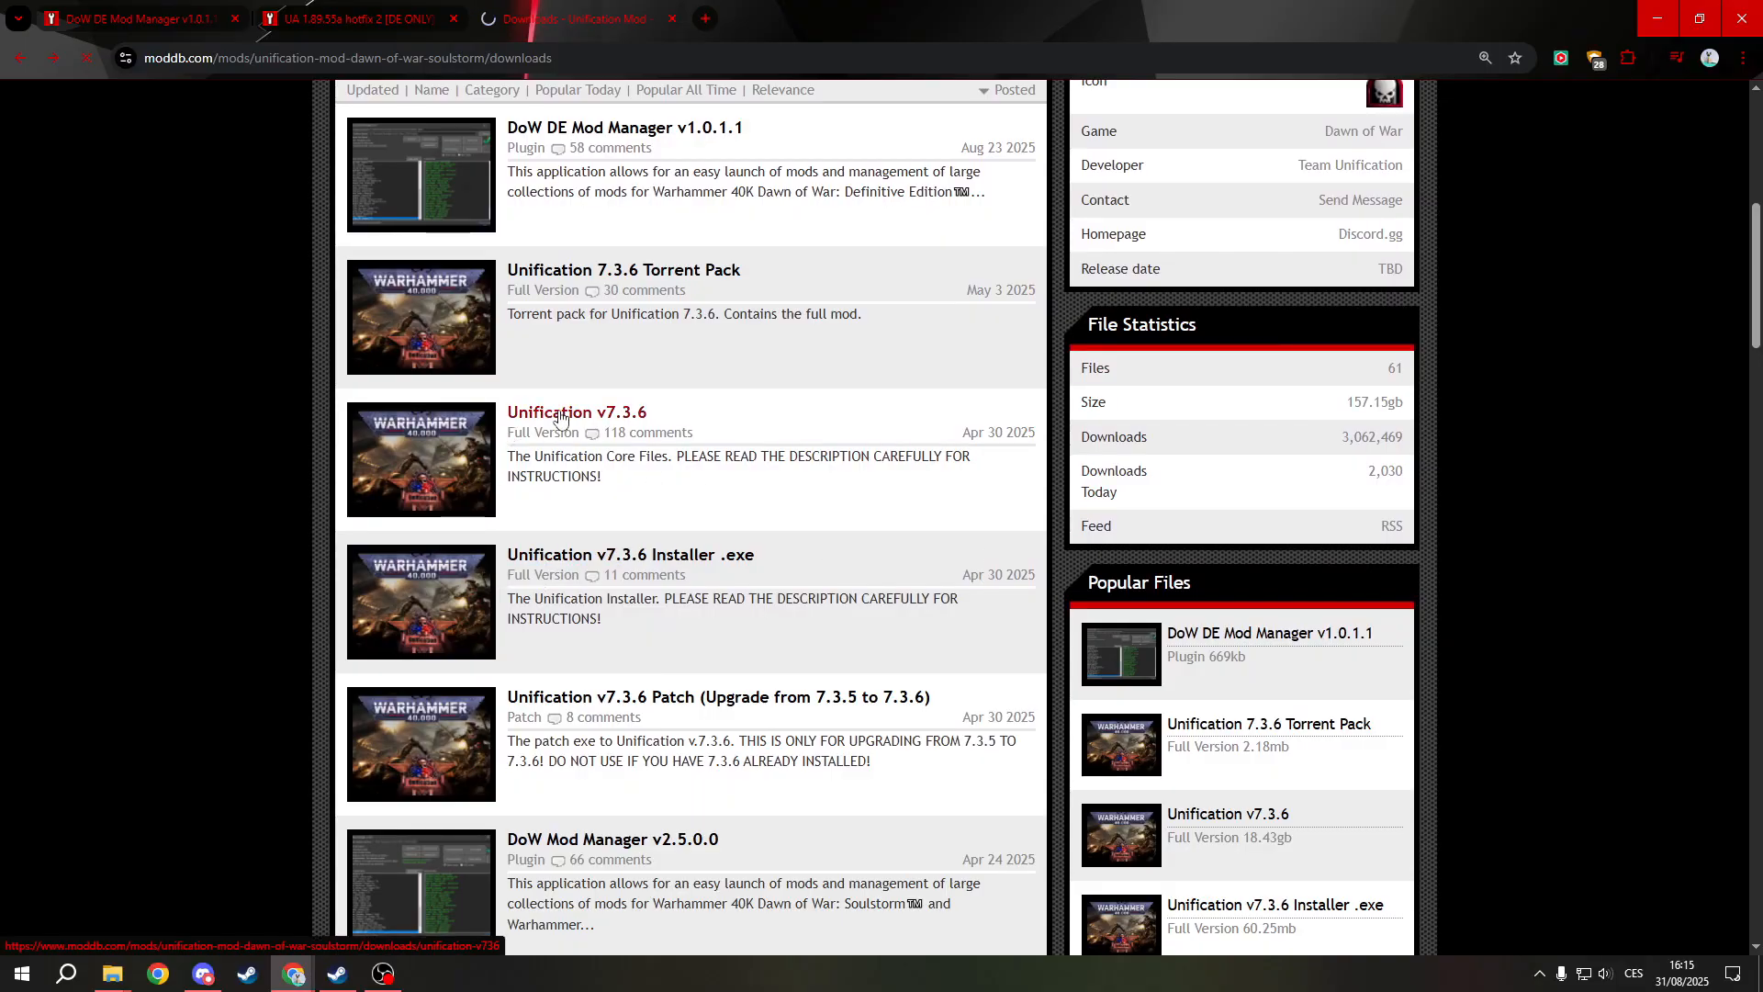
{"action": "left_click", "coordinate": [574, 412]}
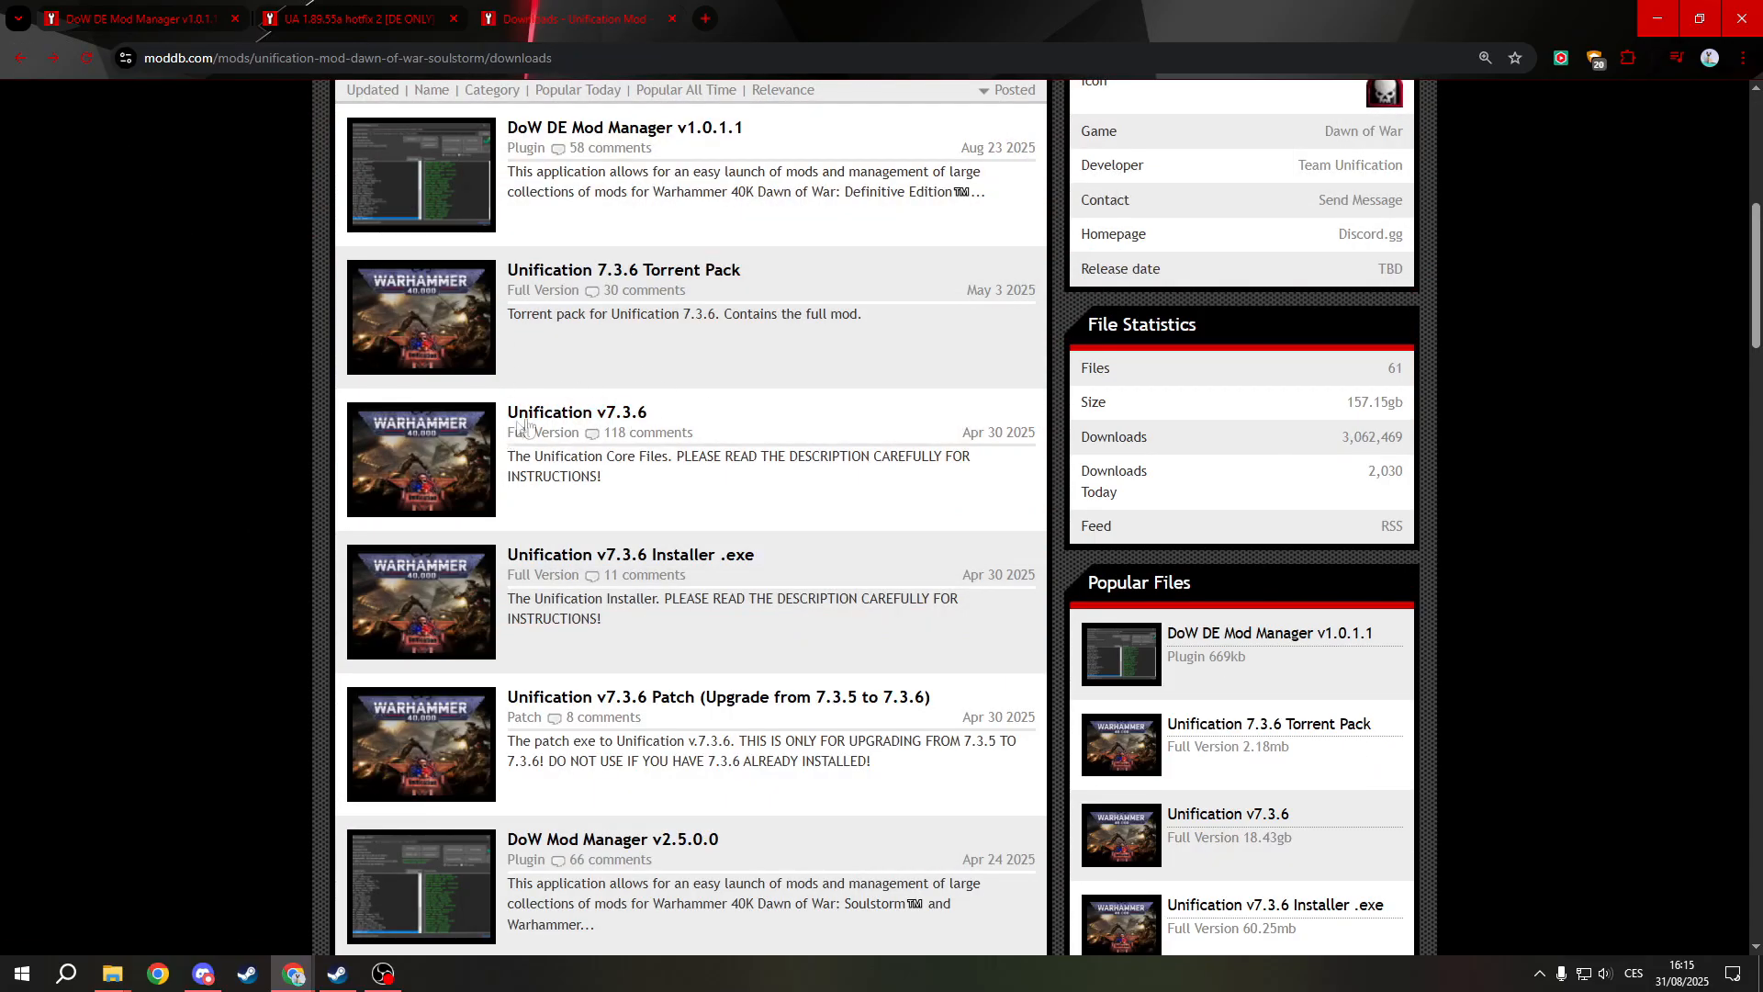
{"action": "mouse_move", "coordinate": [650, 393]}
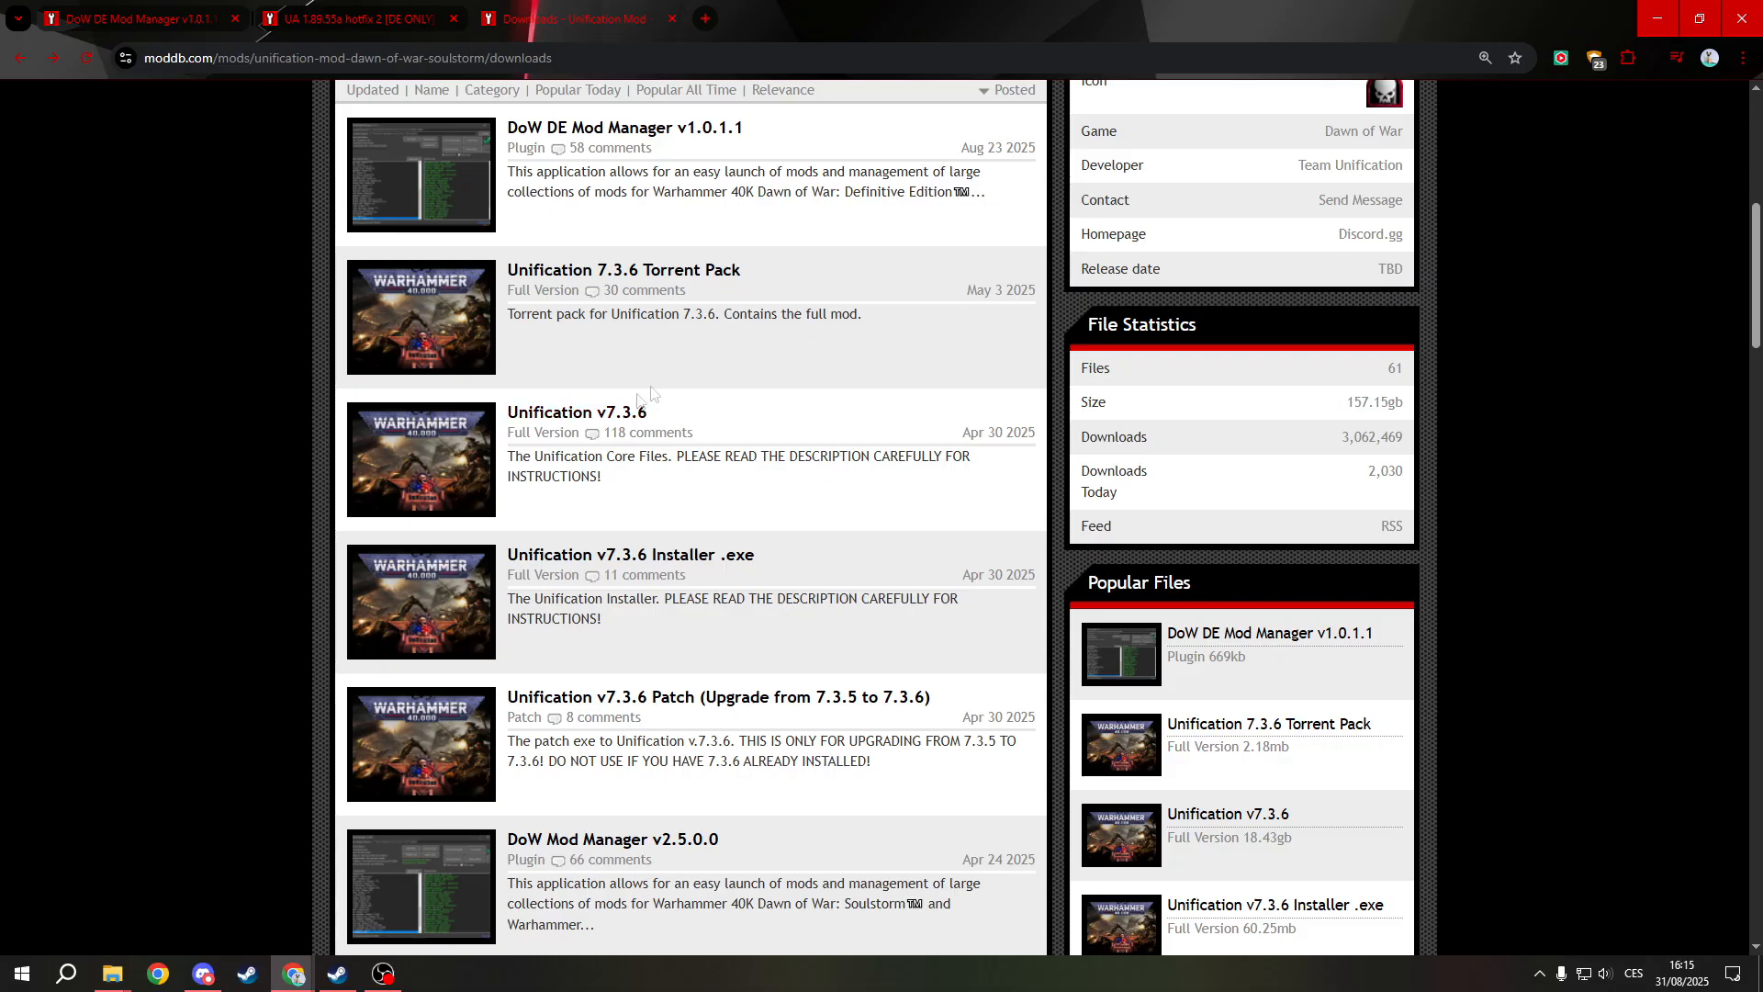
{"action": "scroll", "scroll_direction": "up", "scroll_amount": 3}
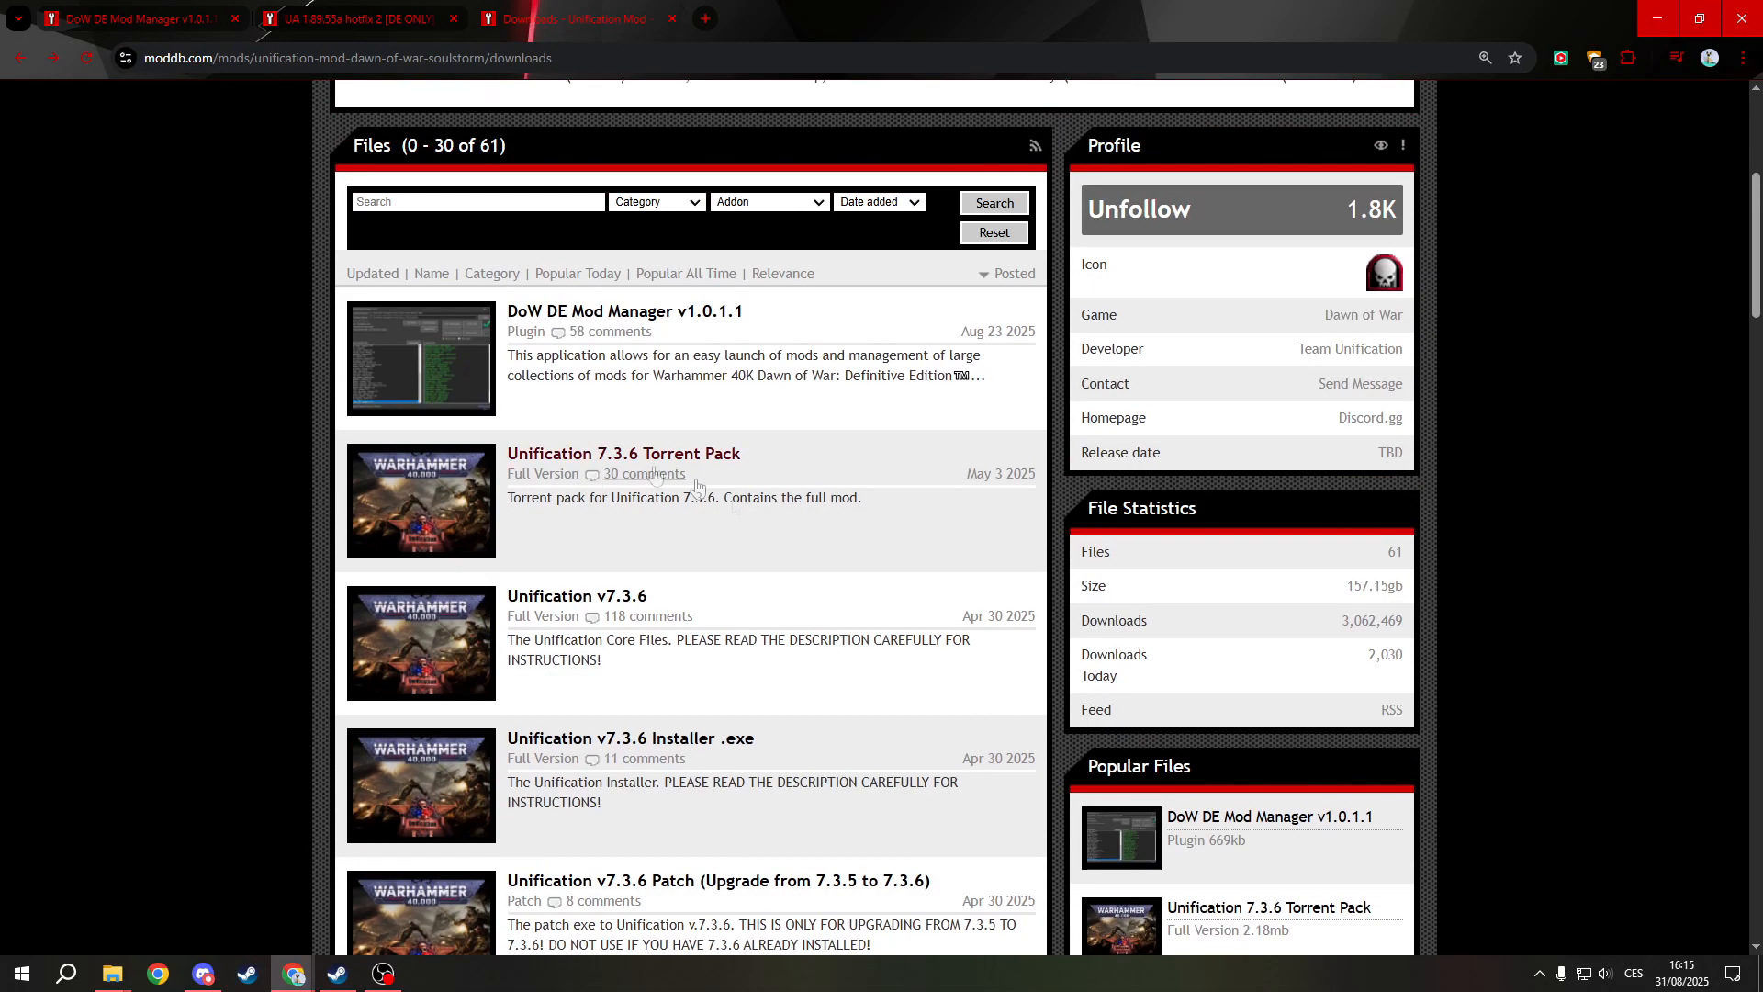
{"action": "mouse_move", "coordinate": [371, 573]}
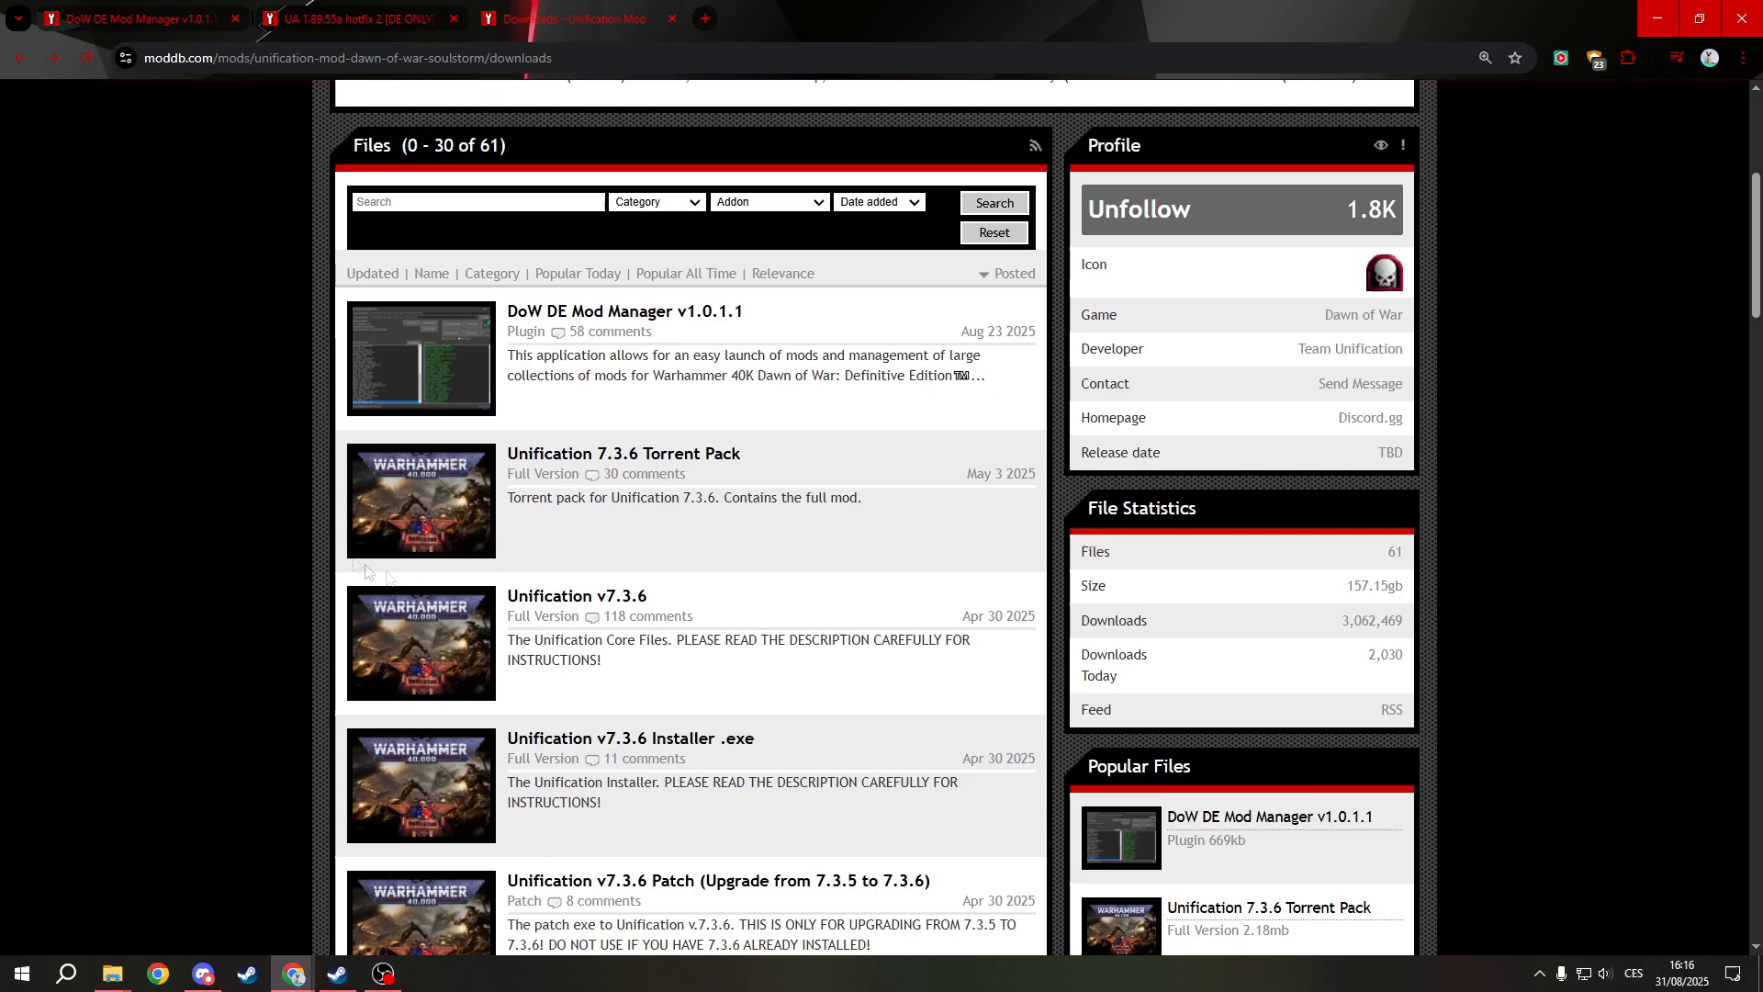
{"action": "mouse_move", "coordinate": [575, 595]}
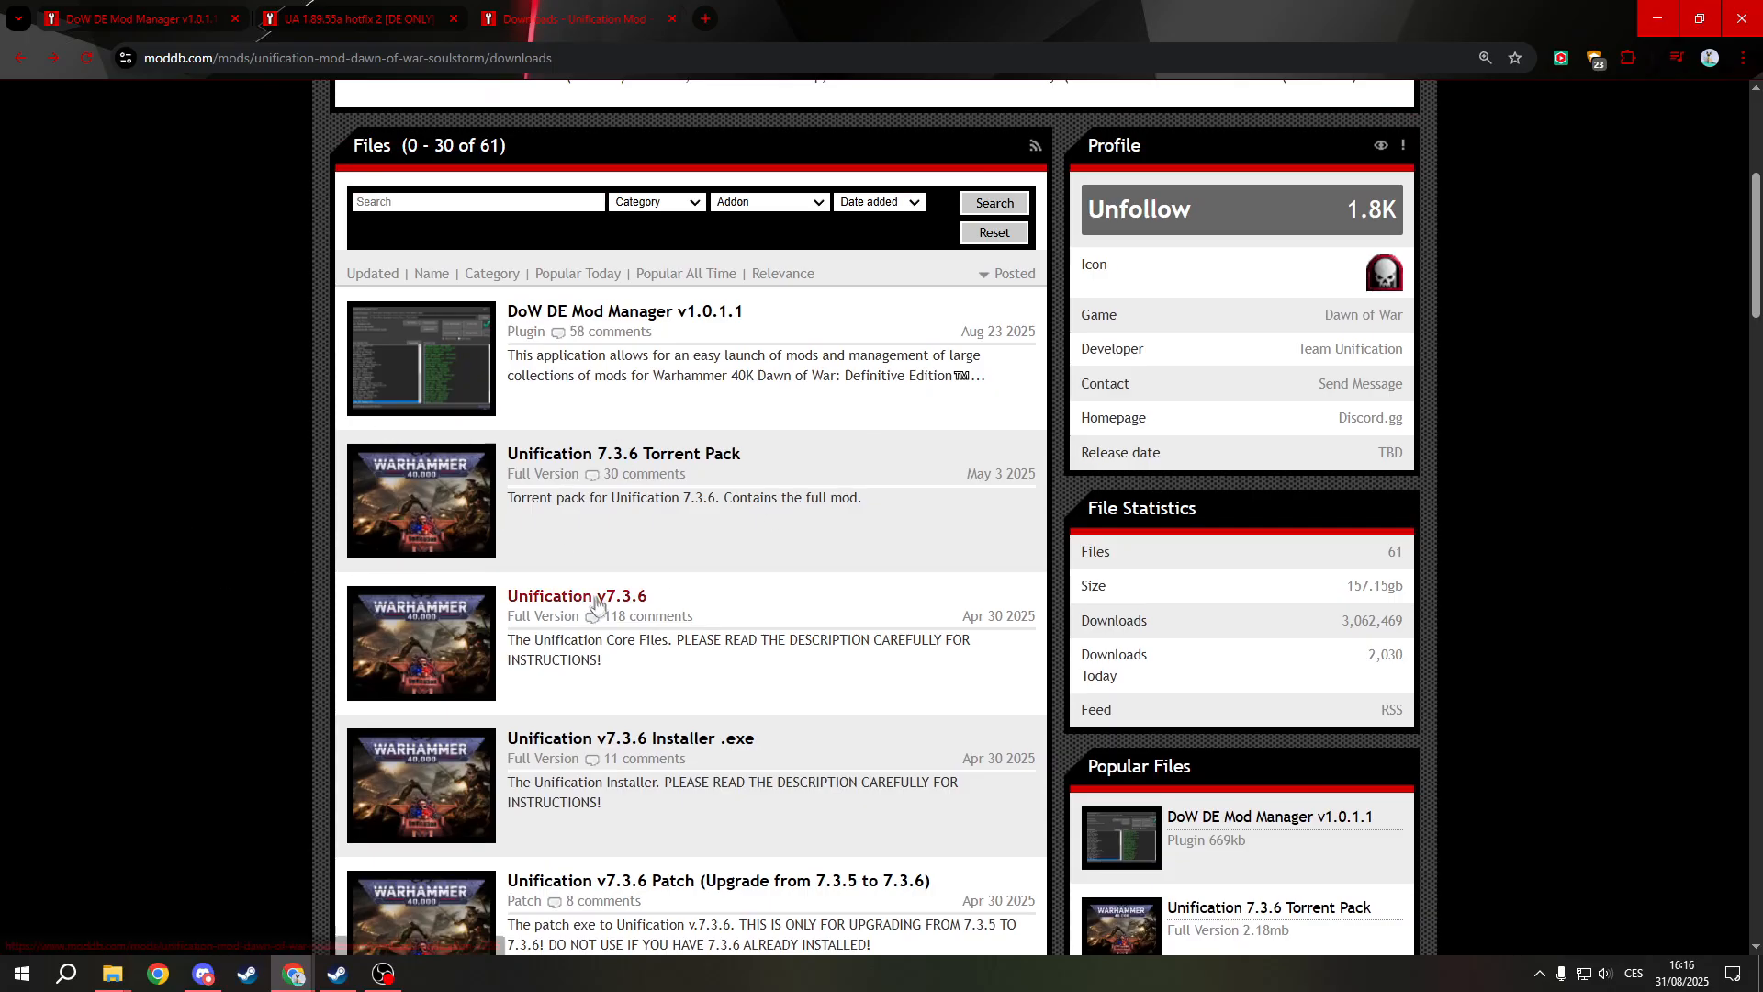
{"action": "mouse_move", "coordinate": [496, 606]}
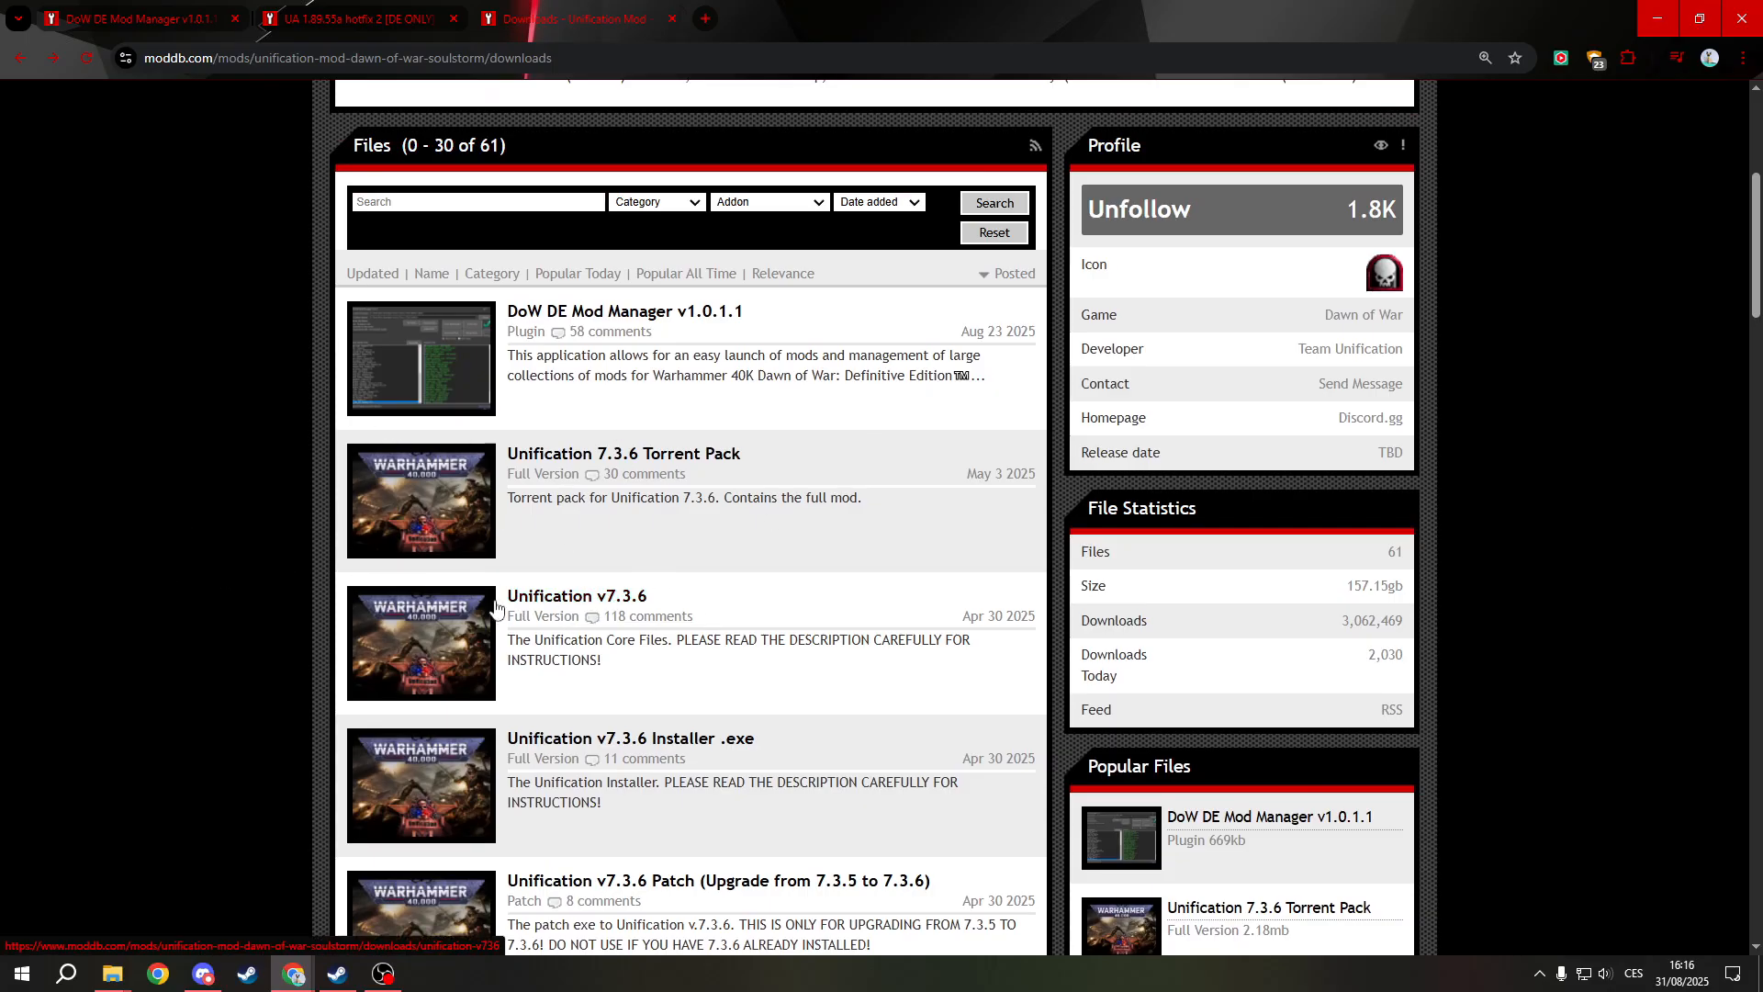
{"action": "mouse_move", "coordinate": [582, 577]}
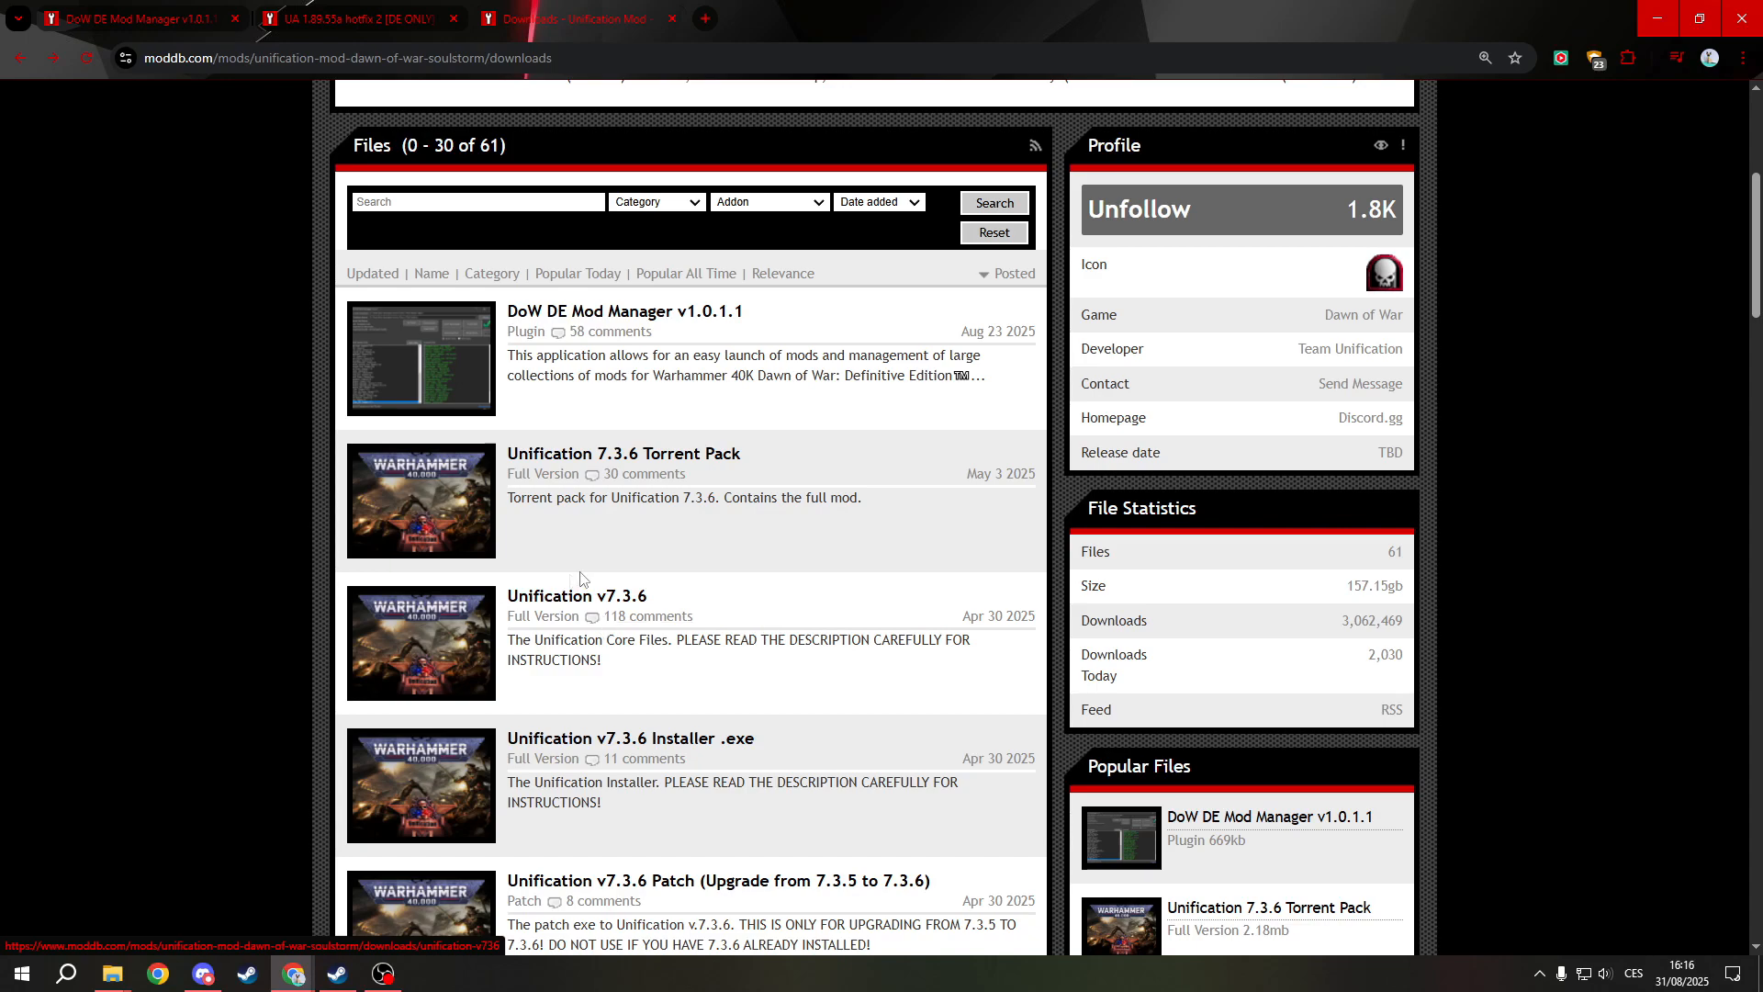
{"action": "mouse_move", "coordinate": [575, 595]}
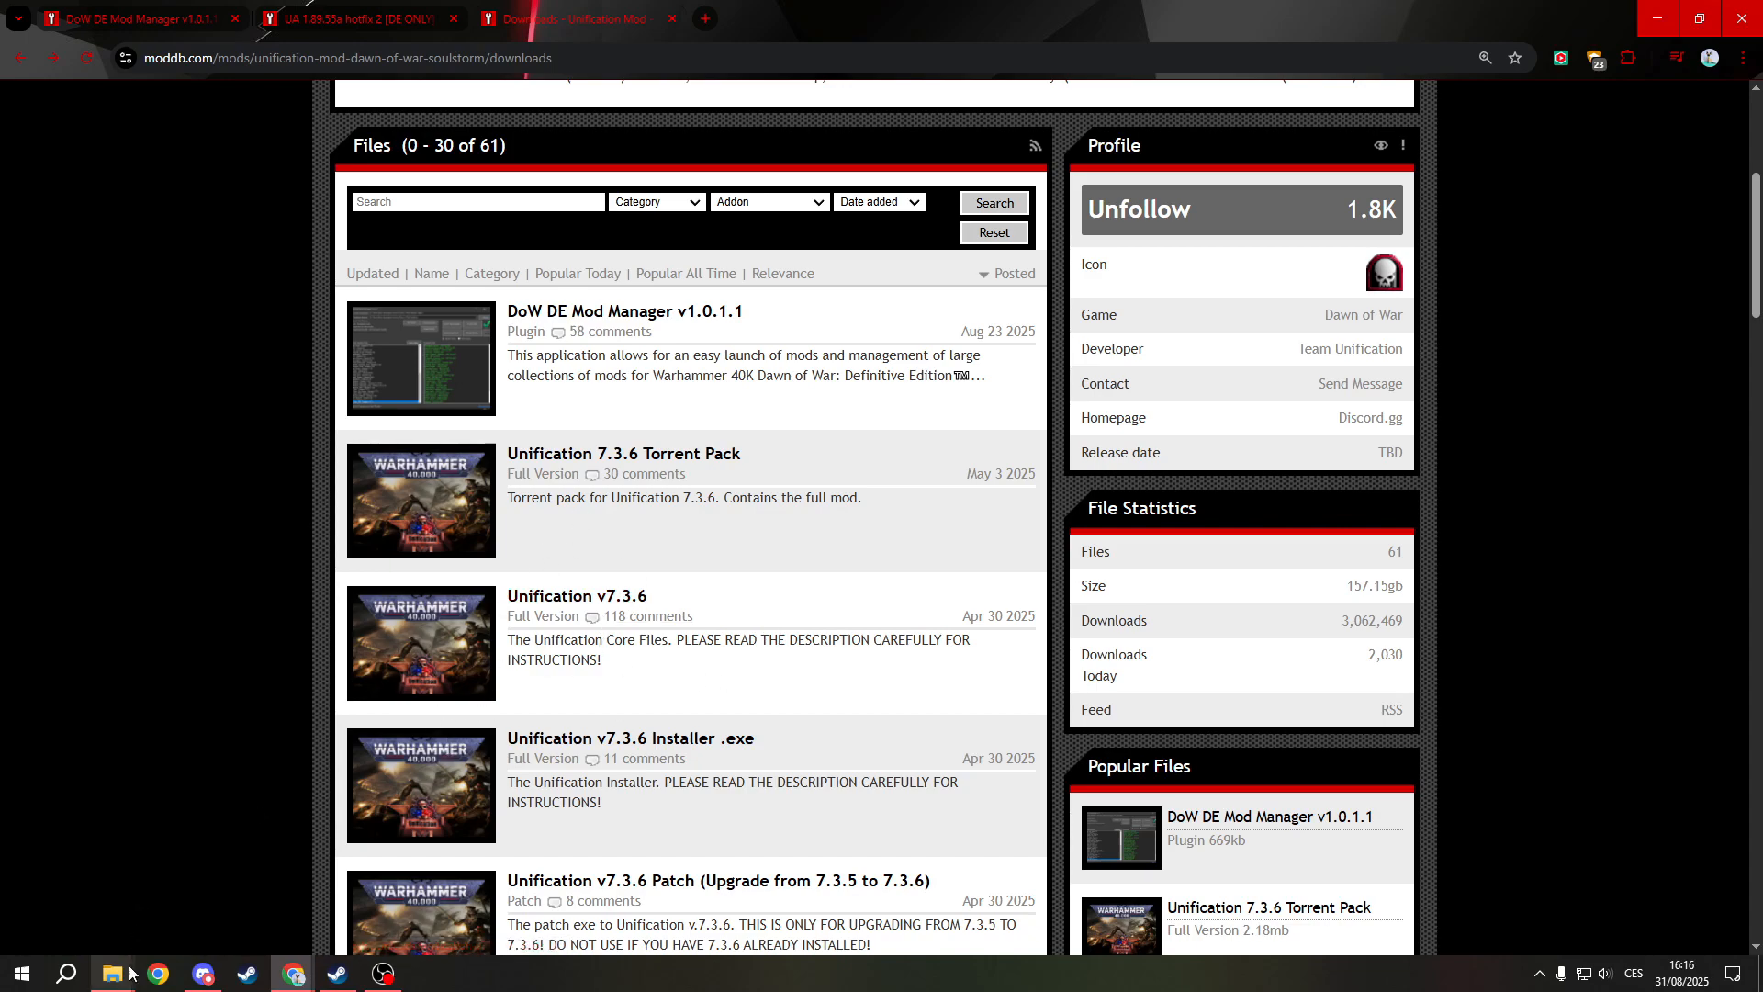
Extract Unification.7z with WinRAR 'Extrahovat zde' into the game folder, adding a Unification folder
{"action": "left_click", "coordinate": [110, 973]}
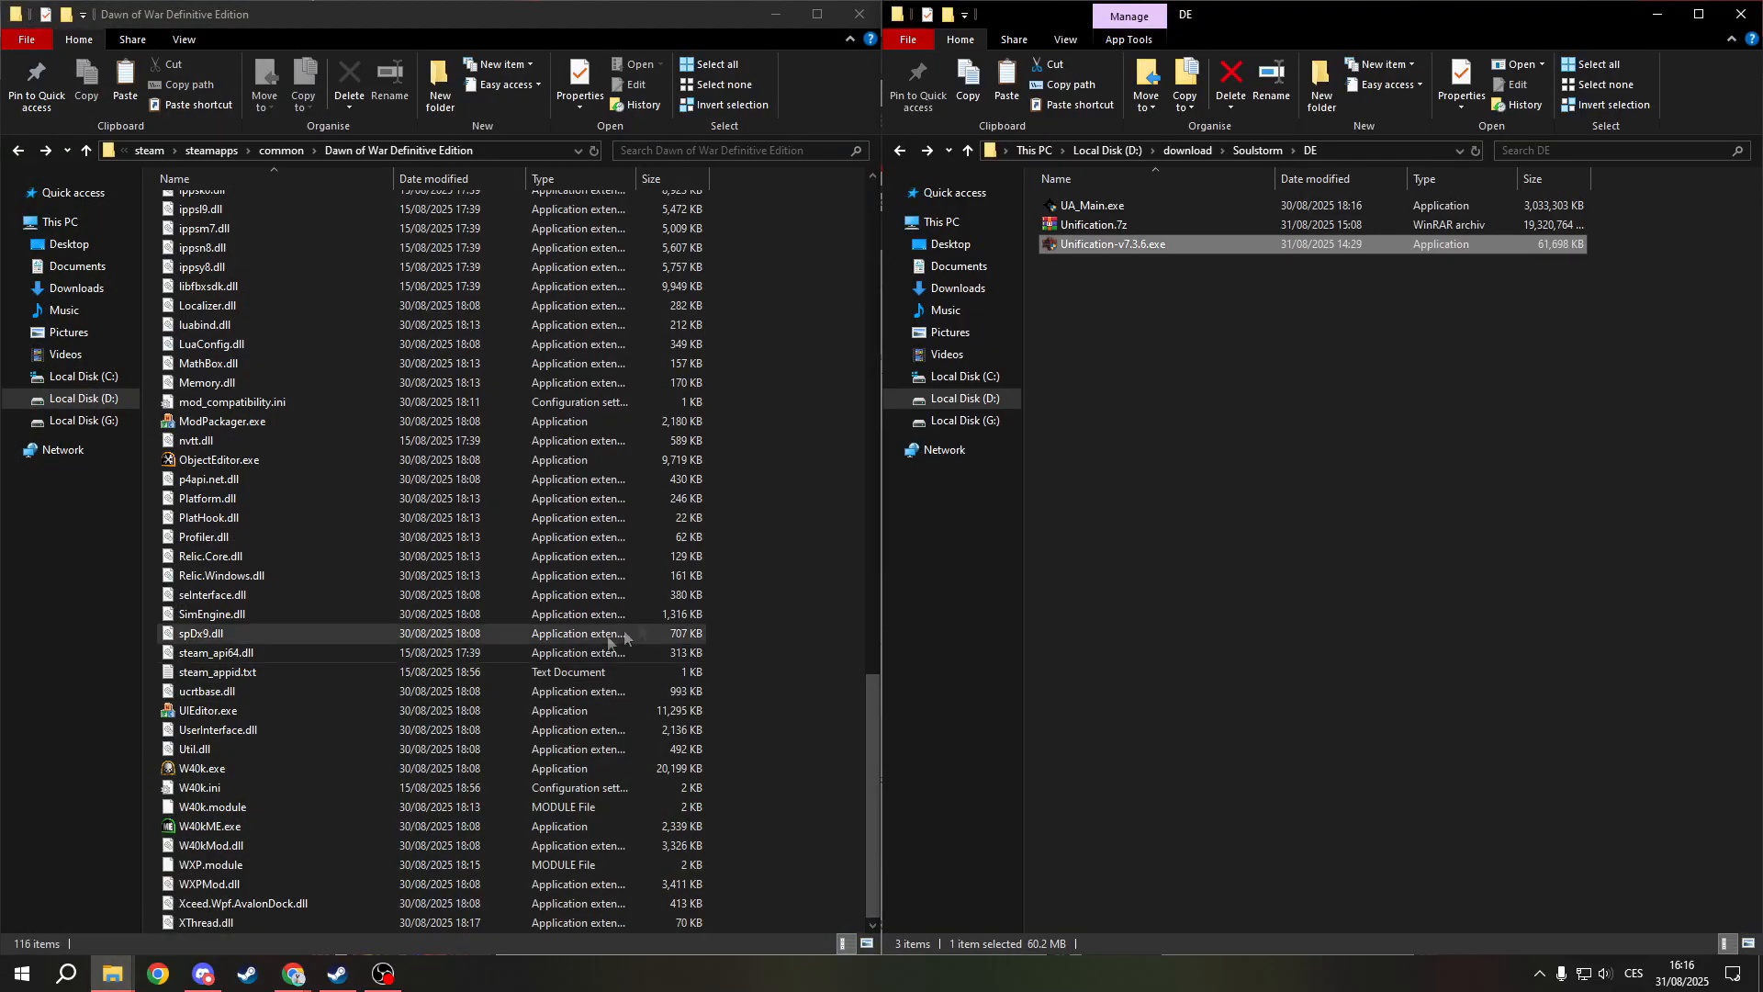
{"action": "left_click", "coordinate": [1113, 224]}
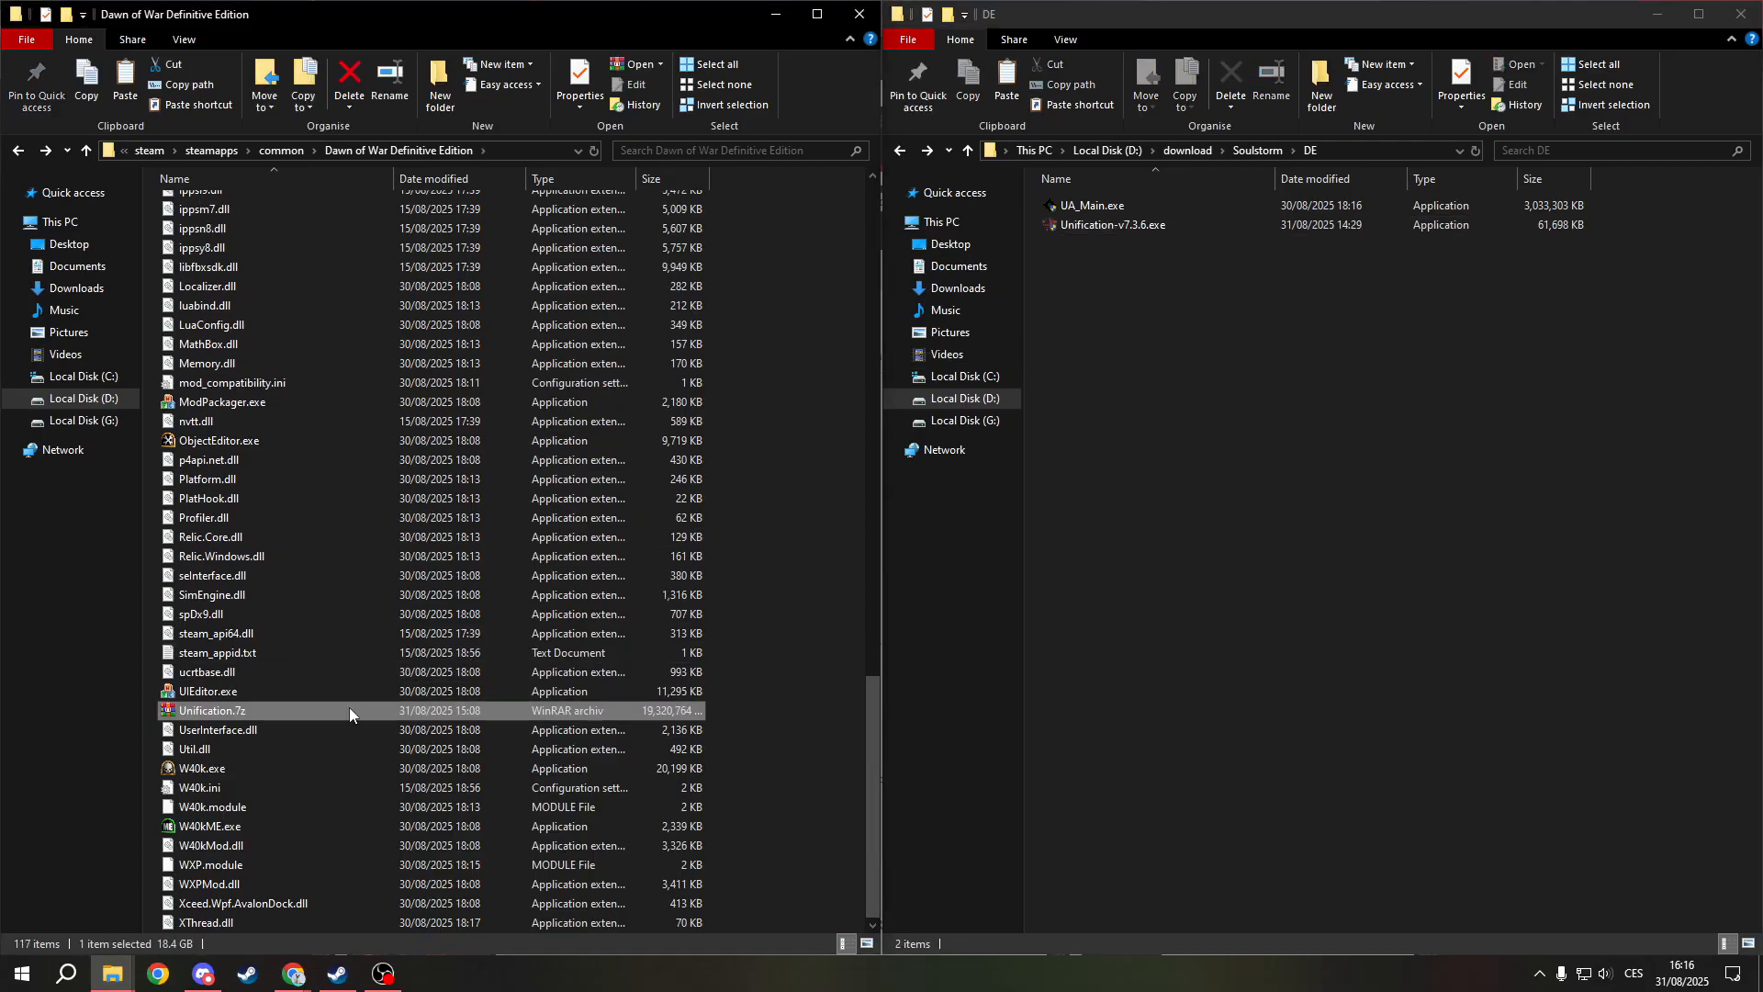
{"action": "right_click", "coordinate": [209, 709]}
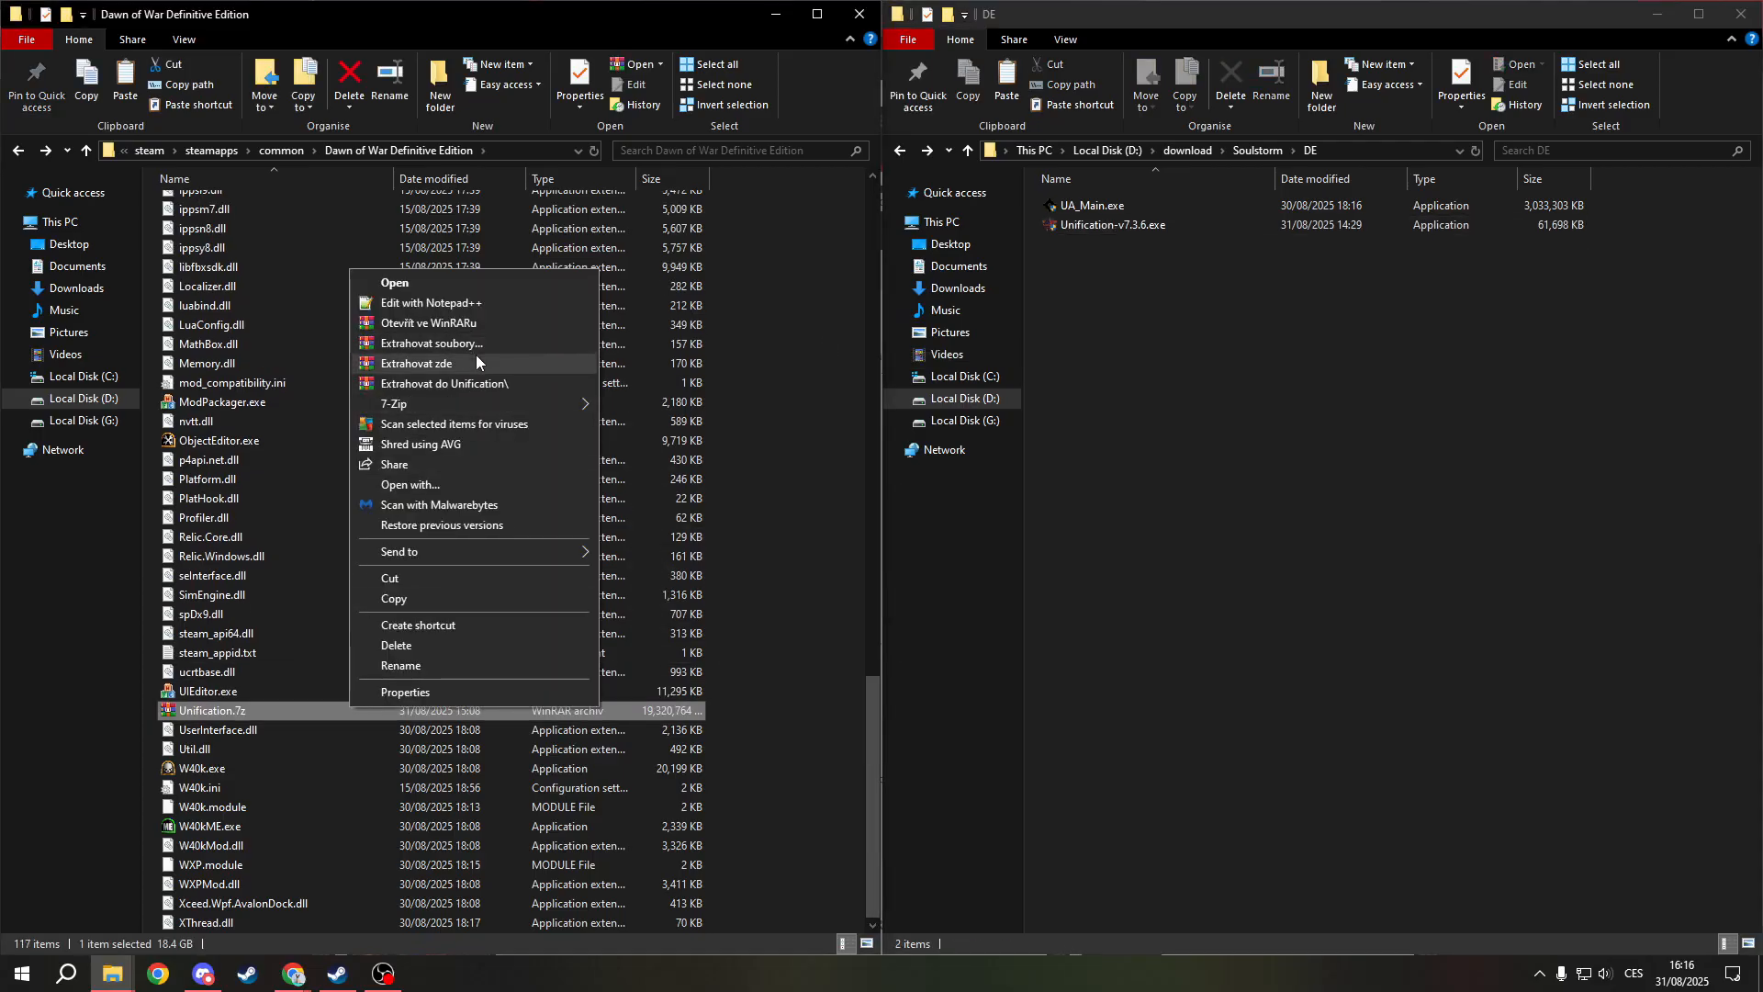
{"action": "left_click", "coordinate": [416, 361]}
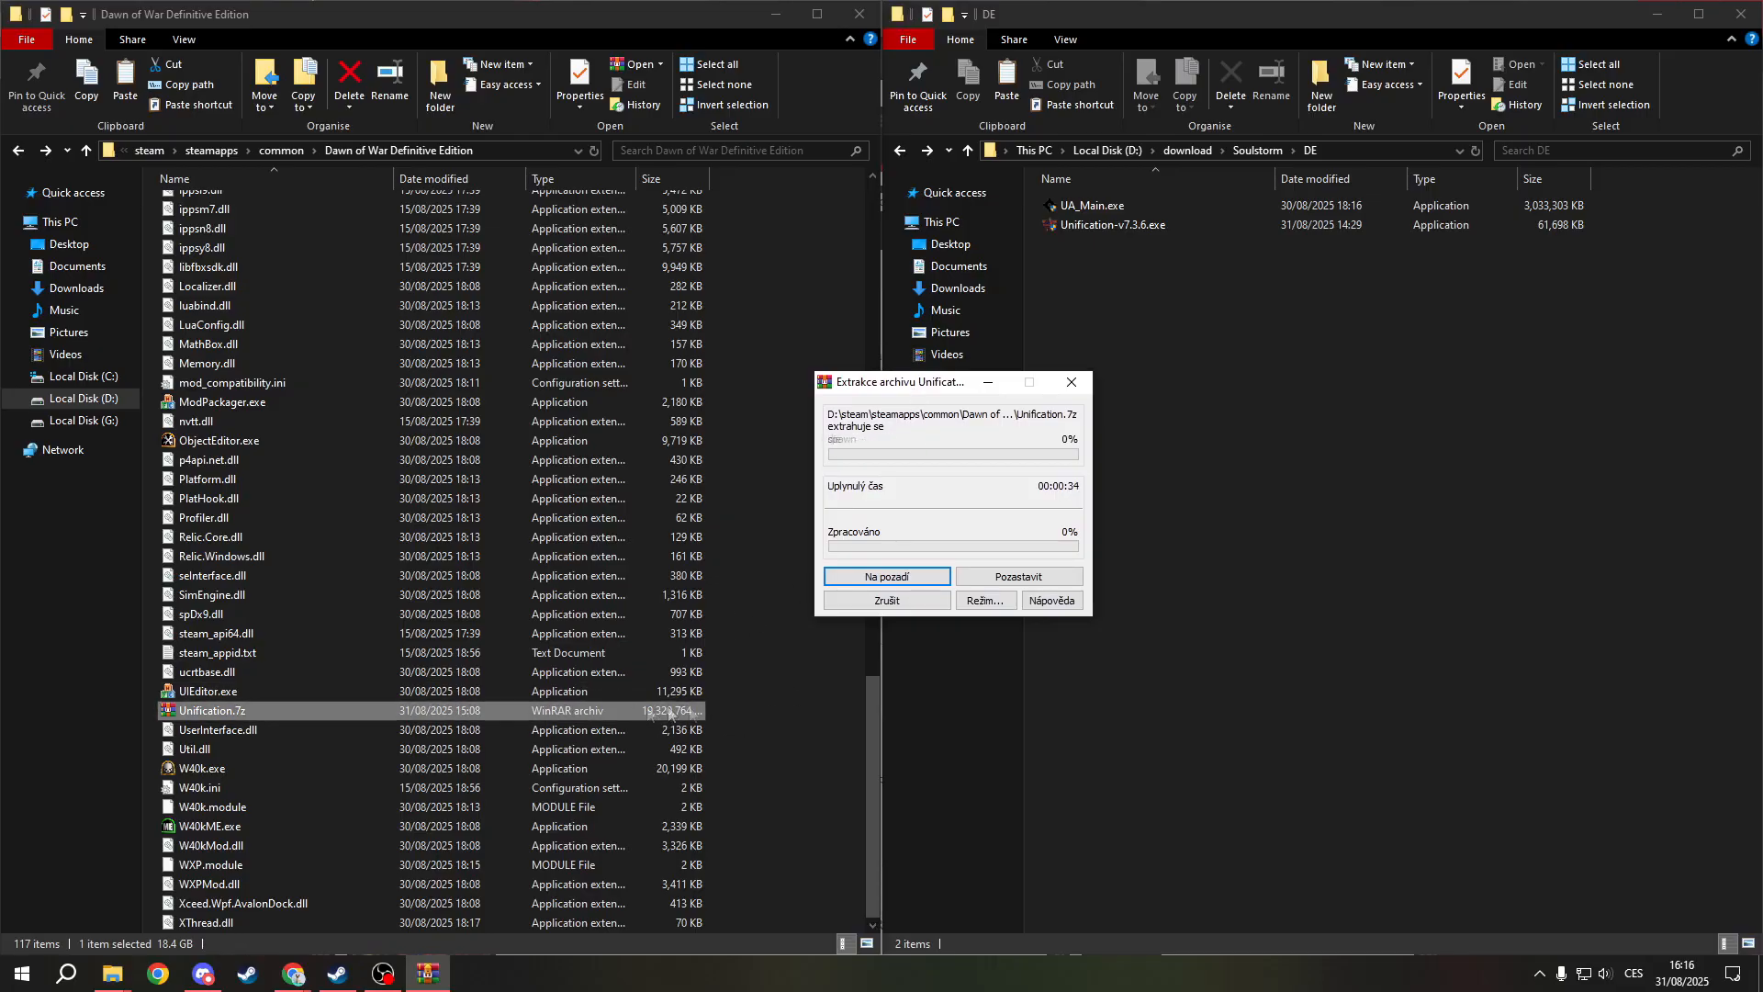
{"action": "scroll", "scroll_direction": "up", "scroll_amount": 3}
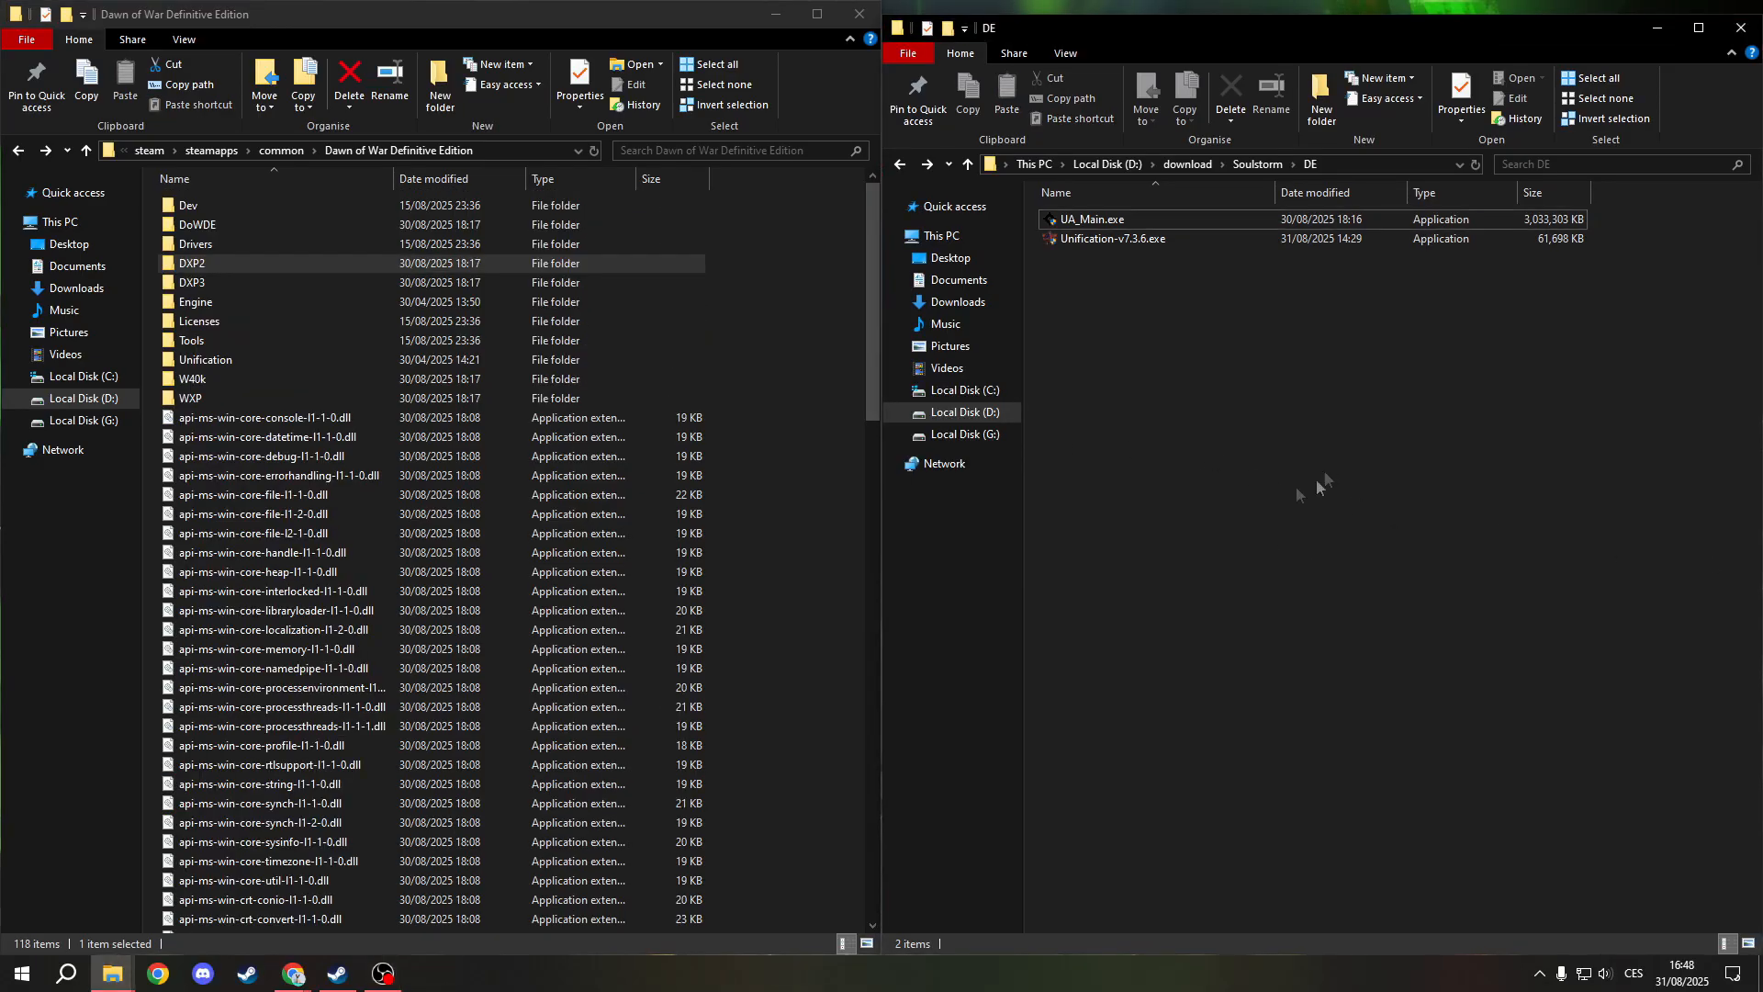
{"action": "mouse_move", "coordinate": [1285, 481]}
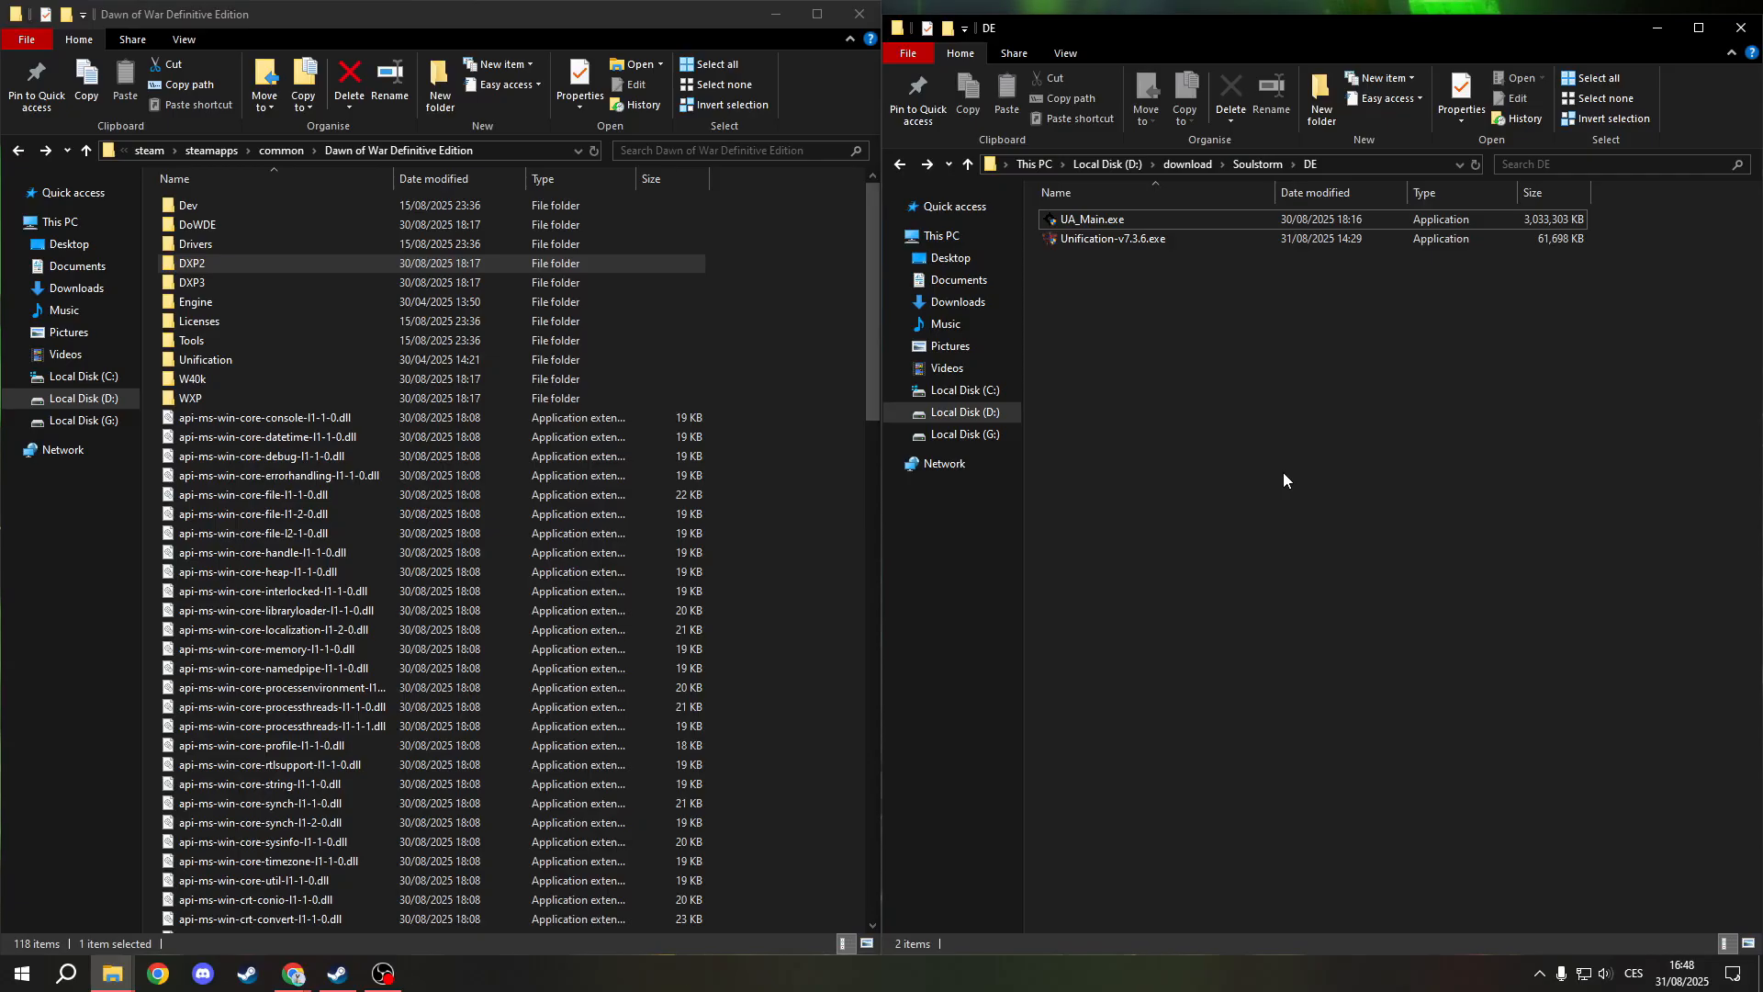
{"action": "mouse_move", "coordinate": [986, 362]}
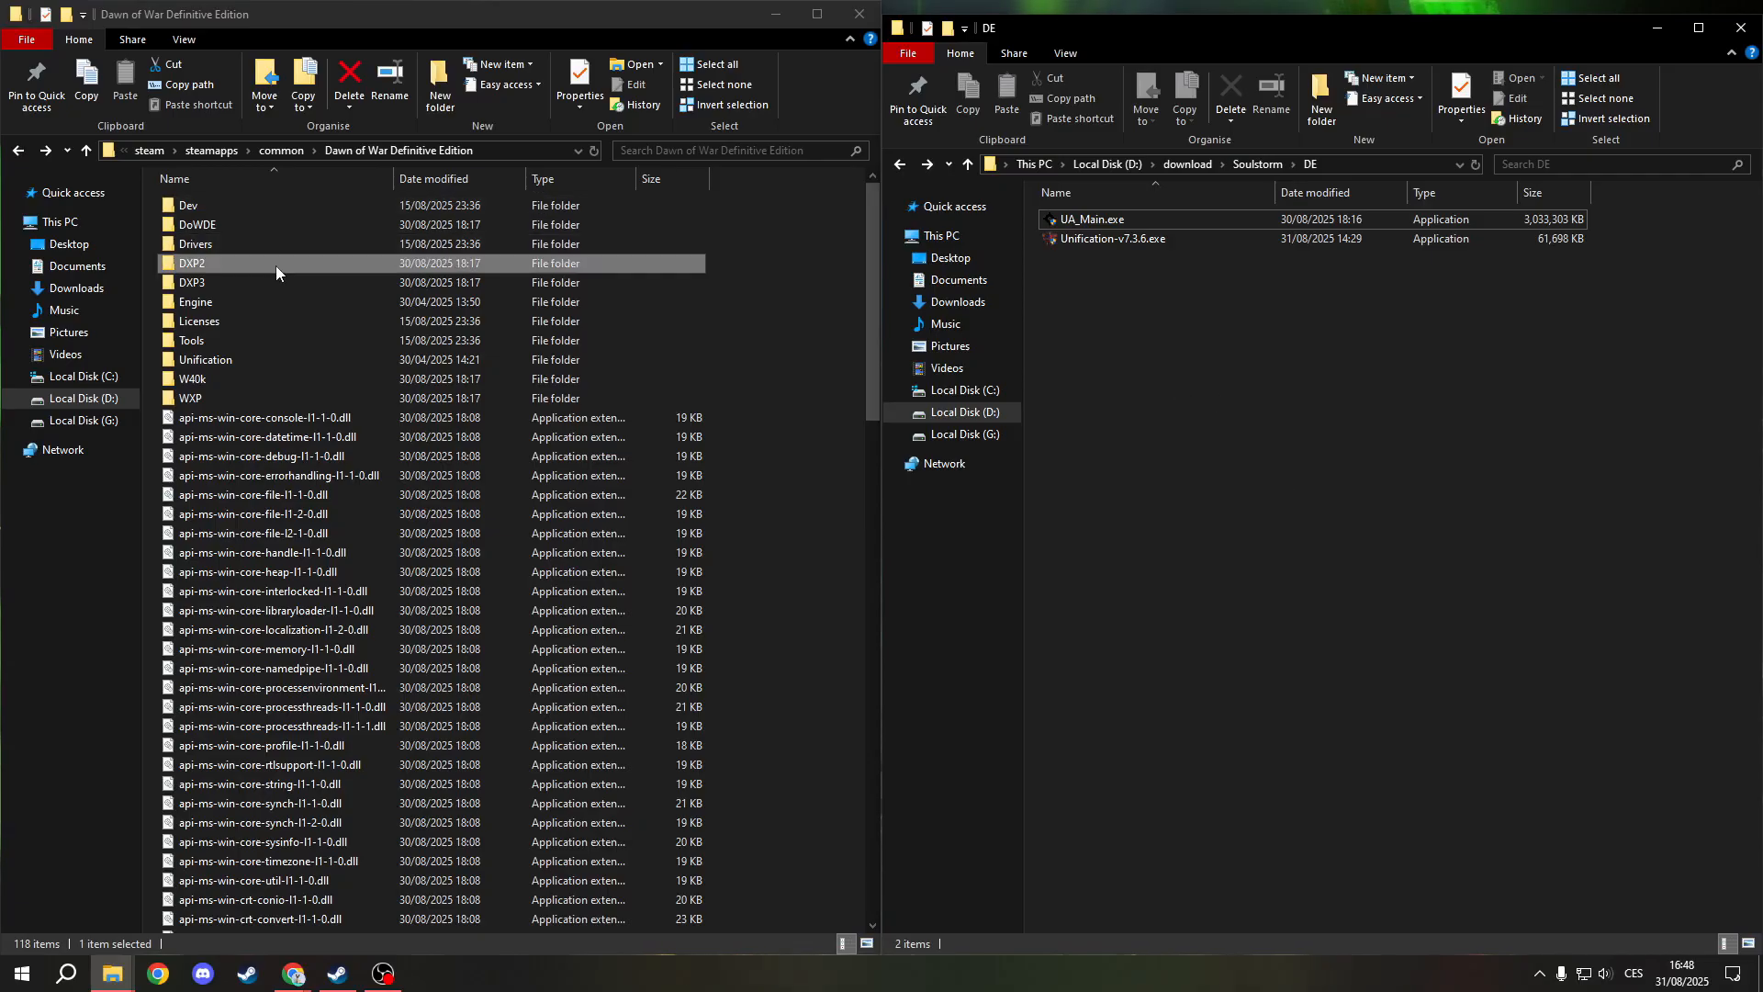
Browse the DXP2 folder and the Unification folder, returning to the game's main folder each time
{"action": "double_click", "coordinate": [189, 262]}
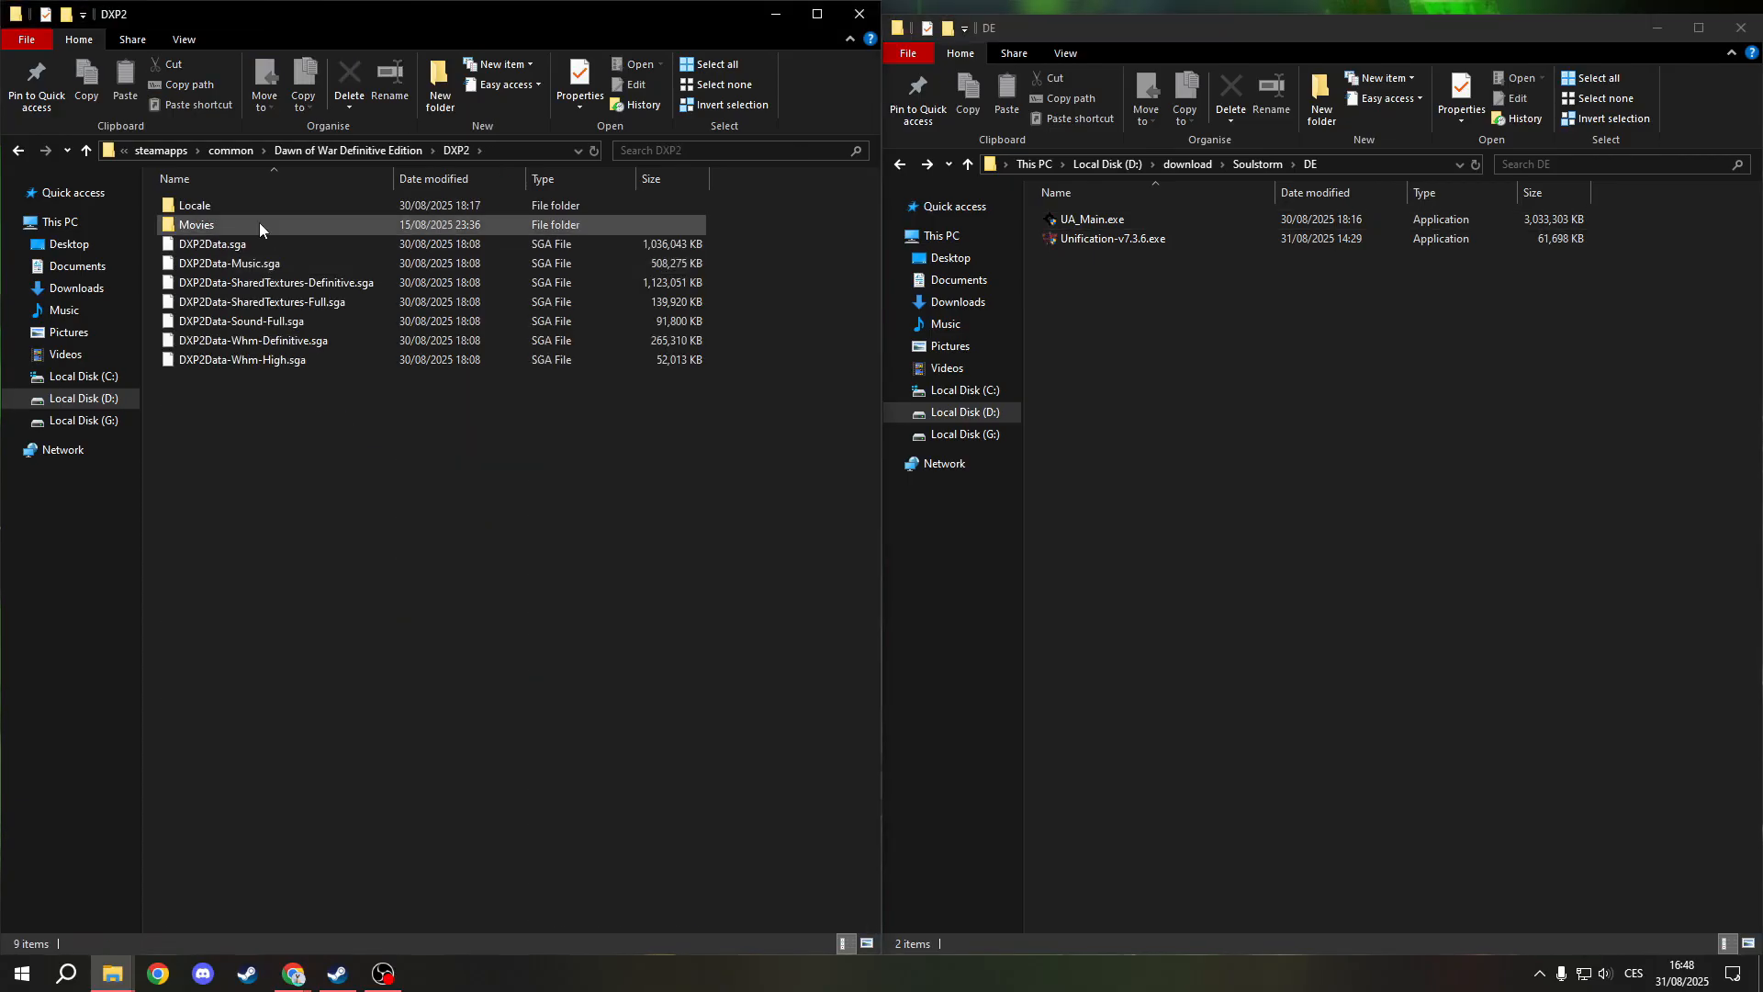
{"action": "left_click", "coordinate": [196, 224]}
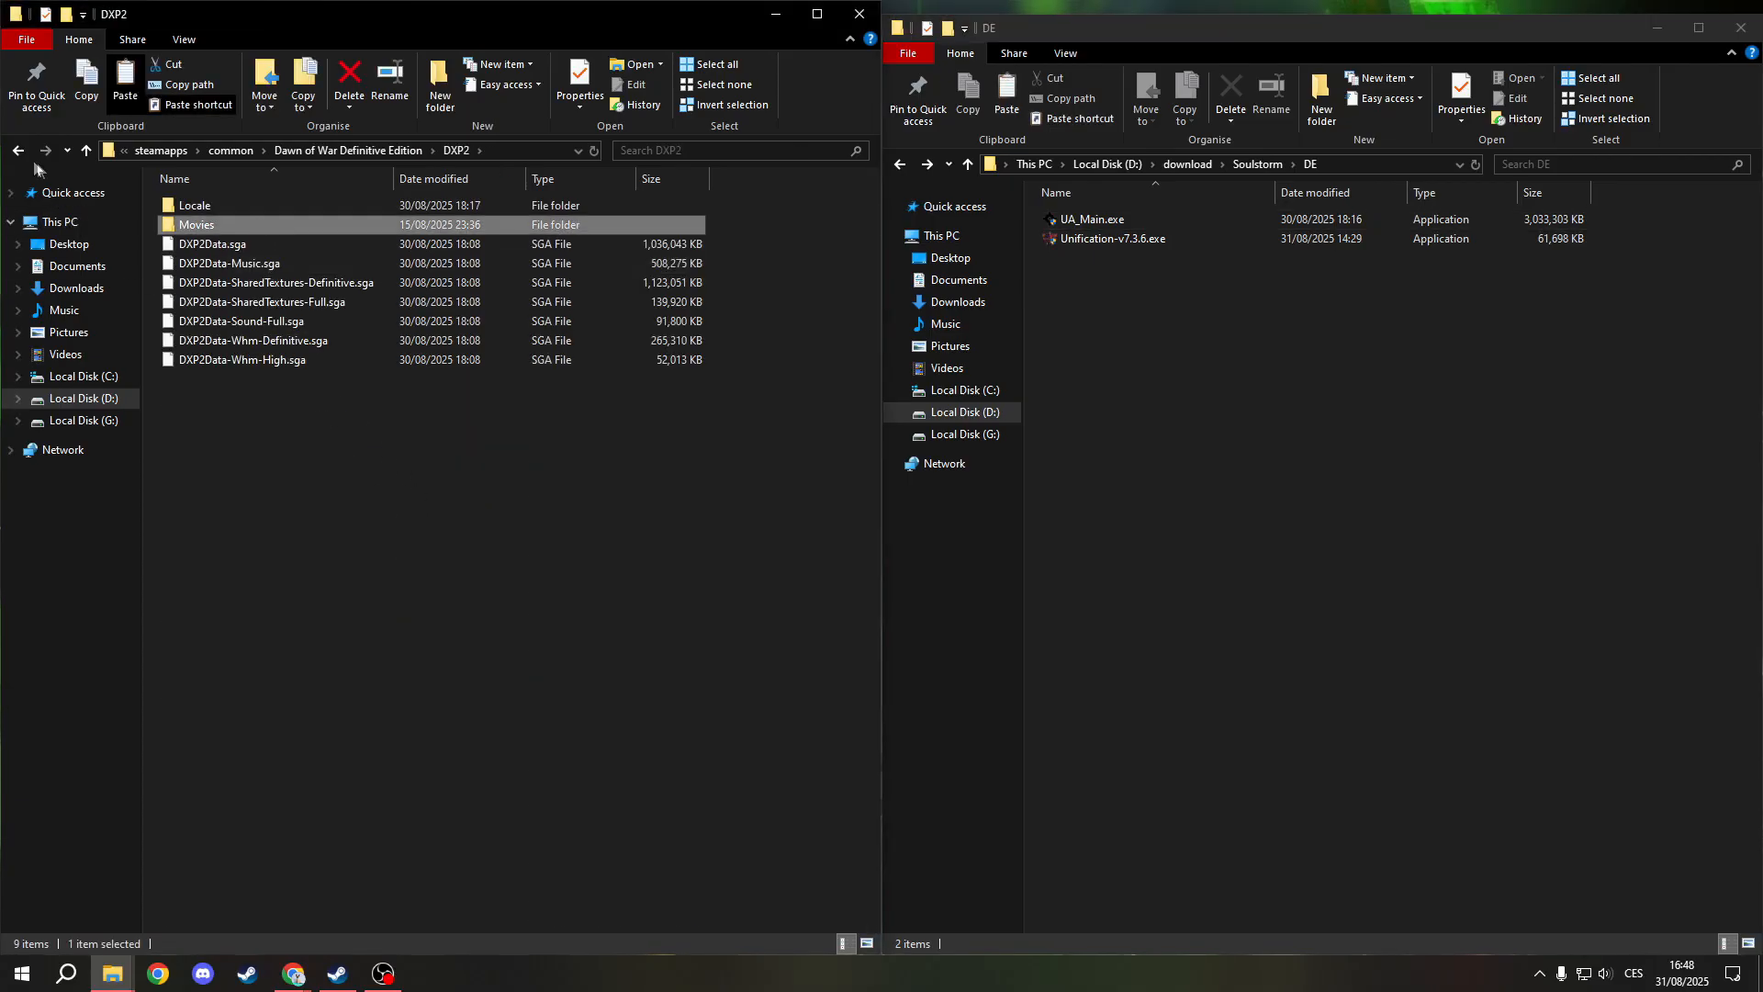
{"action": "left_click", "coordinate": [86, 148]}
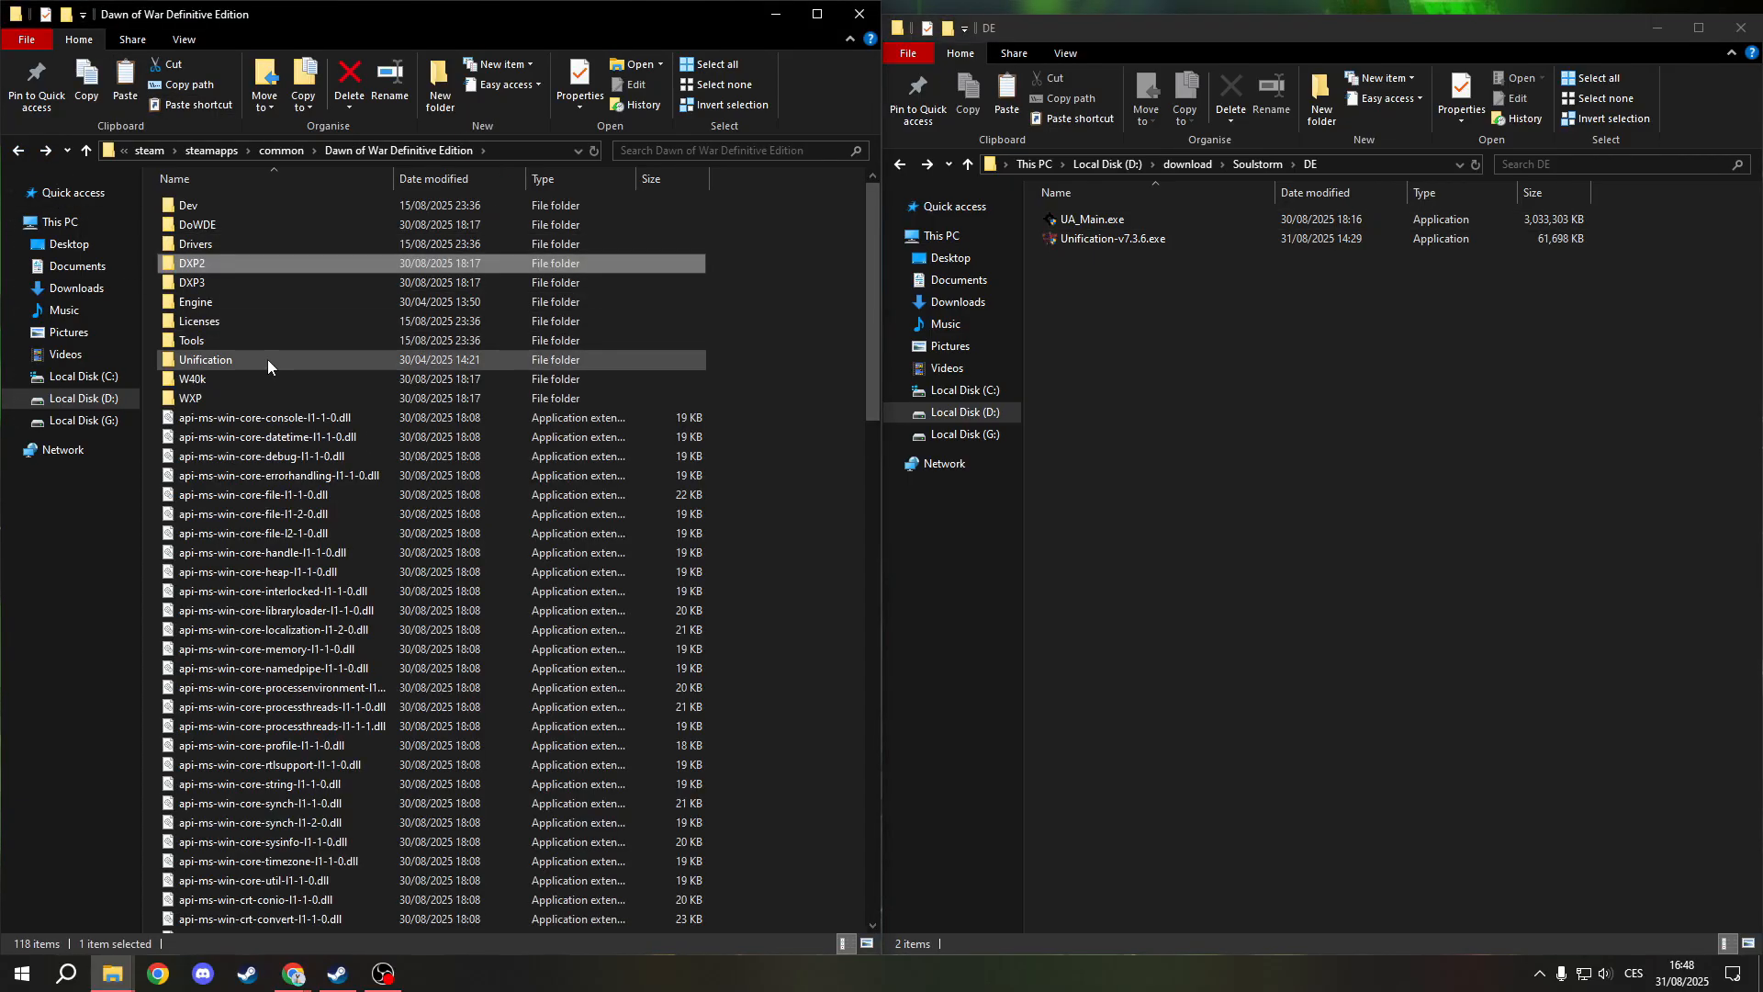
{"action": "double_click", "coordinate": [206, 358]}
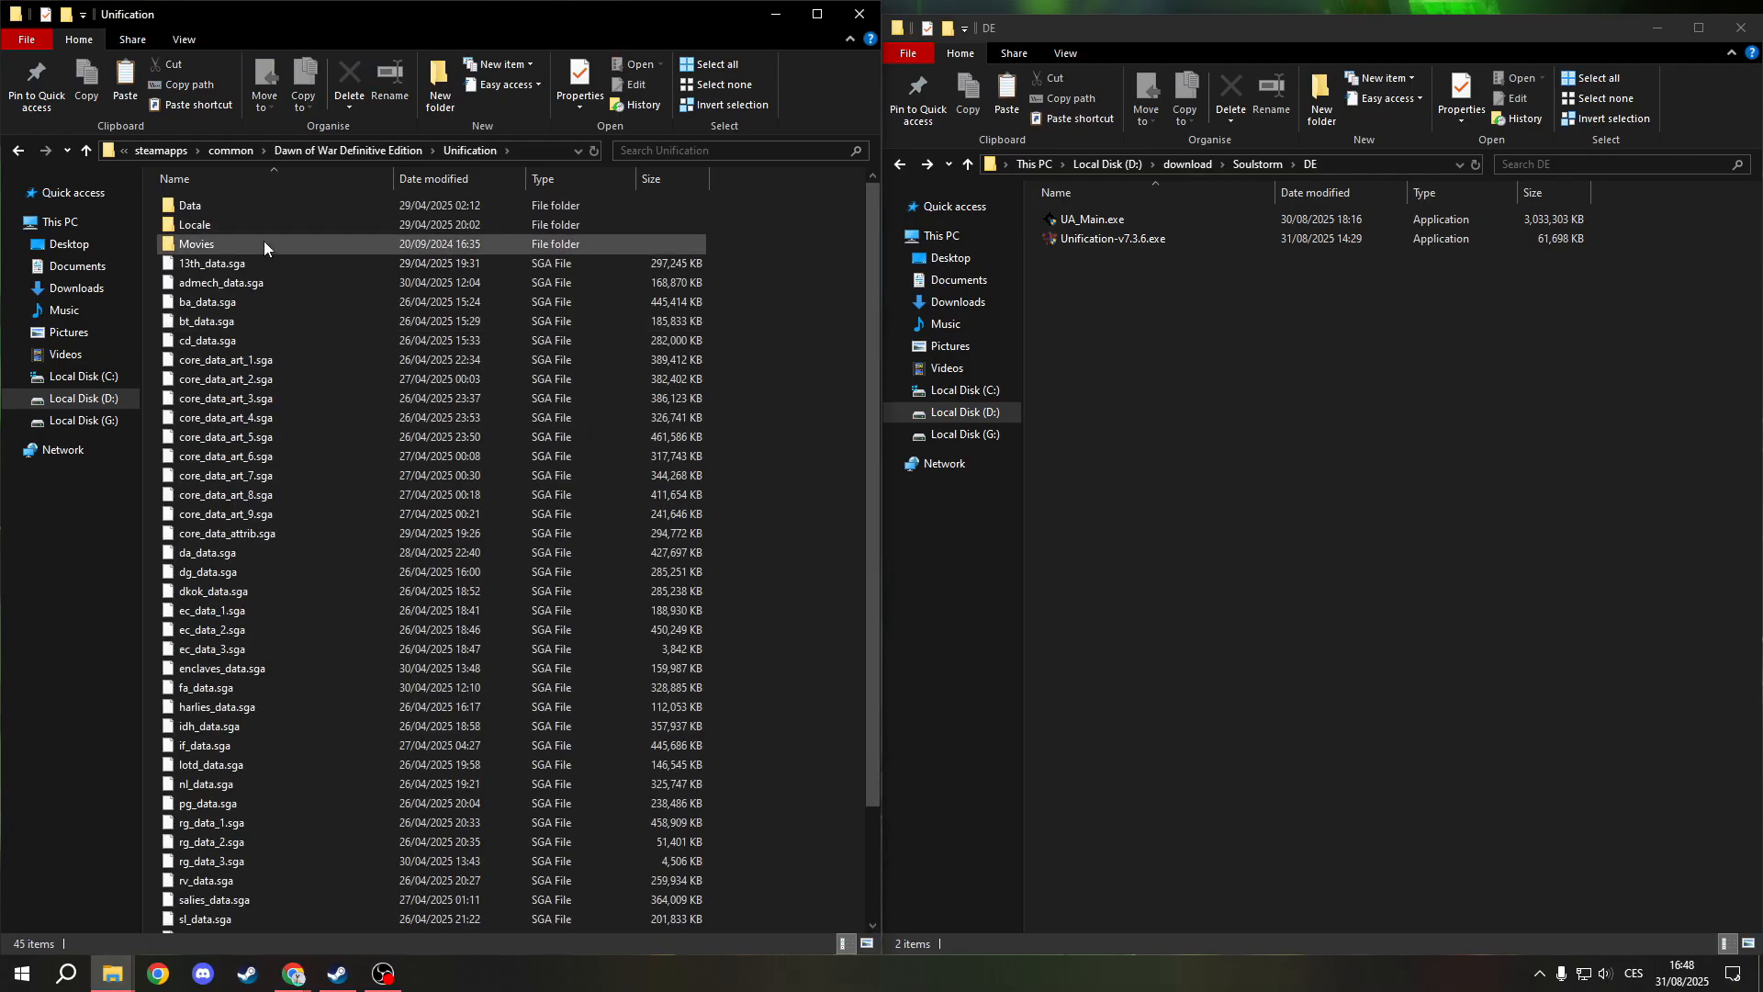
{"action": "left_click", "coordinate": [197, 244]}
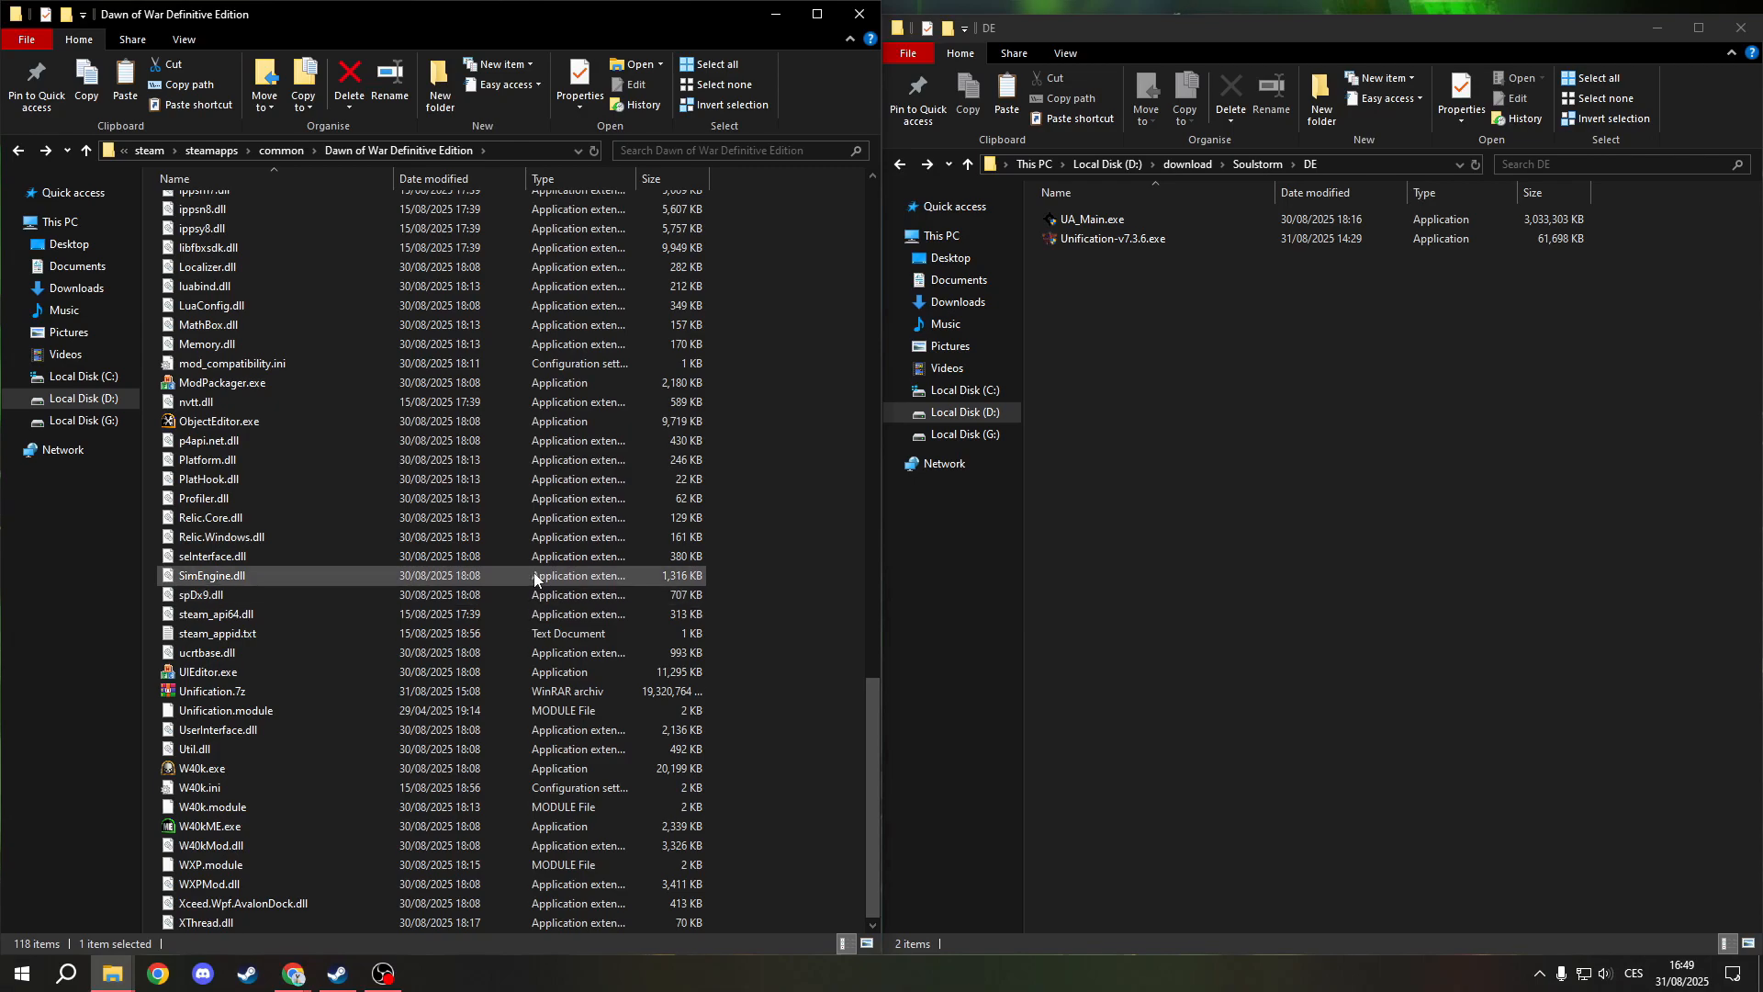
Reopen the Unification folder so its data files and Configurator 1.0.10 exe are listed
{"action": "scroll", "scroll_direction": "up", "scroll_amount": 3}
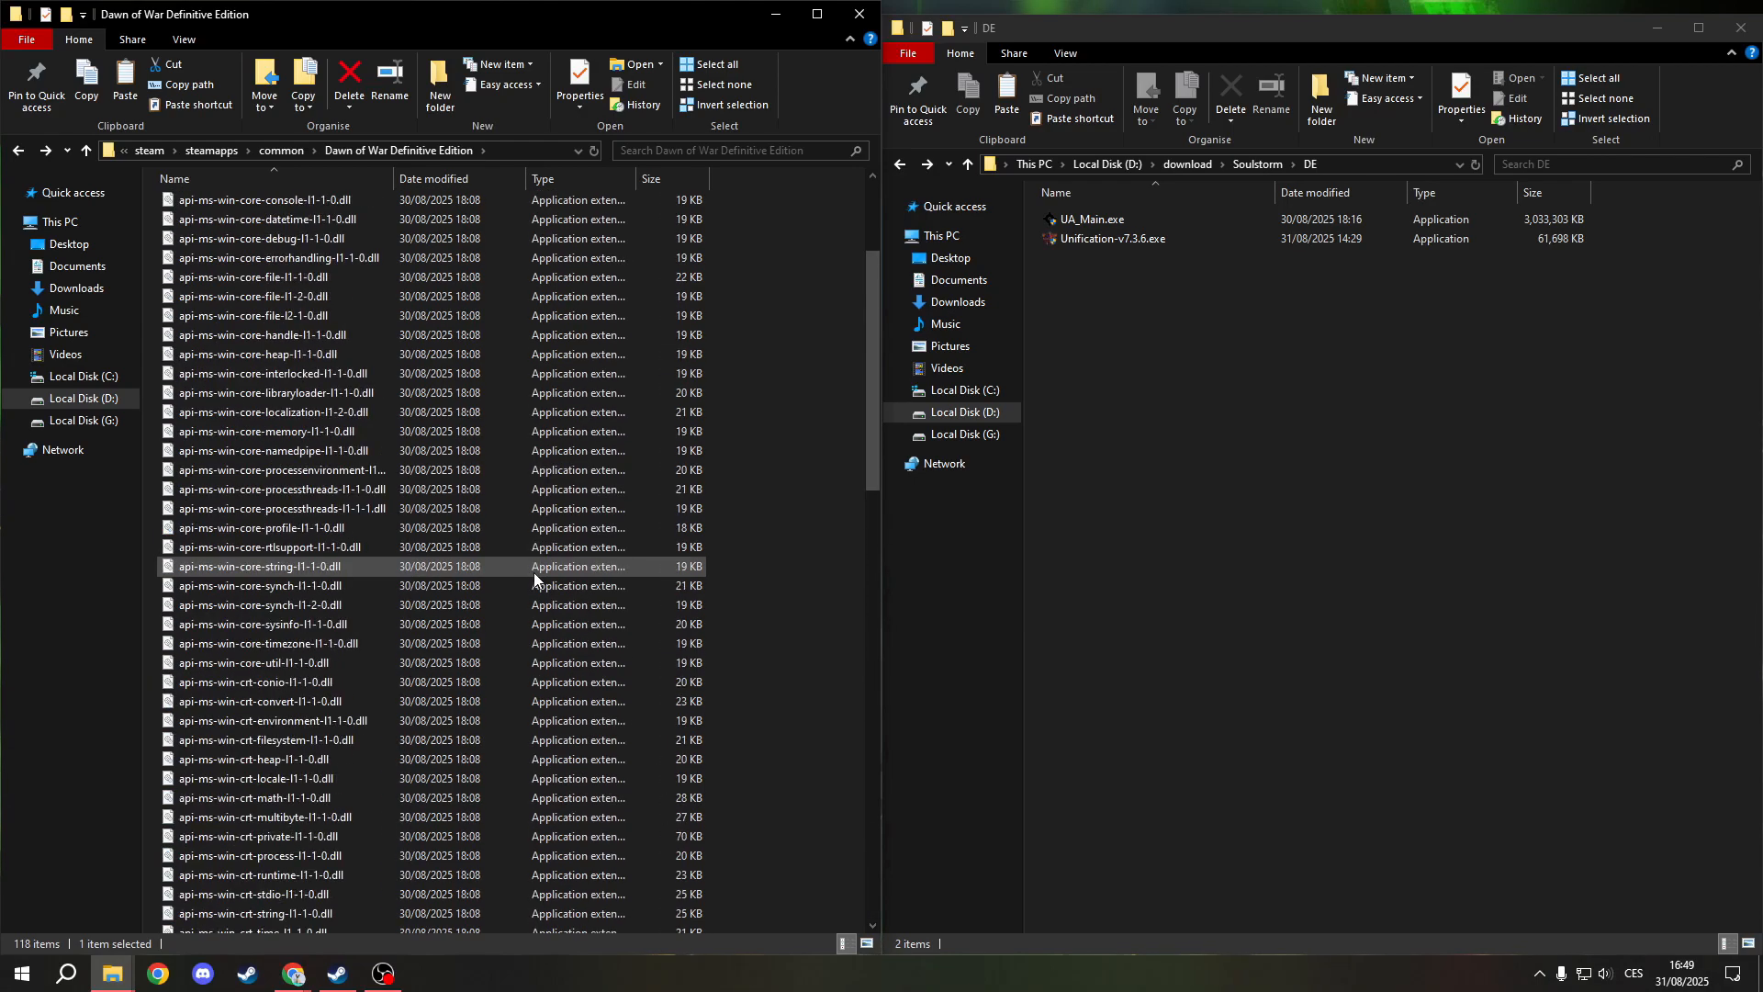
{"action": "scroll", "scroll_direction": "up", "scroll_amount": 3}
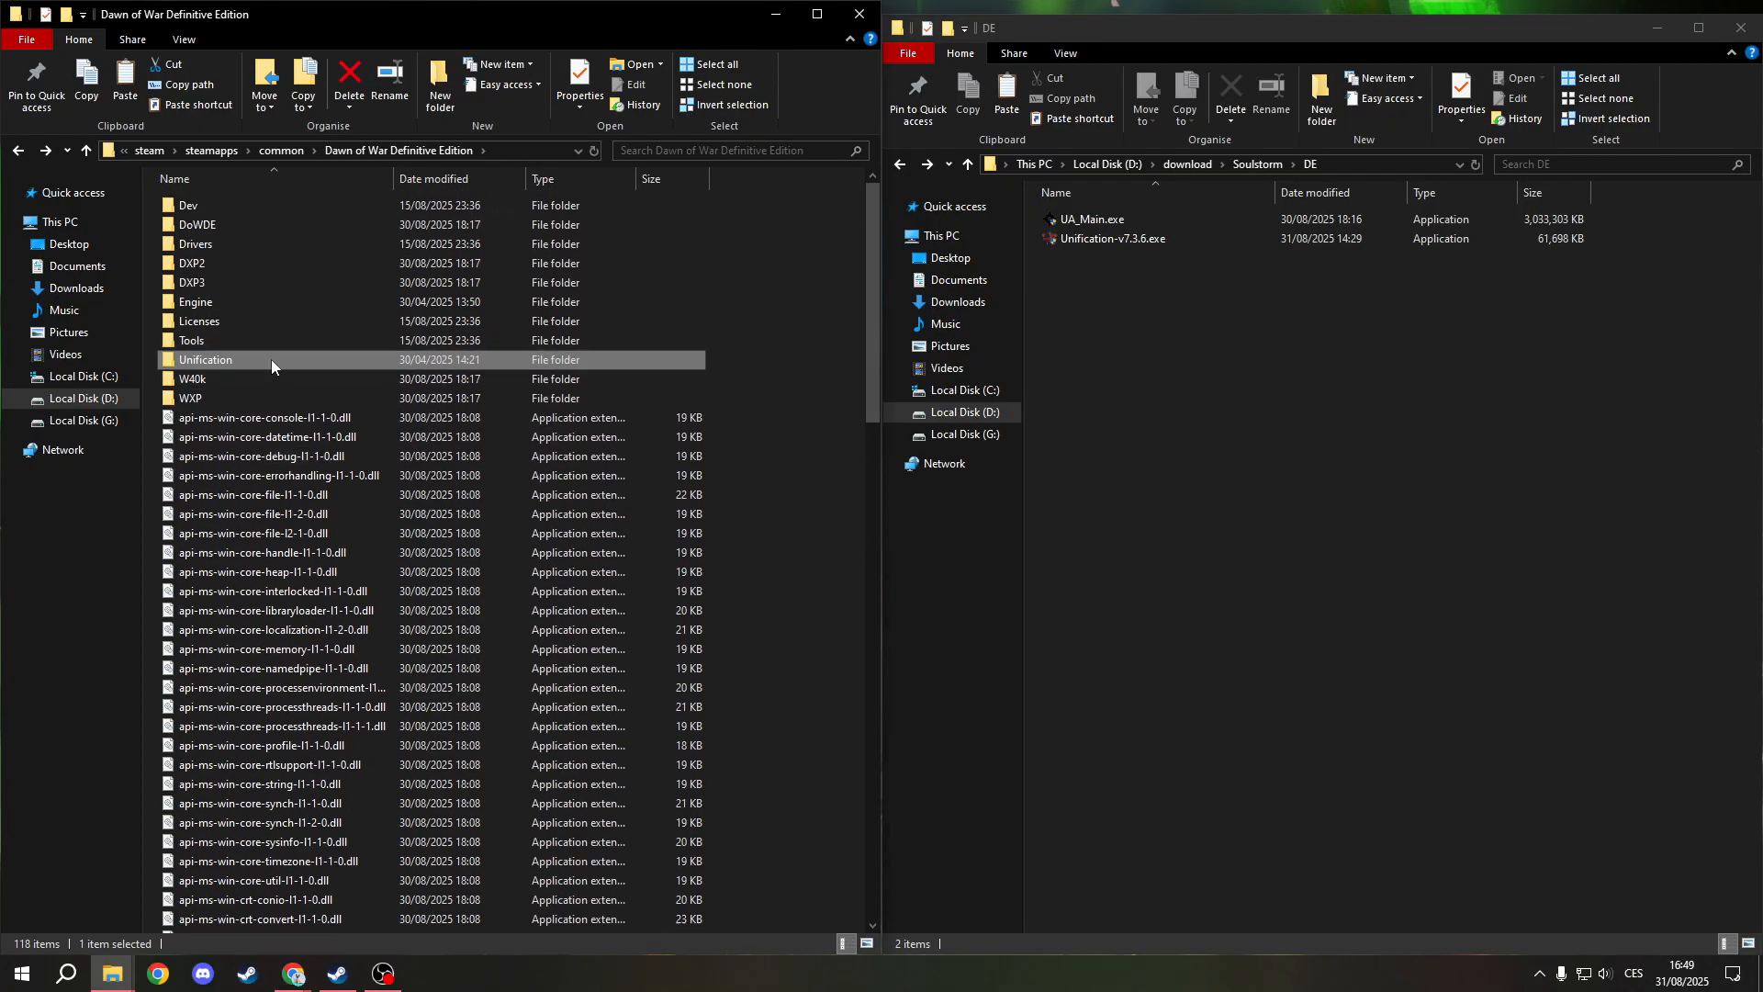
{"action": "double_click", "coordinate": [204, 360]}
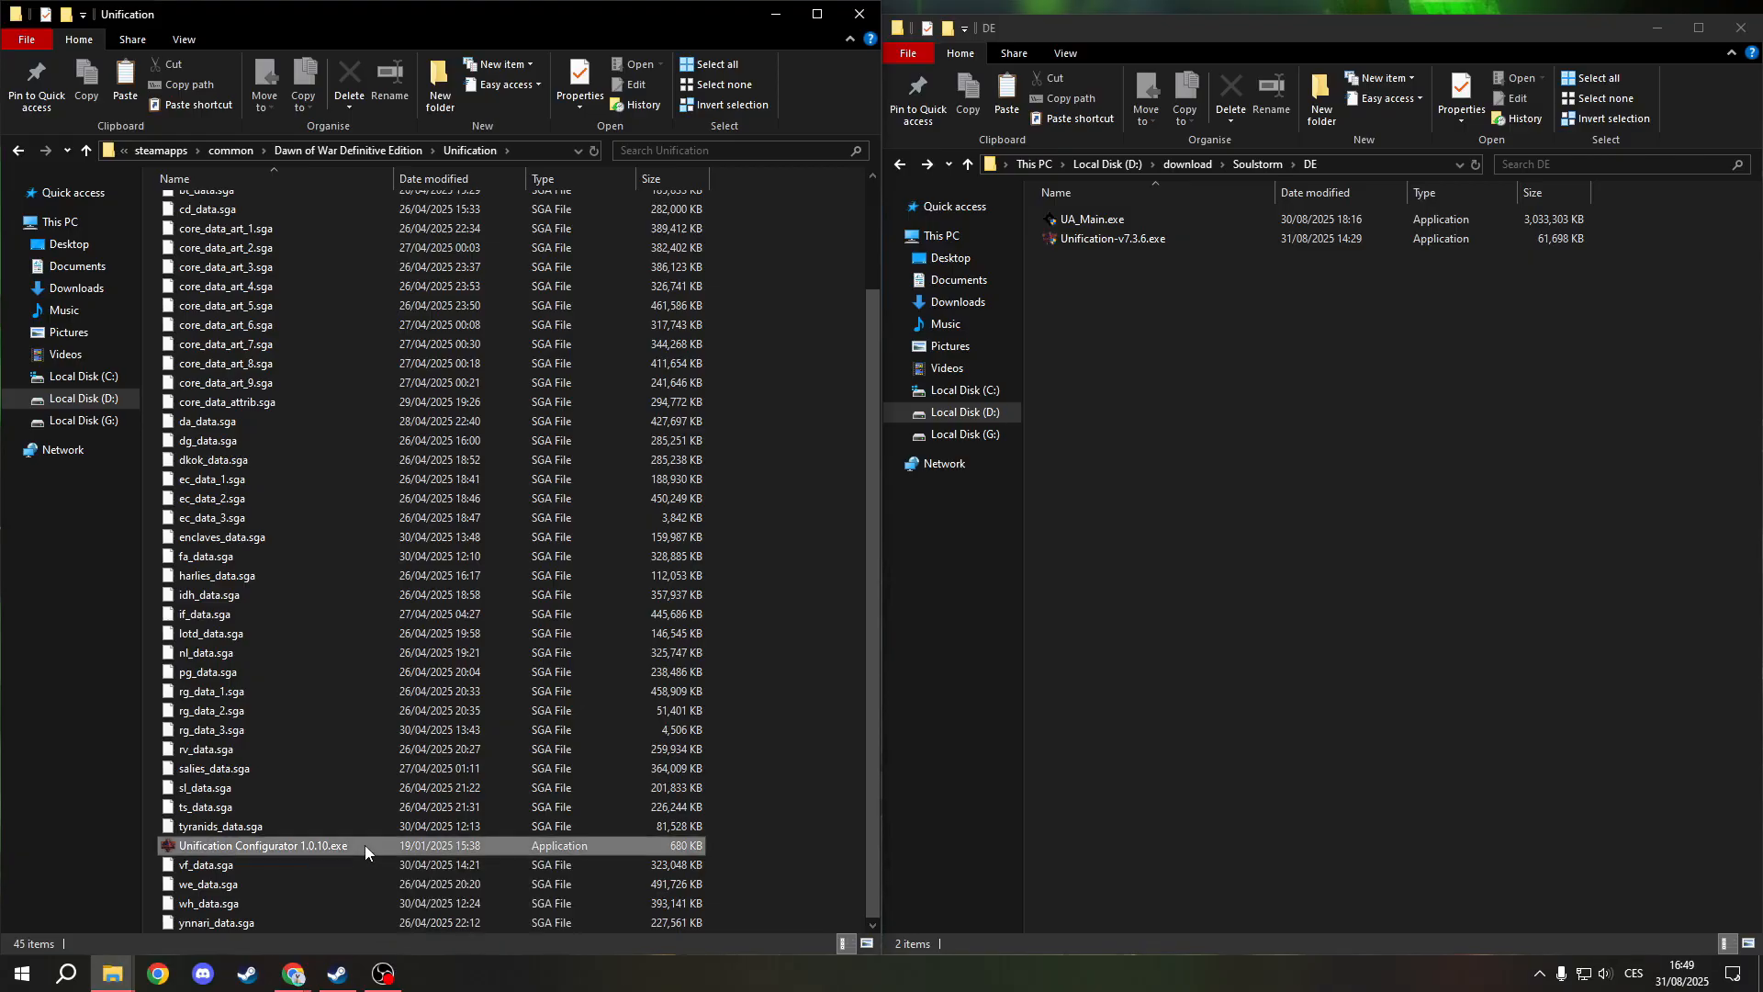
{"action": "left_click", "coordinate": [263, 845]}
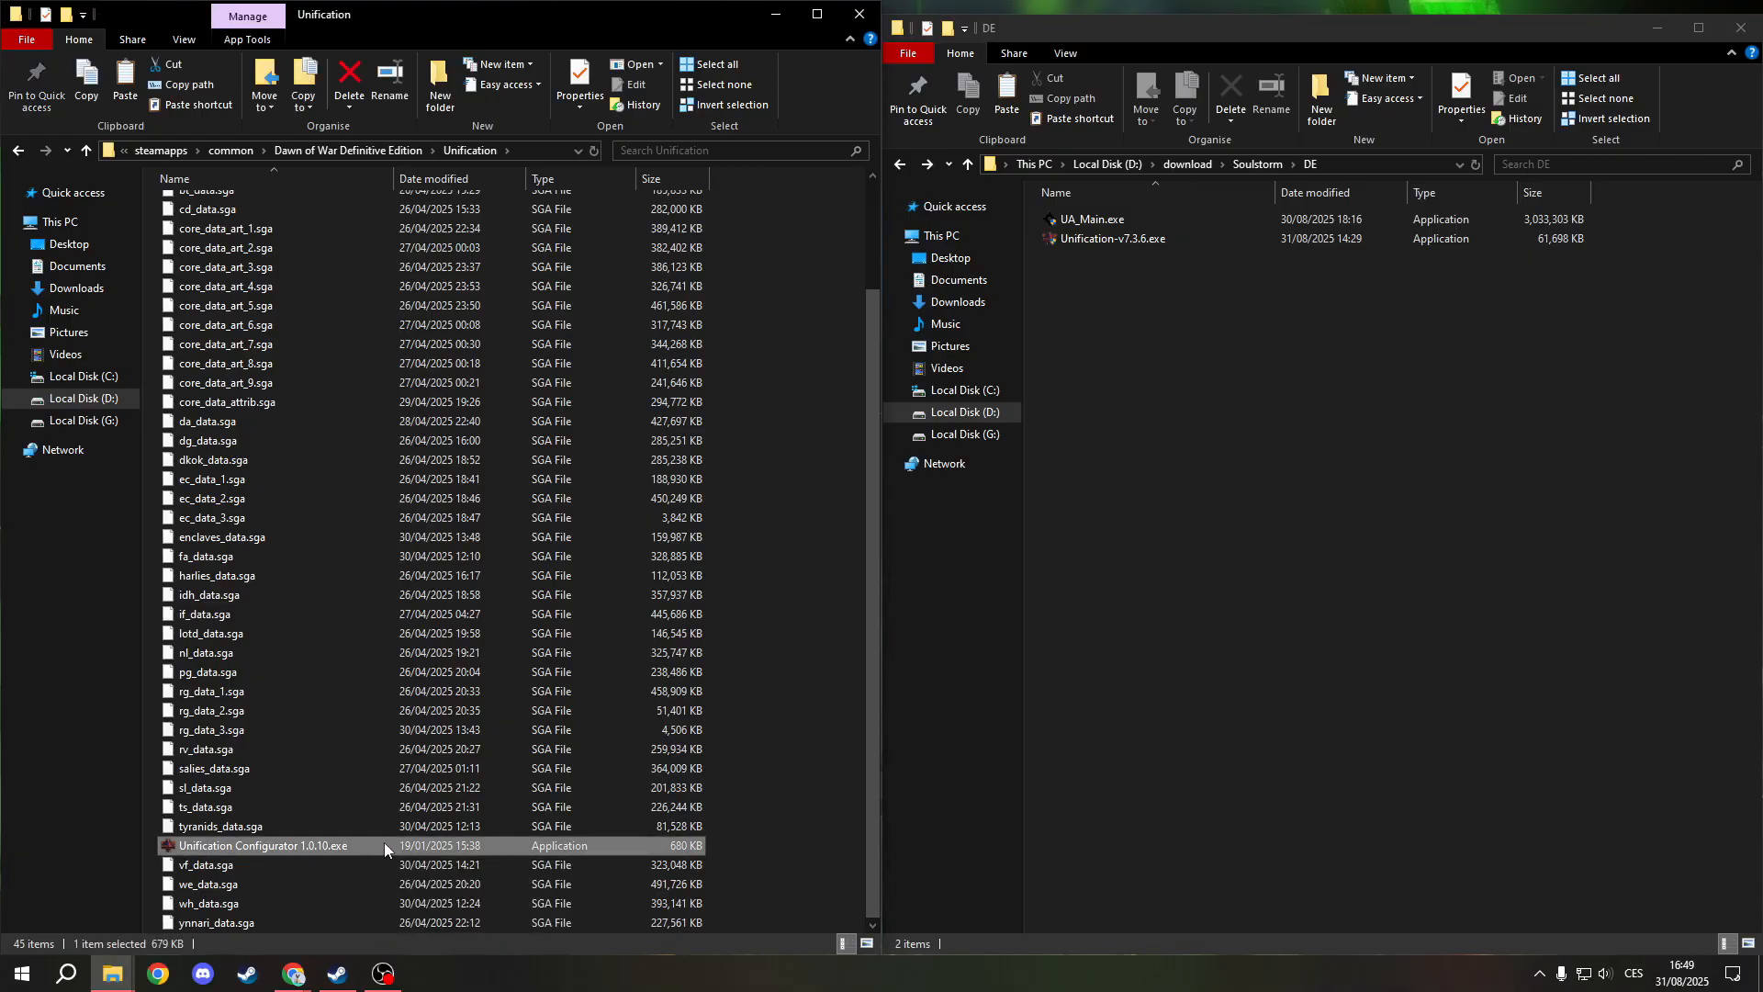
{"action": "double_click", "coordinate": [262, 845]}
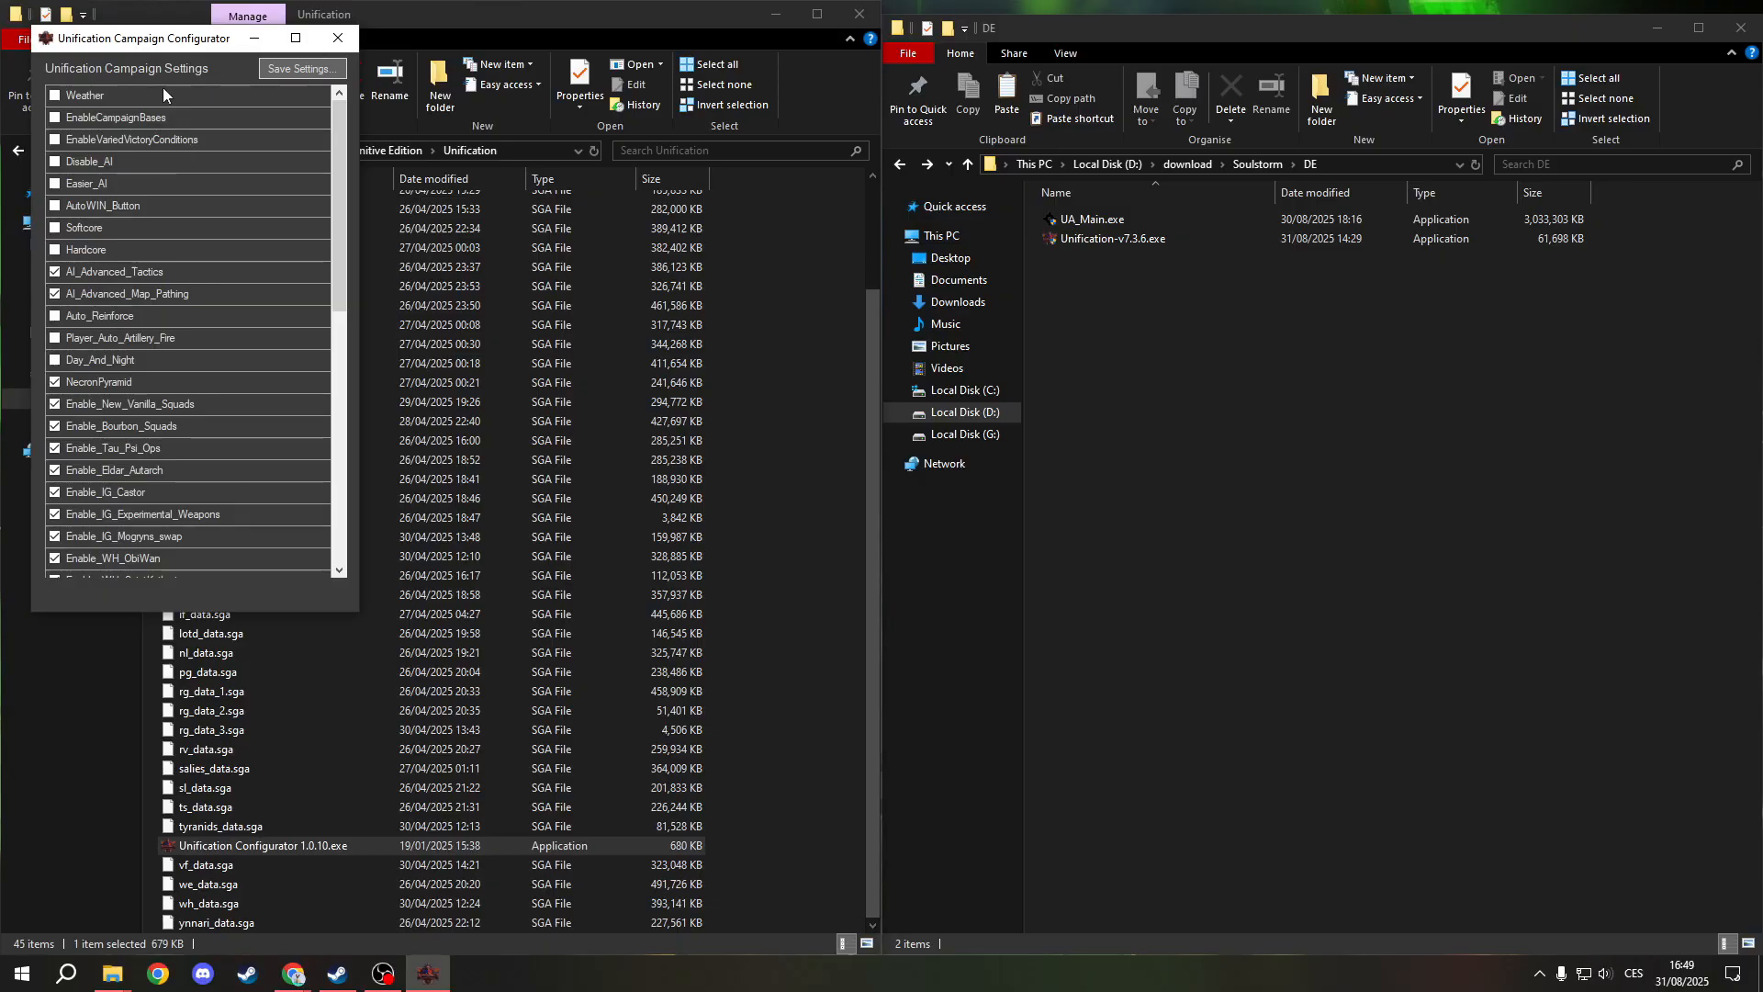
{"action": "scroll", "scroll_direction": "down", "scroll_amount": 3}
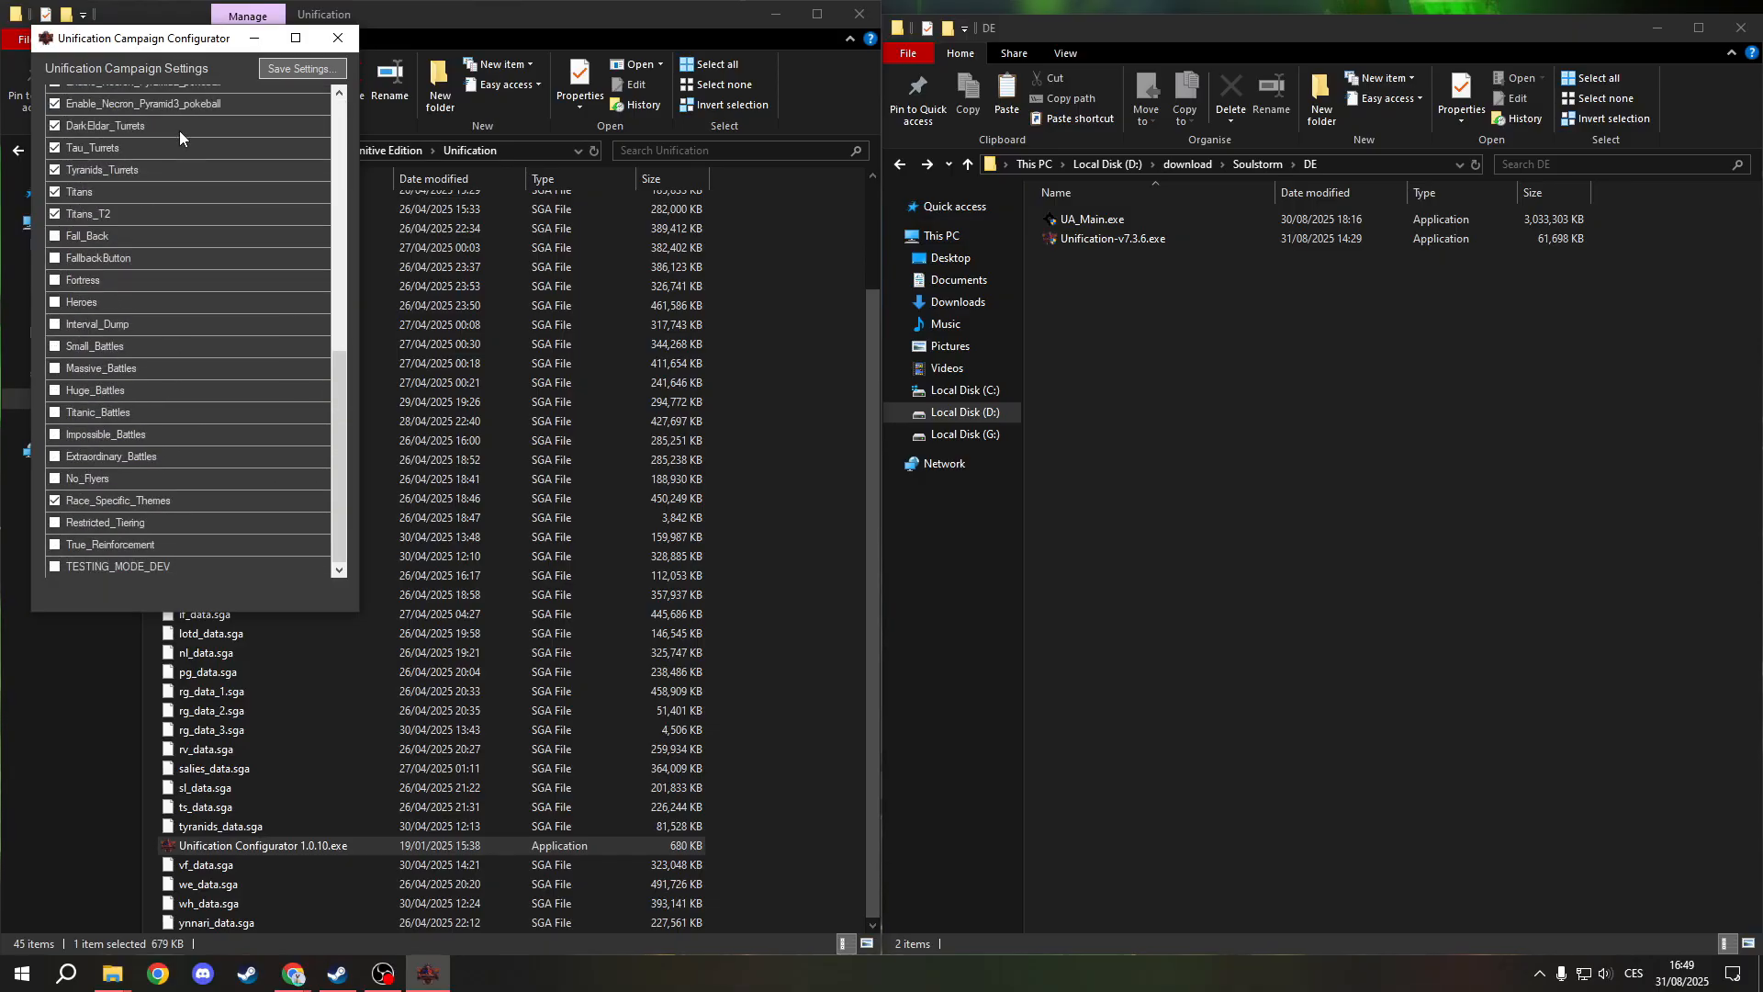
{"action": "mouse_move", "coordinate": [244, 389]}
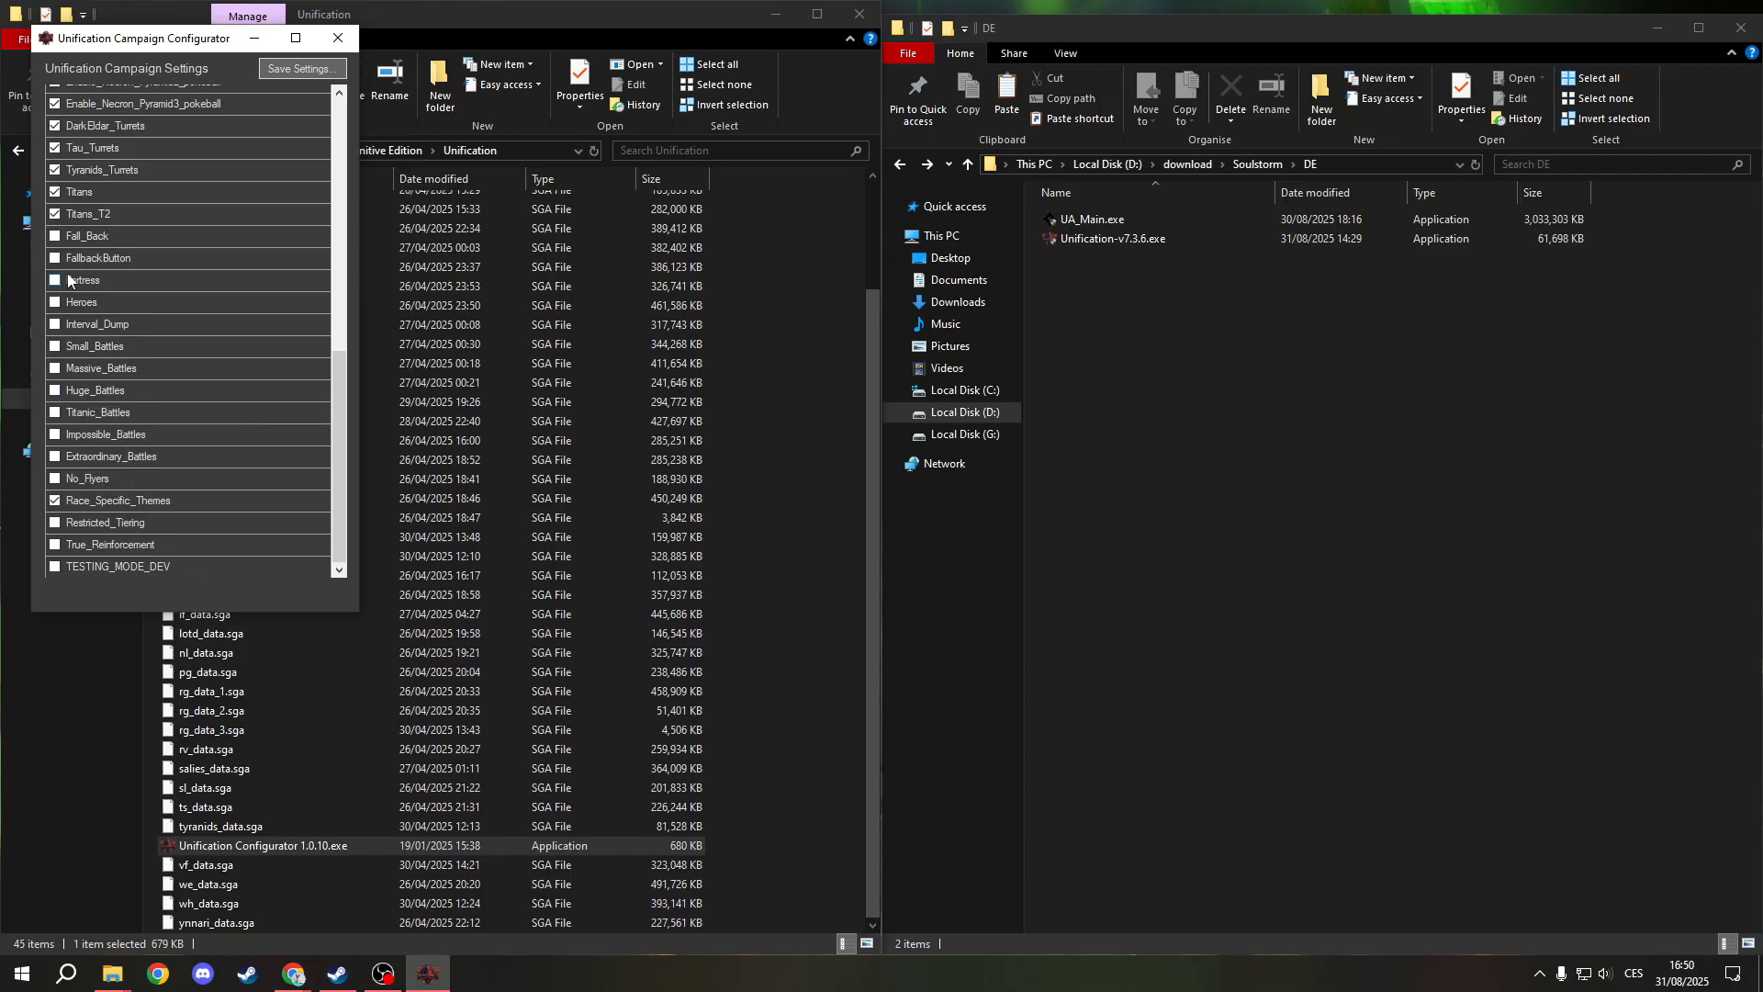
{"action": "scroll", "scroll_direction": "up", "scroll_amount": 3}
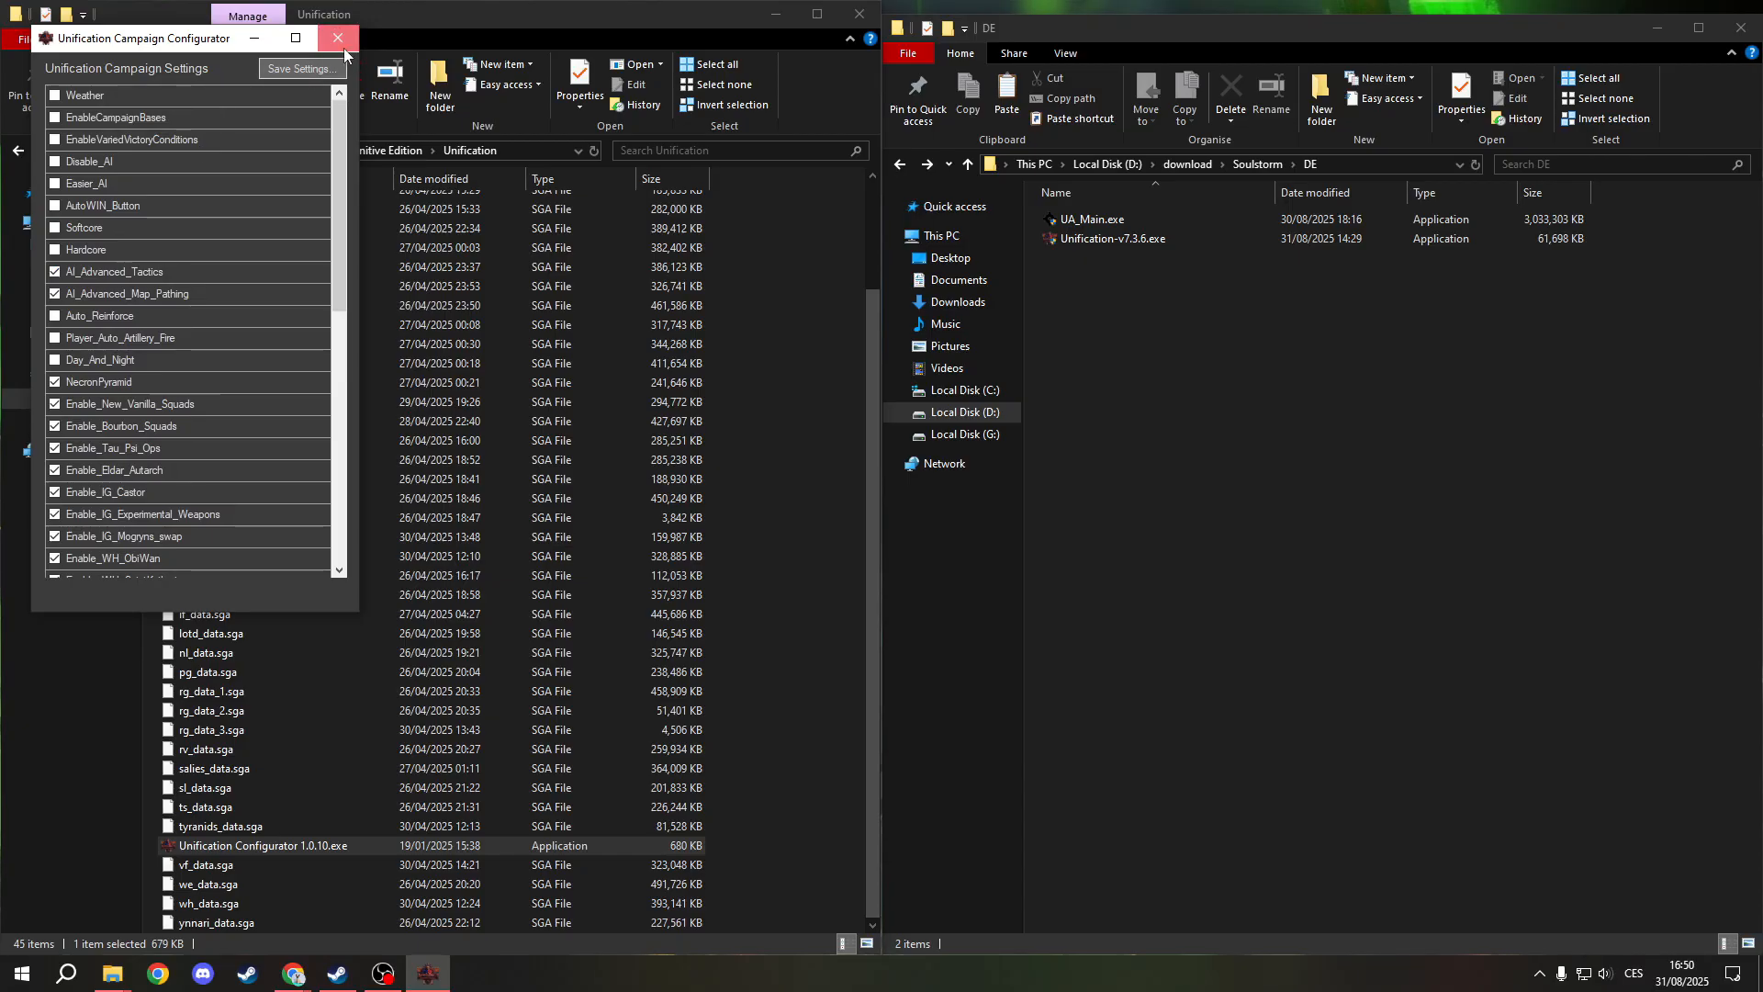
{"action": "left_click", "coordinate": [338, 37]}
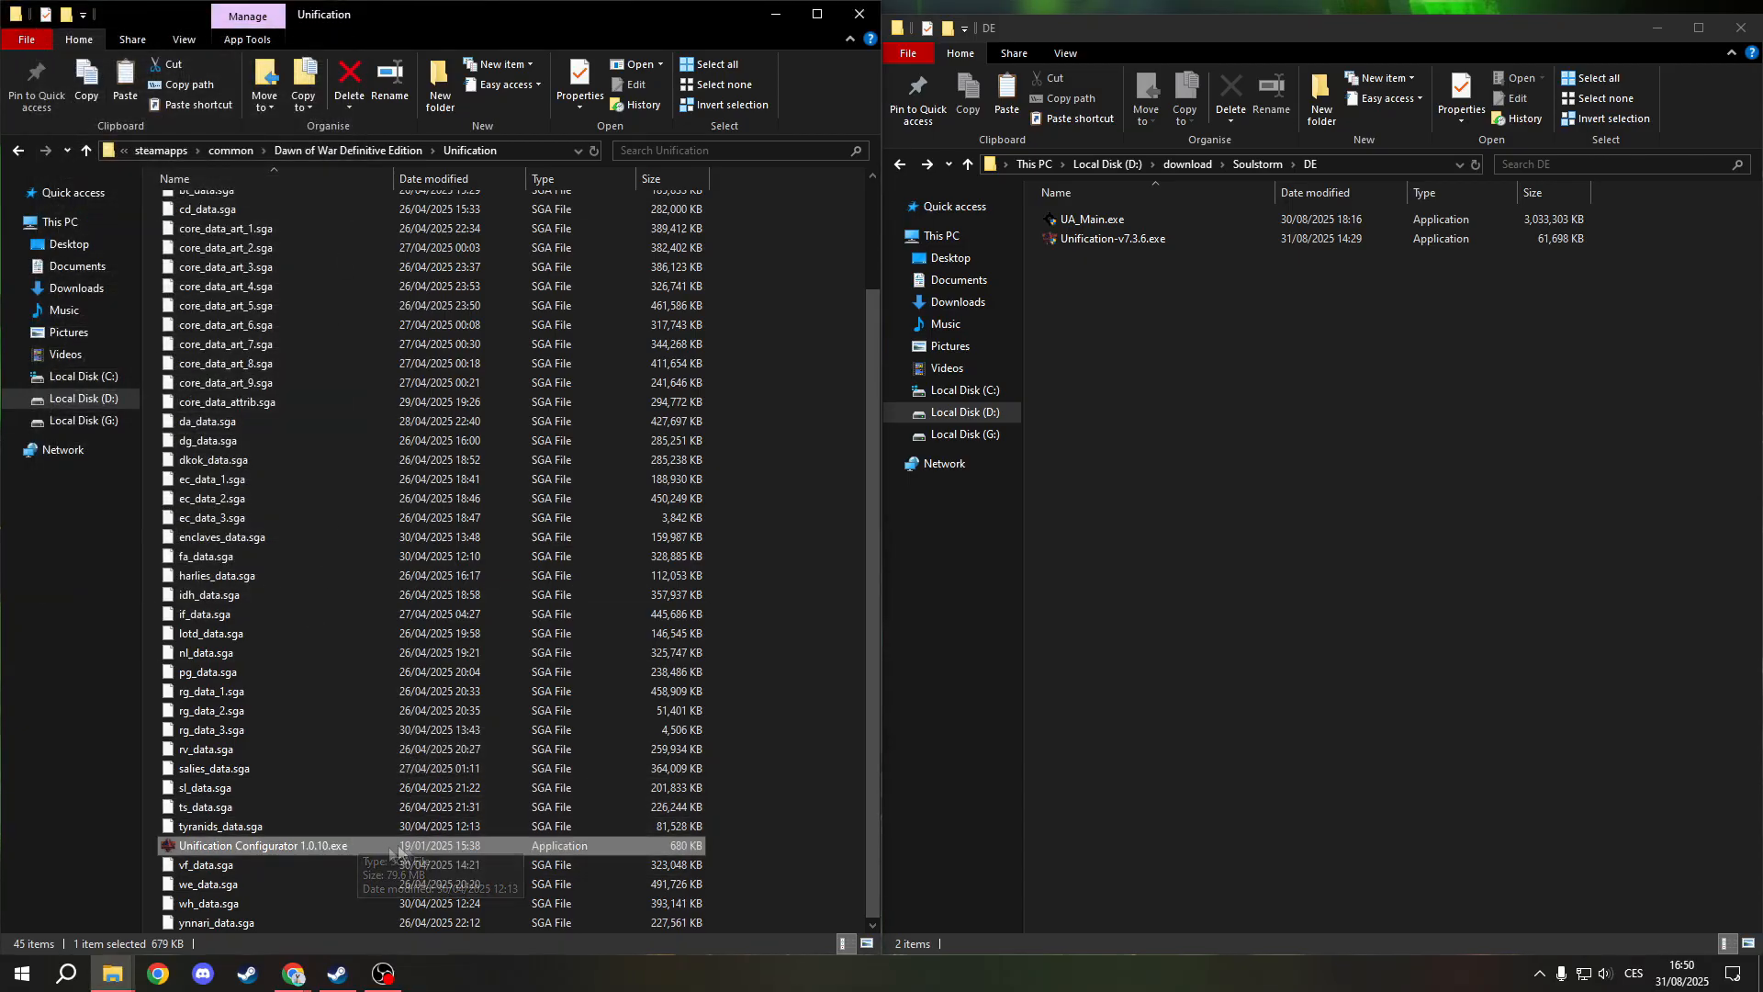
{"action": "scroll", "scroll_direction": "up", "scroll_amount": 3}
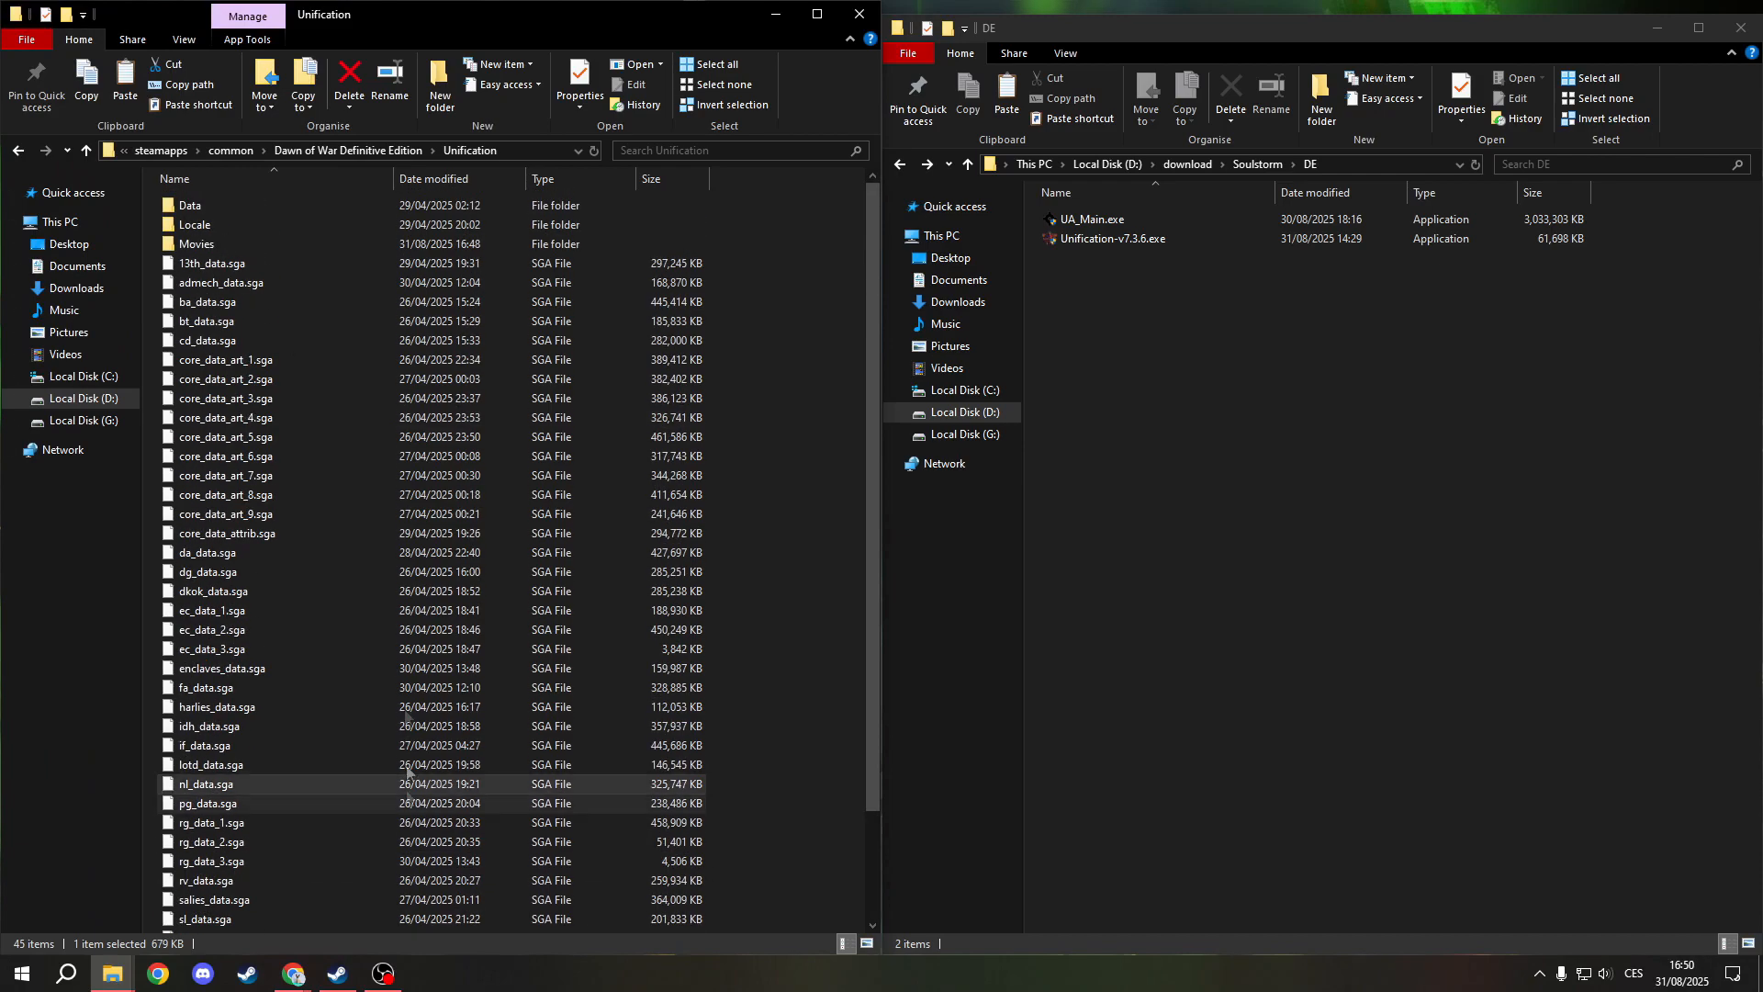
Select Unification in Currently Installed Mods and start the game with it
{"action": "left_click", "coordinate": [92, 149]}
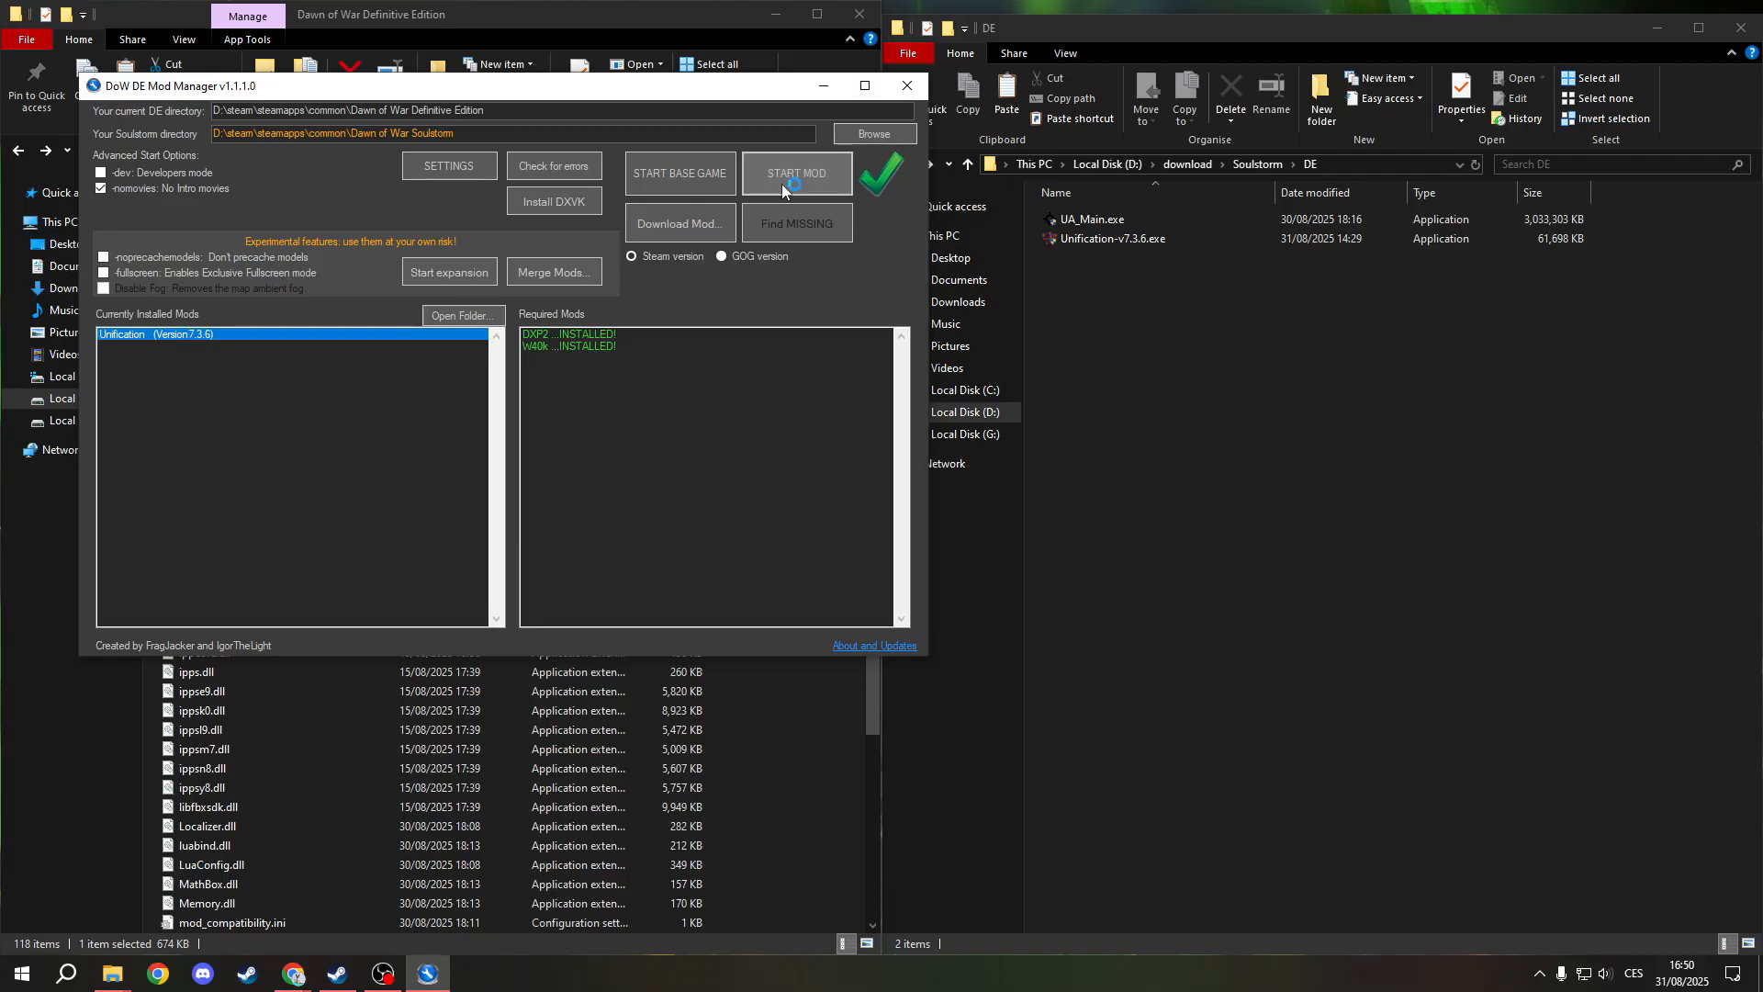
{"action": "left_click", "coordinate": [795, 172]}
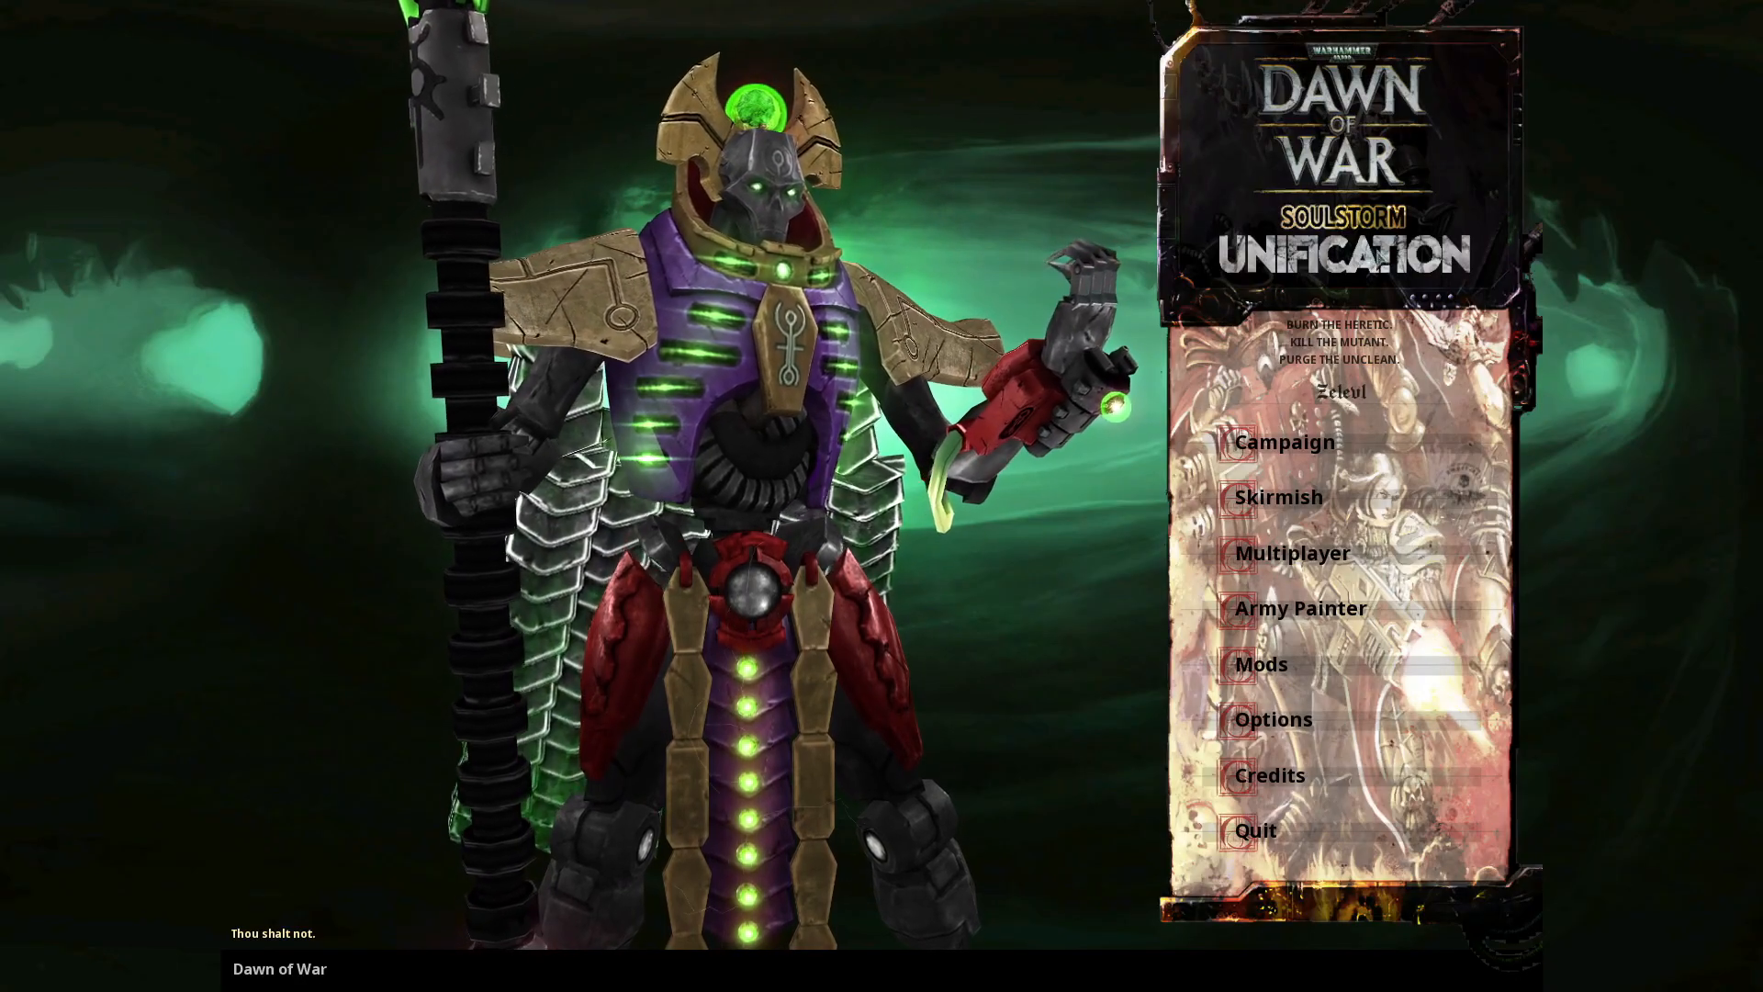
{"action": "mouse_move", "coordinate": [382, 191]}
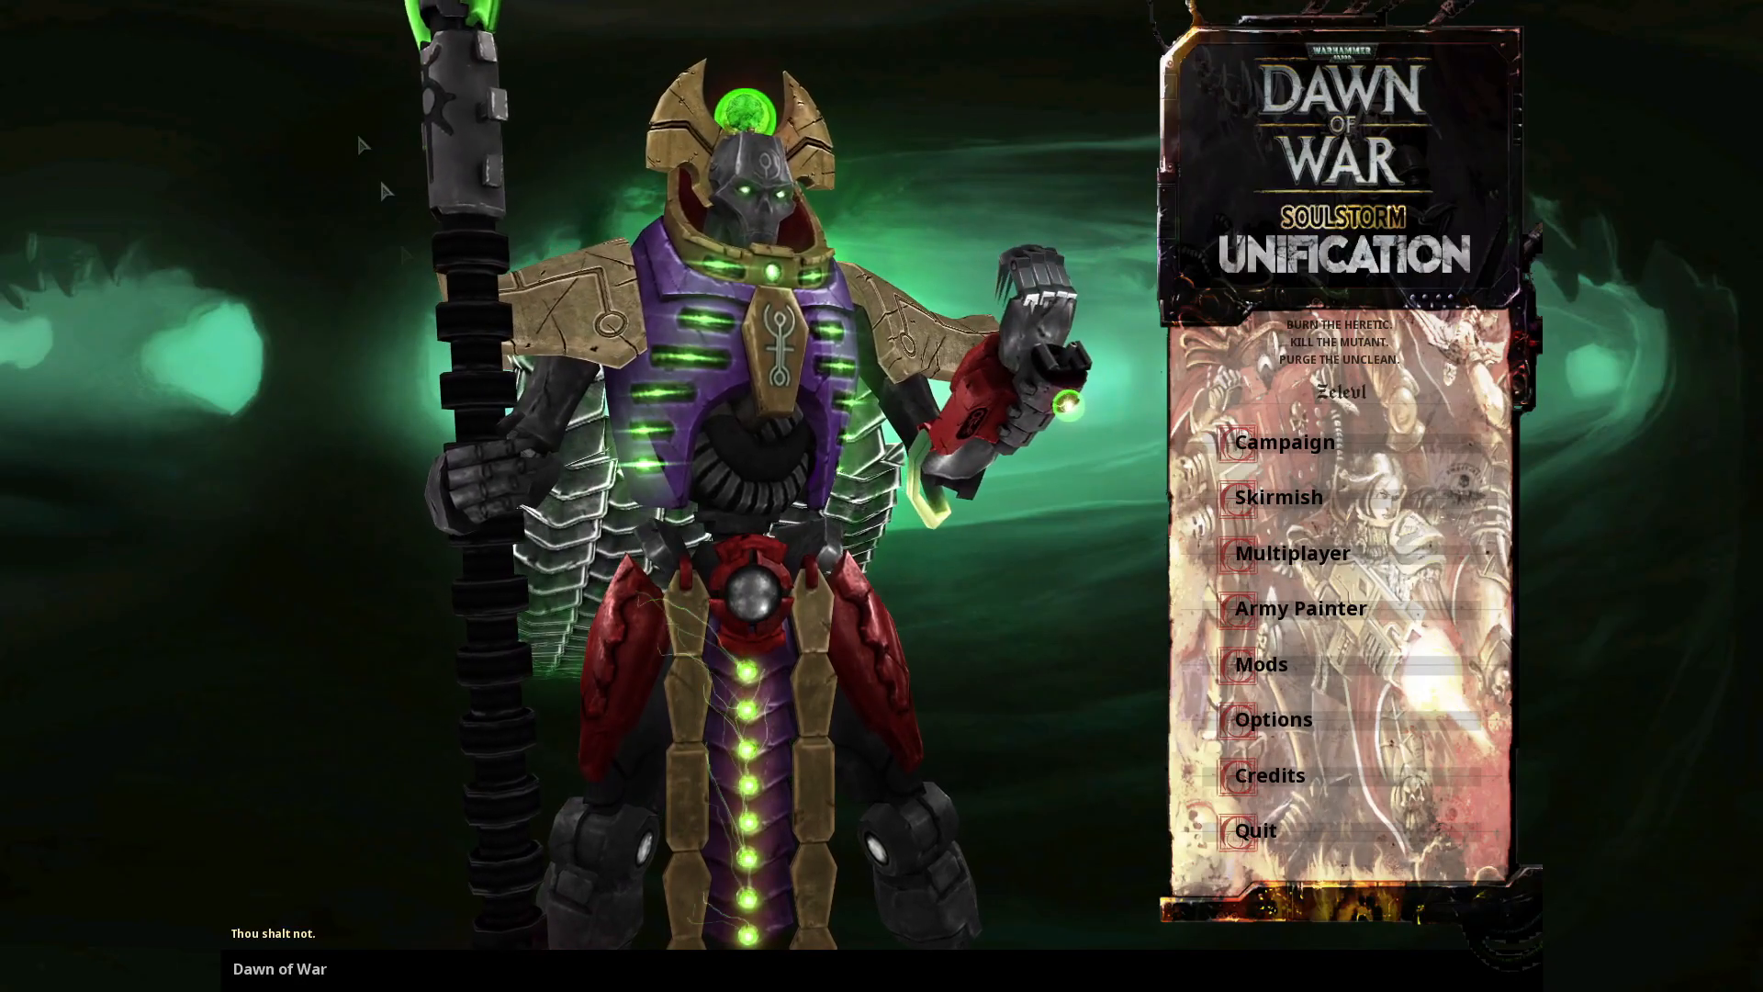